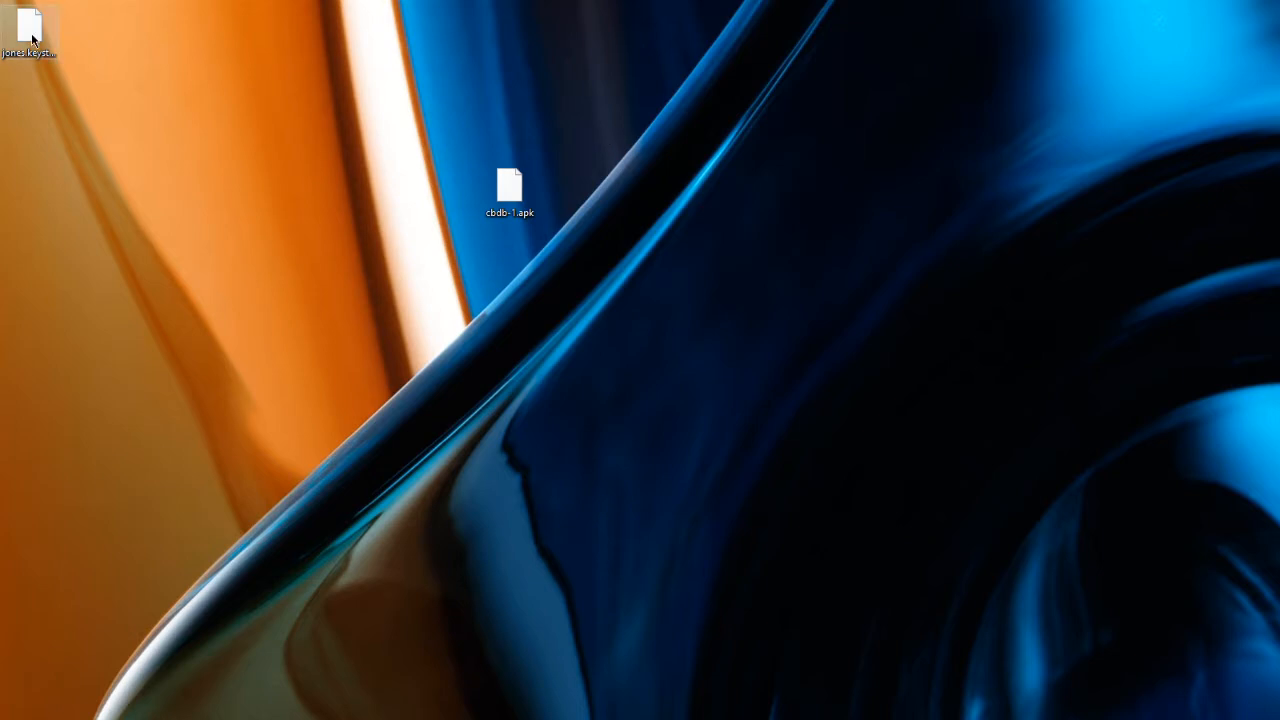
# Move the APK file from the desktop centre to the top-left, beneath the other file.
pyautogui.moveTo(30, 30); pyautogui.dragTo(148, 36)
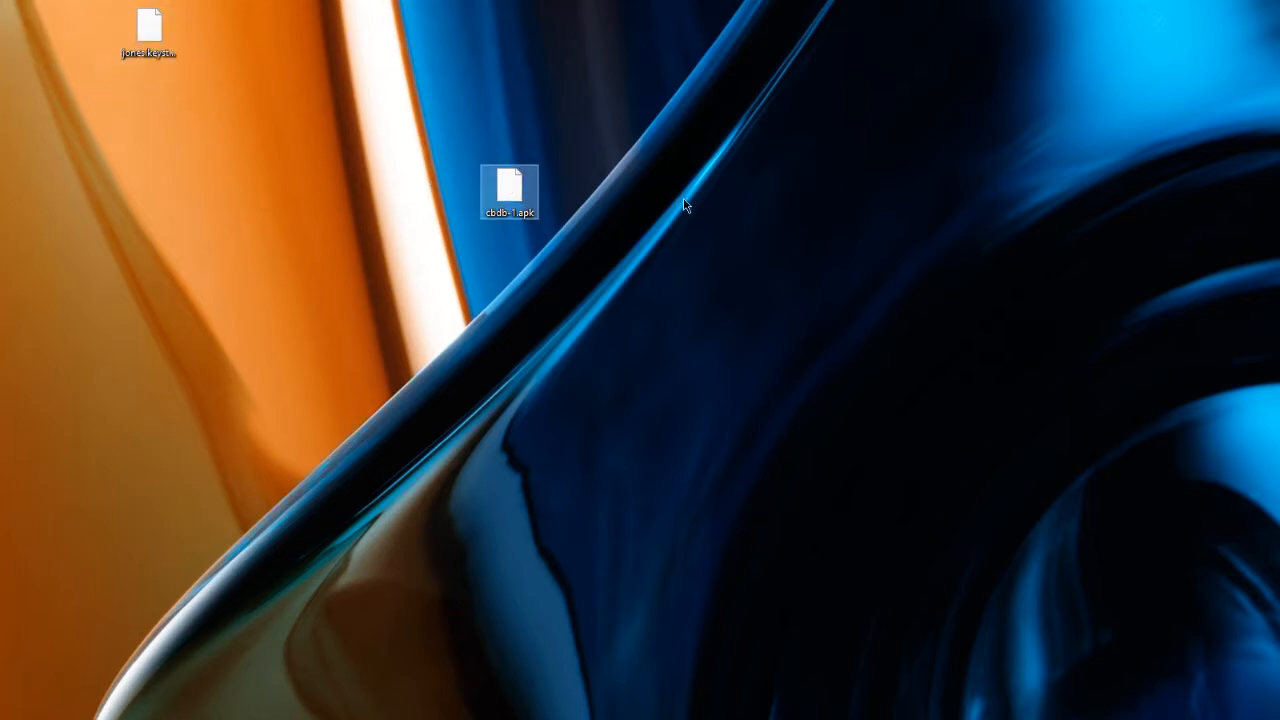
pyautogui.moveTo(510, 190); pyautogui.dragTo(150, 112)
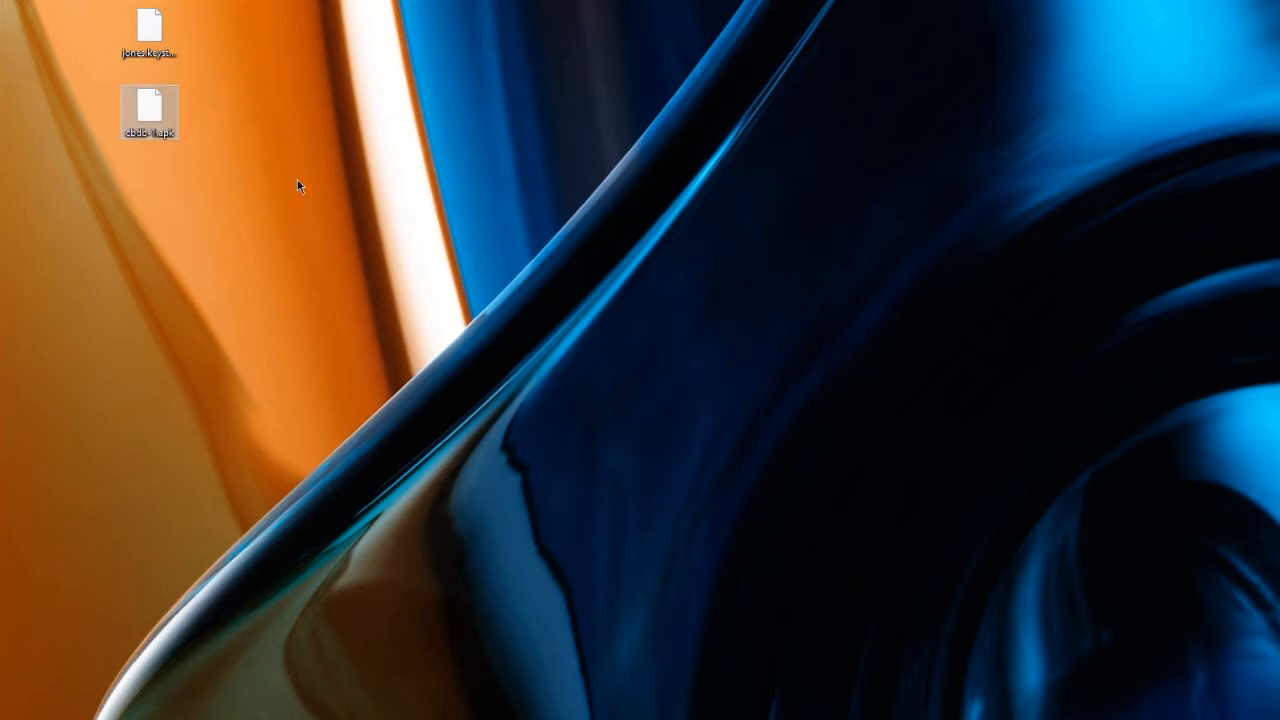
pyautogui.moveTo(272, 160)
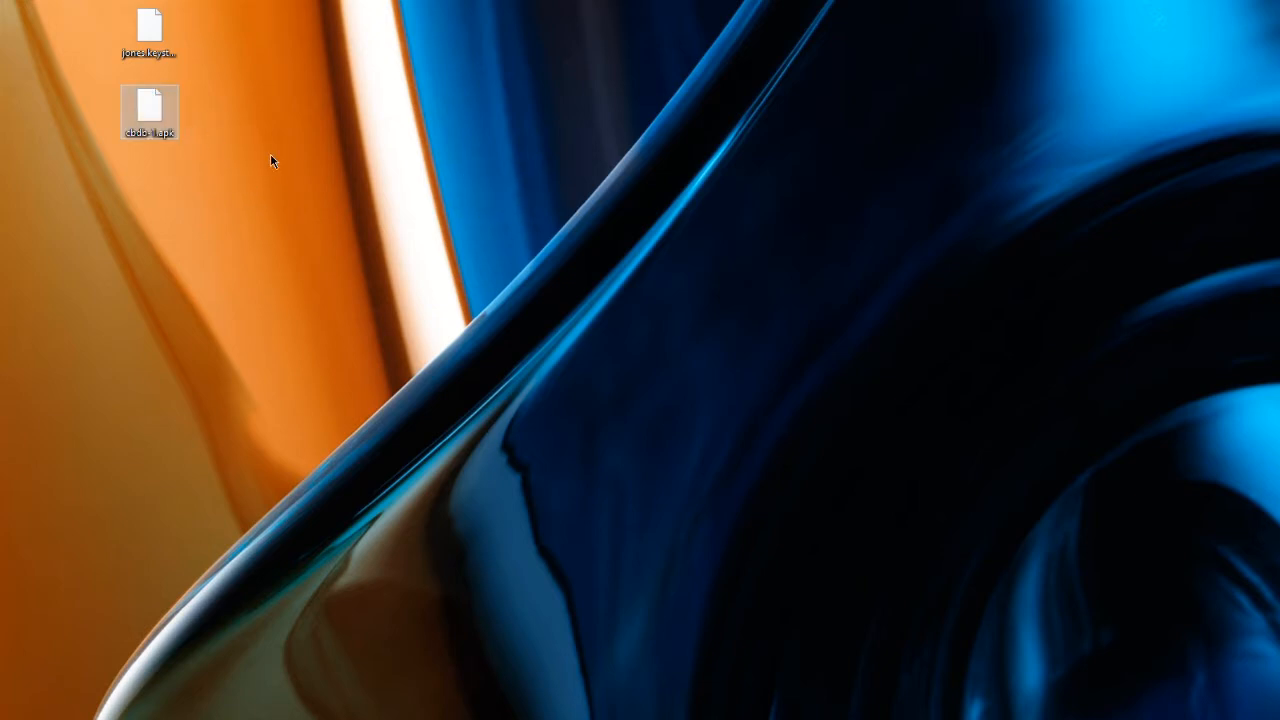
pyautogui.moveTo(388, 216)
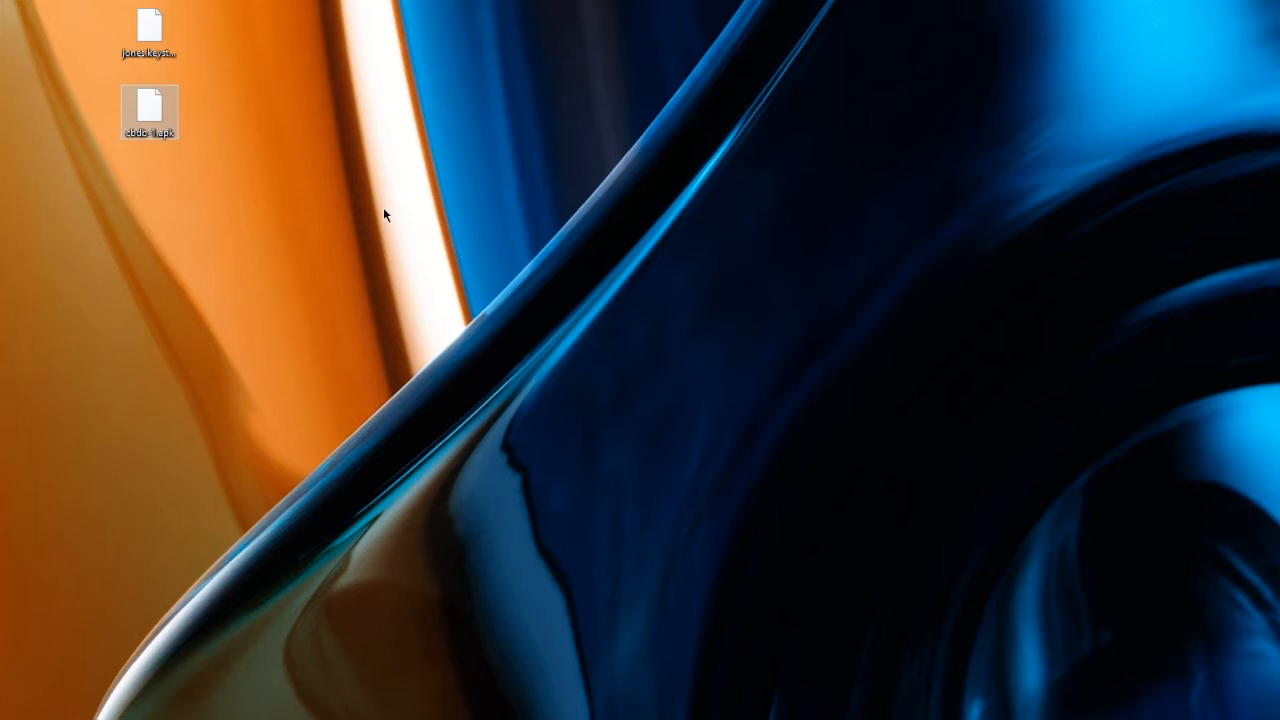
pyautogui.moveTo(356, 190)
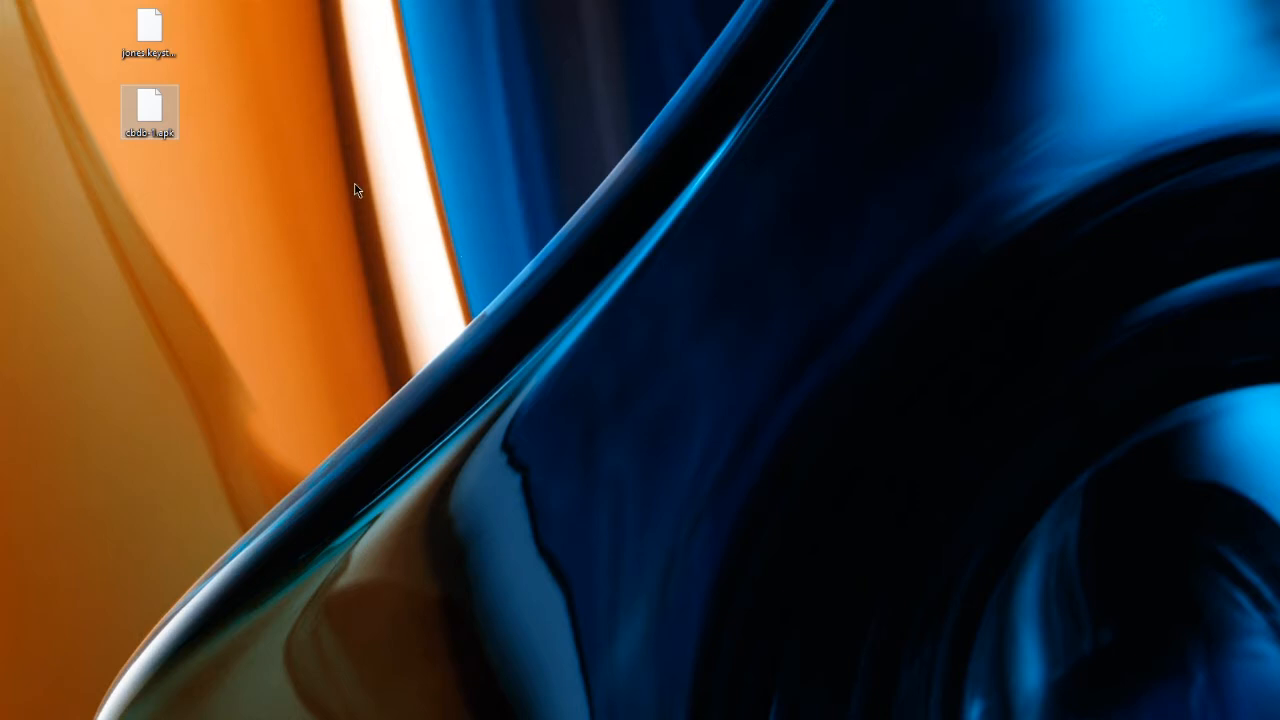
pyautogui.moveTo(244, 120)
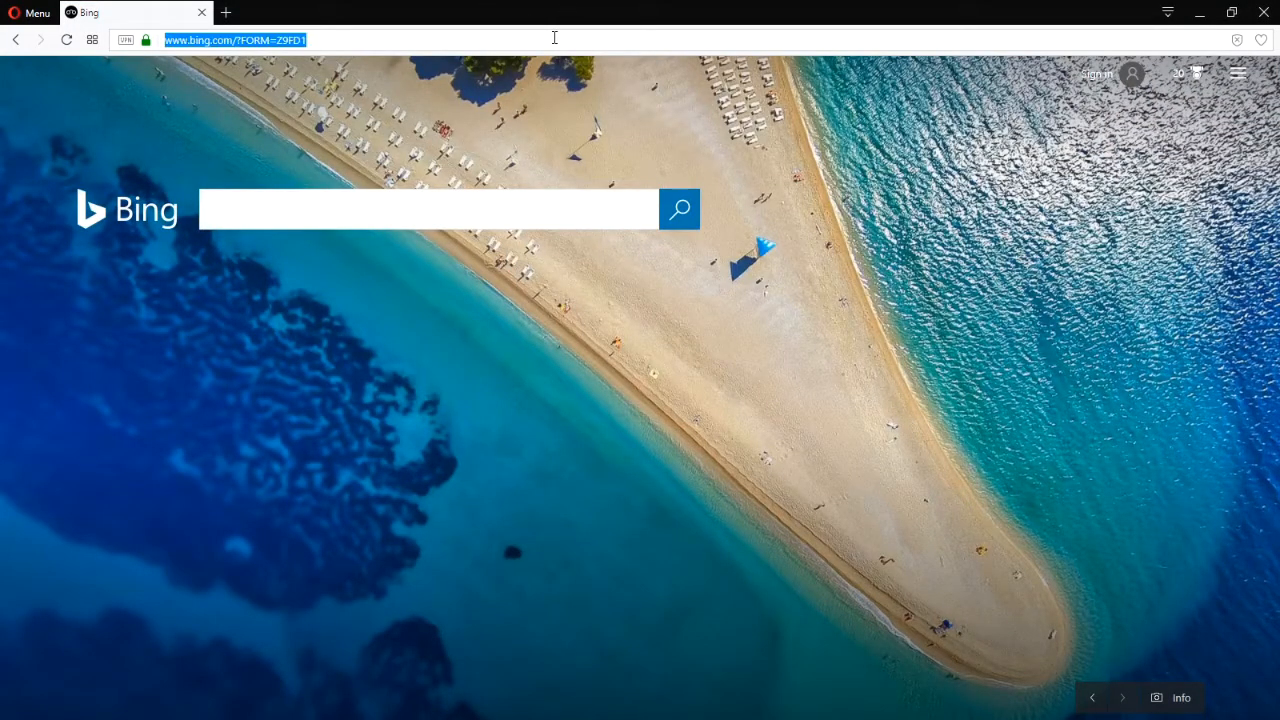
# Visit play.google.com and enter the Apps section of the store.
pyautogui.write('google play')
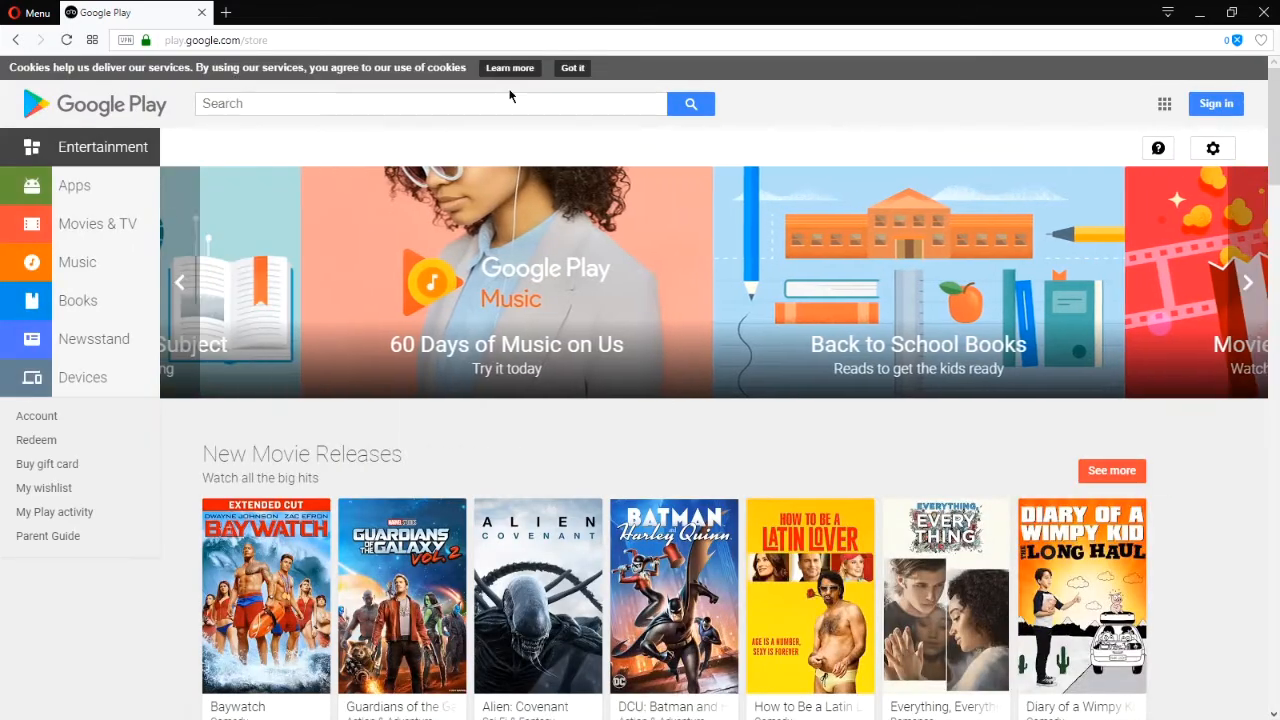
pyautogui.click(74, 184)
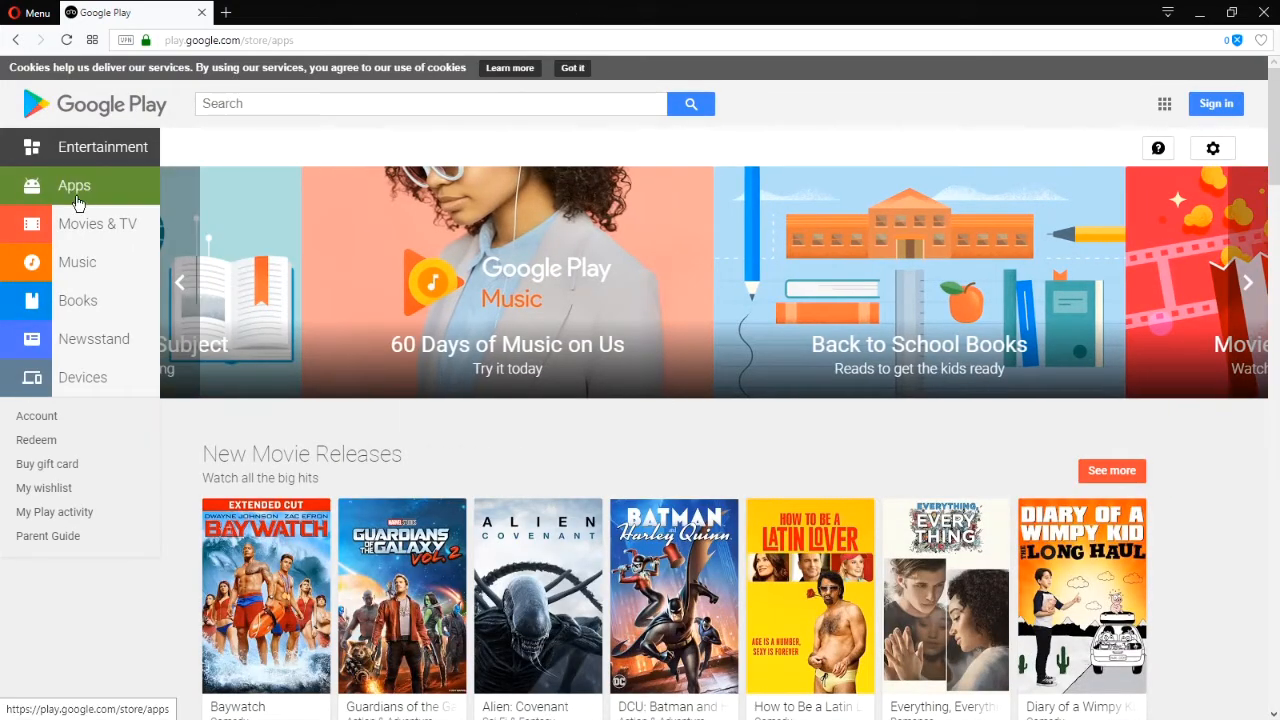
pyautogui.click(74, 184)
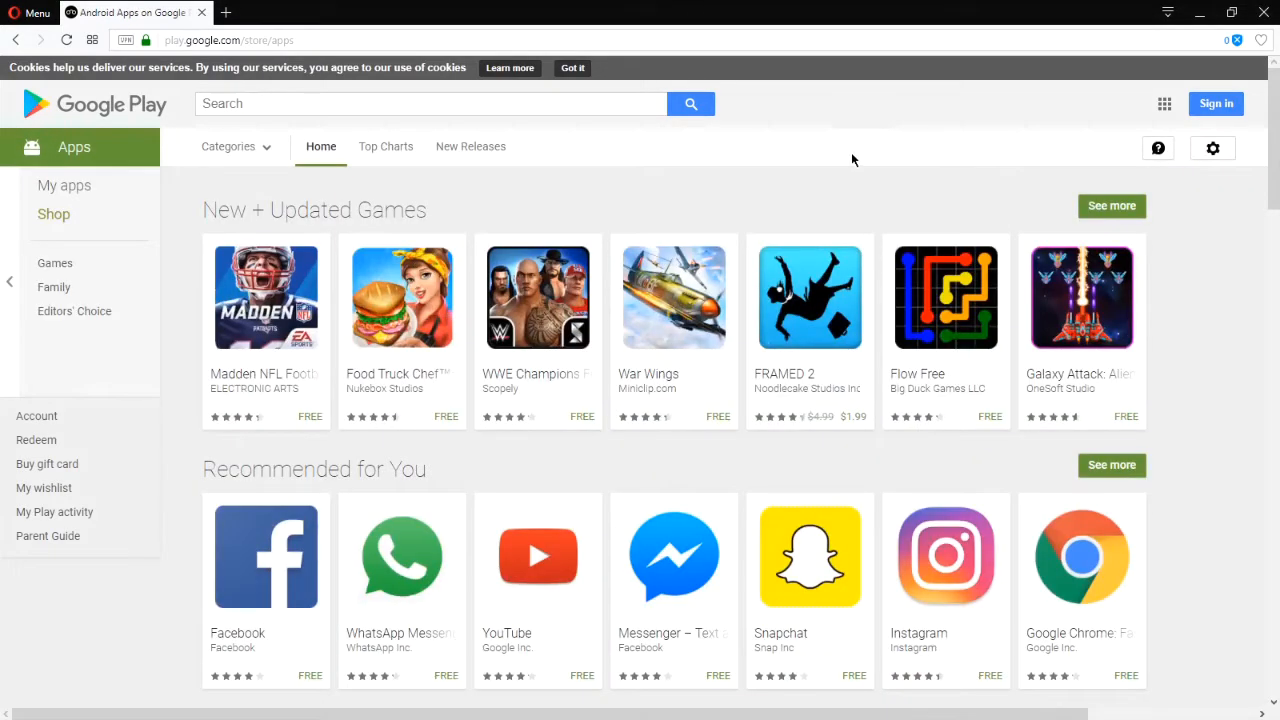
pyautogui.moveTo(890, 144)
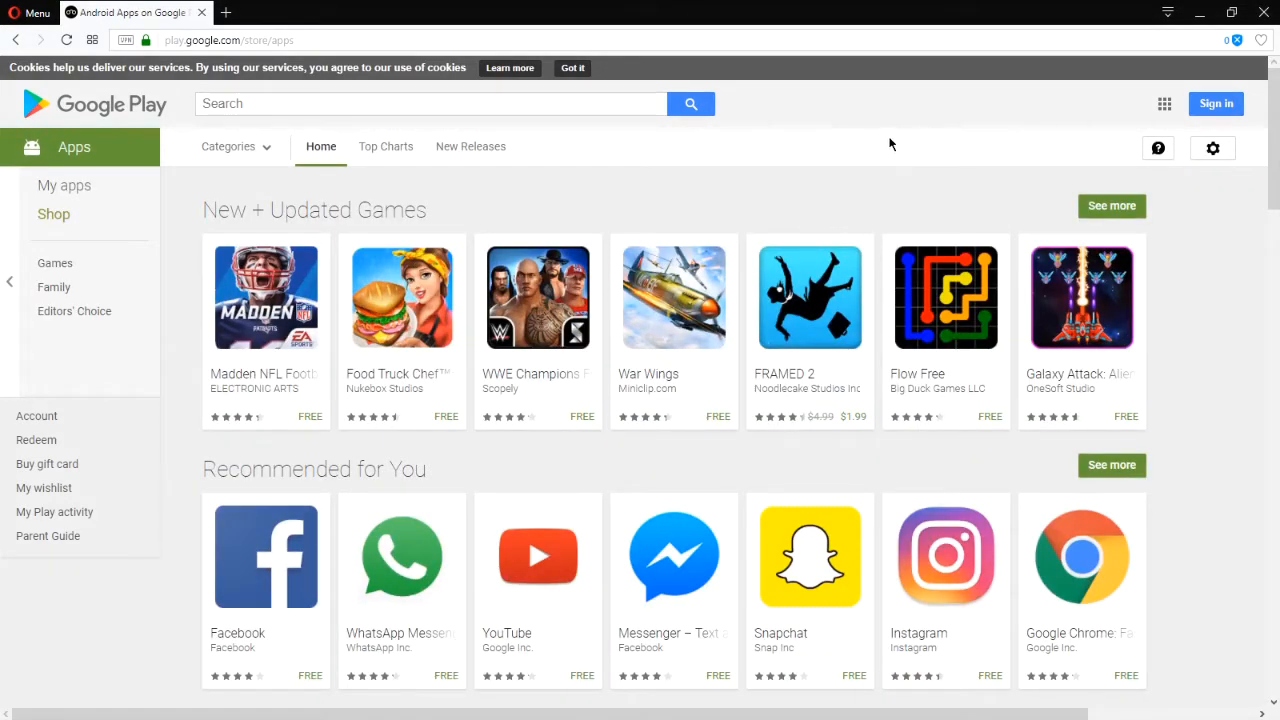
pyautogui.moveTo(928, 164)
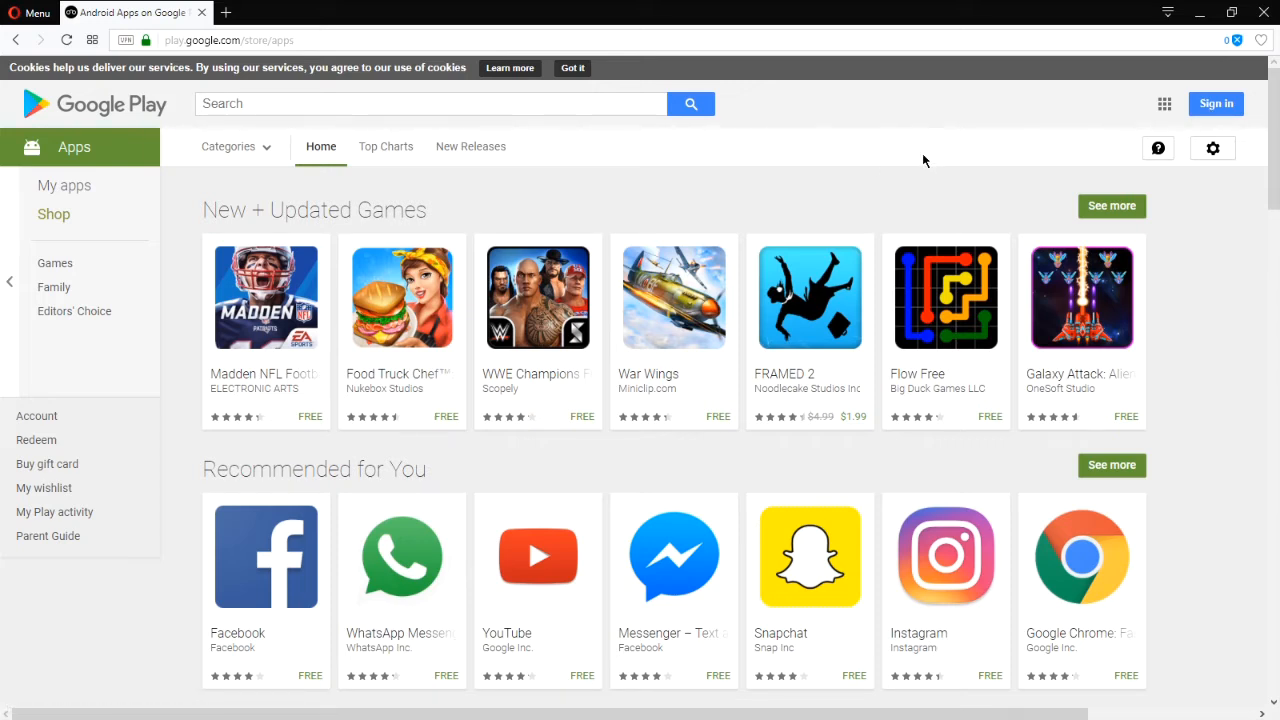
pyautogui.moveTo(396, 200)
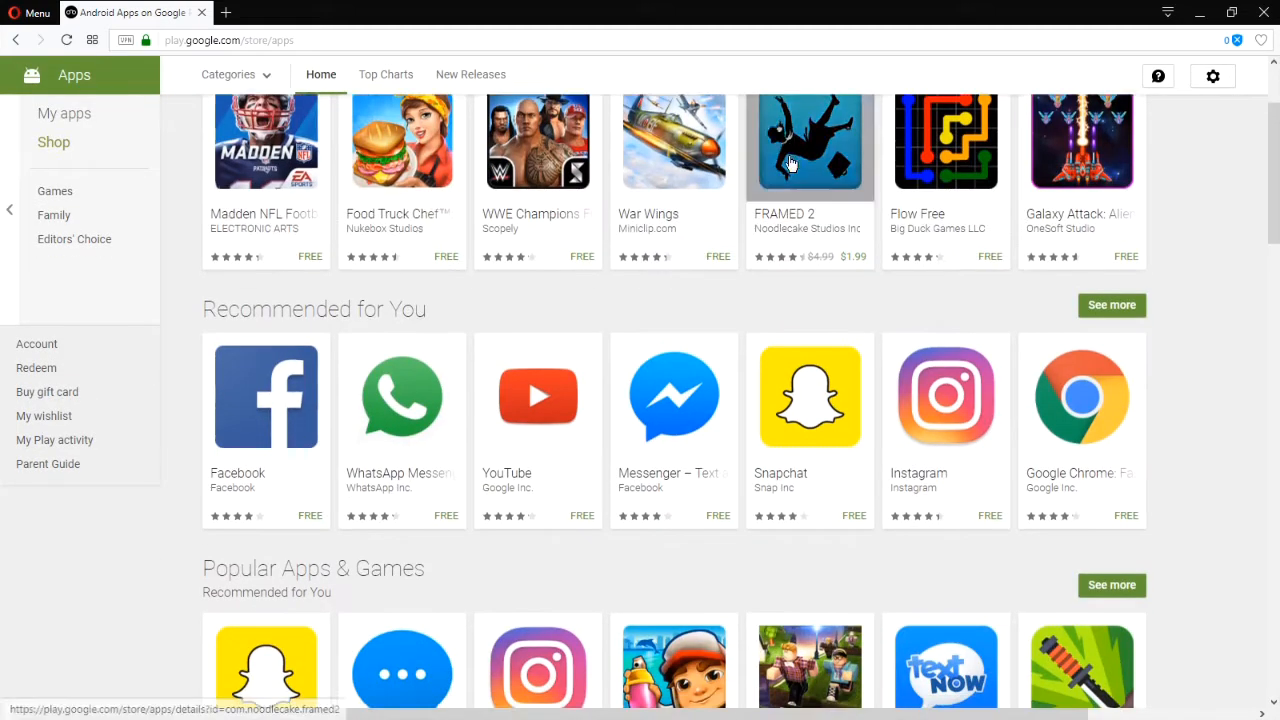
# Scroll down through the Apps home page listings.
pyautogui.scroll(-3)
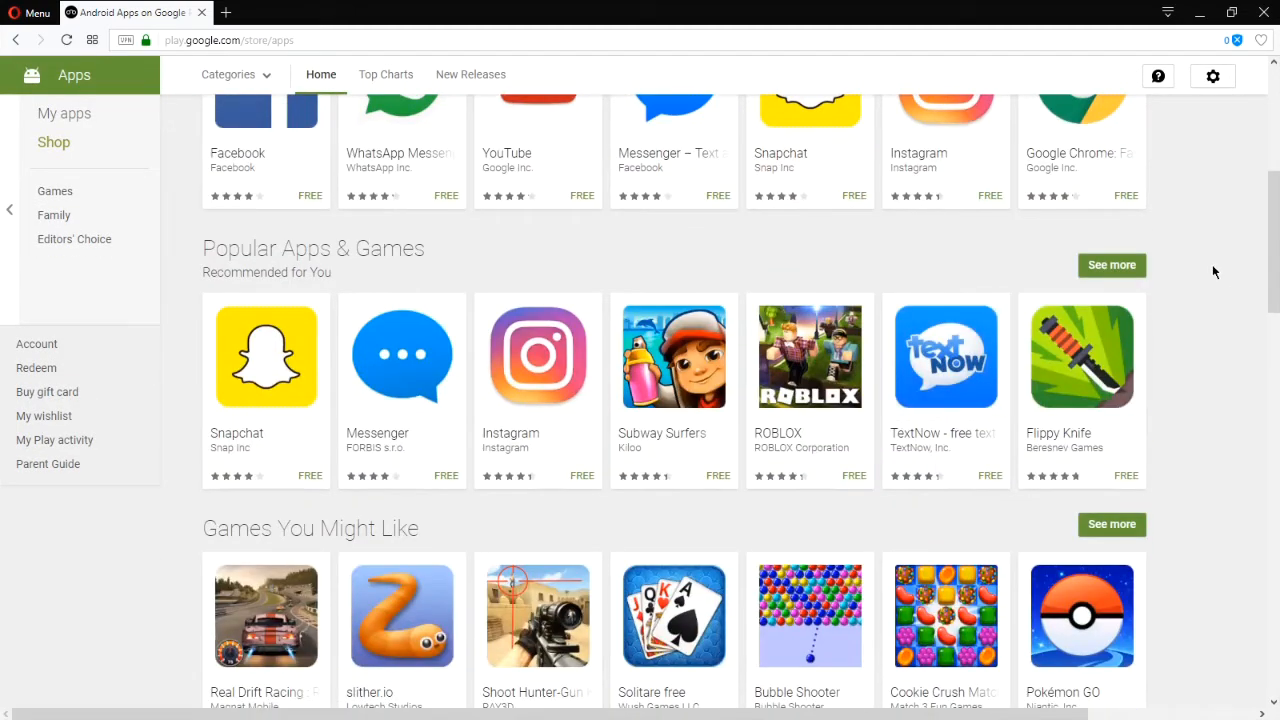
pyautogui.scroll(-3)
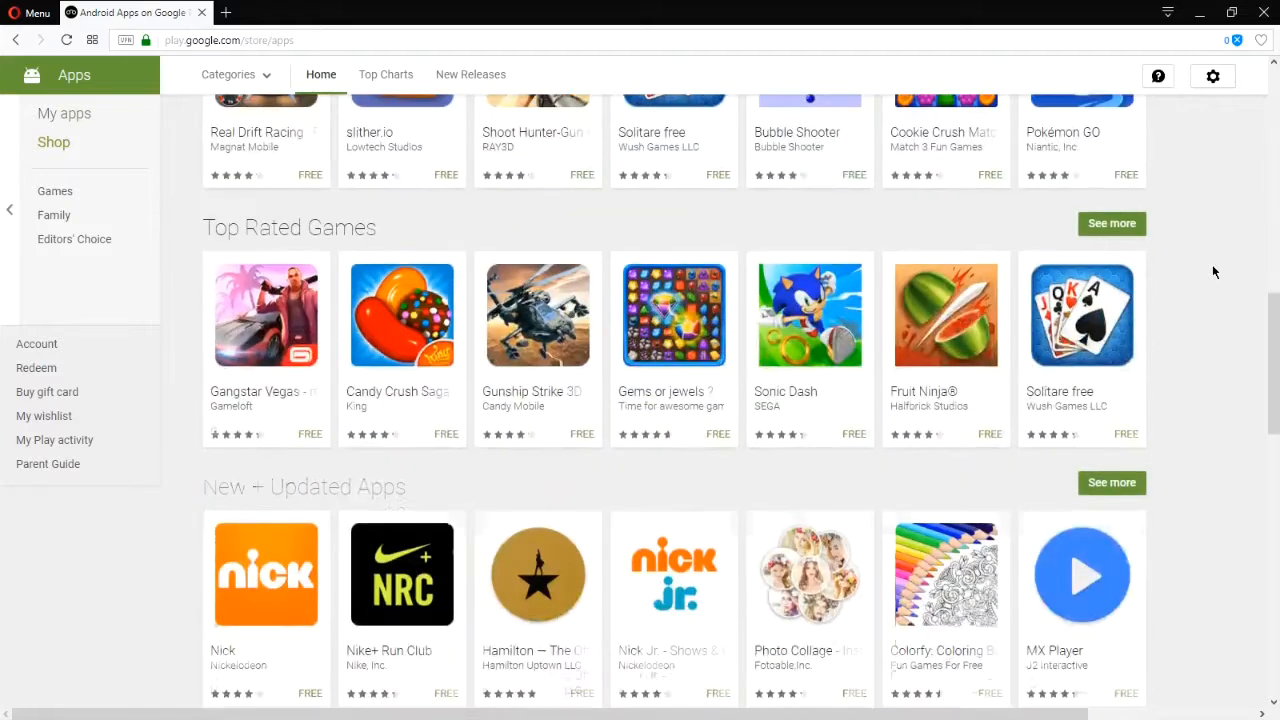
pyautogui.scroll(-3)
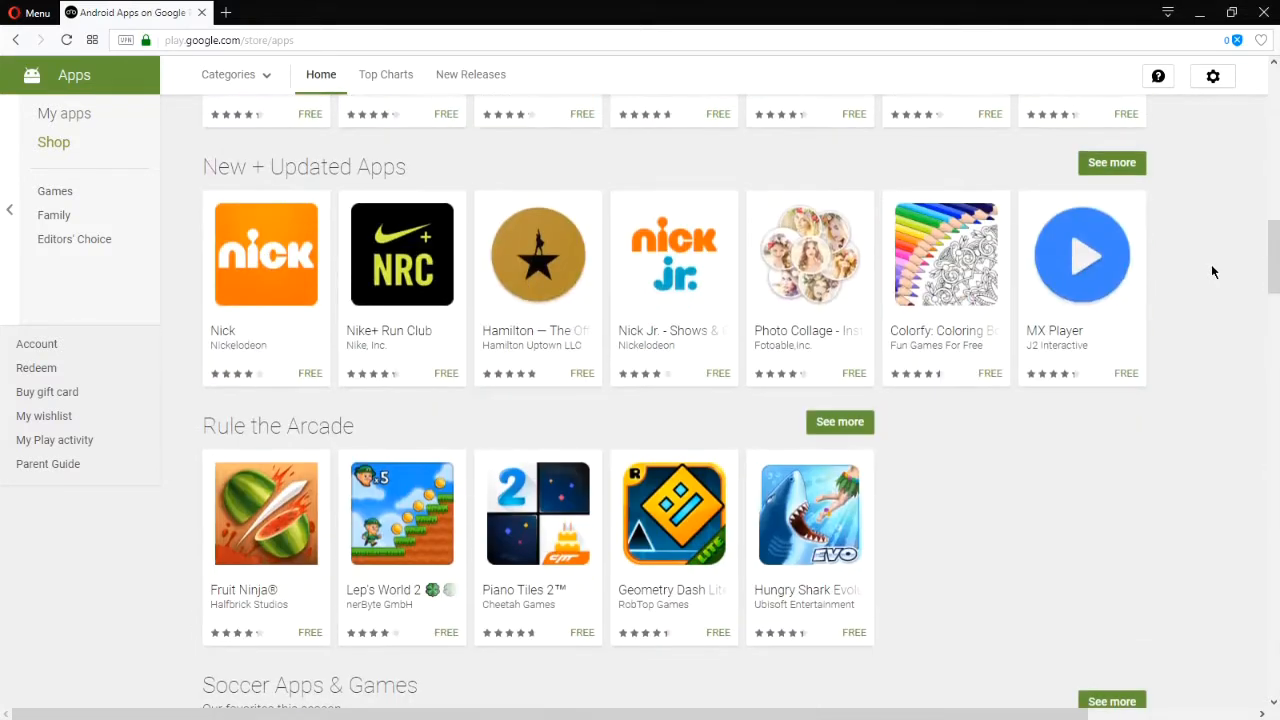
pyautogui.scroll(-3)
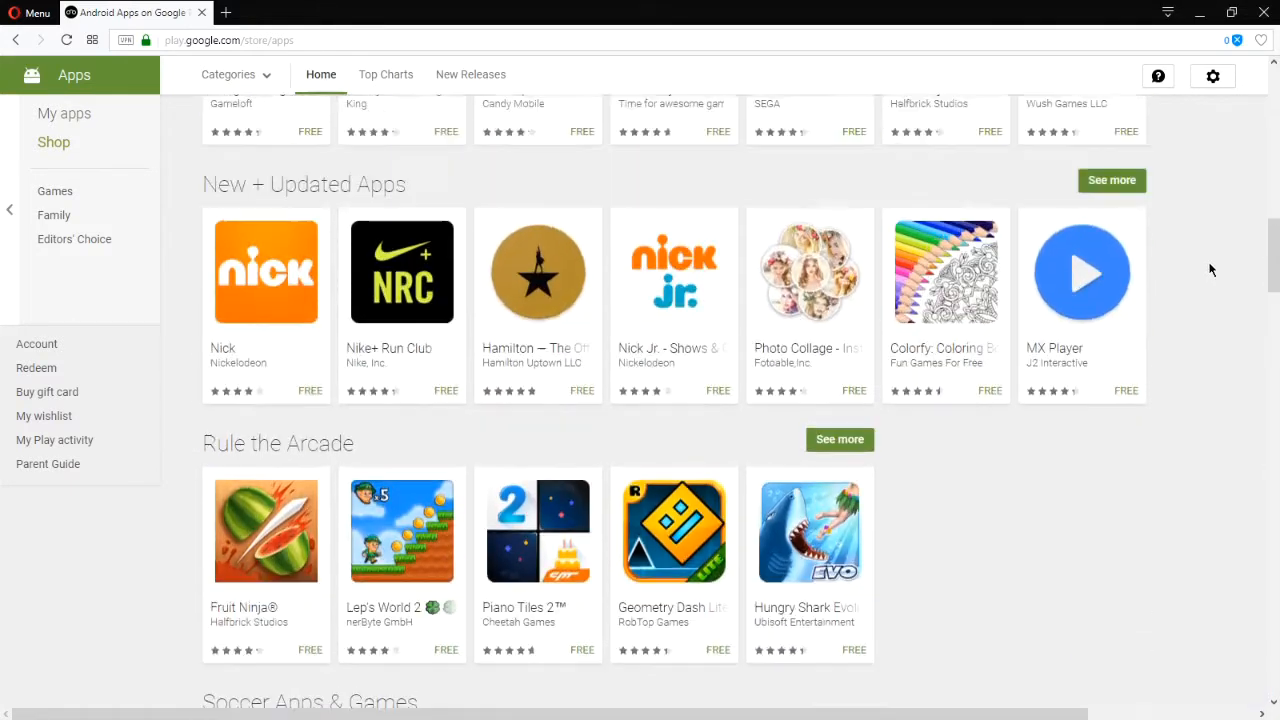
pyautogui.scroll(-3)
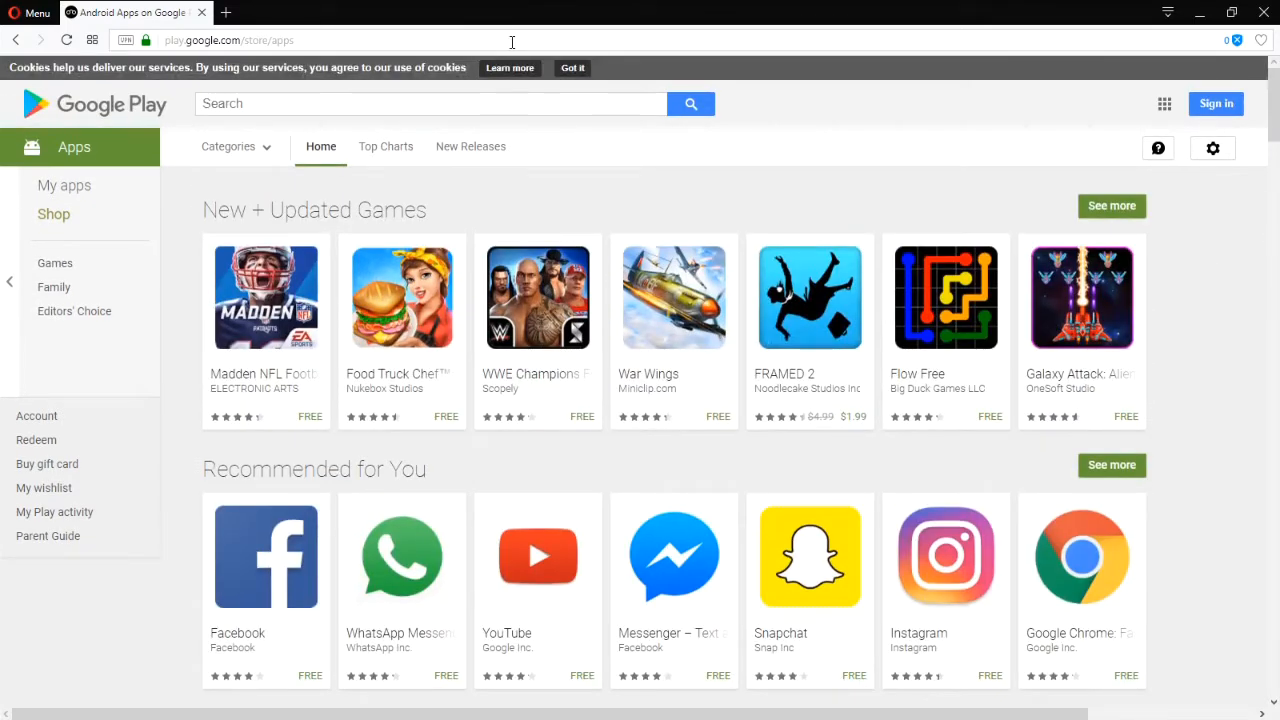
# Visit developer.android.com, then select the address to go to another site.
pyautogui.write('dv')
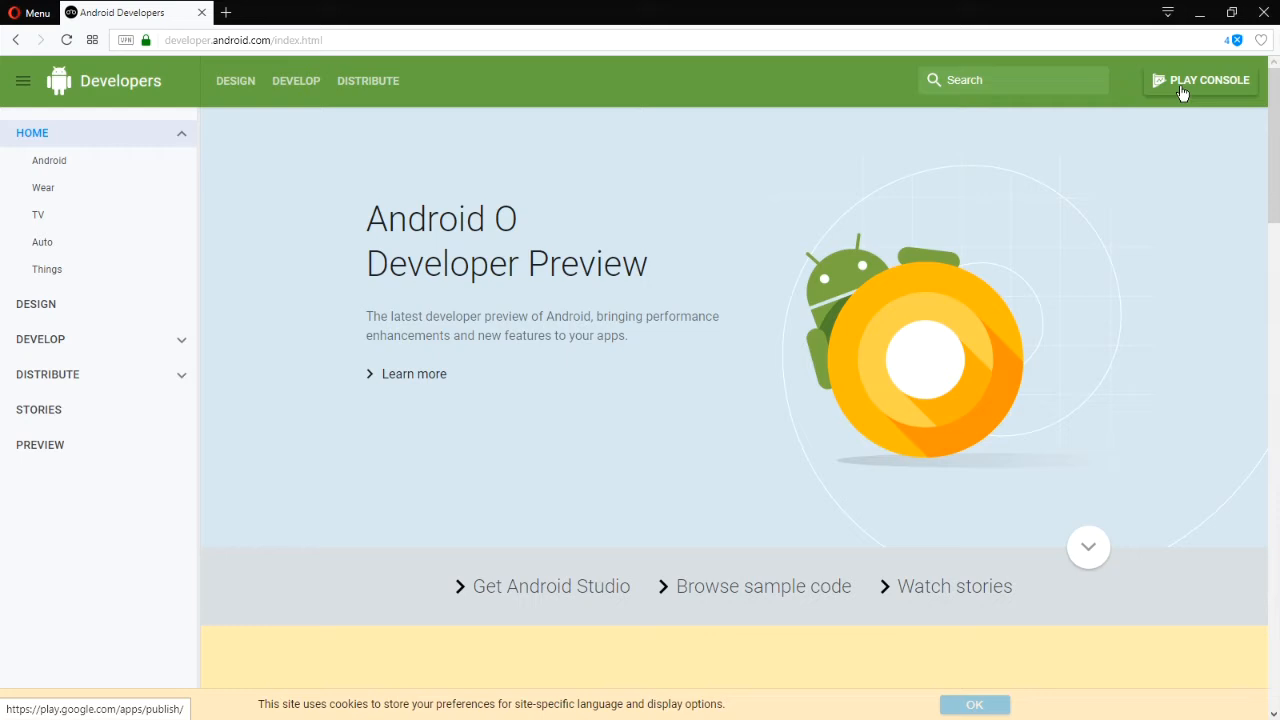
pyautogui.moveTo(1188, 90)
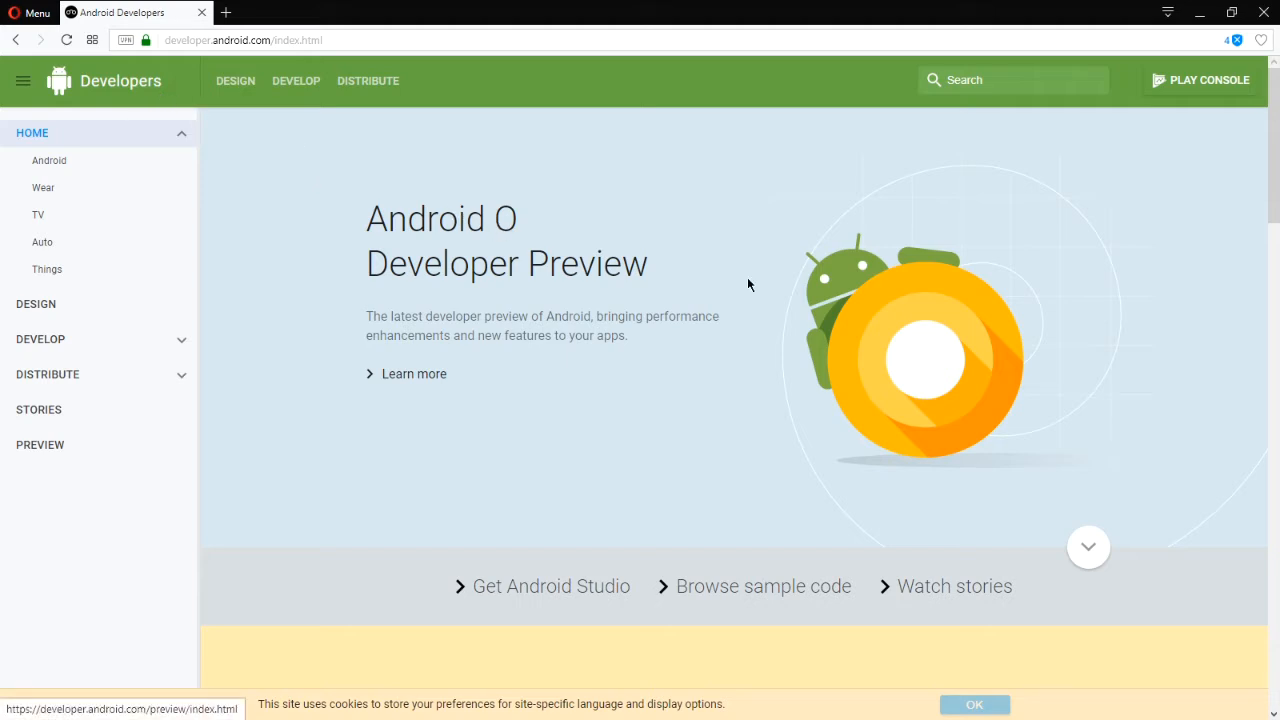
pyautogui.moveTo(690, 304)
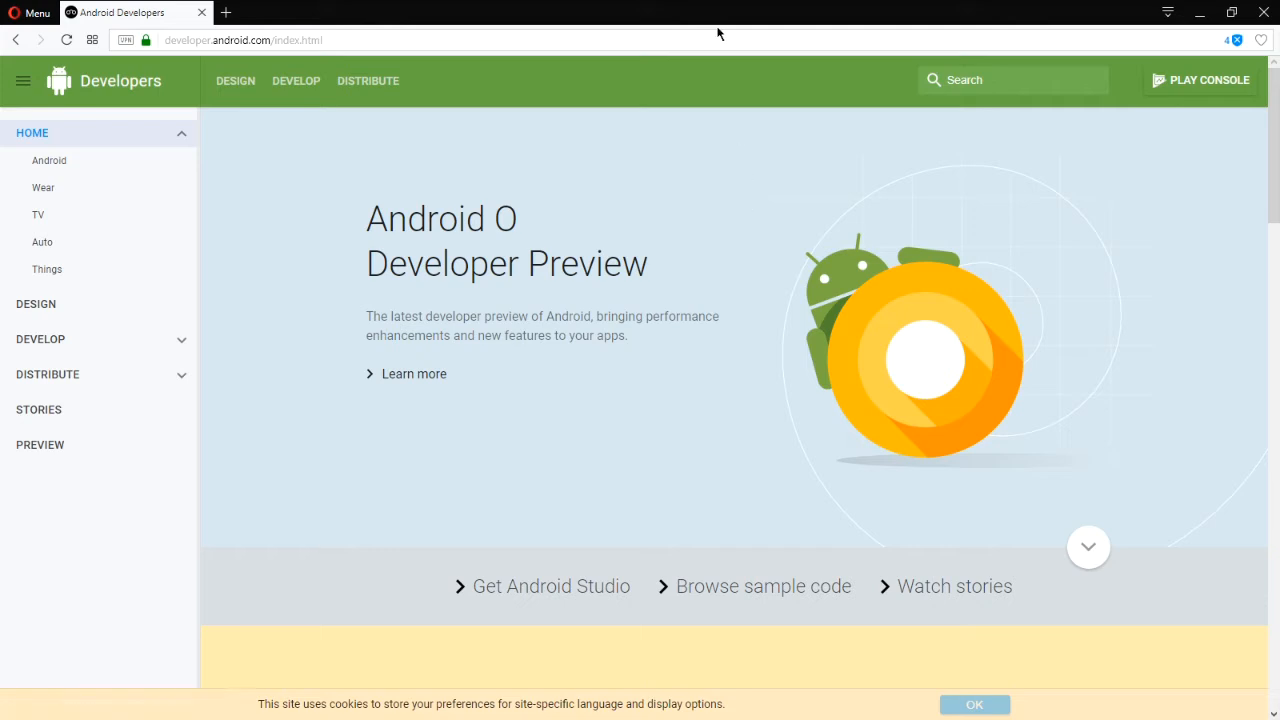
pyautogui.moveTo(668, 8)
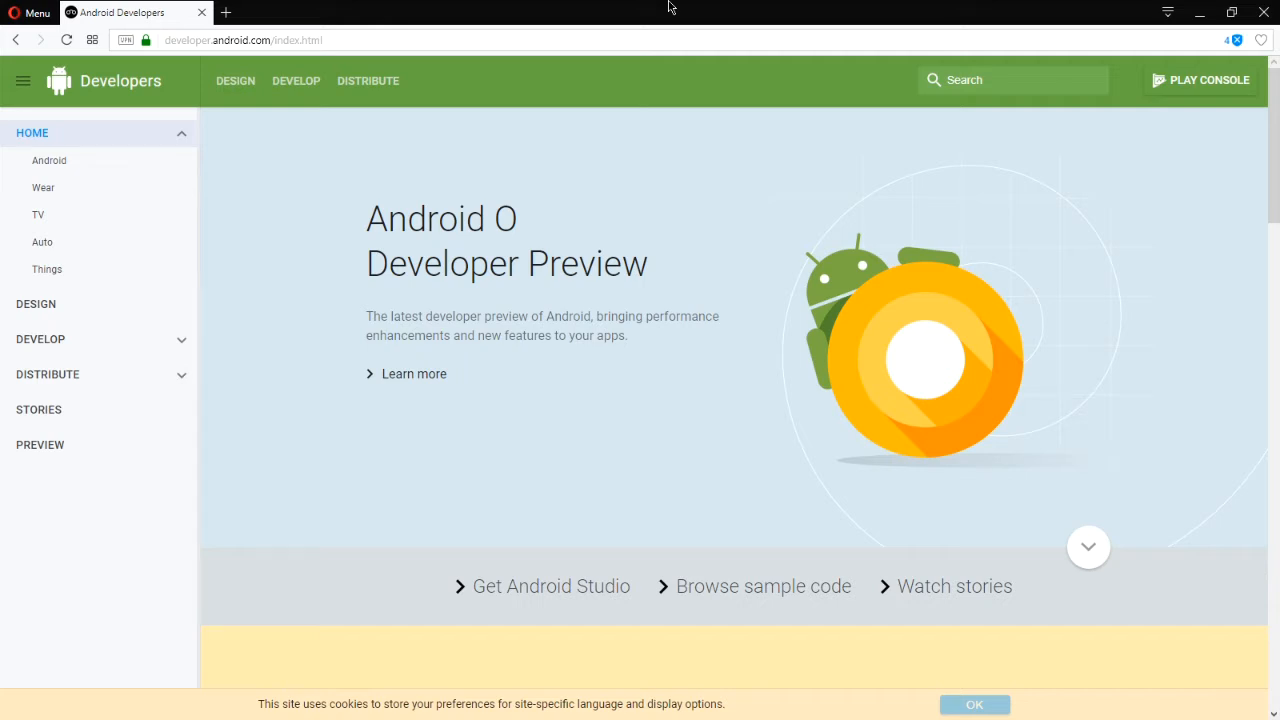
pyautogui.click(244, 40)
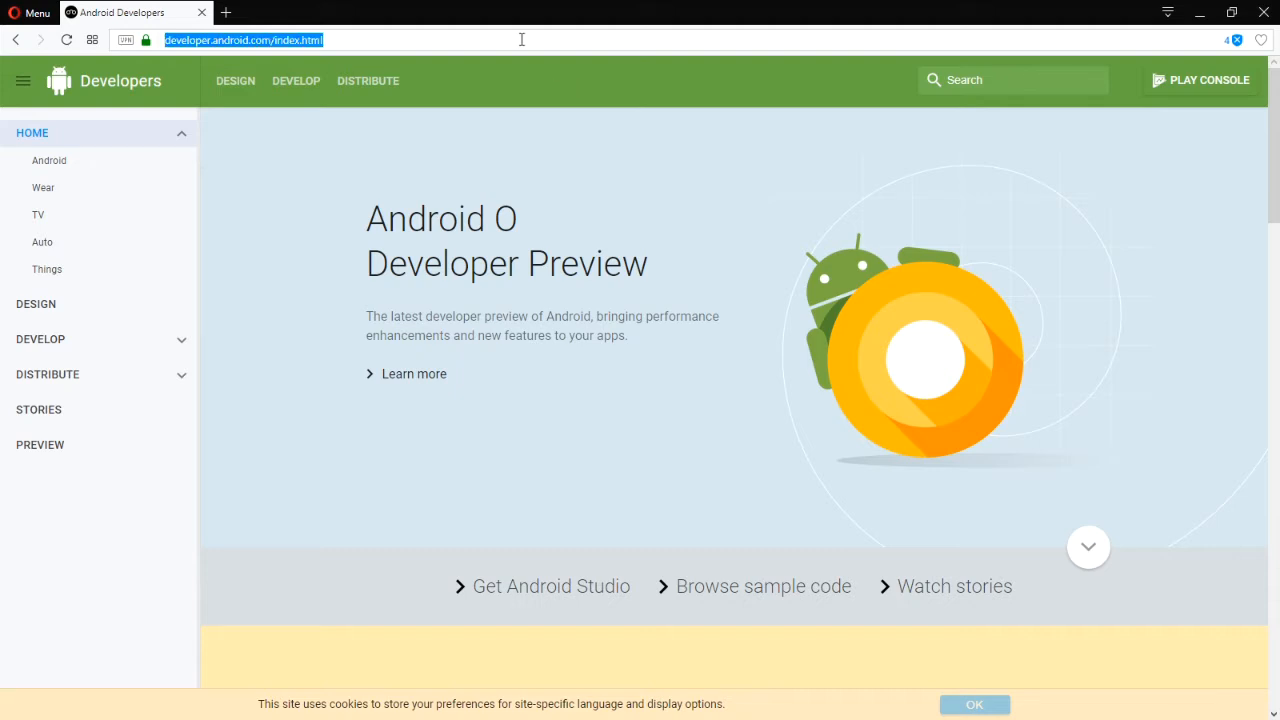
# Visit developer.amazon.com and scroll through its Apps & Games overview and back up.
pyautogui.write('developer.amazo')
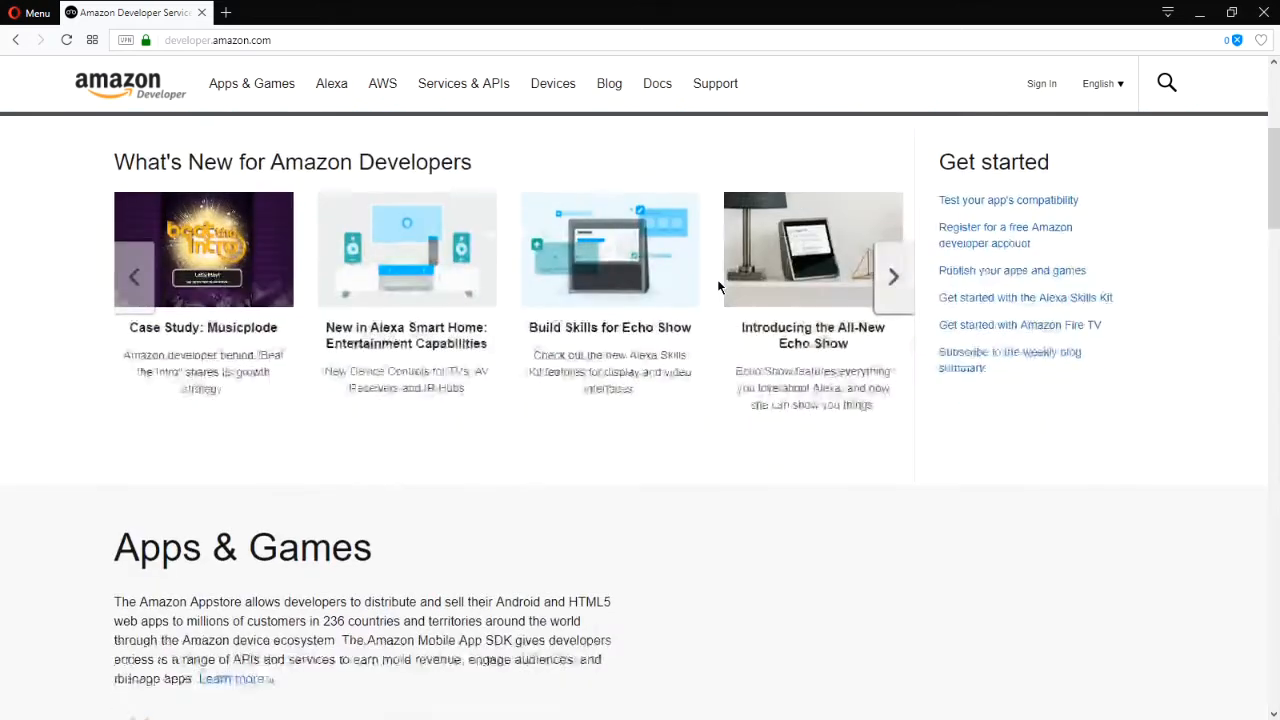
pyautogui.scroll(-3)
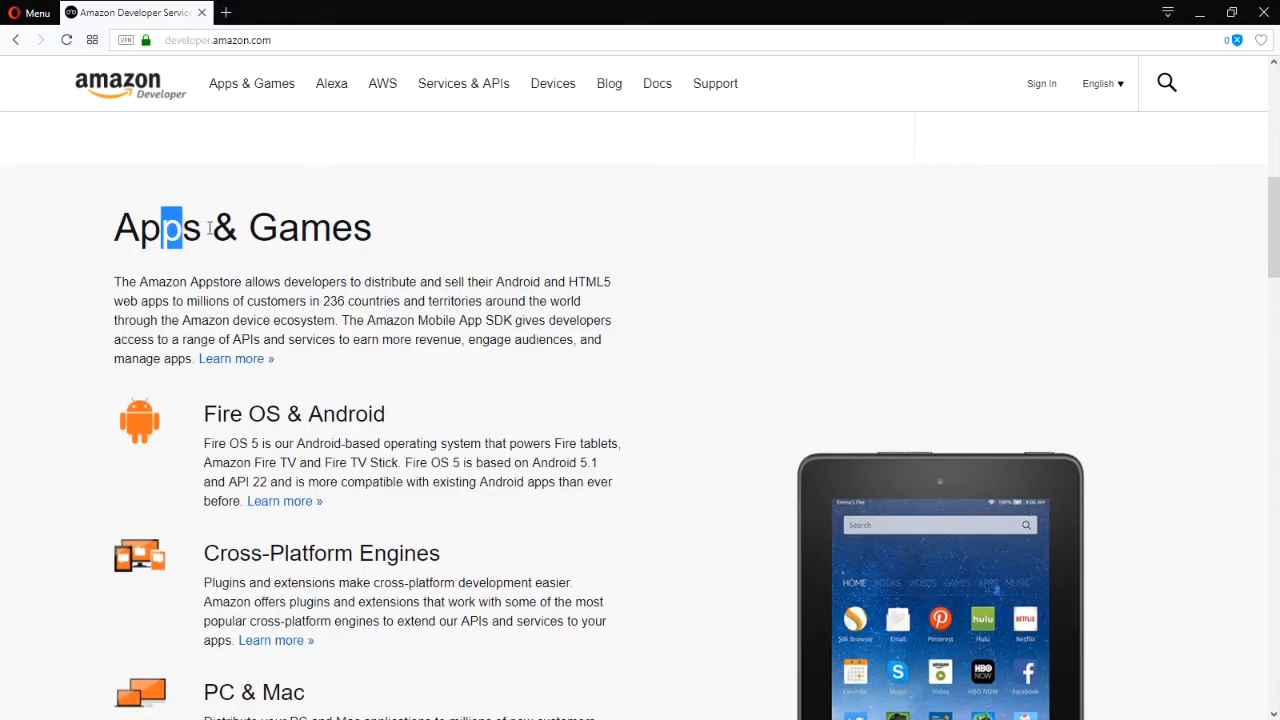
pyautogui.scroll(-3)
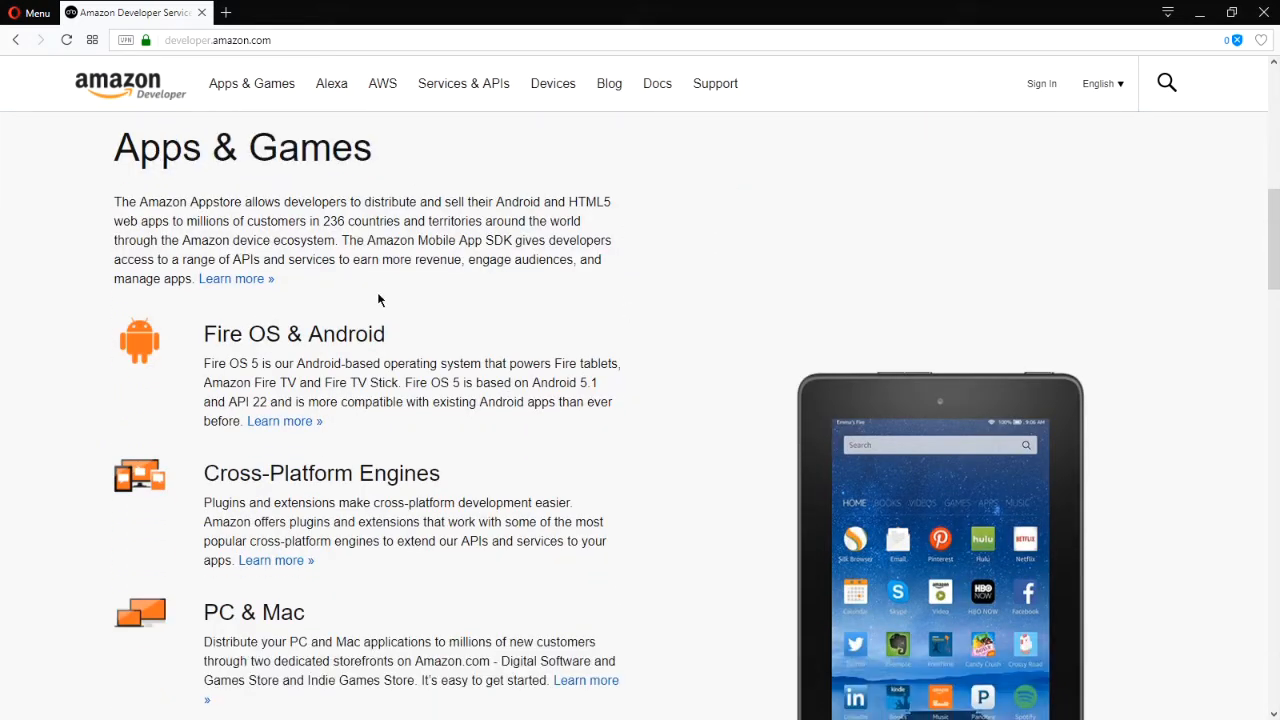
pyautogui.scroll(-3)
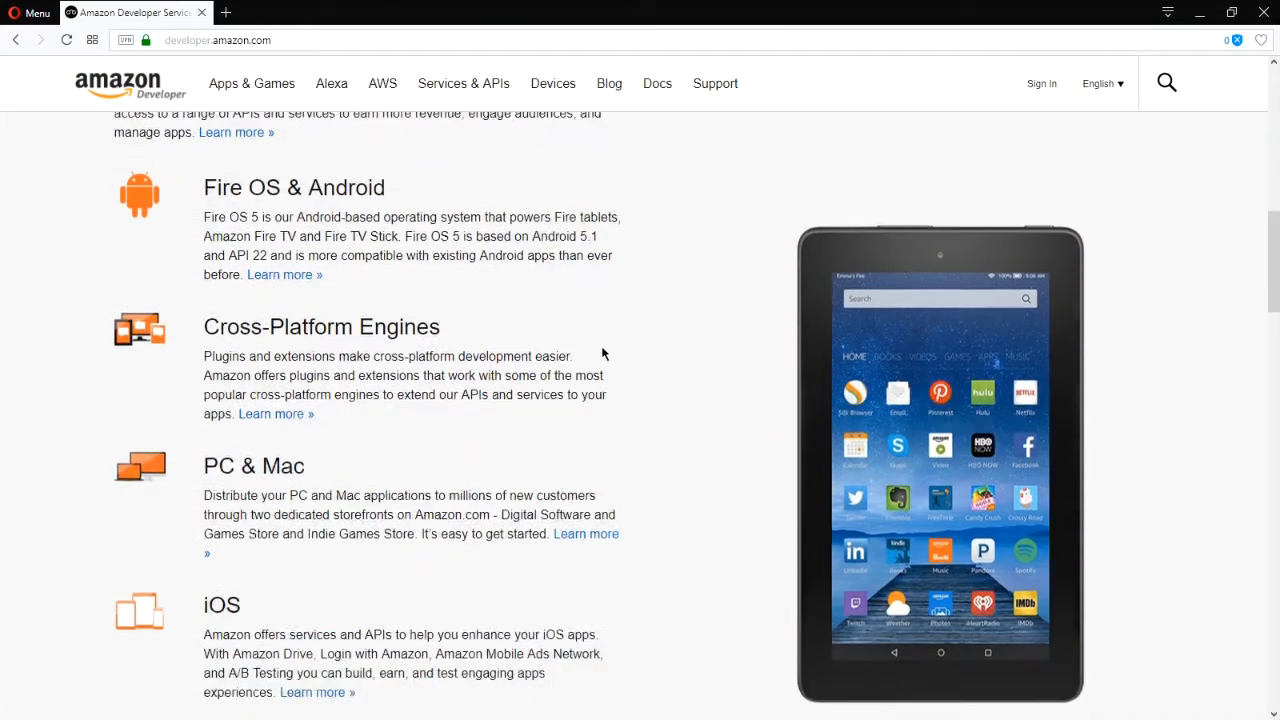
pyautogui.scroll(3)
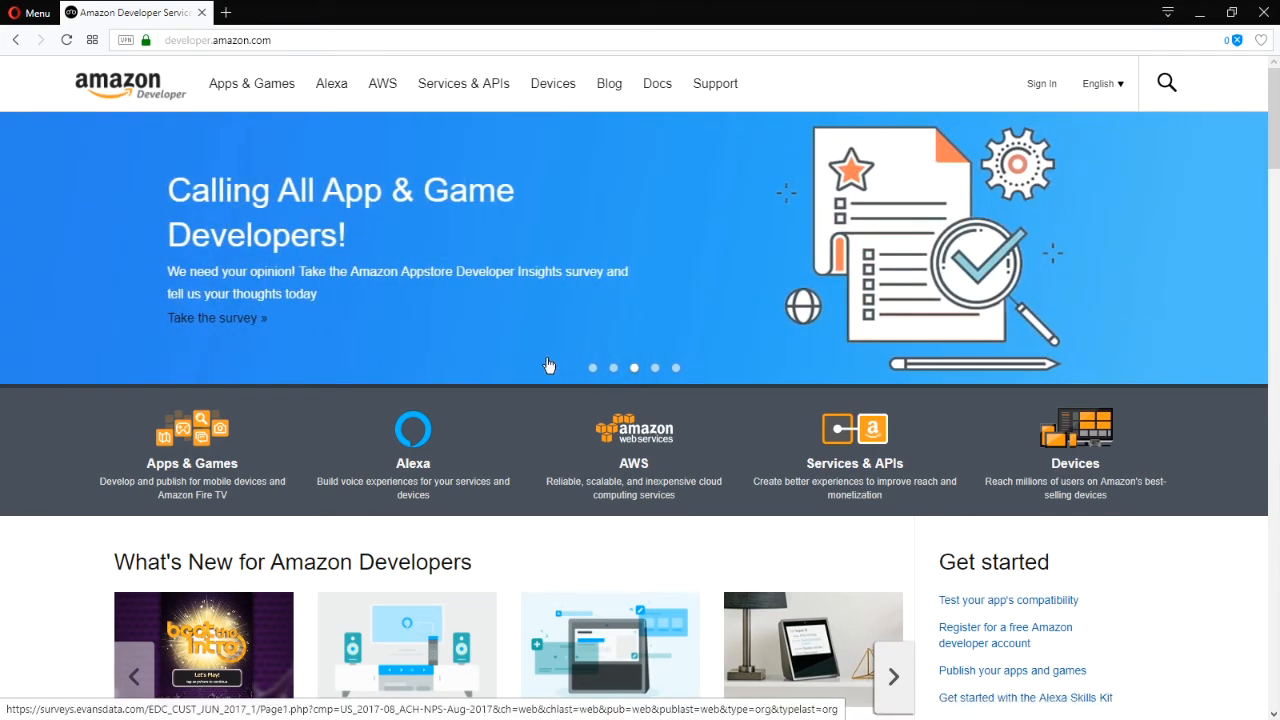
pyautogui.moveTo(512, 346)
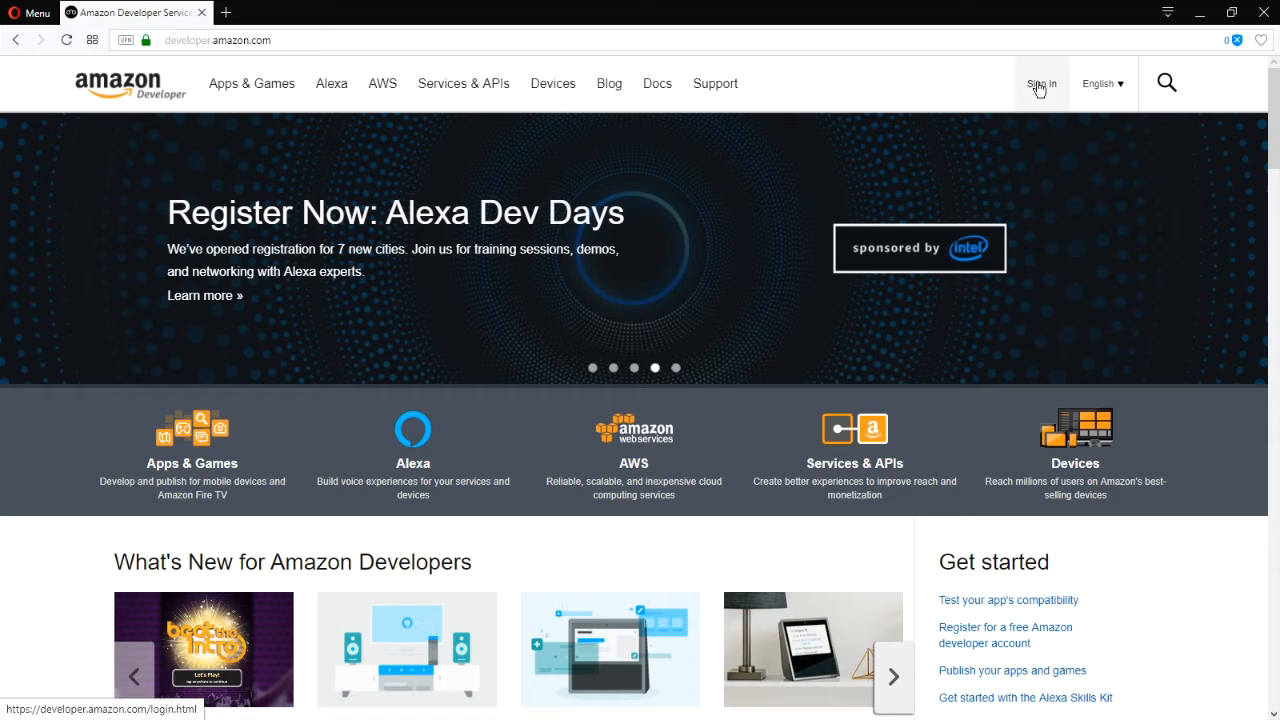
pyautogui.click(1040, 84)
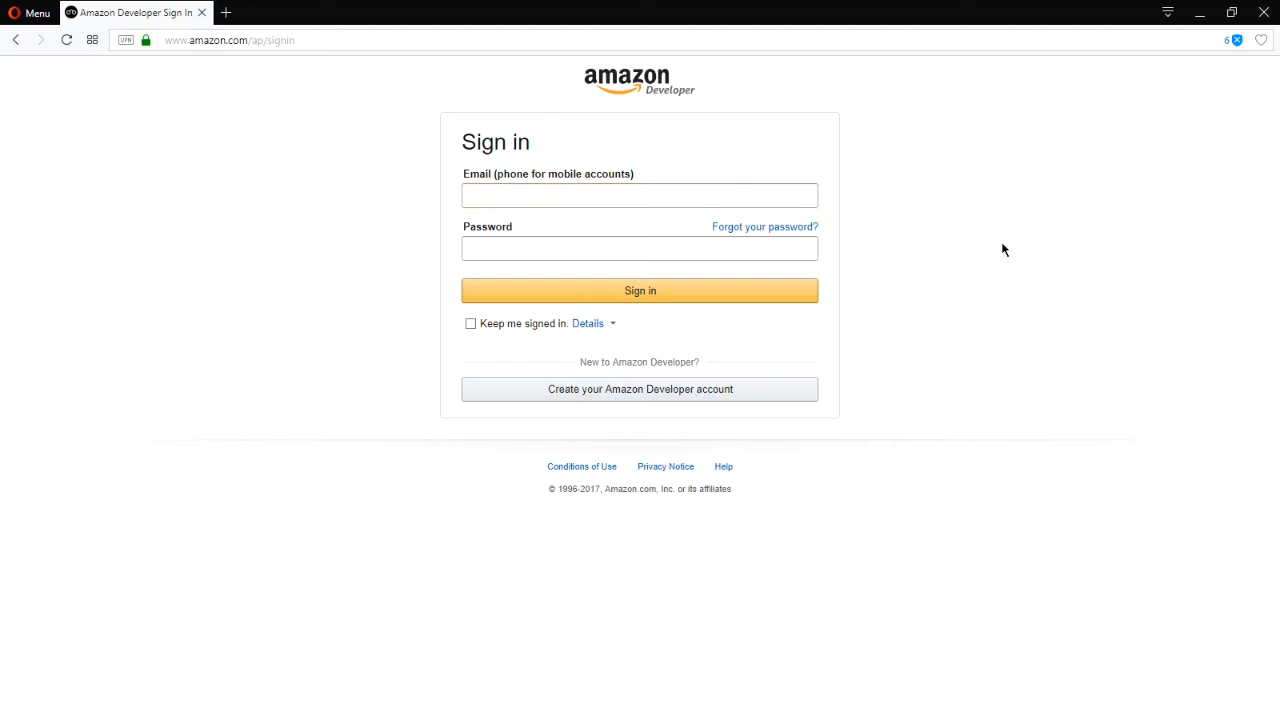
pyautogui.moveTo(724, 388)
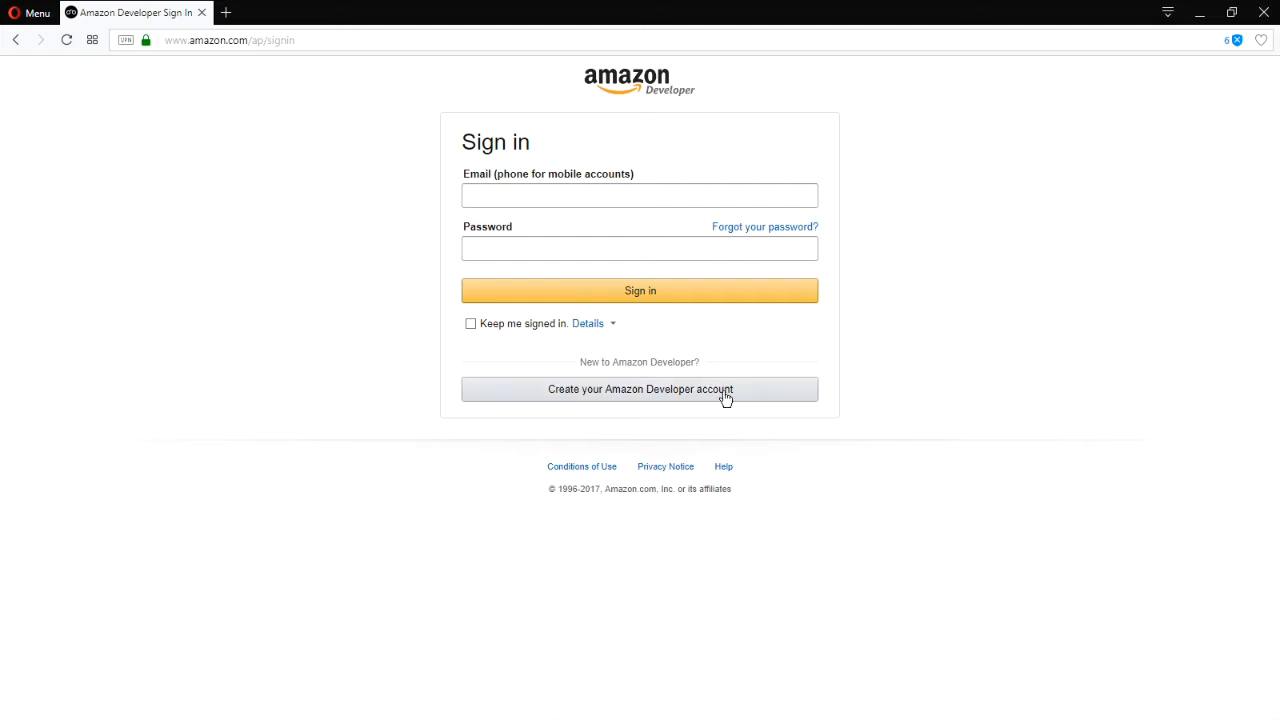
pyautogui.moveTo(608, 388)
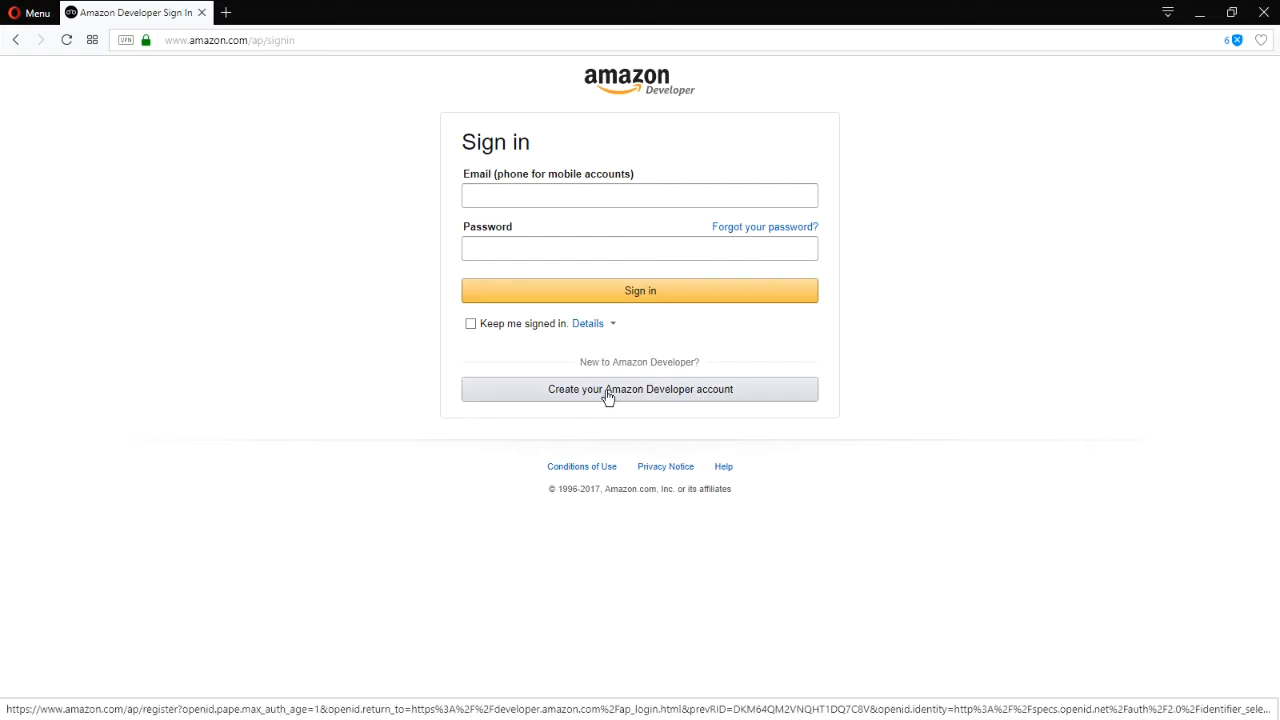
pyautogui.click(640, 388)
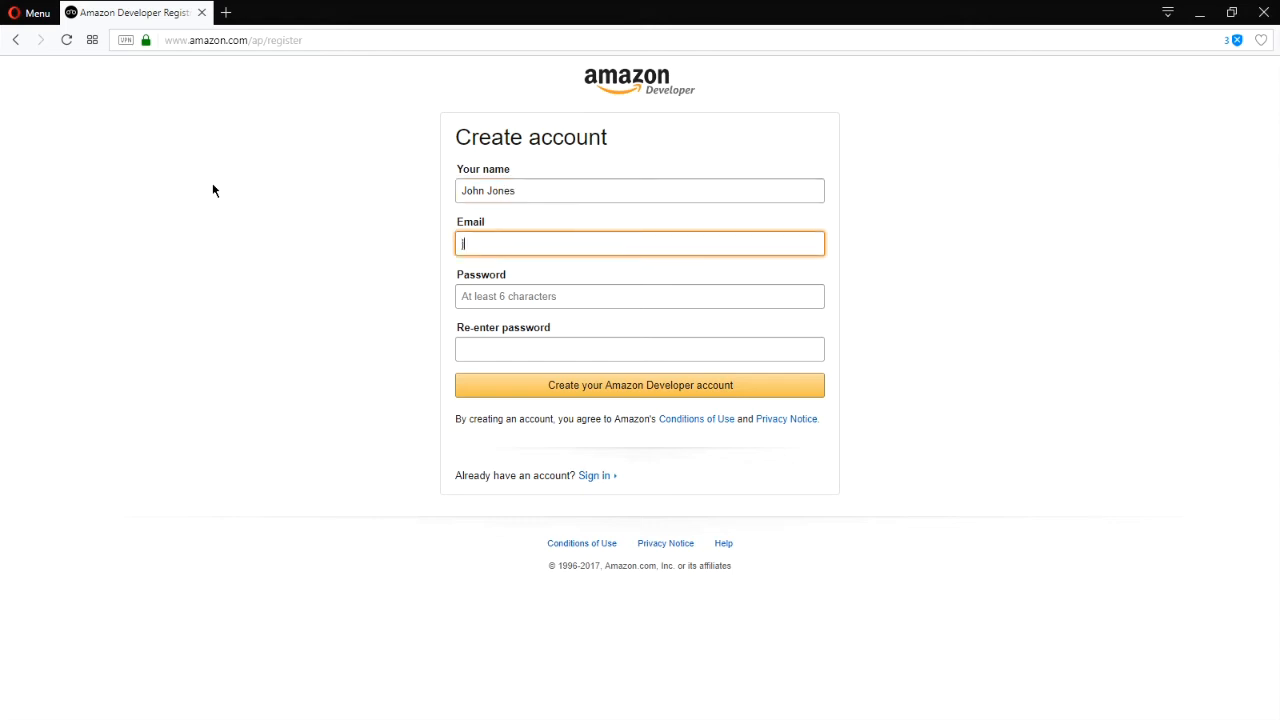
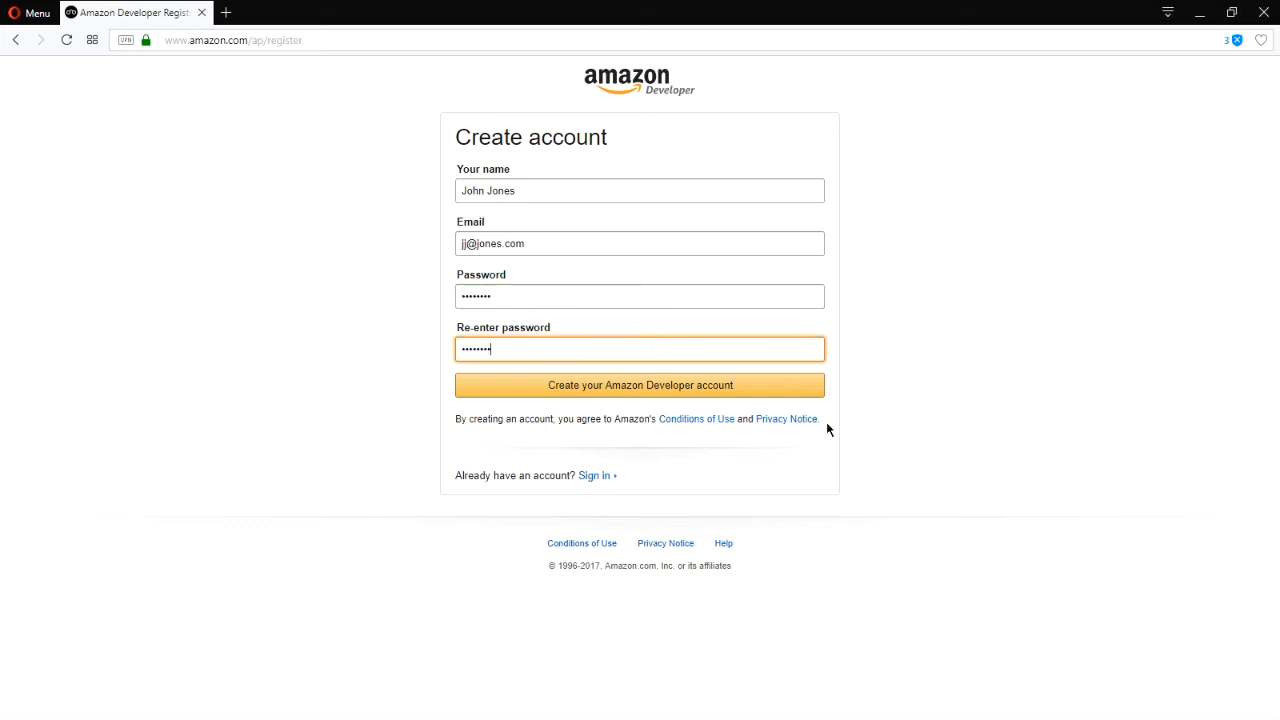
pyautogui.moveTo(758, 440)
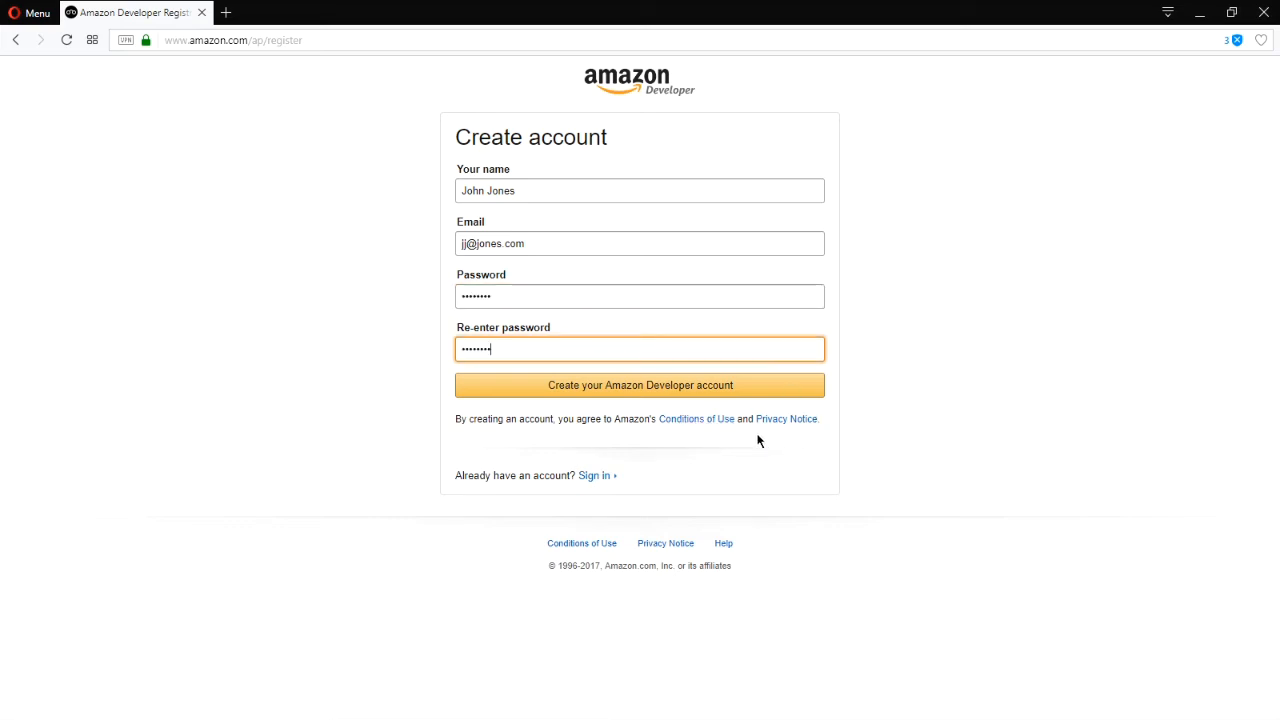
pyautogui.moveTo(828, 436)
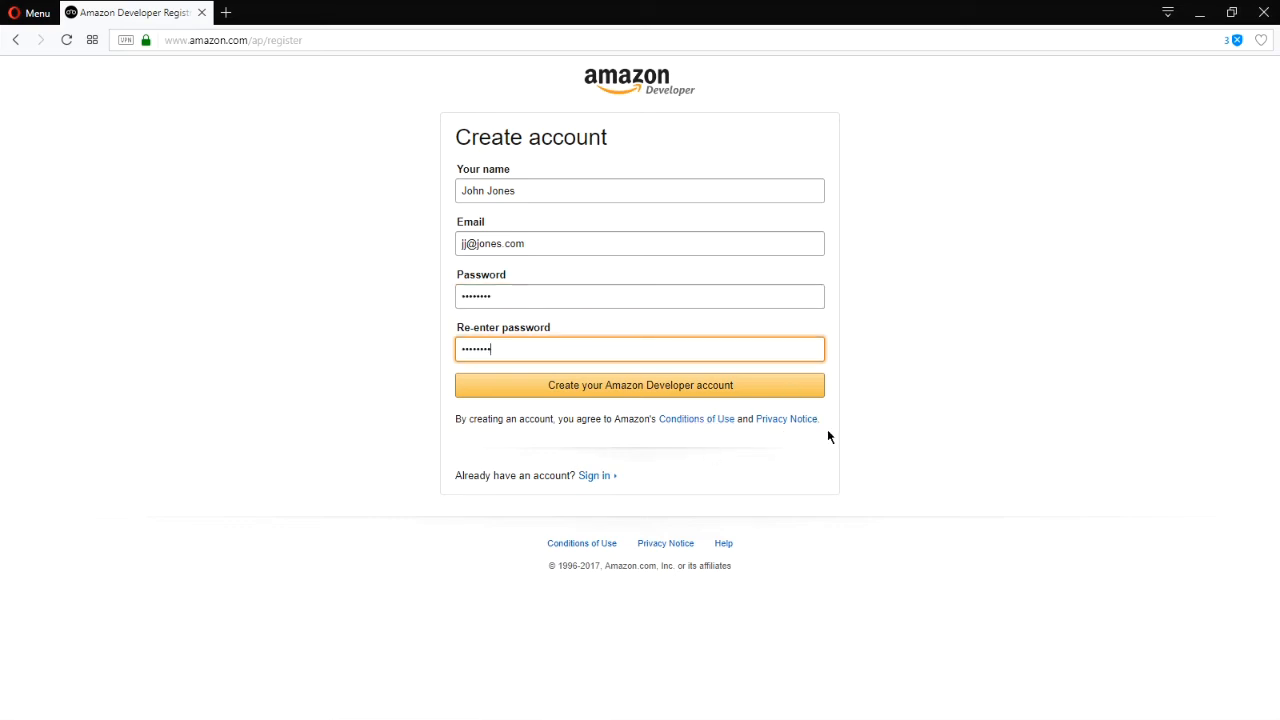
# Create the account and enter the phone number on the Profile Information form.
pyautogui.click(640, 384)
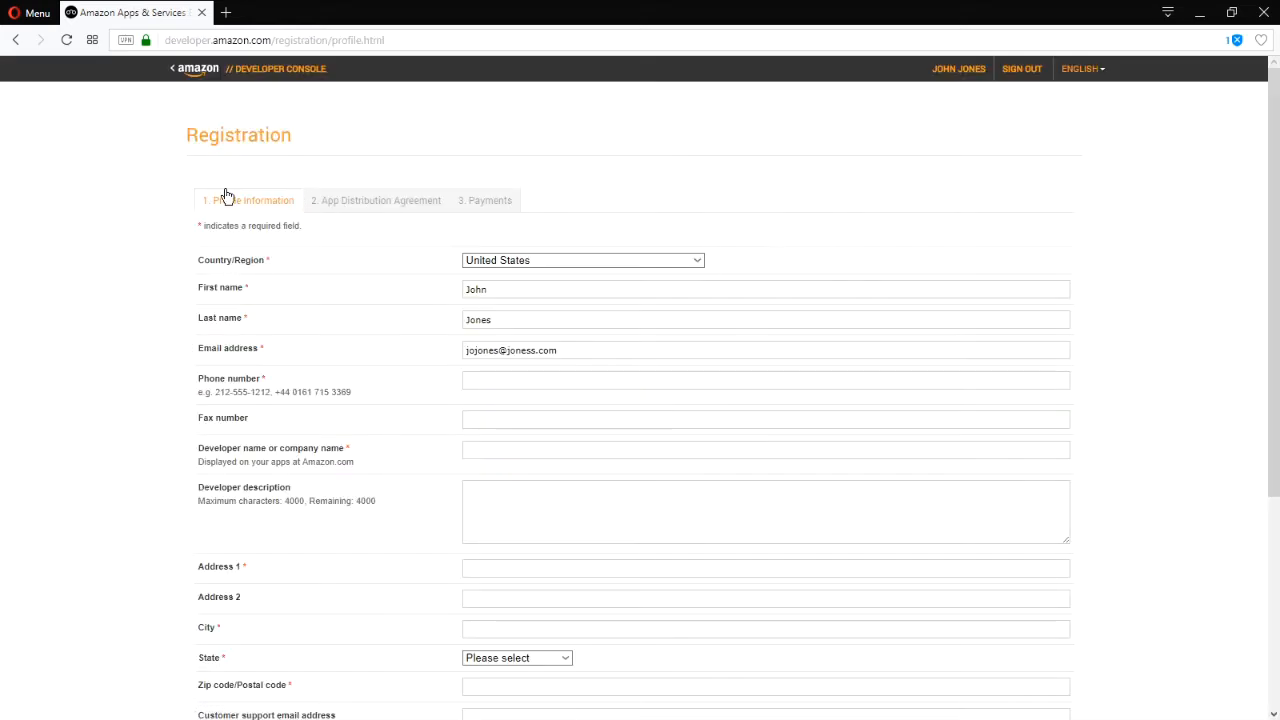
pyautogui.scroll(-3)
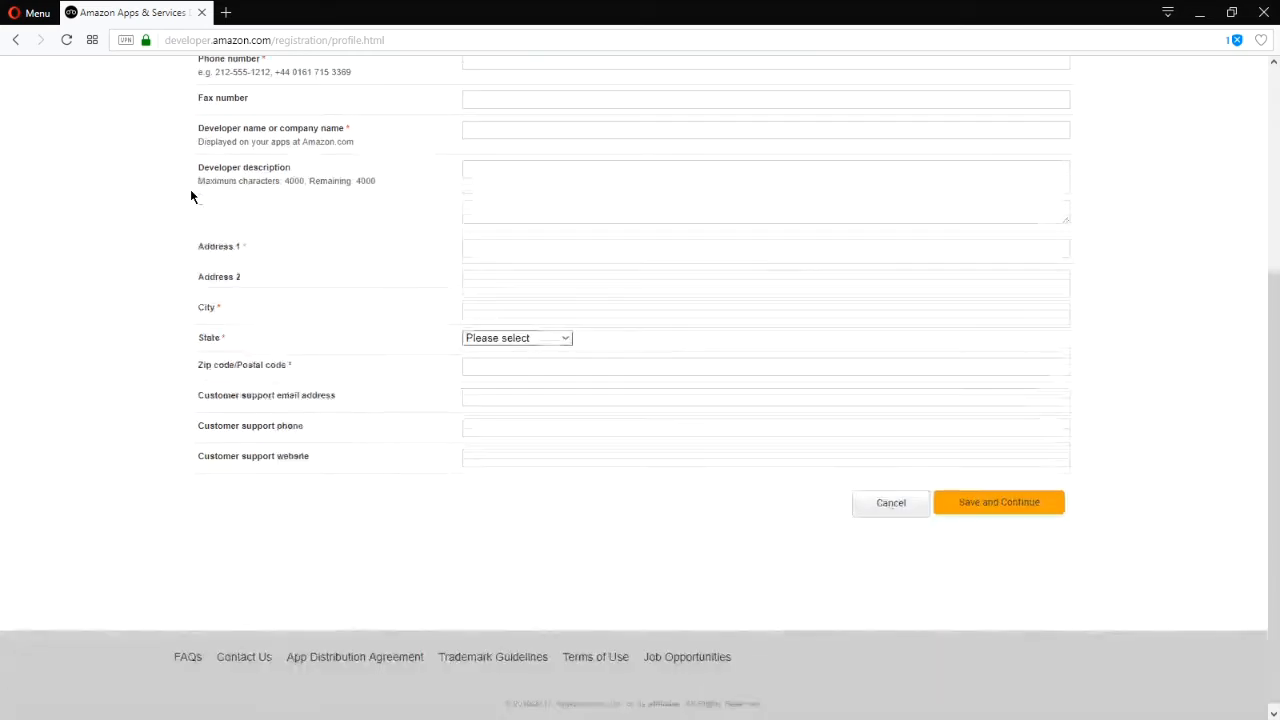
pyautogui.scroll(3)
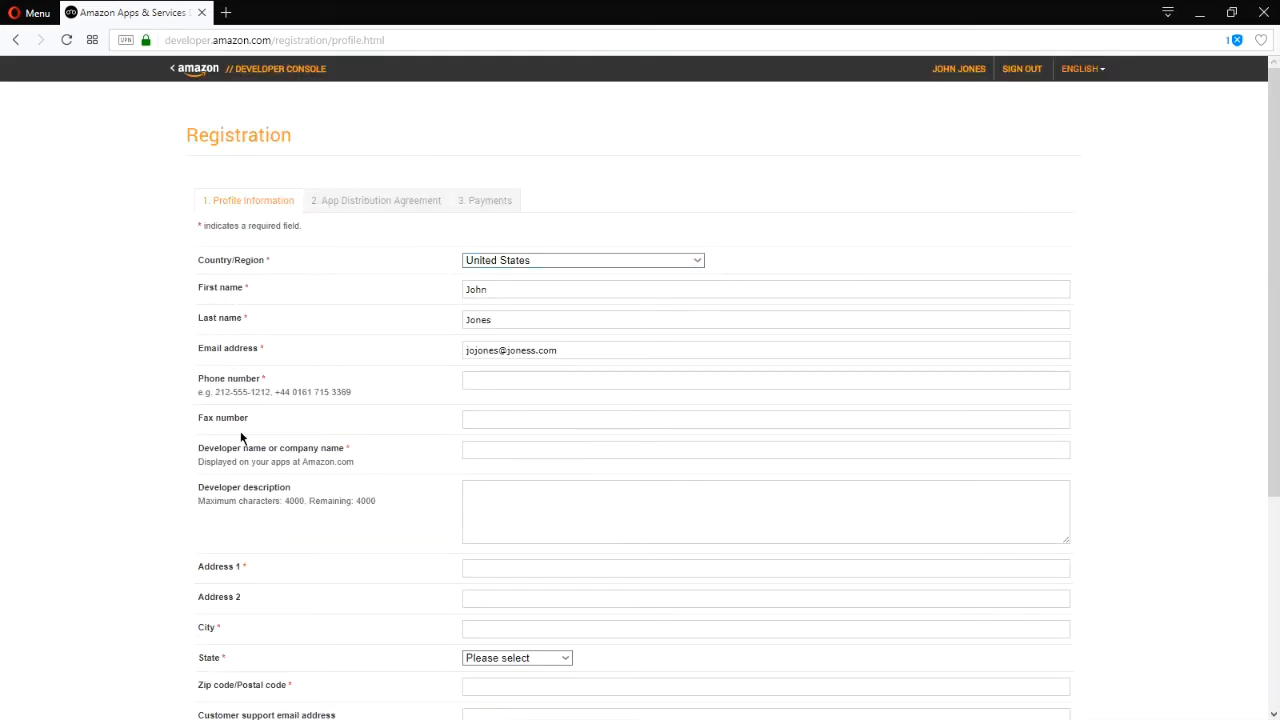
pyautogui.scroll(-3)
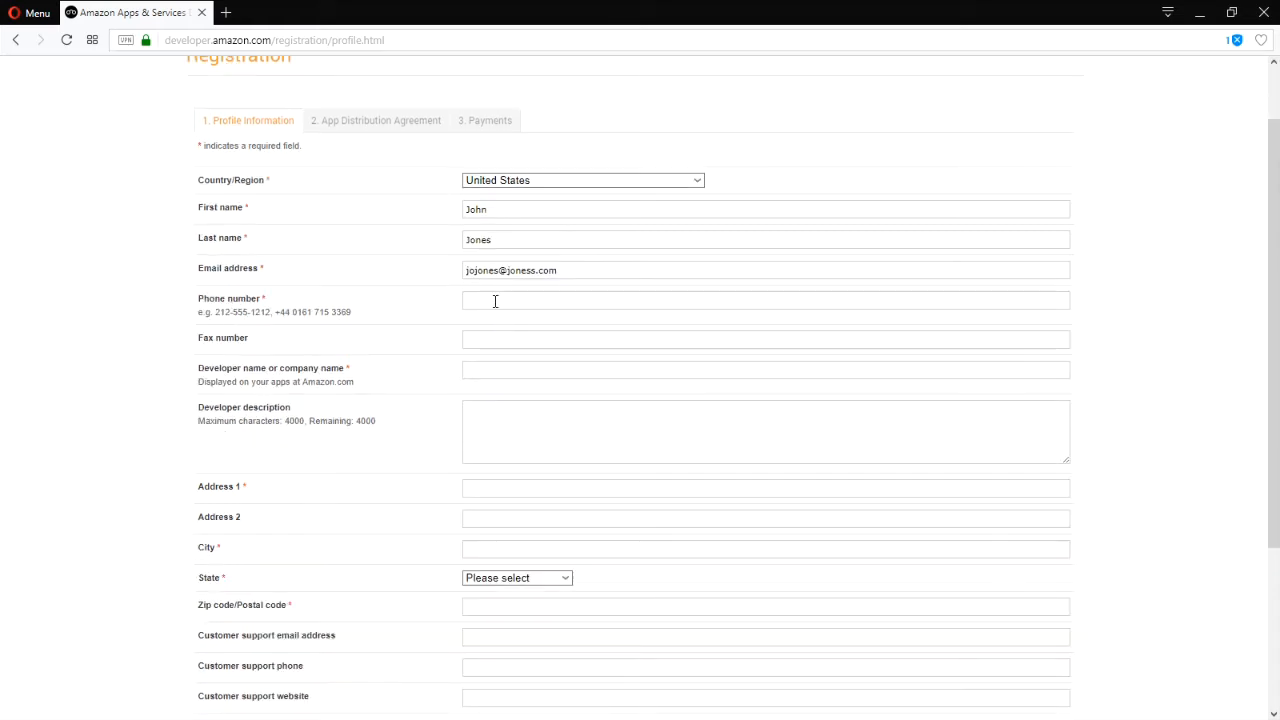
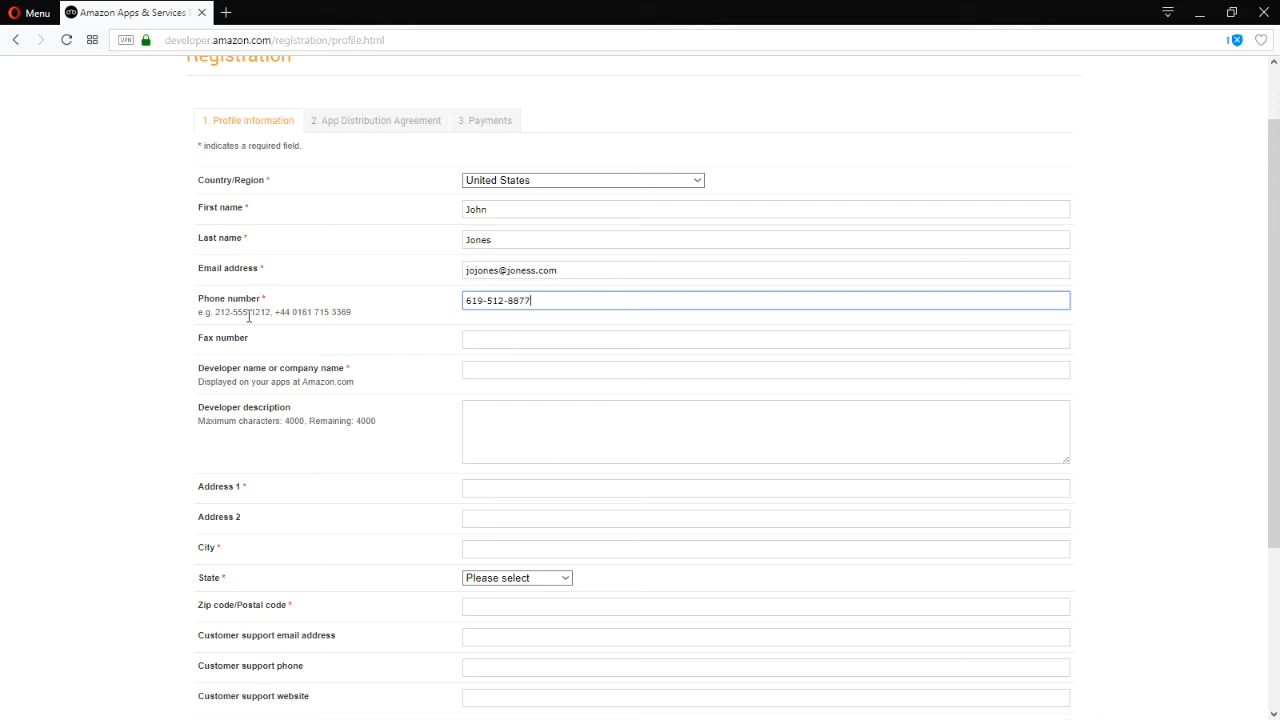
pyautogui.moveTo(268, 350)
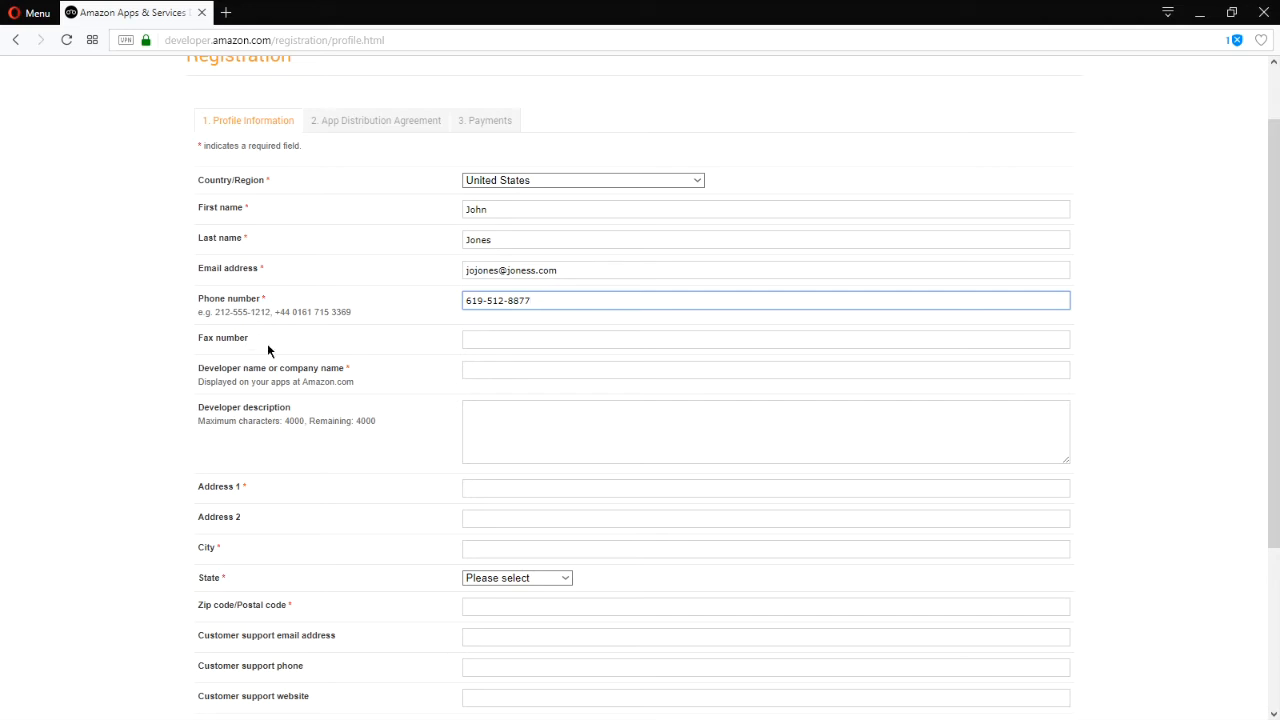
pyautogui.moveTo(162, 368)
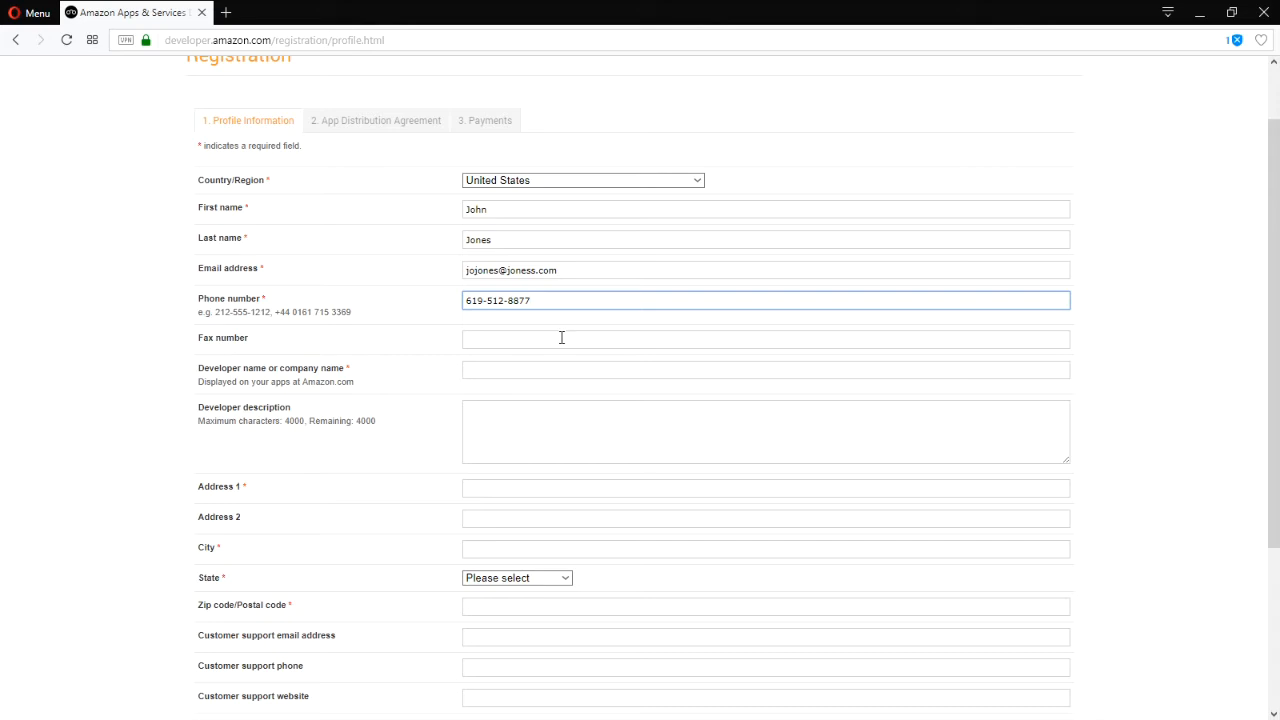
# Enter 'Jones Apps' as the developer or company name.
pyautogui.scroll(-3)
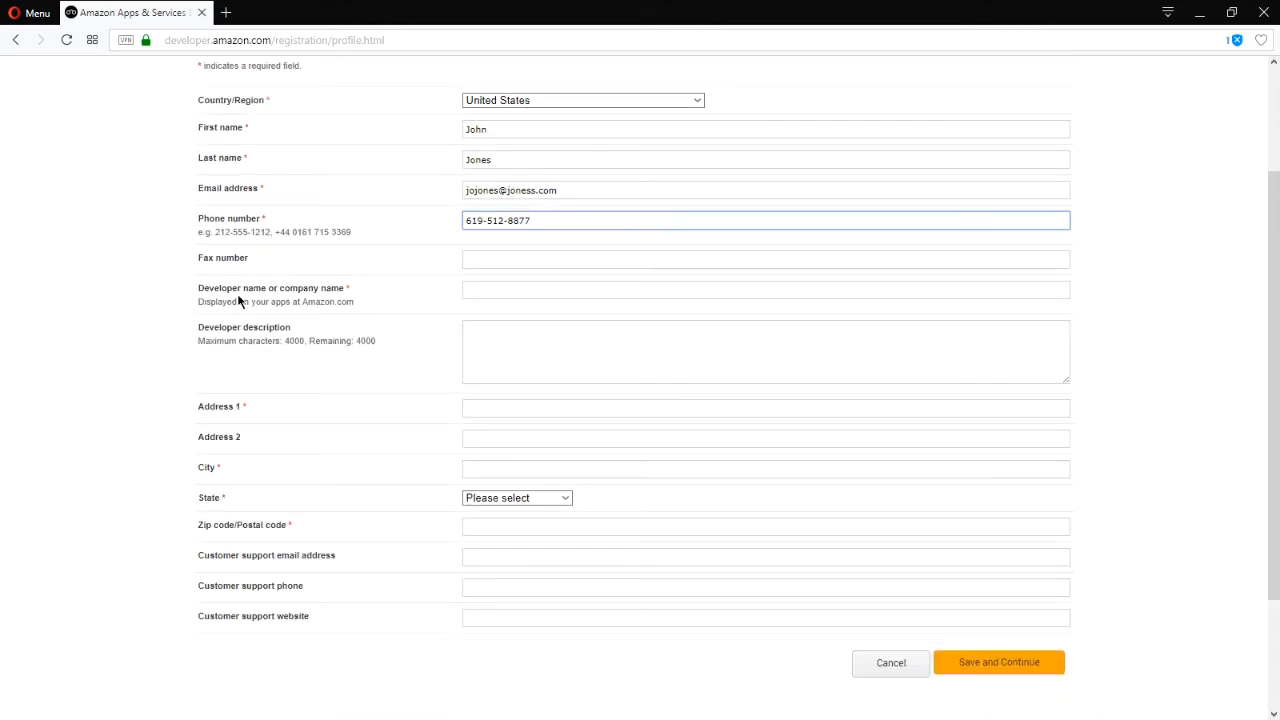
pyautogui.click(764, 288)
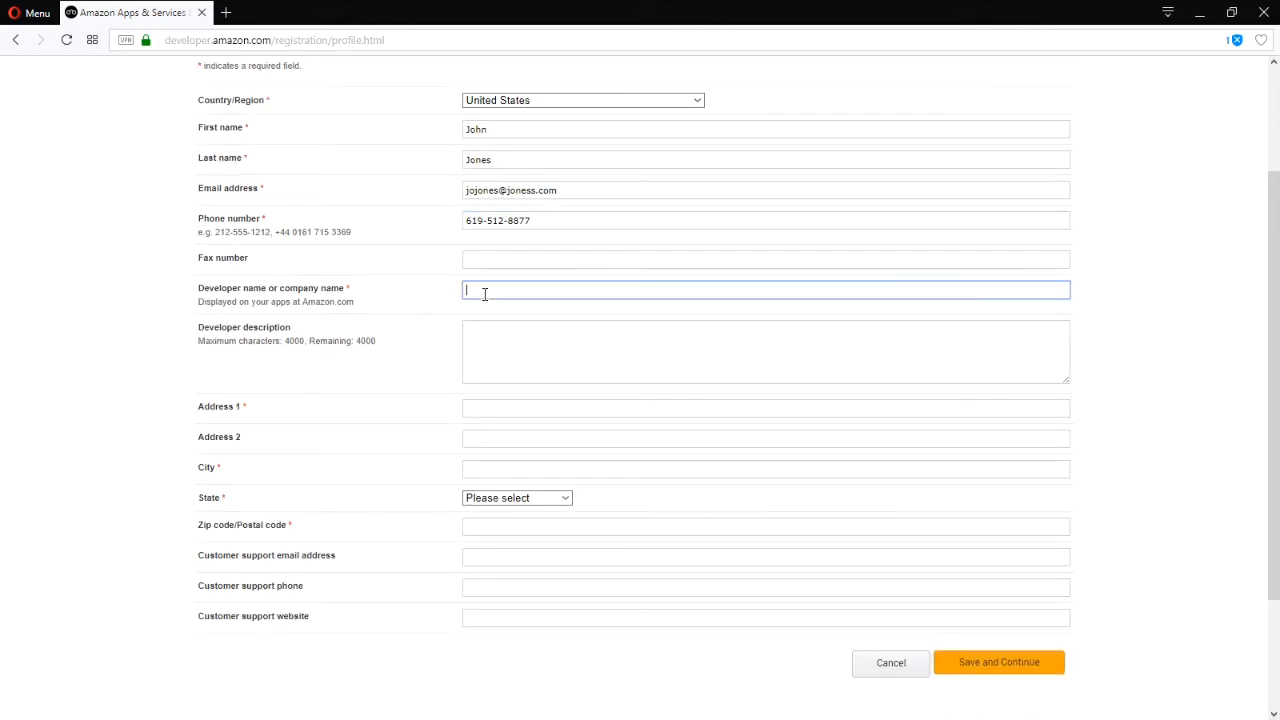
pyautogui.write('Jones')
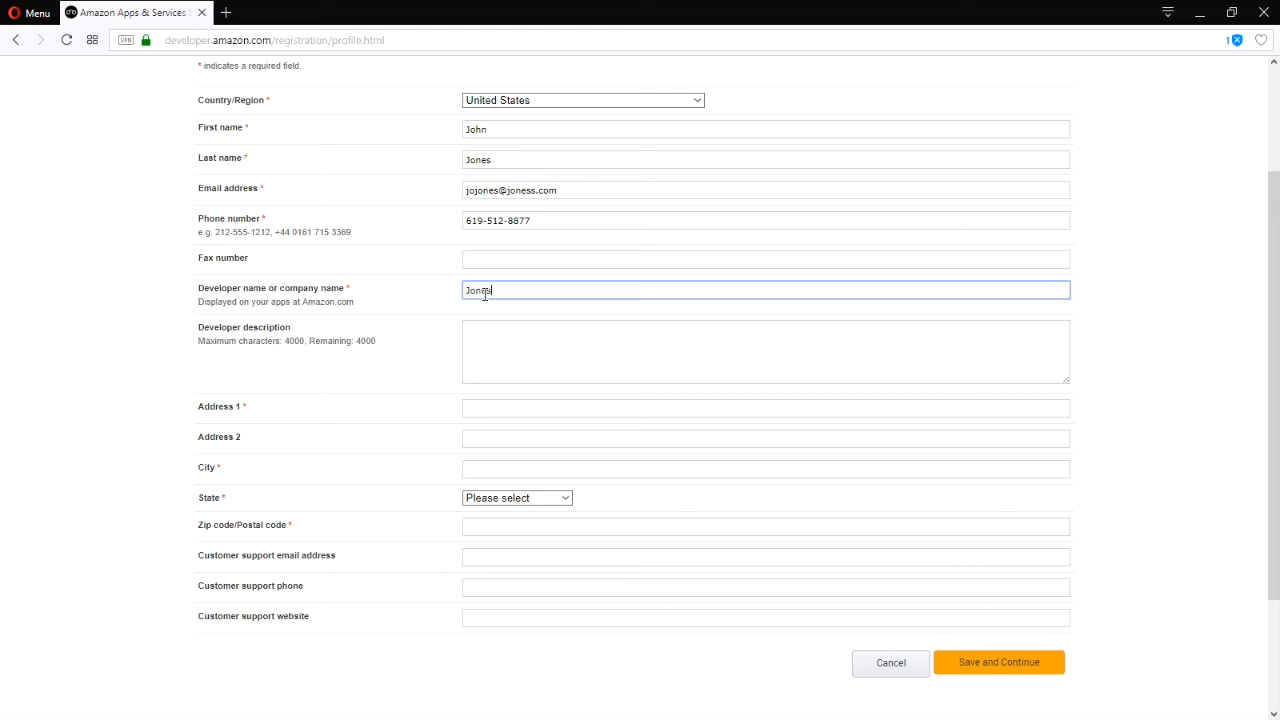
pyautogui.write('Apps')
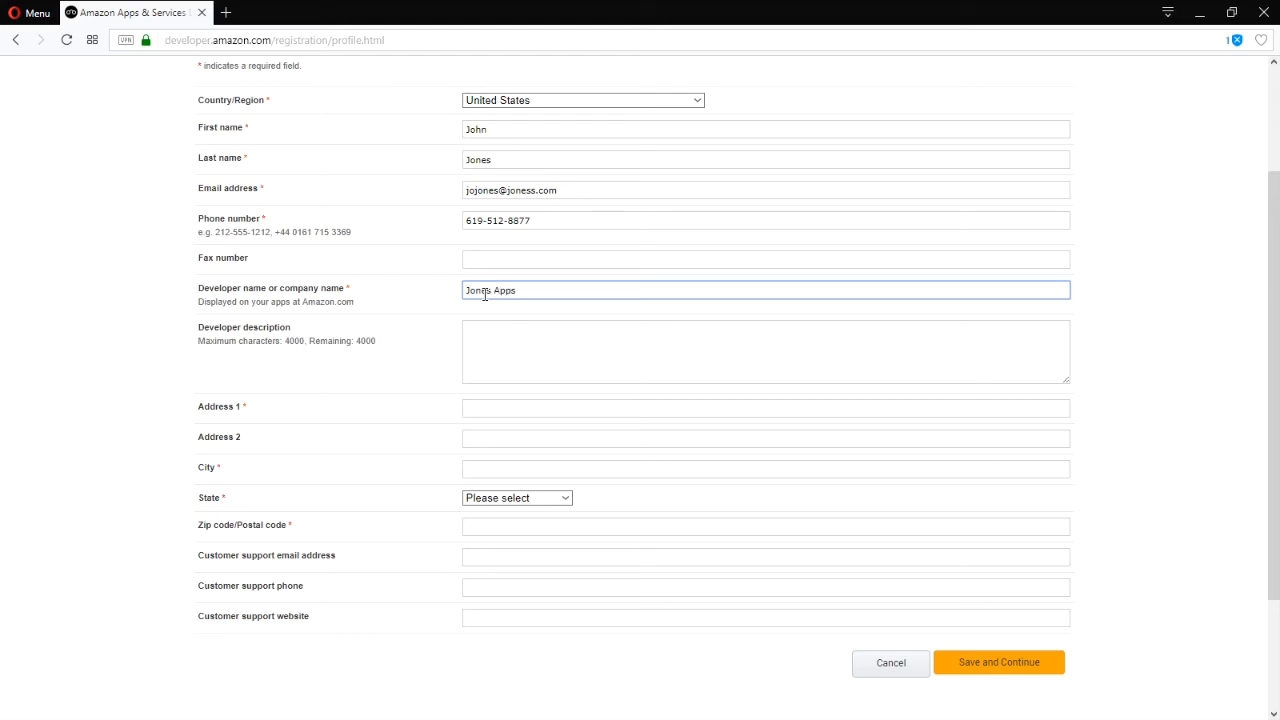
# Enter a developer description about Android apps for education purposes.
pyautogui.scroll(-3)
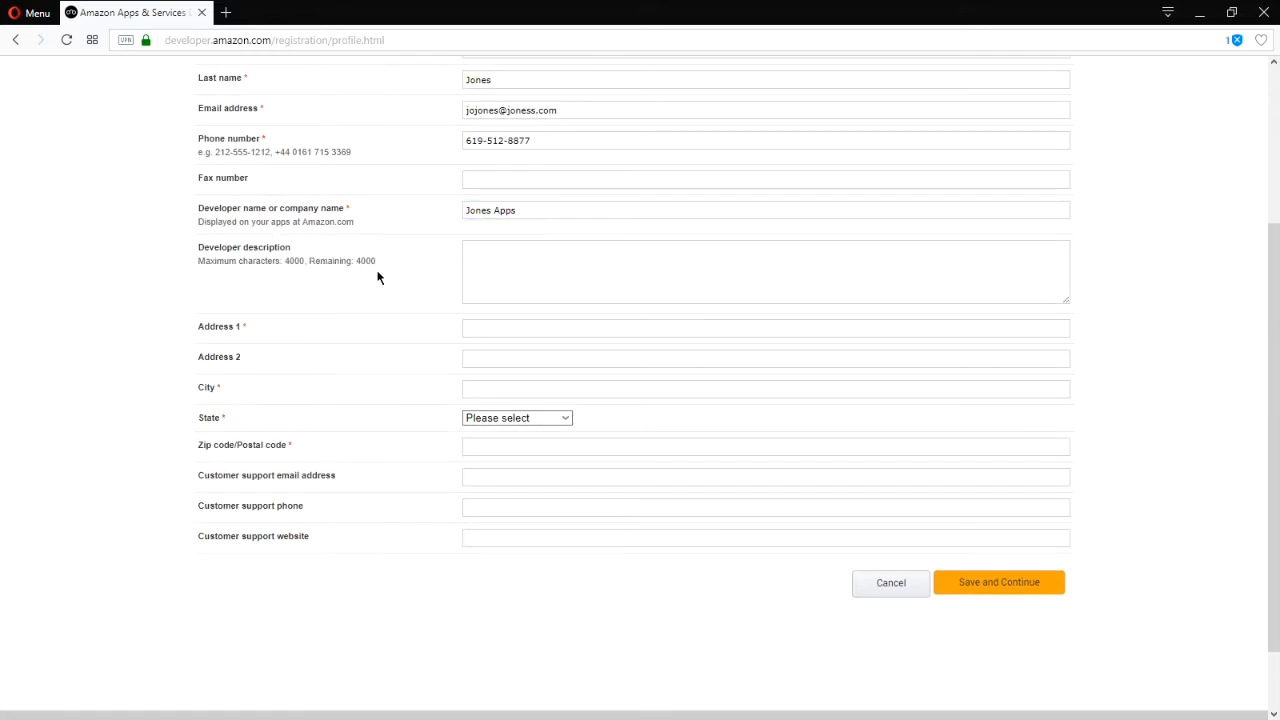
pyautogui.click(764, 272)
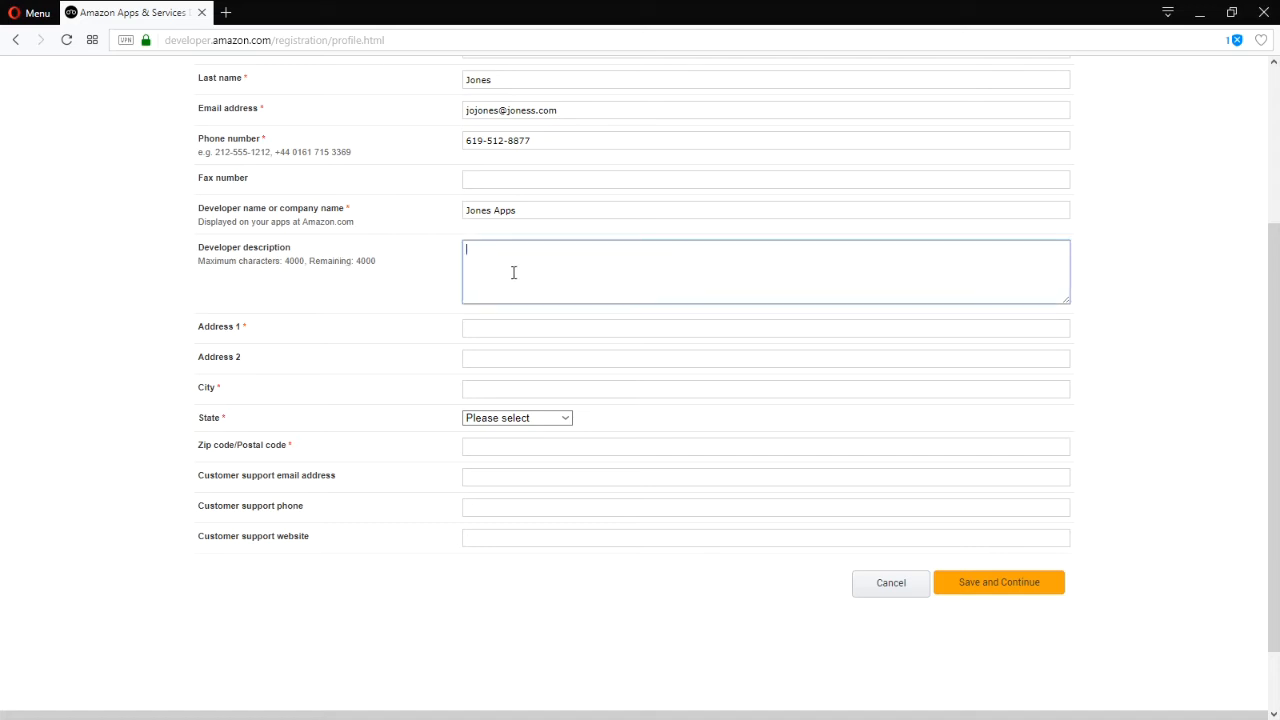
pyautogui.write('Android apps for')
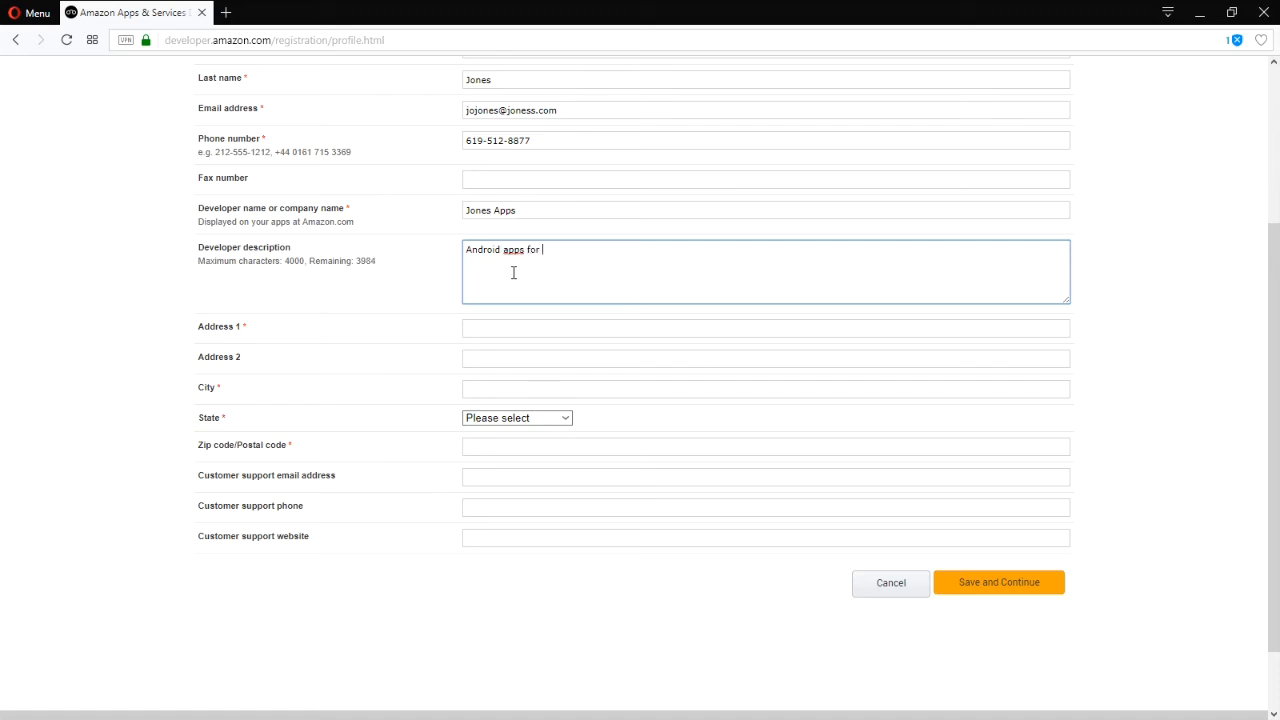
pyautogui.write('education purposes, focused on easy t')
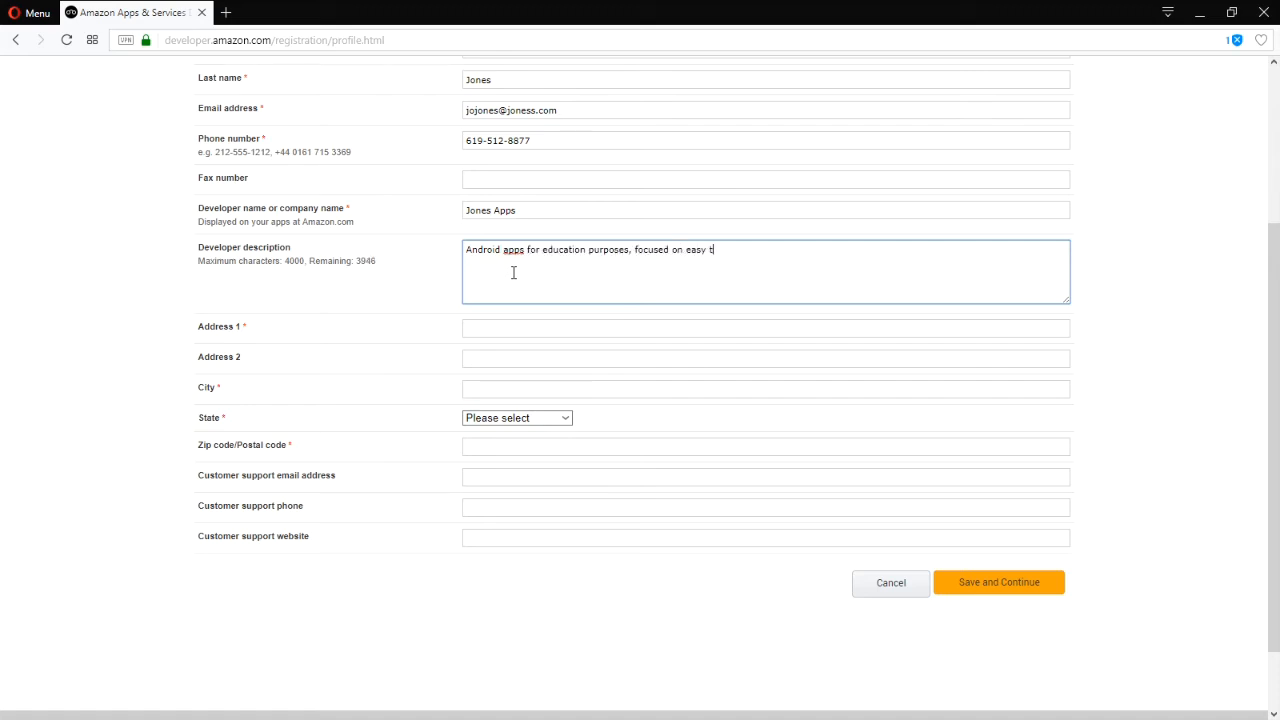
pyautogui.write('o use')
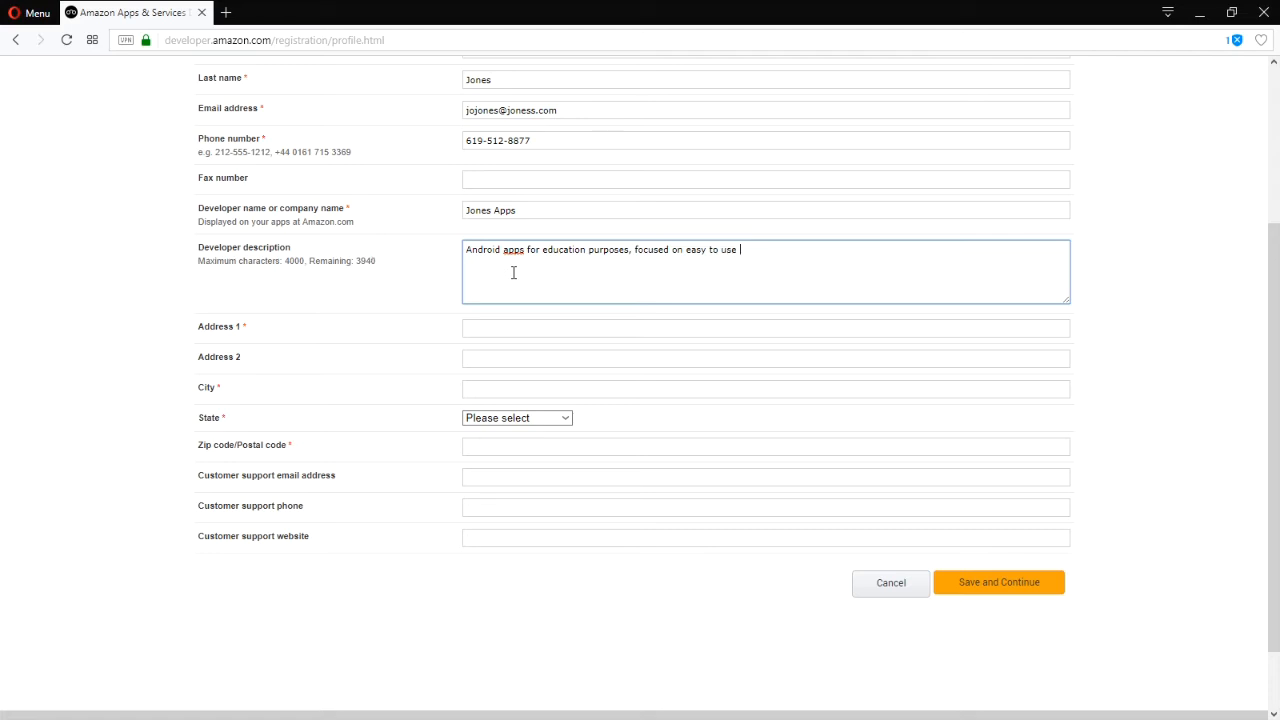
pyautogui.write('software.')
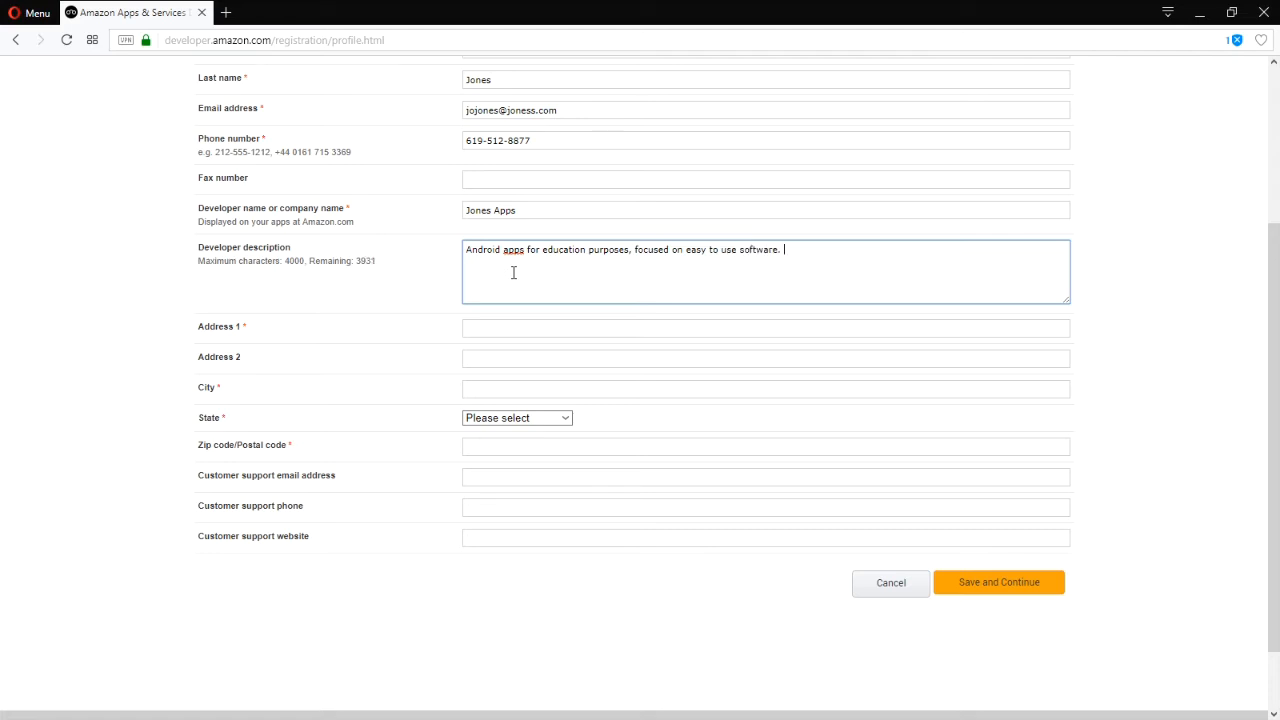
pyautogui.press('Backspace')
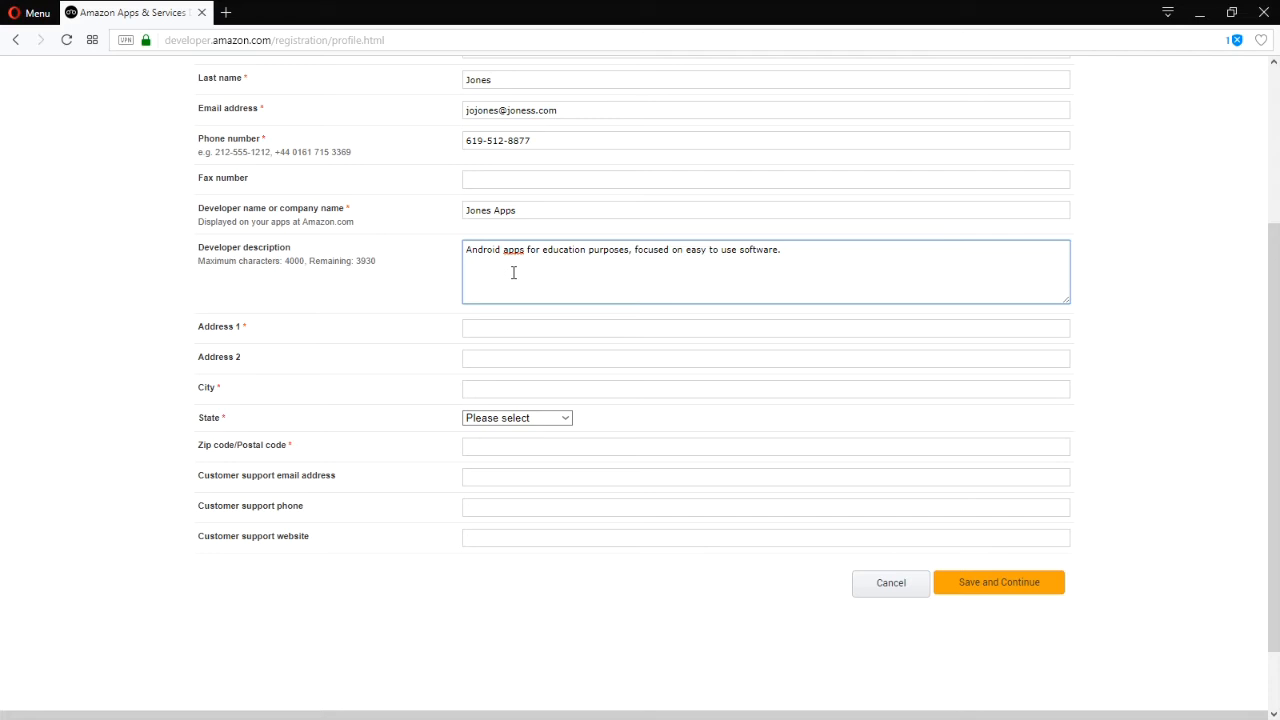
# Fill the address as 123 Fake Ave, San Diego, California, zip 91910.
pyautogui.click(764, 328)
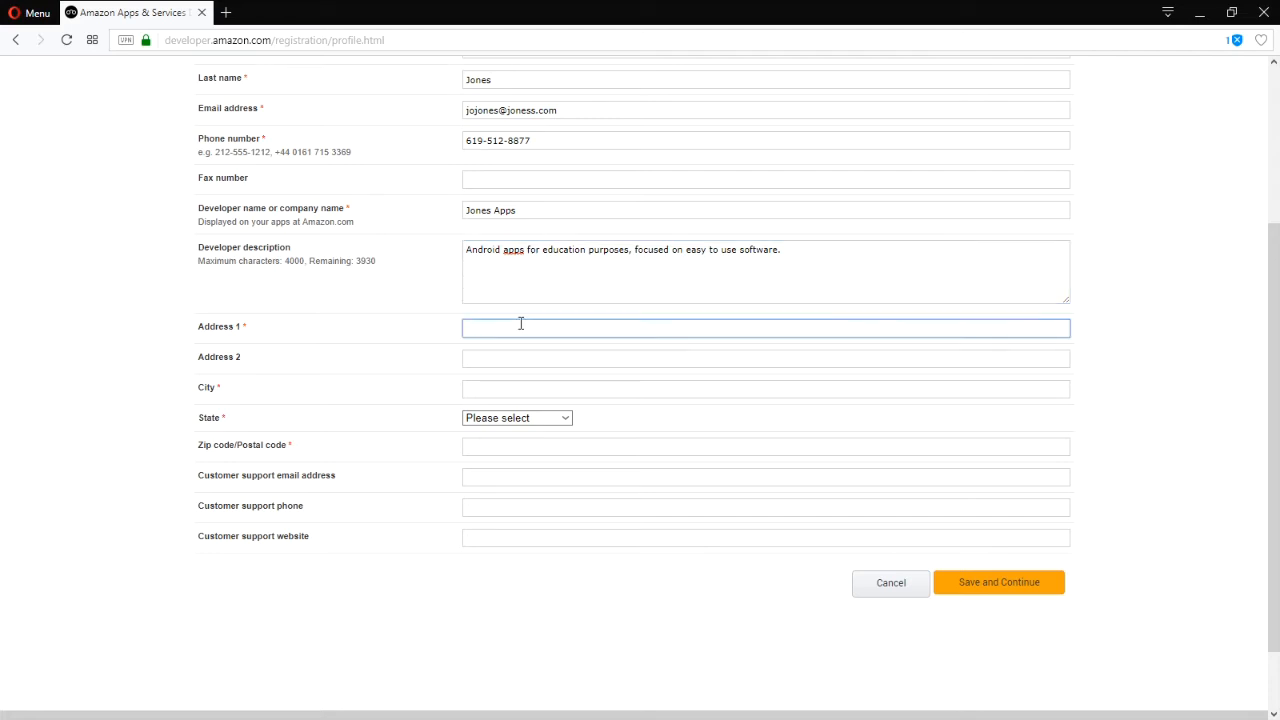
pyautogui.moveTo(420, 308)
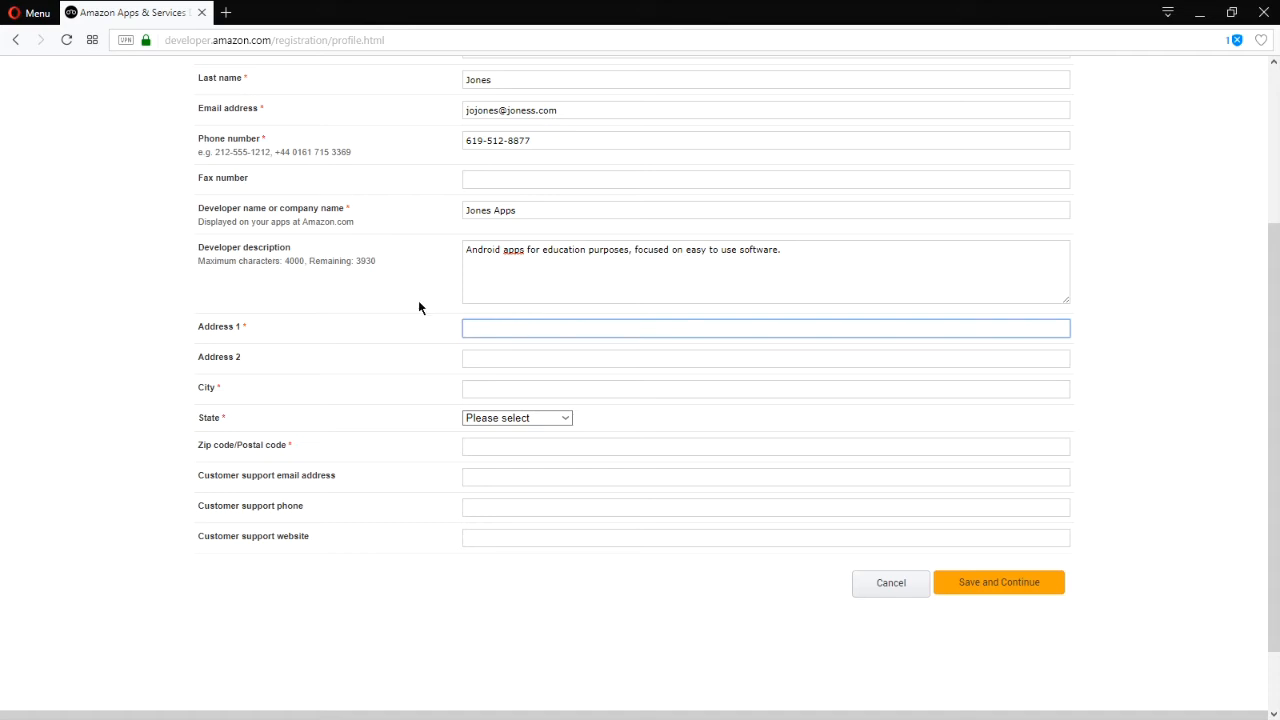
pyautogui.write('123 Fake Ave')
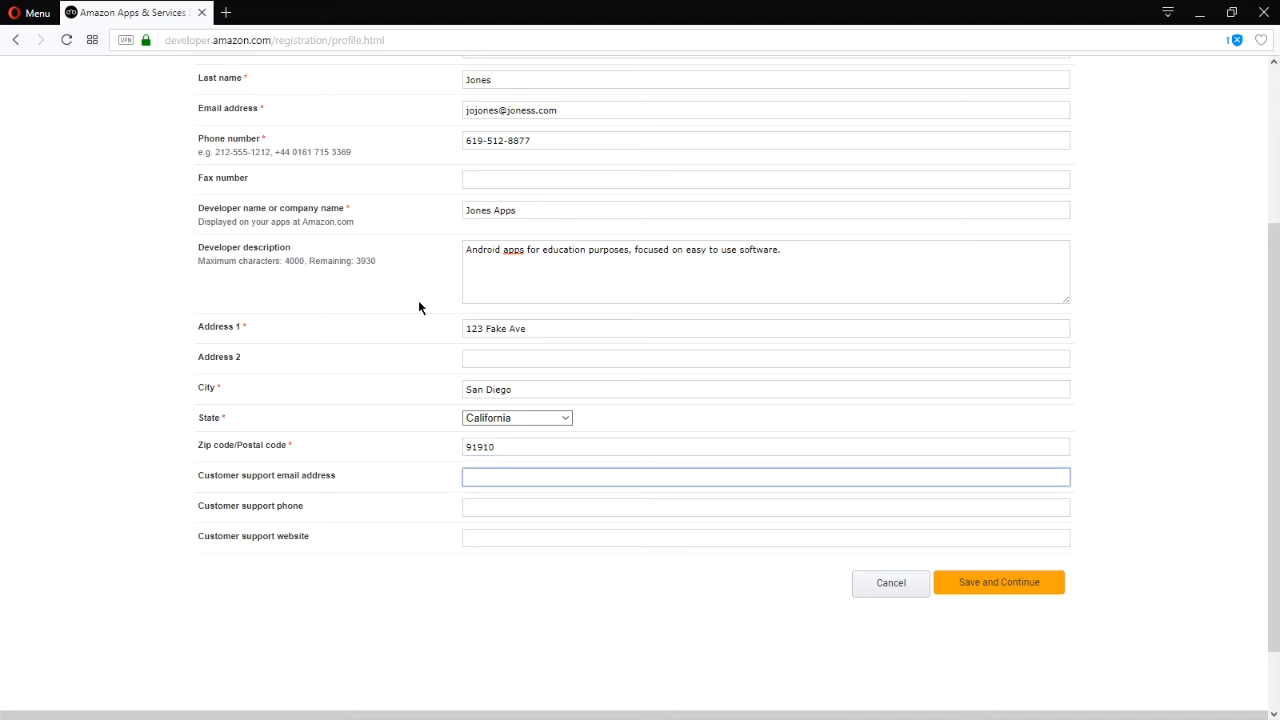
pyautogui.click(764, 476)
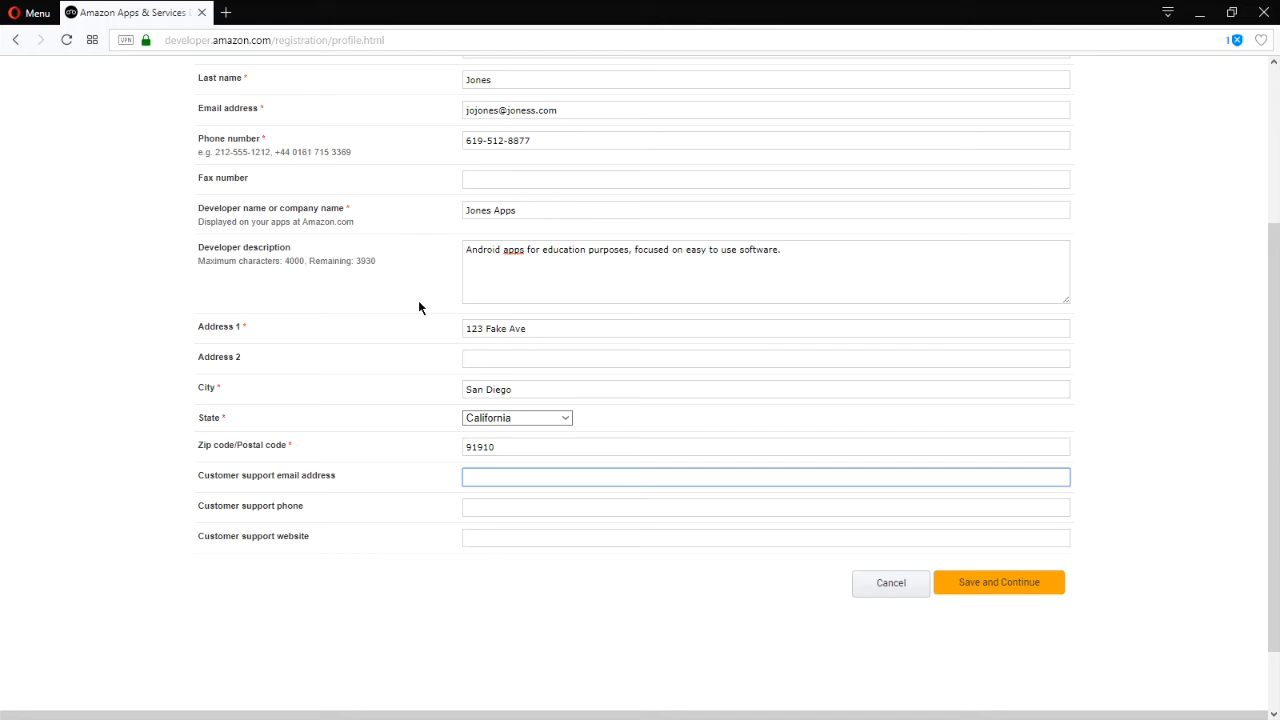
pyautogui.moveTo(590, 132)
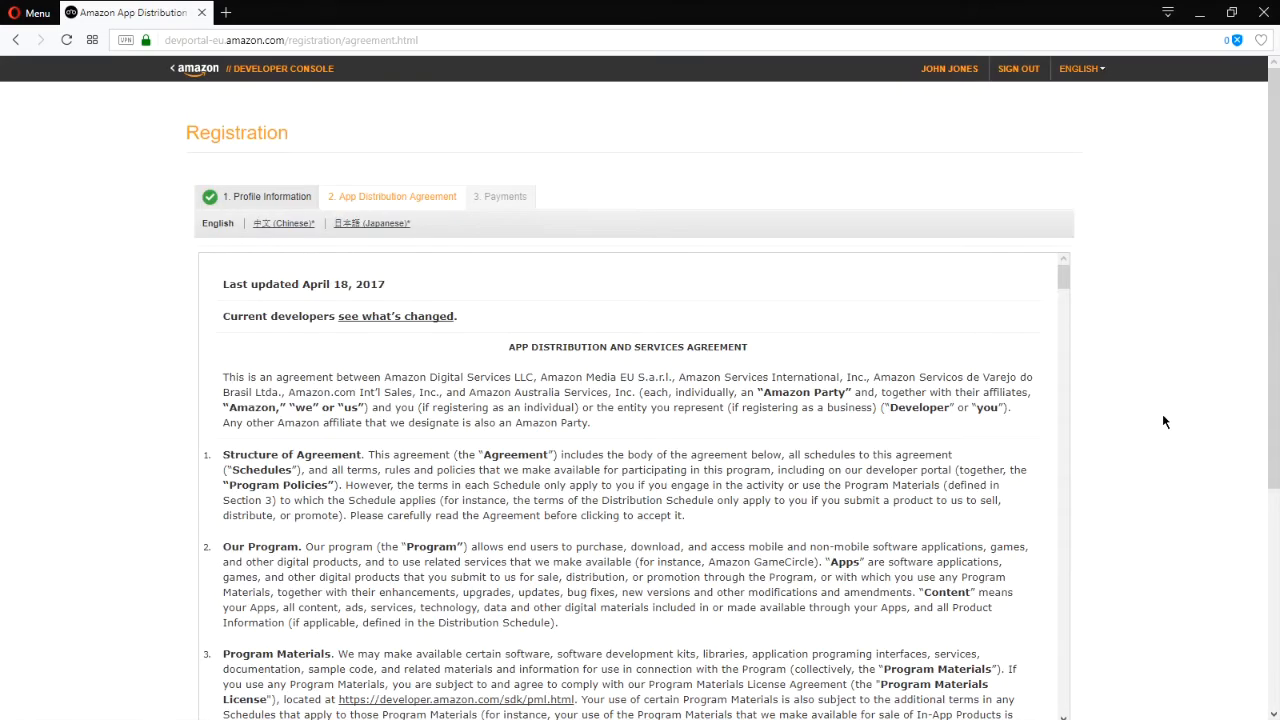
# Read through the App Distribution Agreement and accept it to continue registration.
pyautogui.scroll(-3)
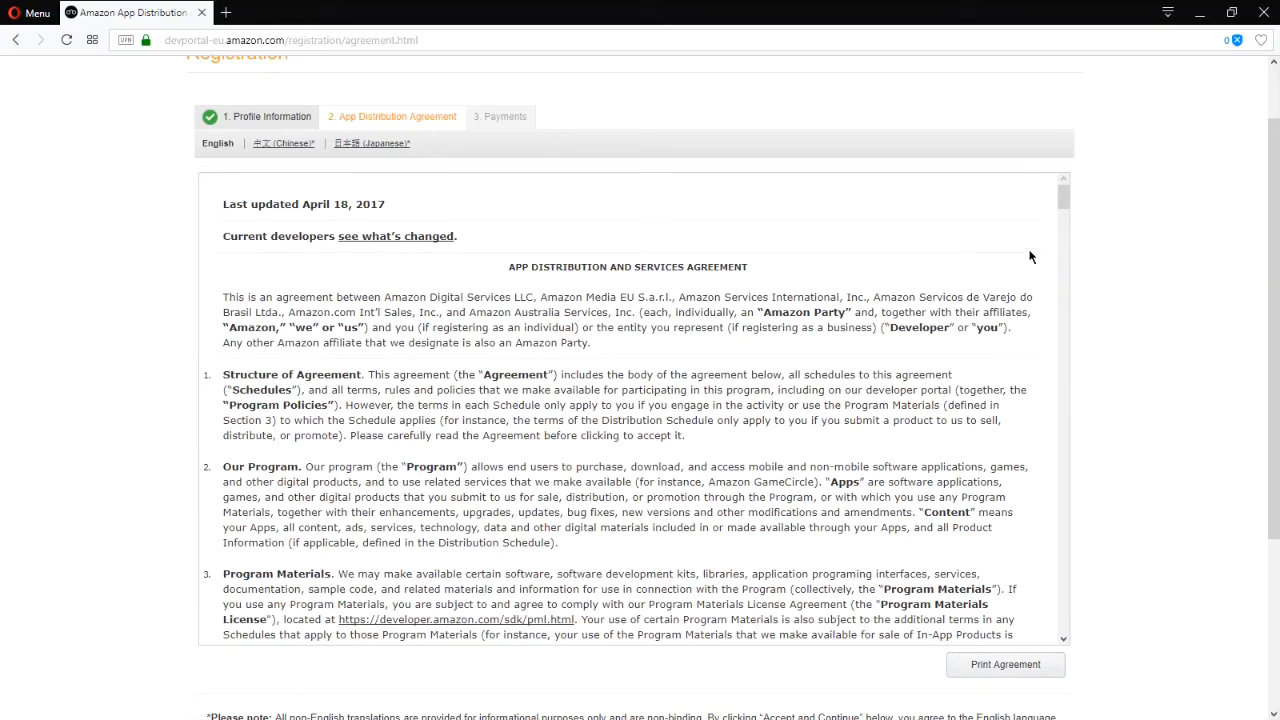
pyautogui.scroll(-3)
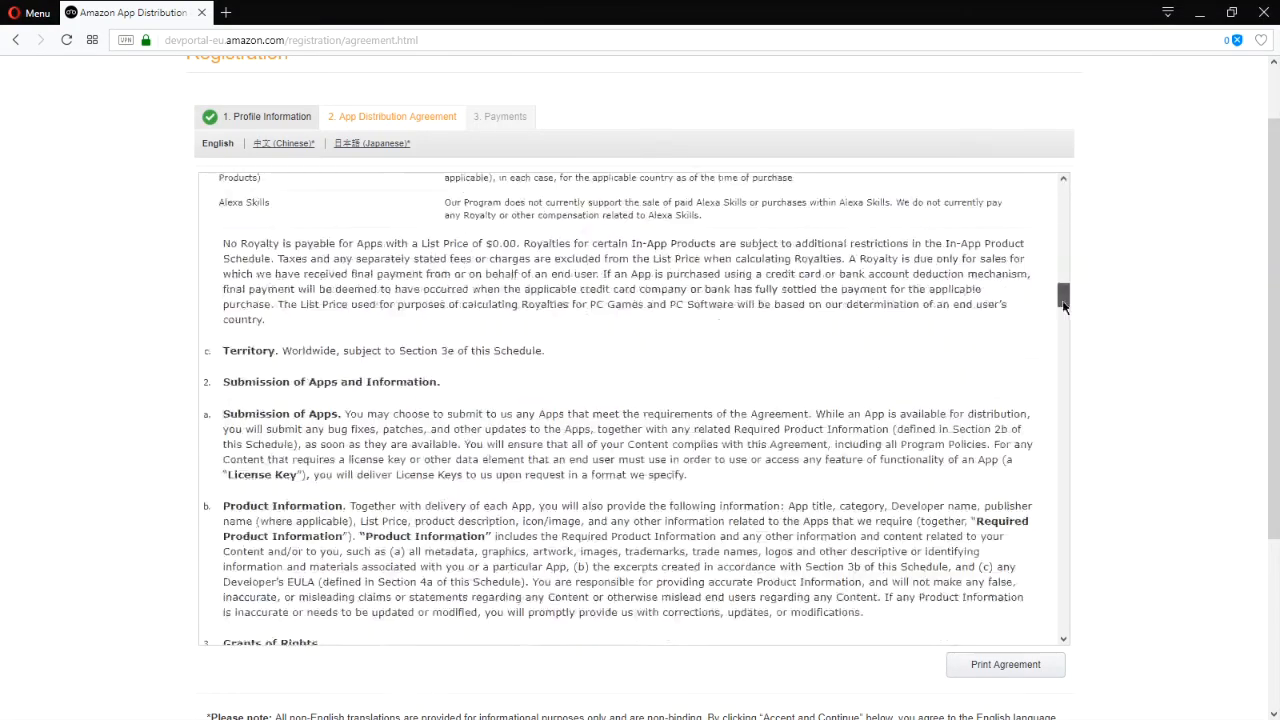
pyautogui.scroll(-3)
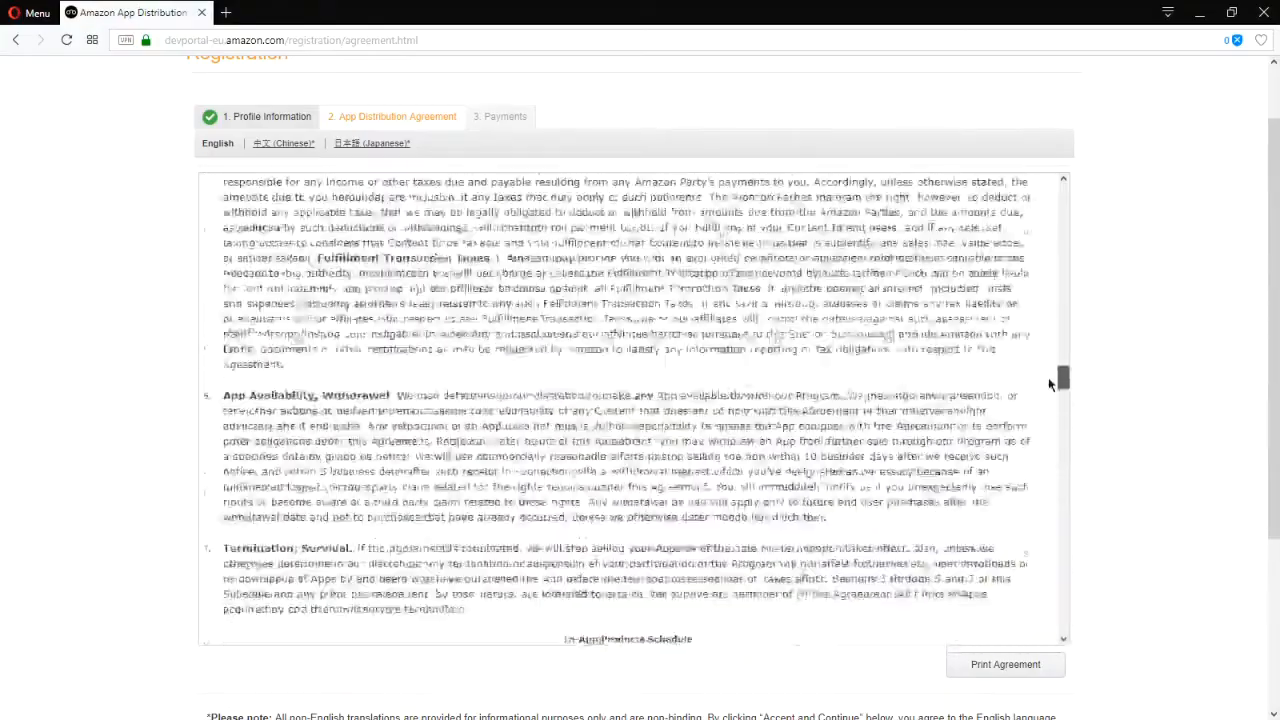
pyautogui.scroll(-3)
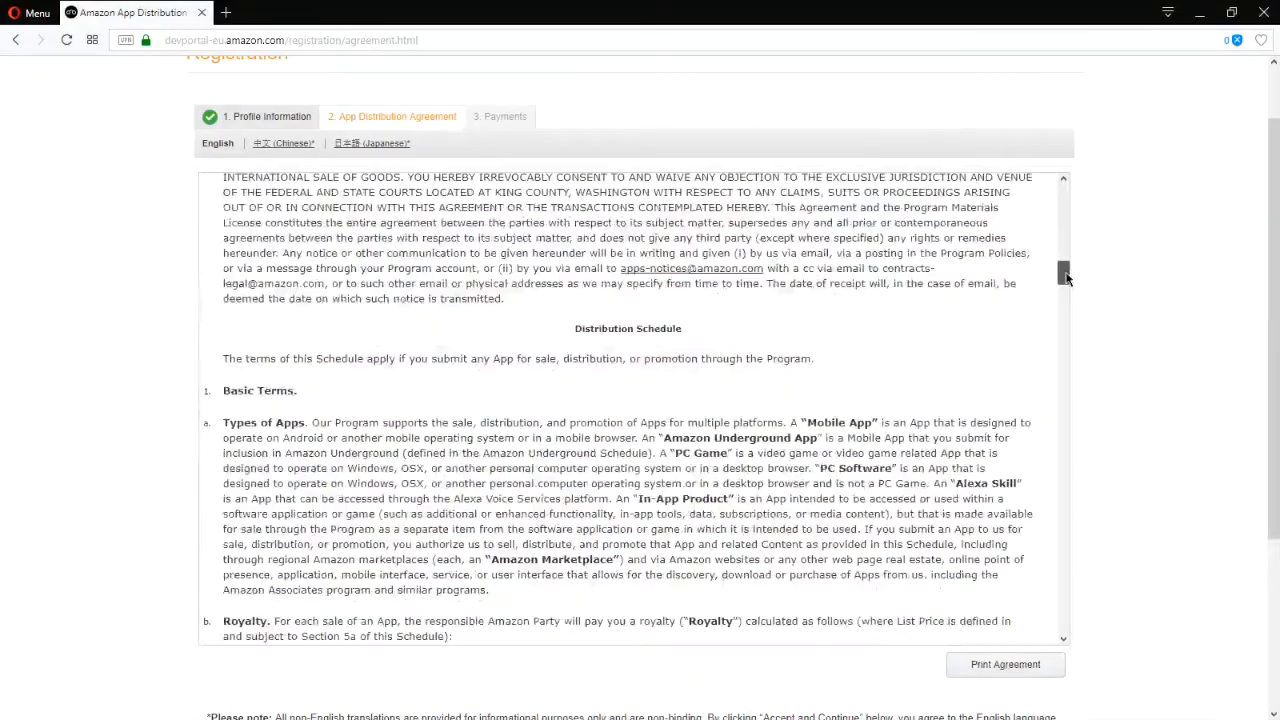
pyautogui.scroll(-3)
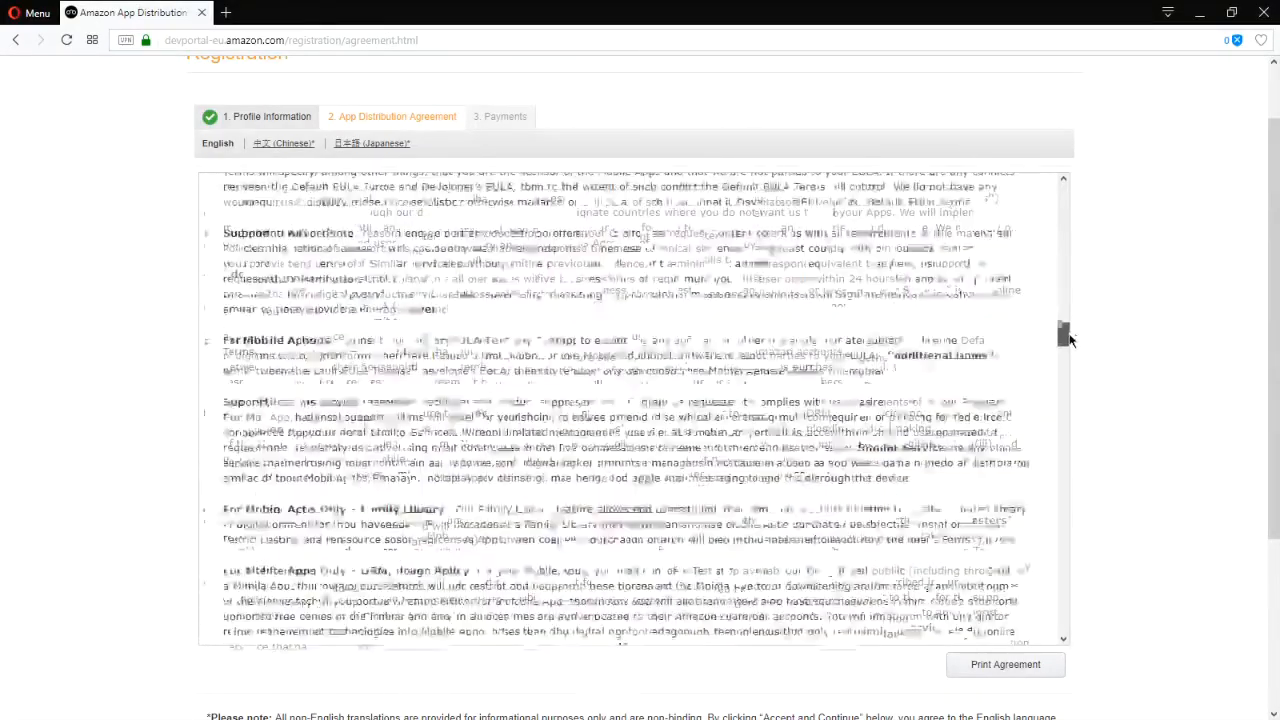
pyautogui.scroll(-3)
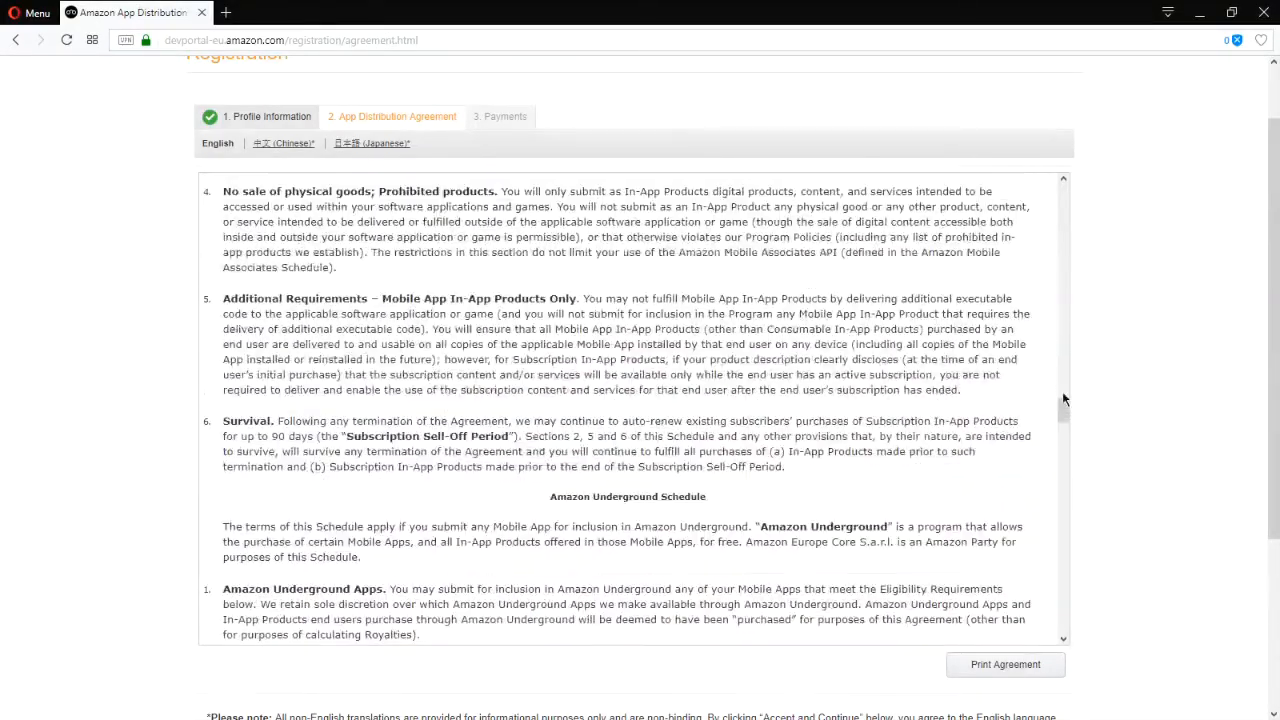
pyautogui.scroll(-3)
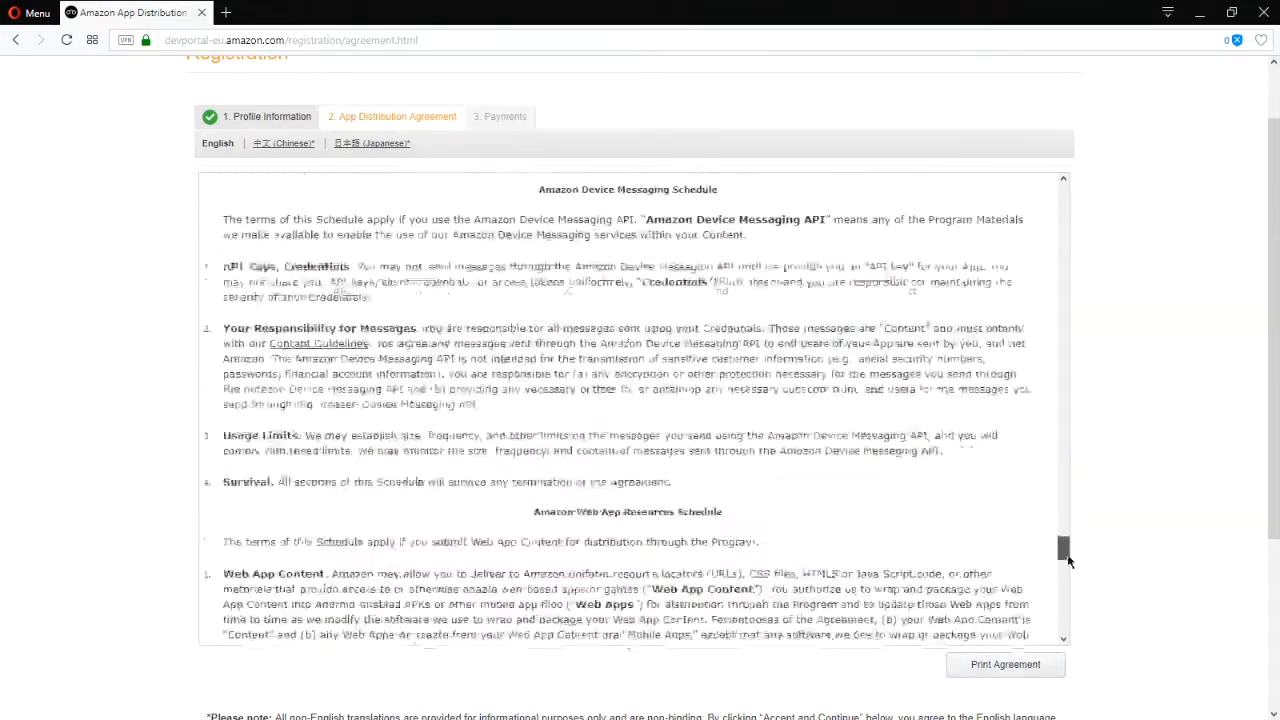
pyautogui.scroll(-3)
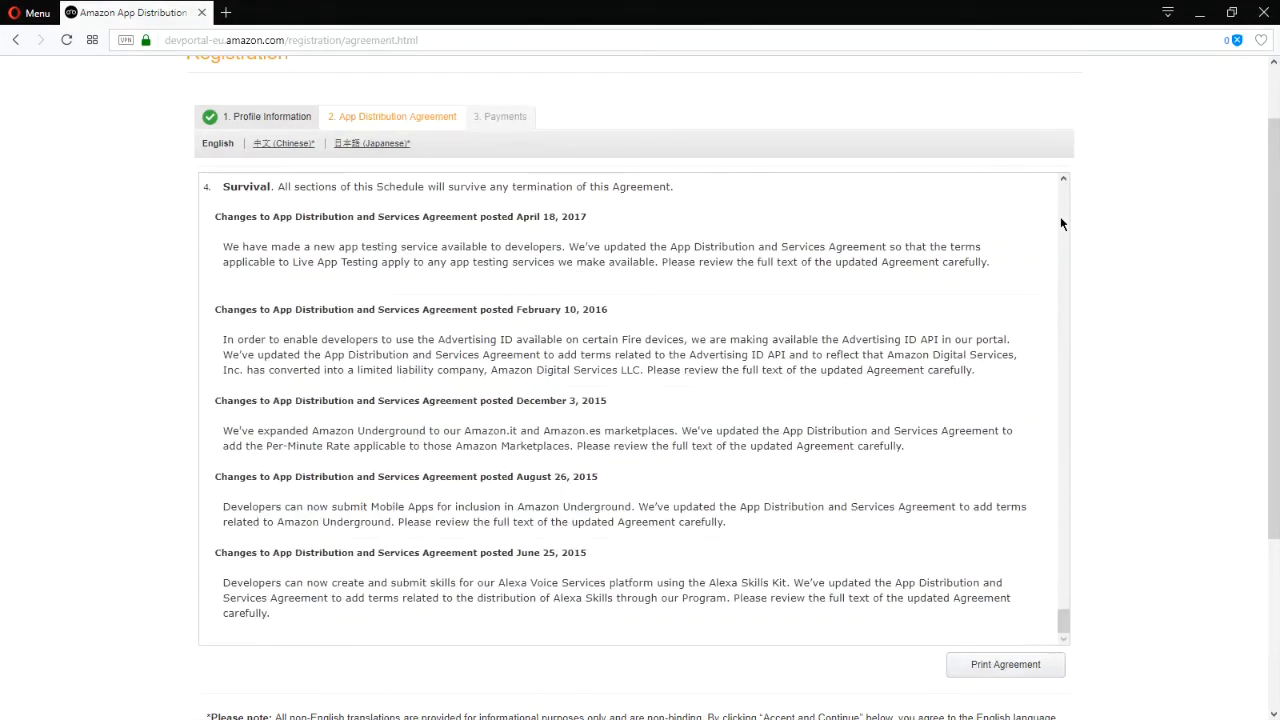
pyautogui.scroll(3)
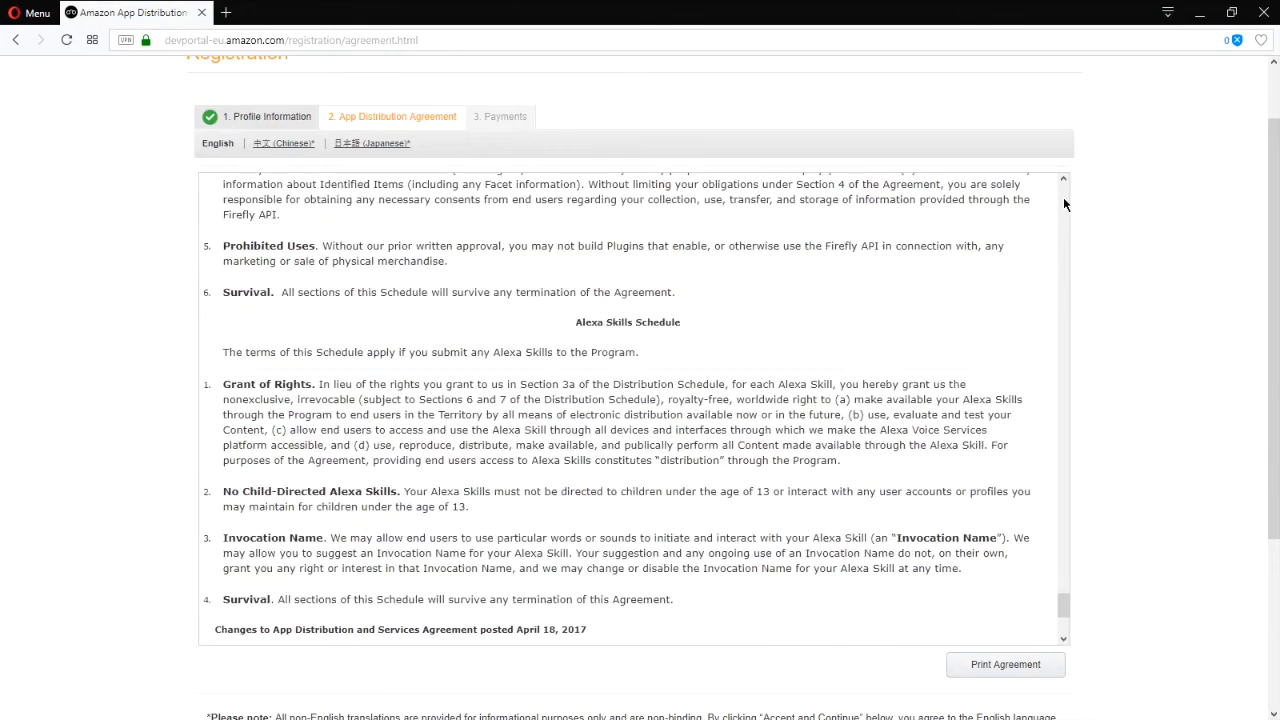
pyautogui.scroll(-3)
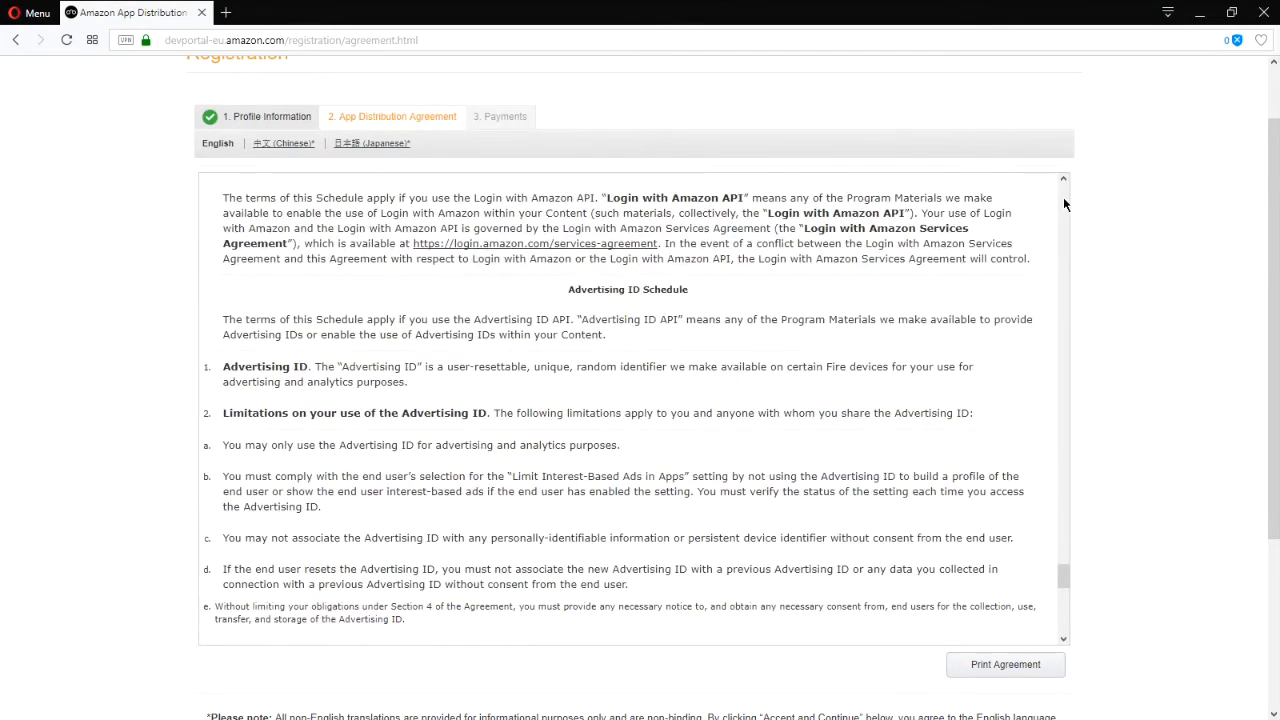
pyautogui.scroll(-3)
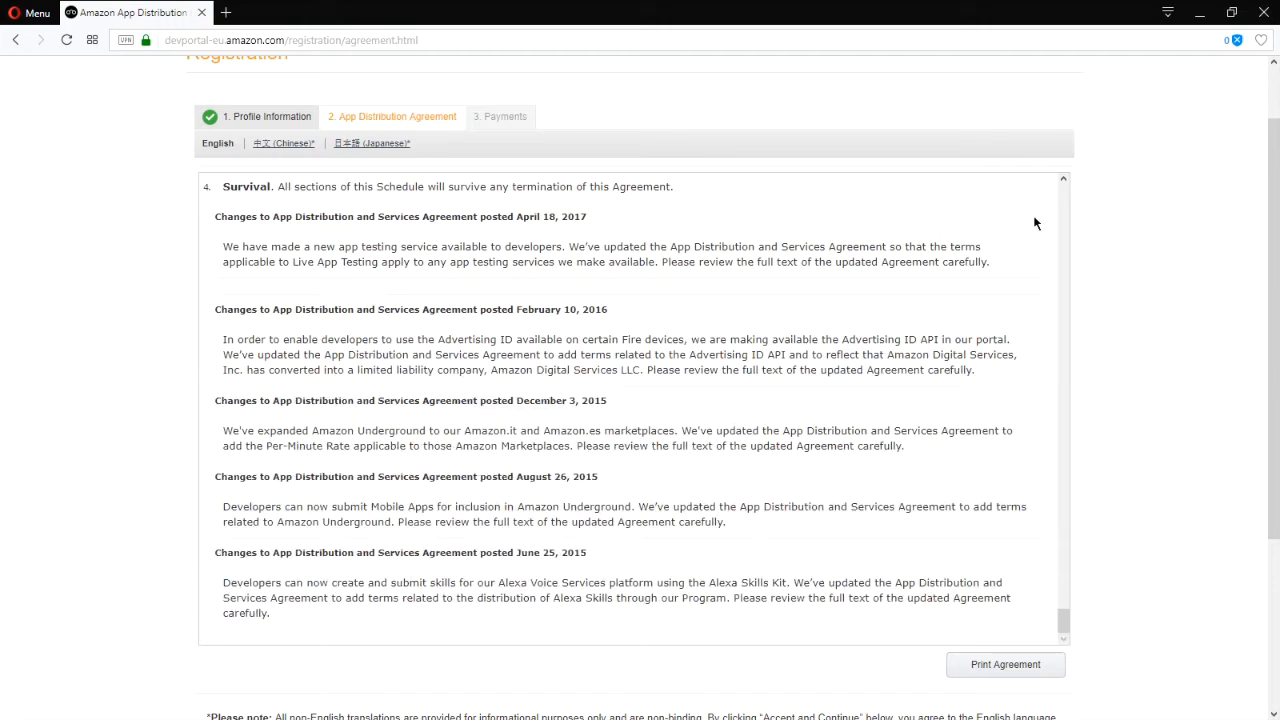
pyautogui.scroll(-3)
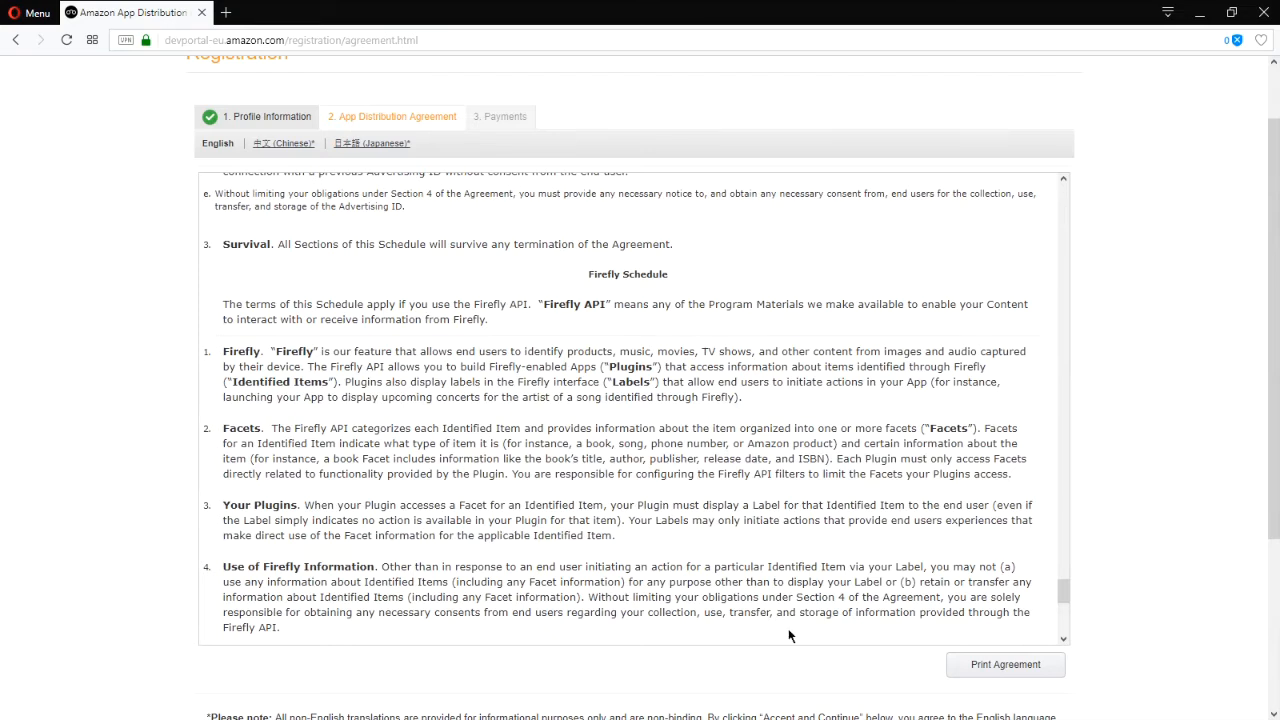
pyautogui.scroll(-3)
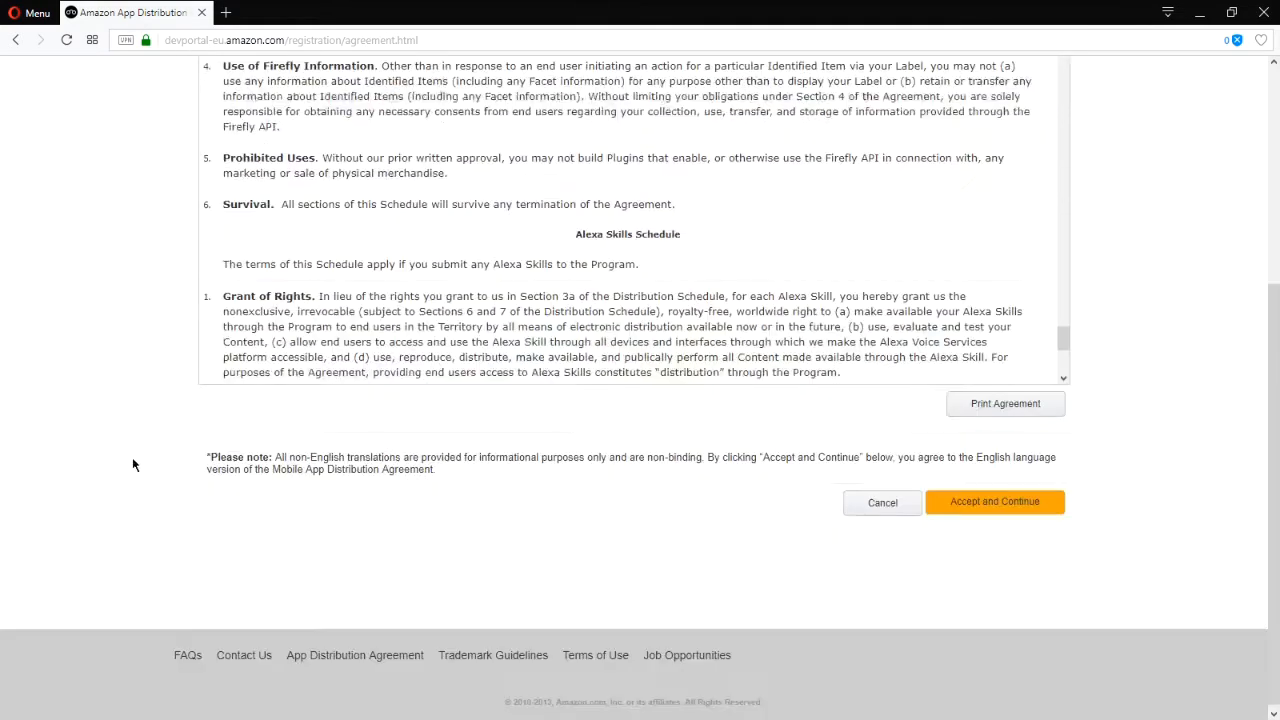
pyautogui.click(994, 500)
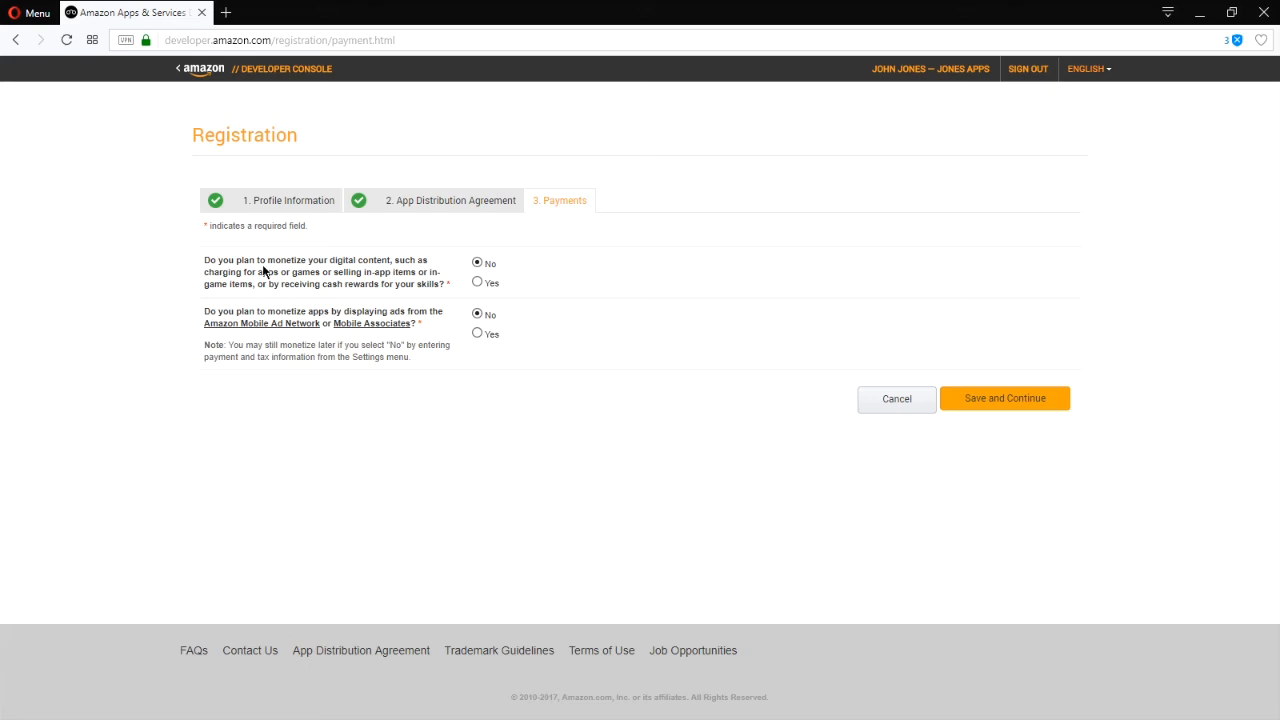
# Try Yes for monetizing with in-app items, then set it back to No.
pyautogui.click(476, 264)
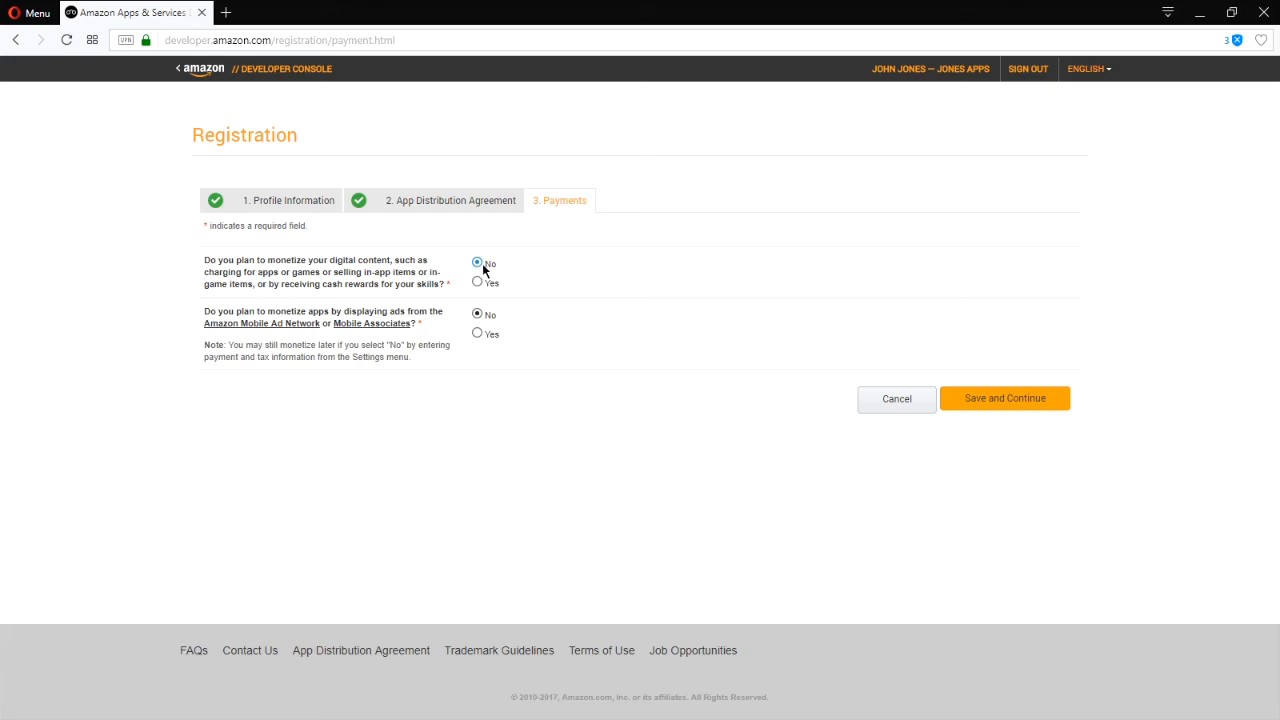
pyautogui.click(472, 282)
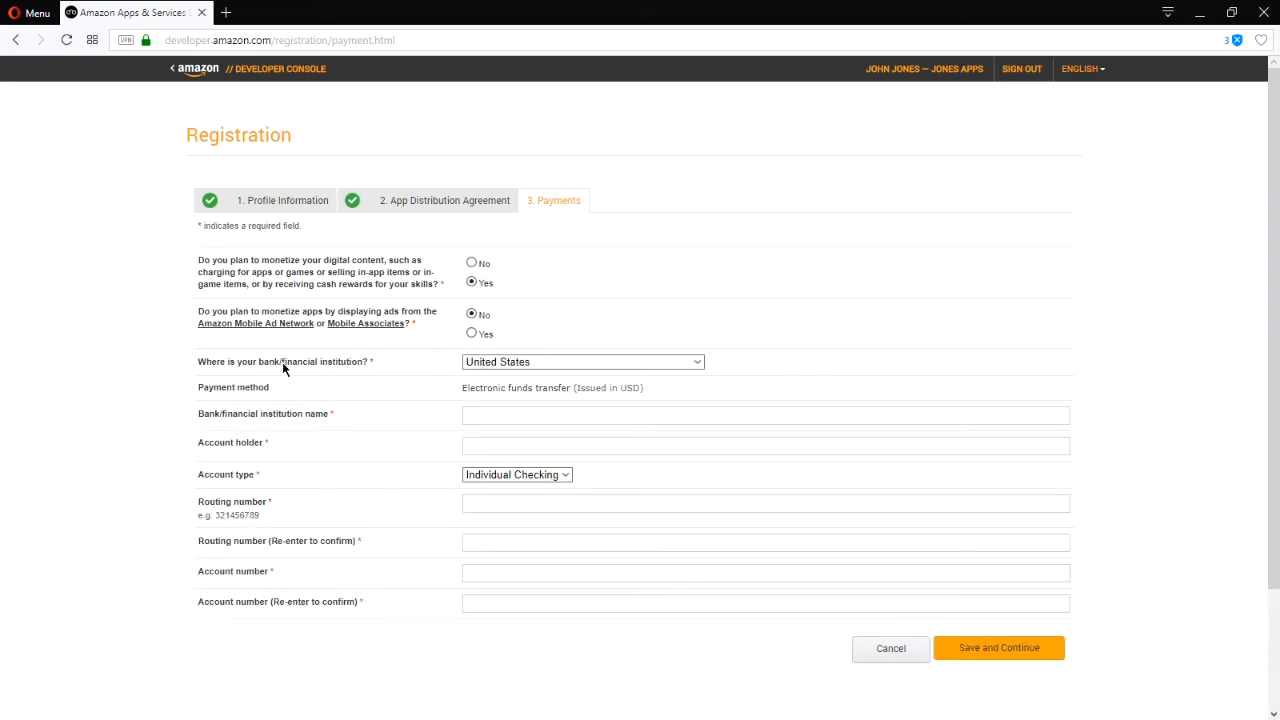
pyautogui.scroll(-3)
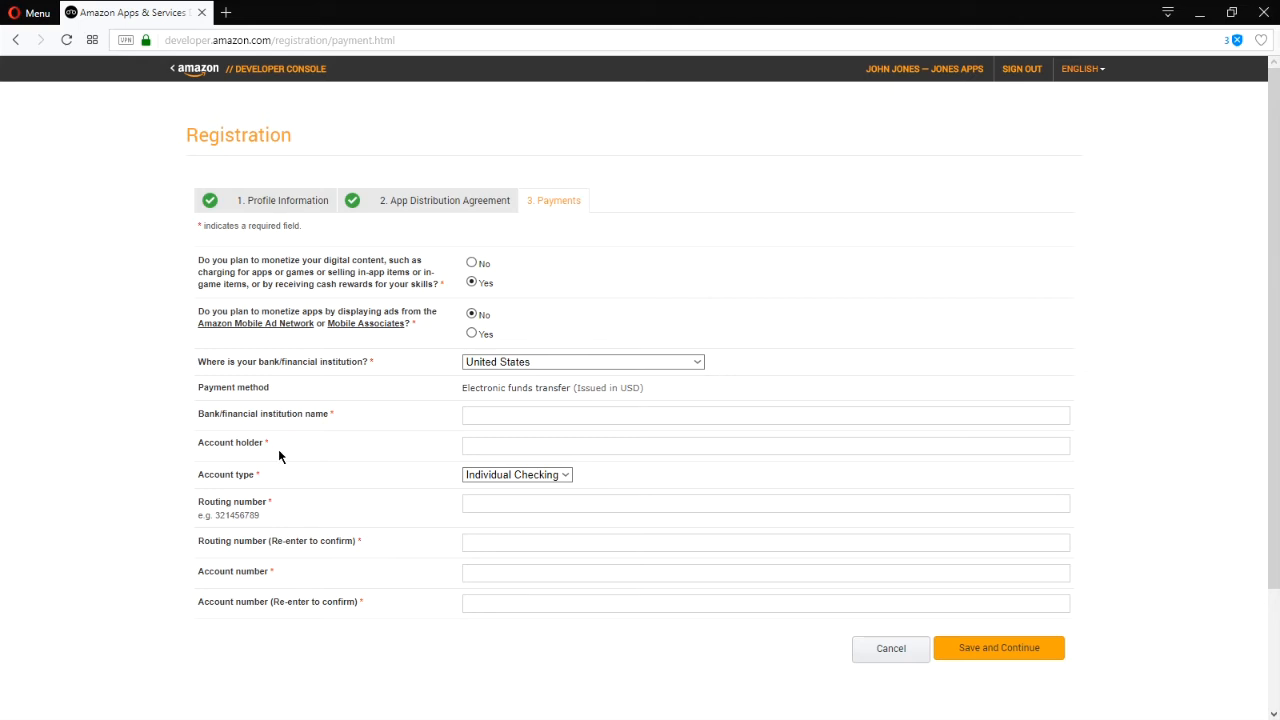
pyautogui.moveTo(342, 288)
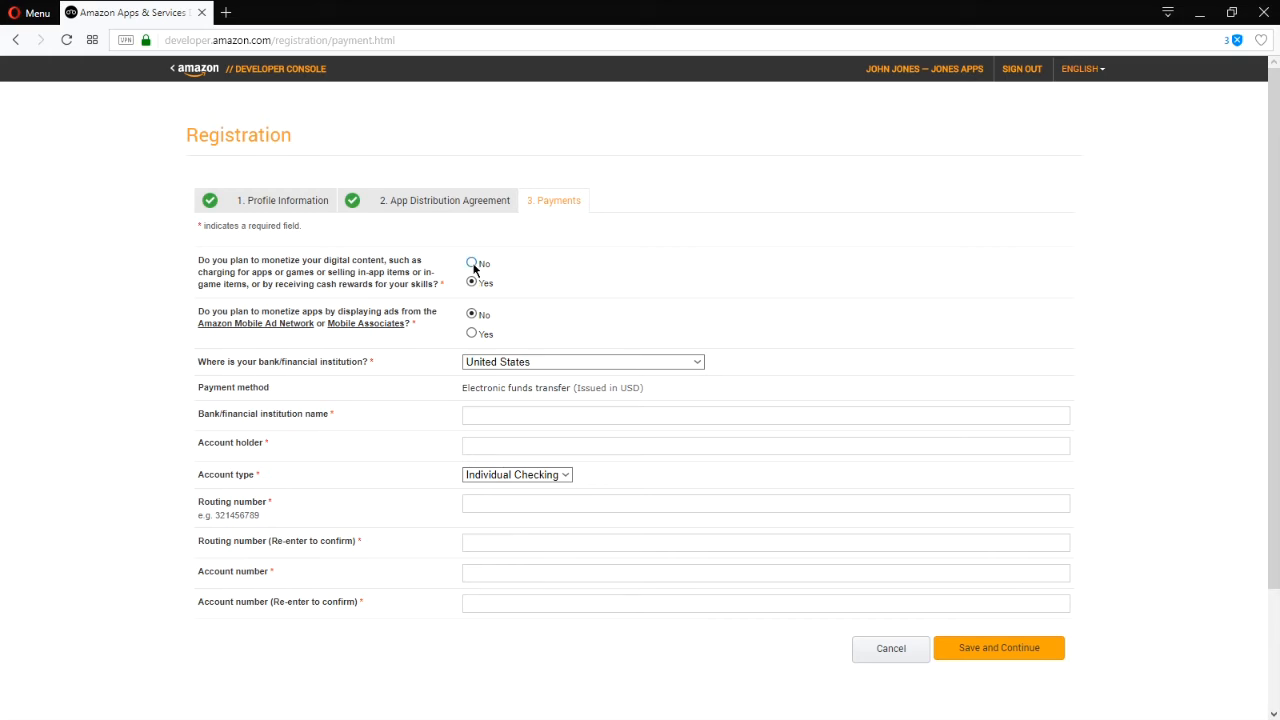
pyautogui.click(472, 264)
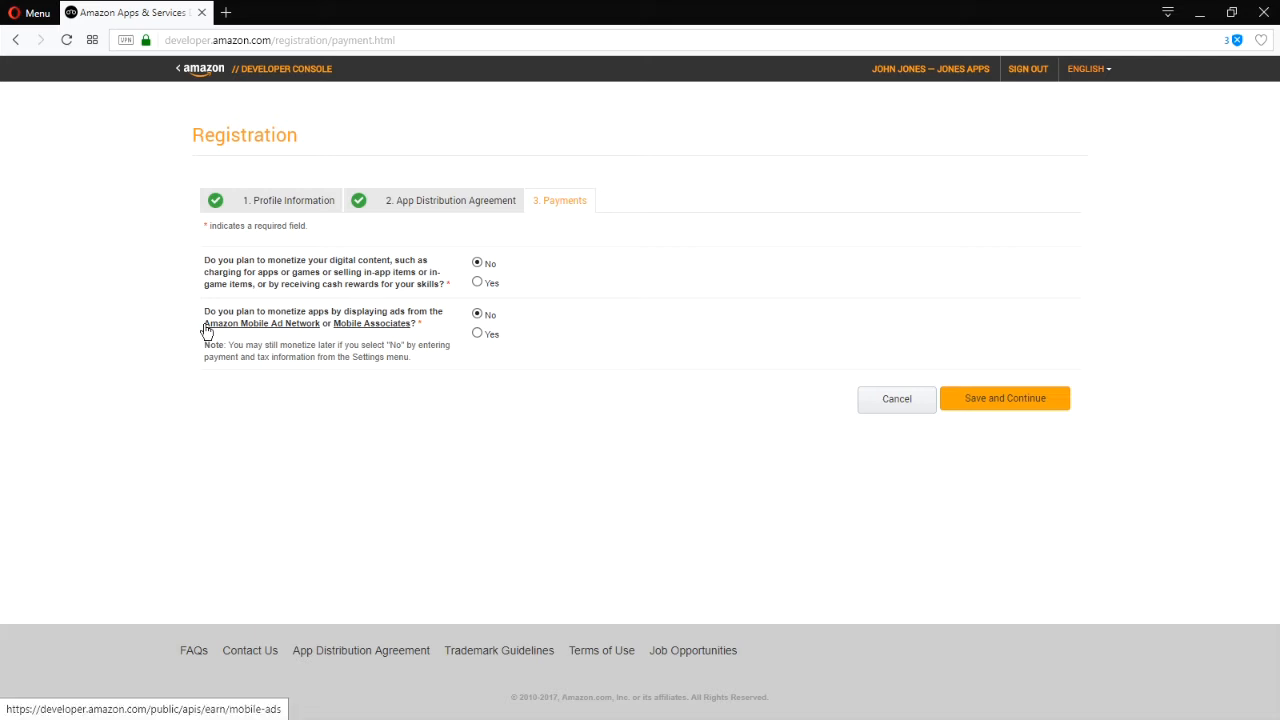
pyautogui.moveTo(252, 324)
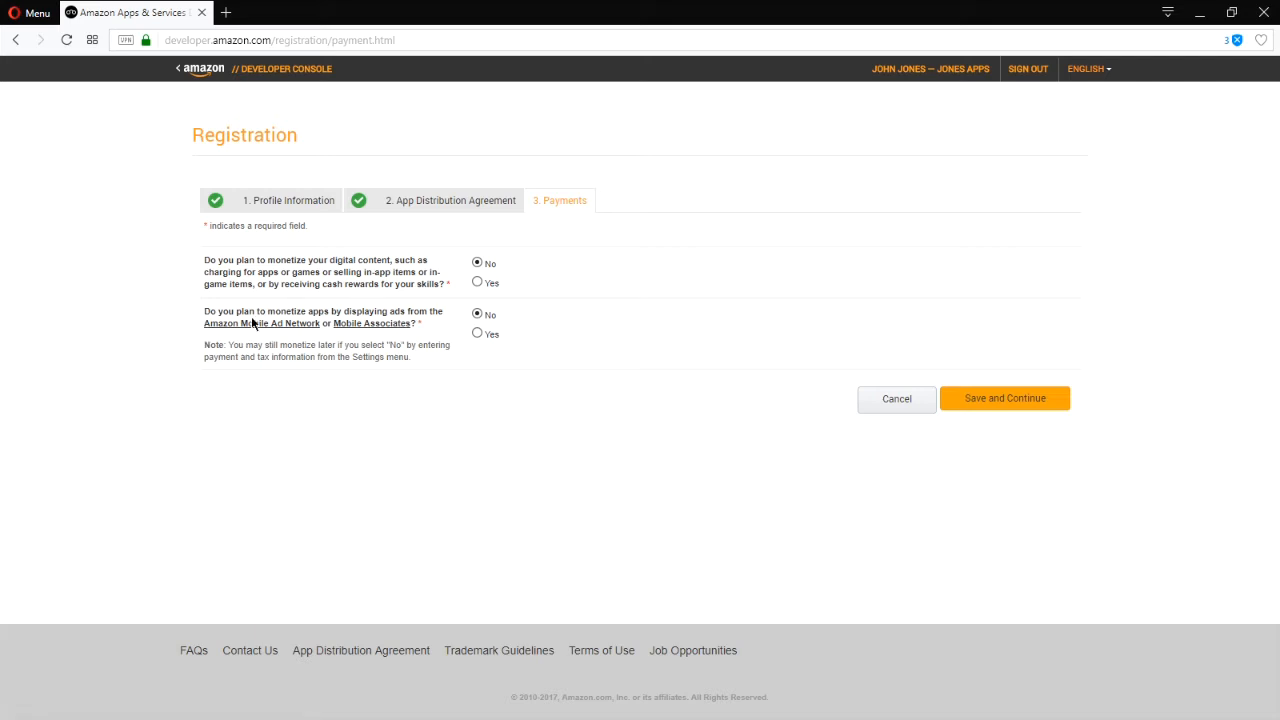
# Set monetizing with ads to No and save to finish registration.
pyautogui.click(472, 332)
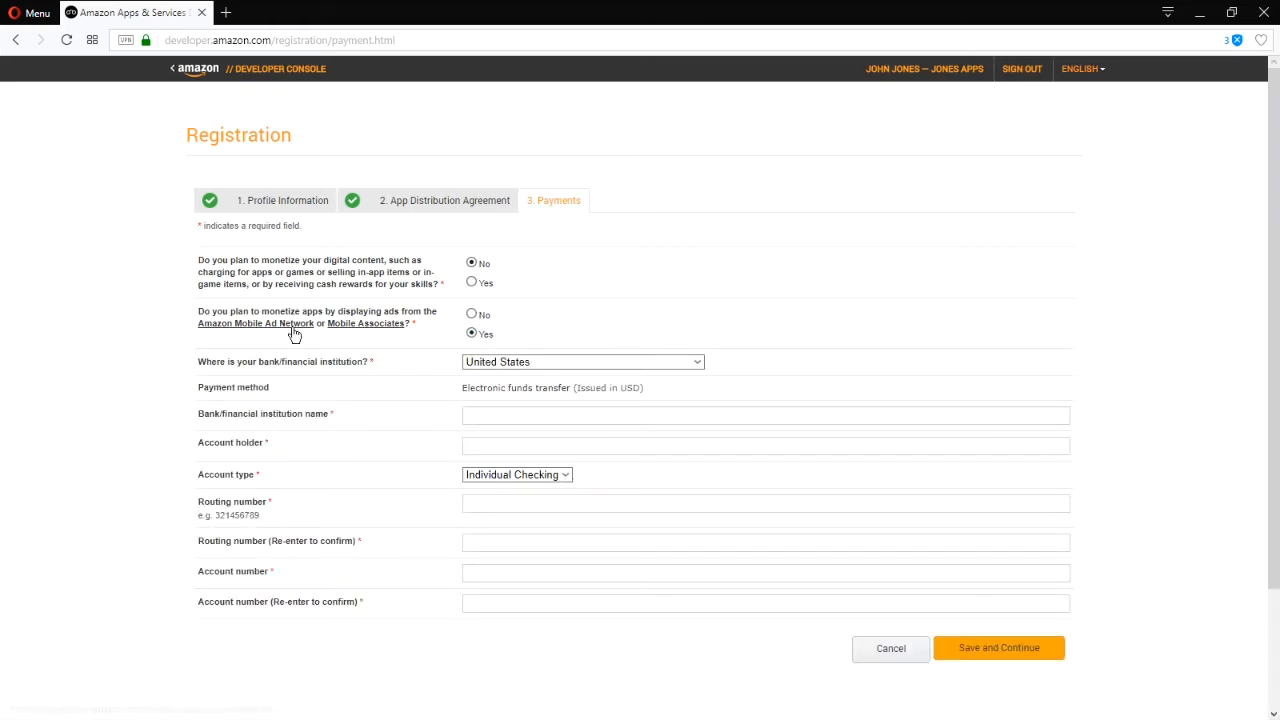
pyautogui.moveTo(456, 324)
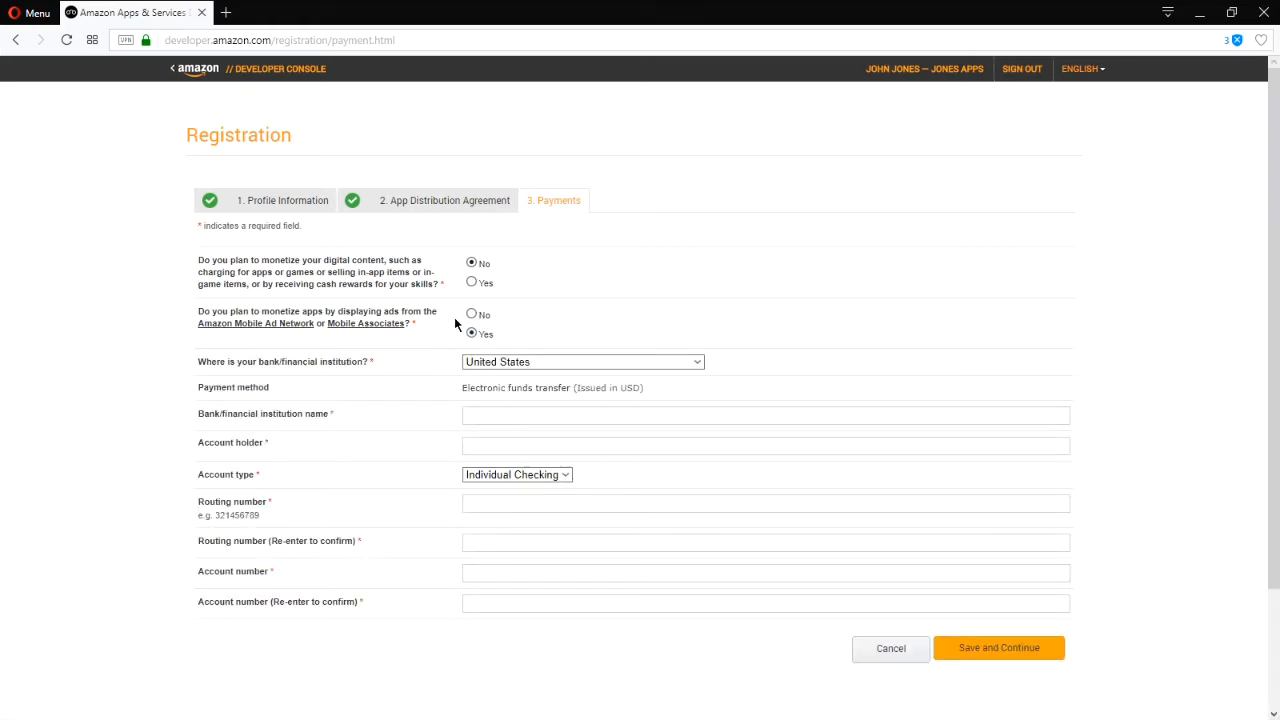
pyautogui.click(472, 314)
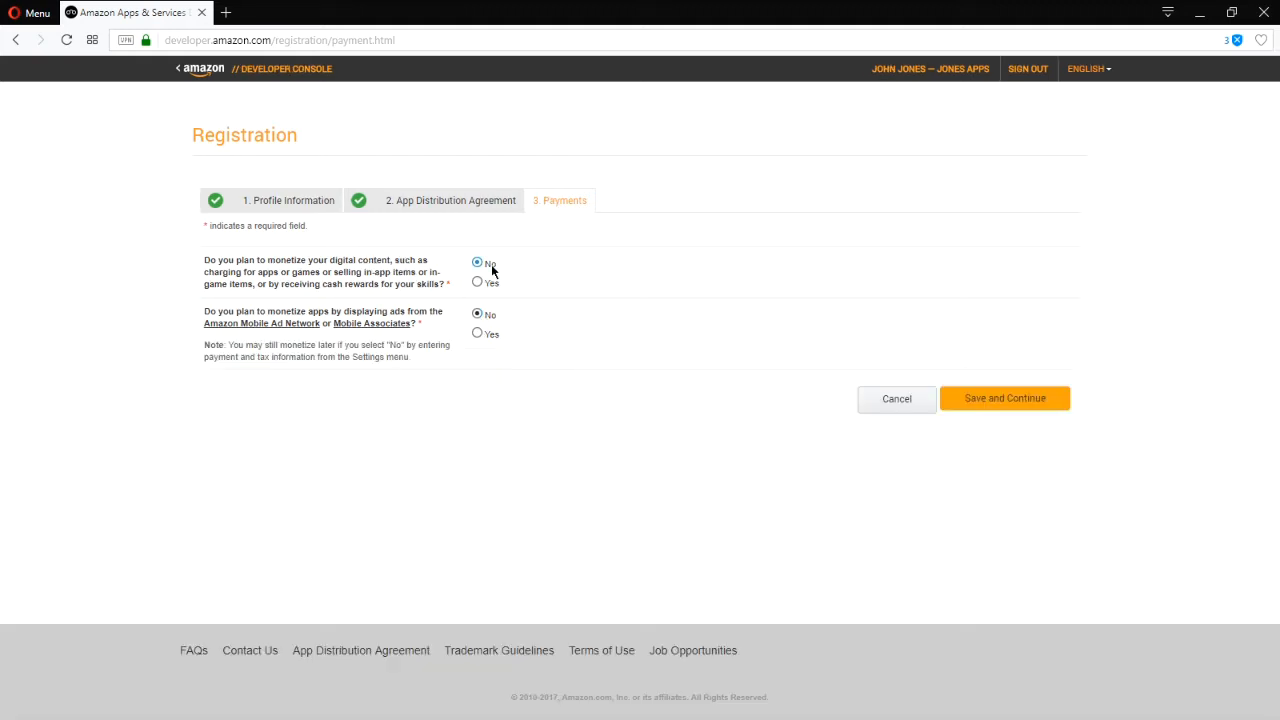
pyautogui.moveTo(432, 328)
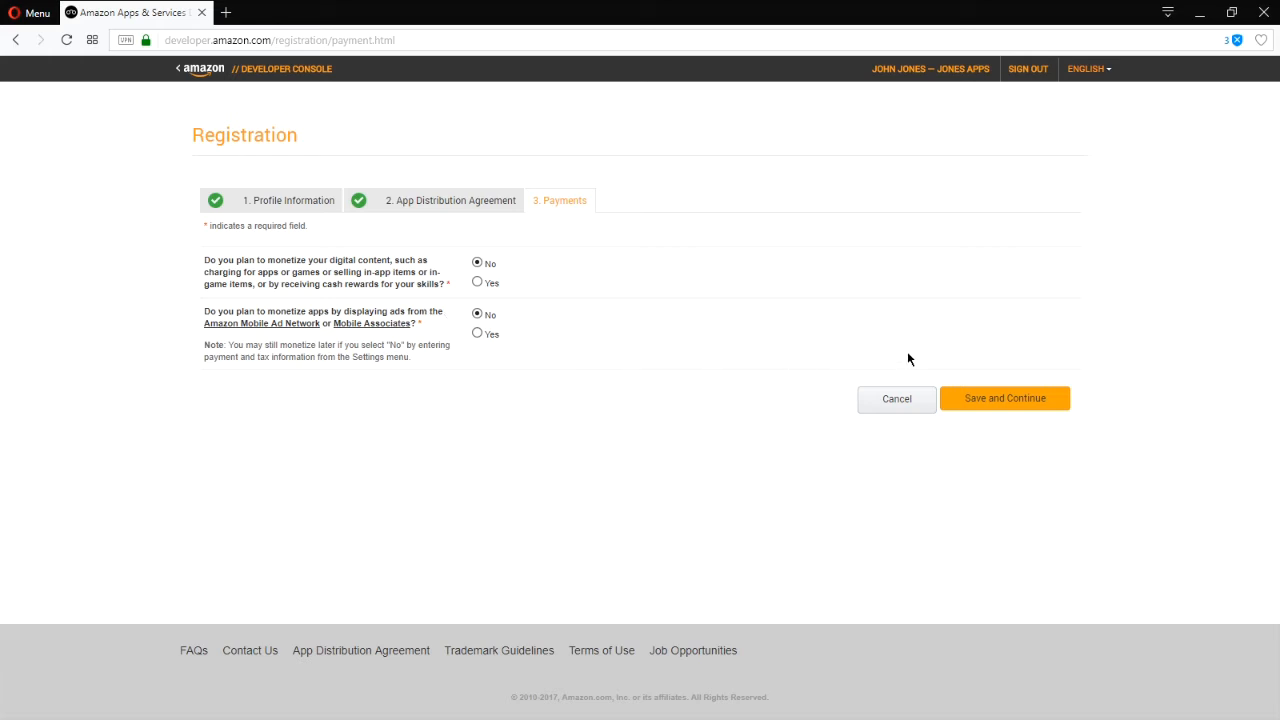
pyautogui.moveTo(984, 398)
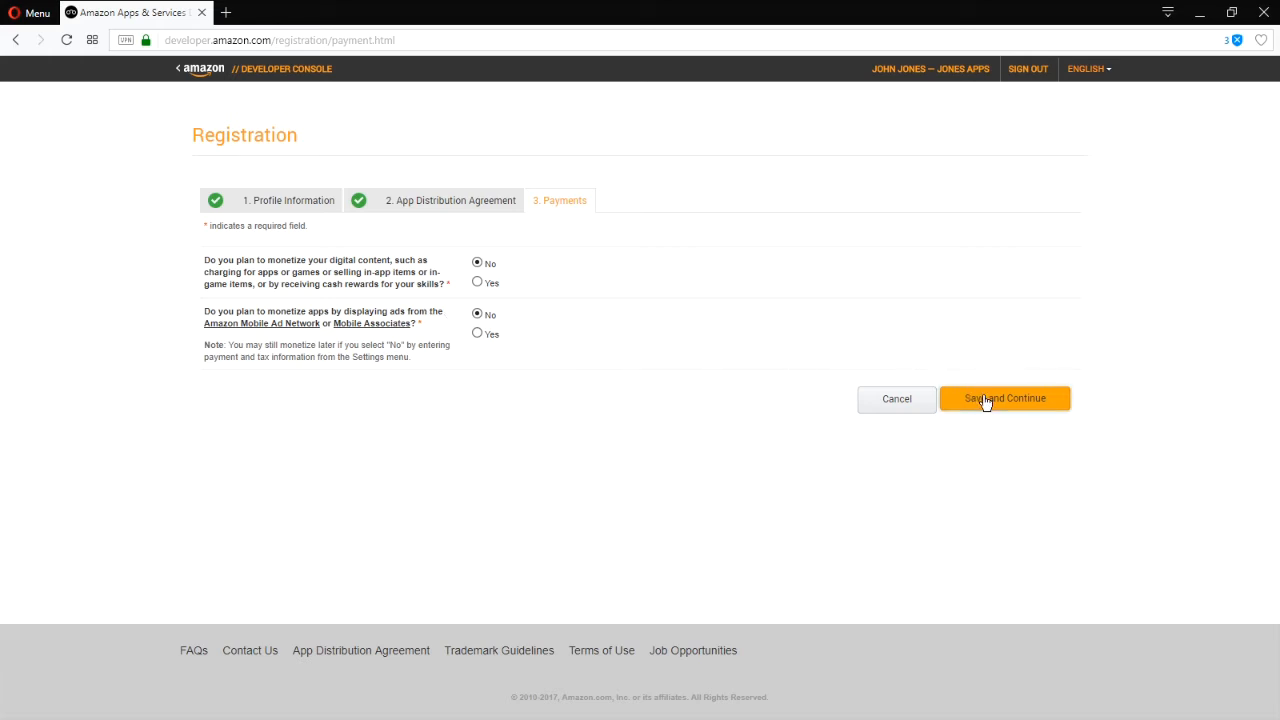
pyautogui.click(1004, 398)
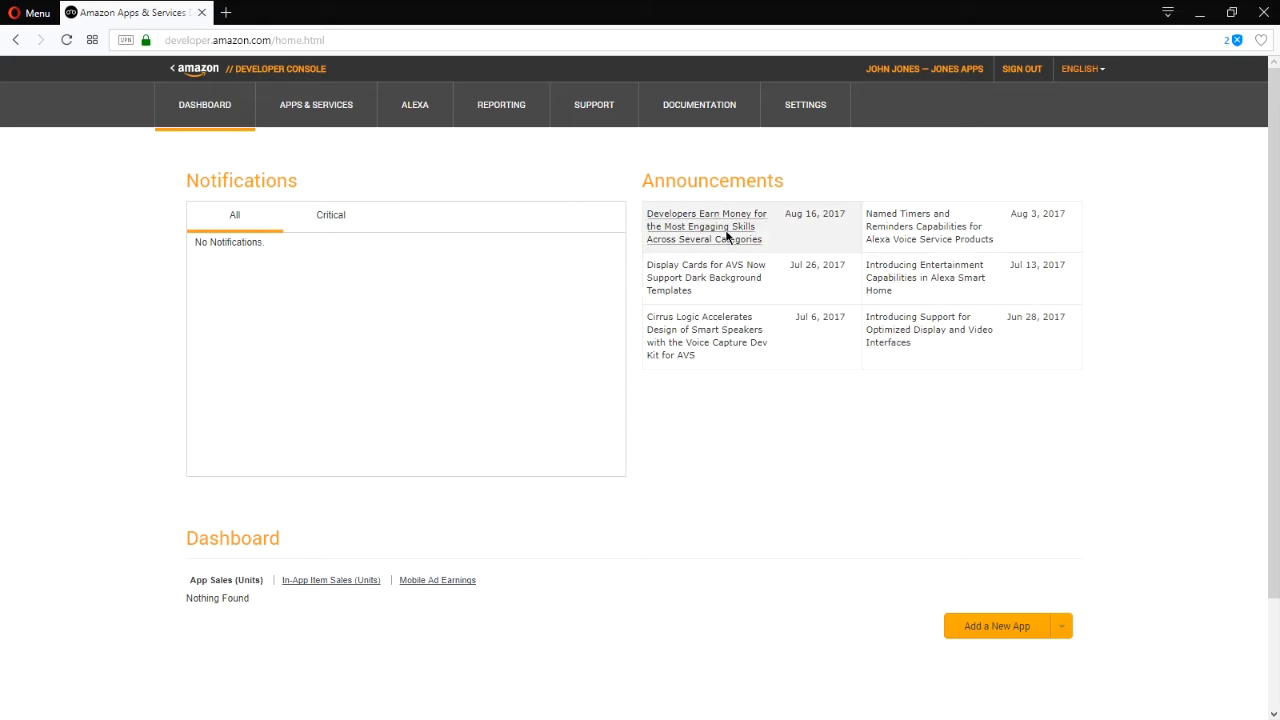
pyautogui.moveTo(730, 218)
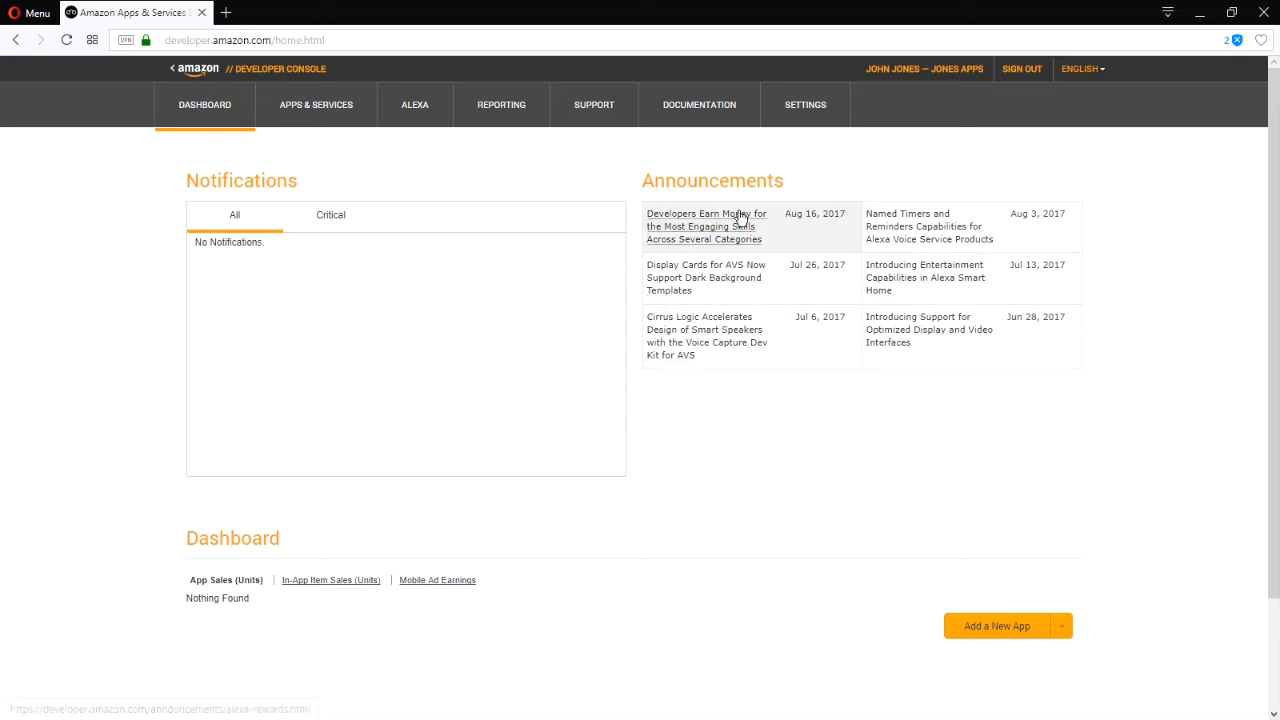
# Bring up the account's app list under Apps & Services.
pyautogui.scroll(-3)
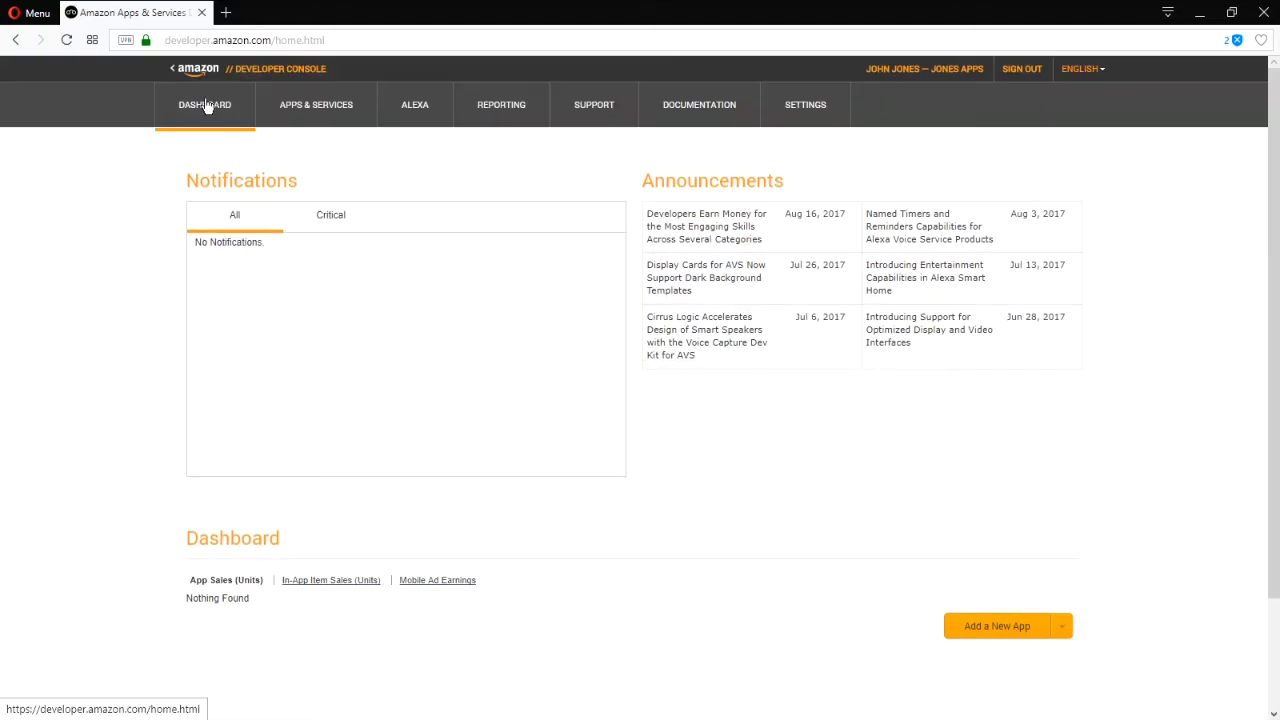
pyautogui.click(316, 104)
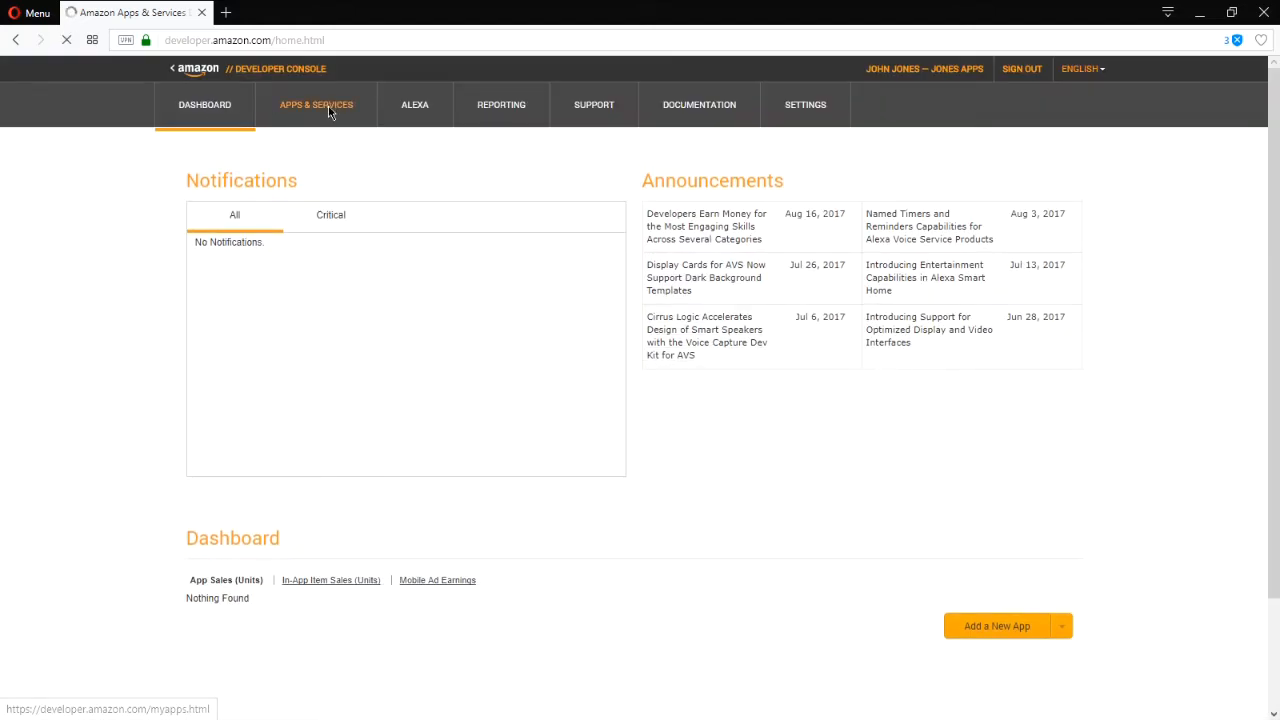
pyautogui.click(316, 104)
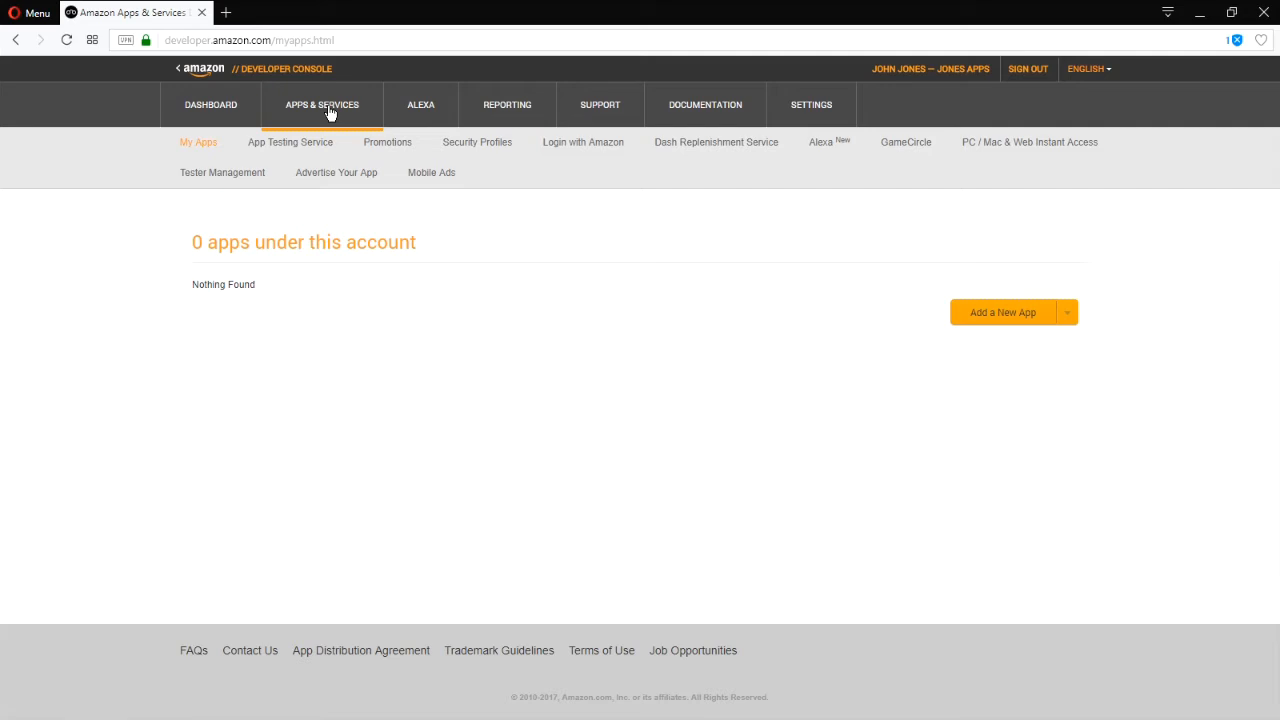
pyautogui.moveTo(420, 104)
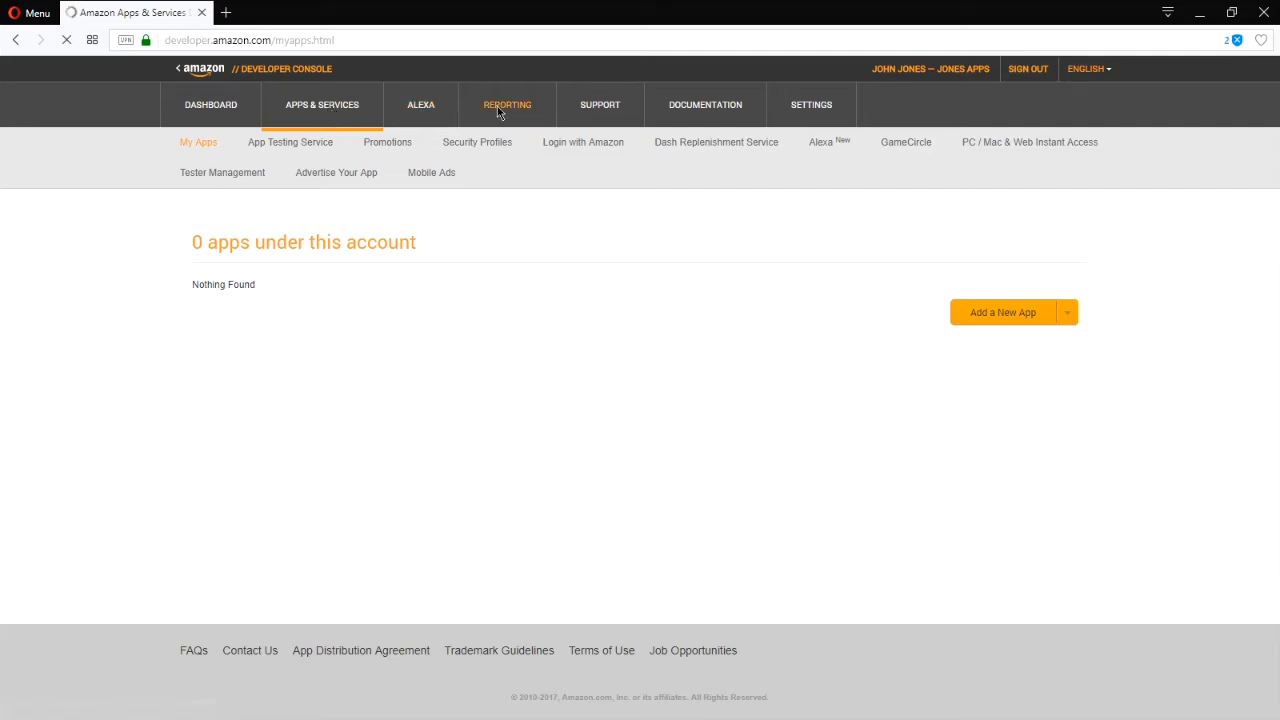
# View the Reporting page, then return to the apps list showing 0 apps.
pyautogui.click(508, 104)
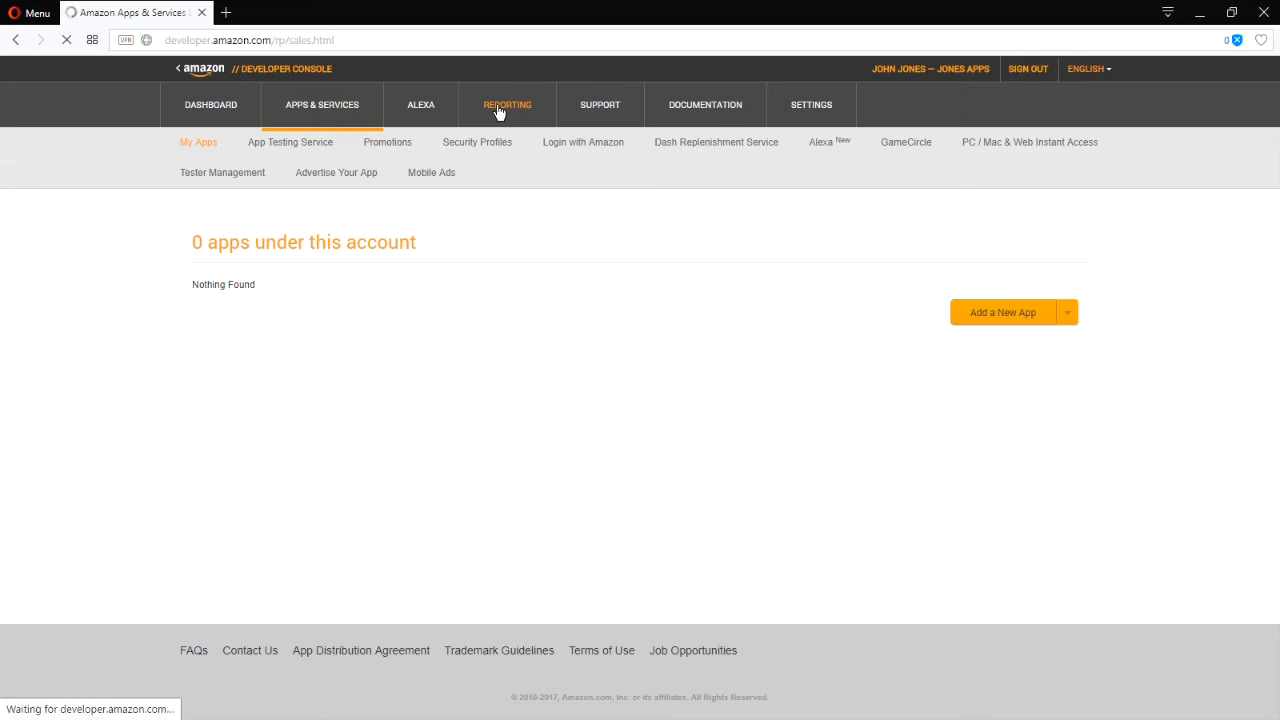
pyautogui.click(508, 104)
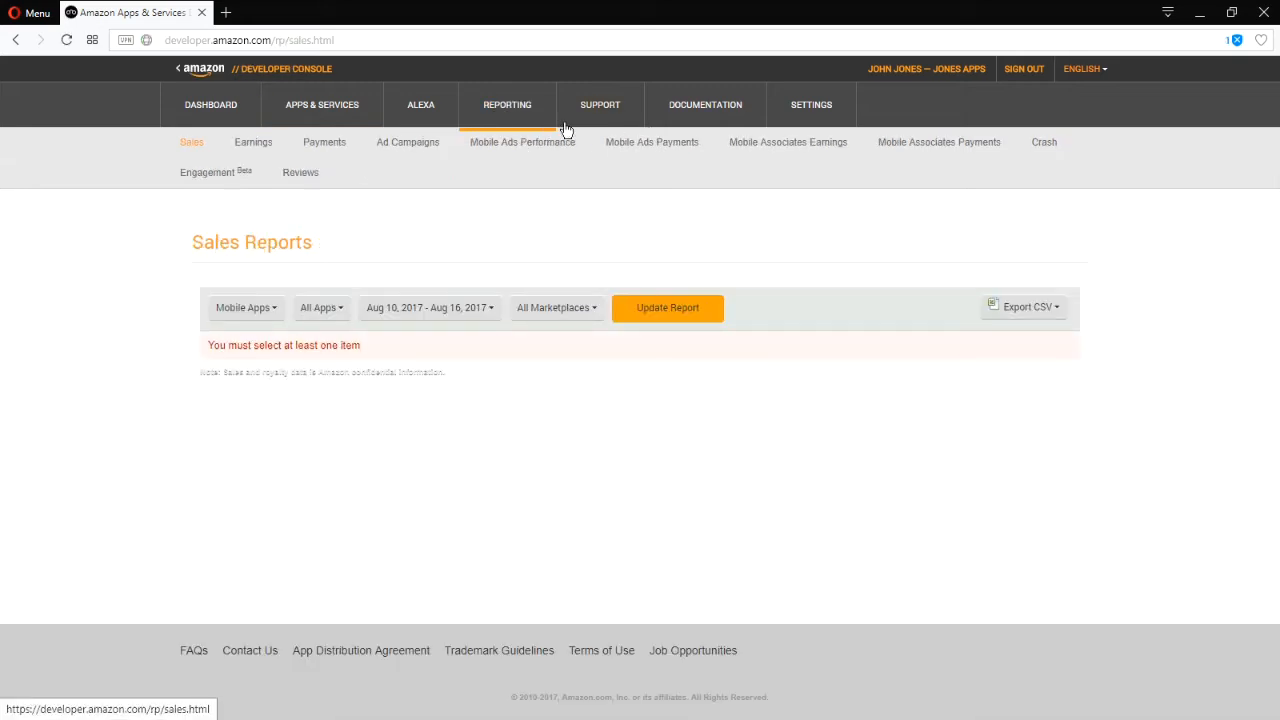
pyautogui.moveTo(320, 104)
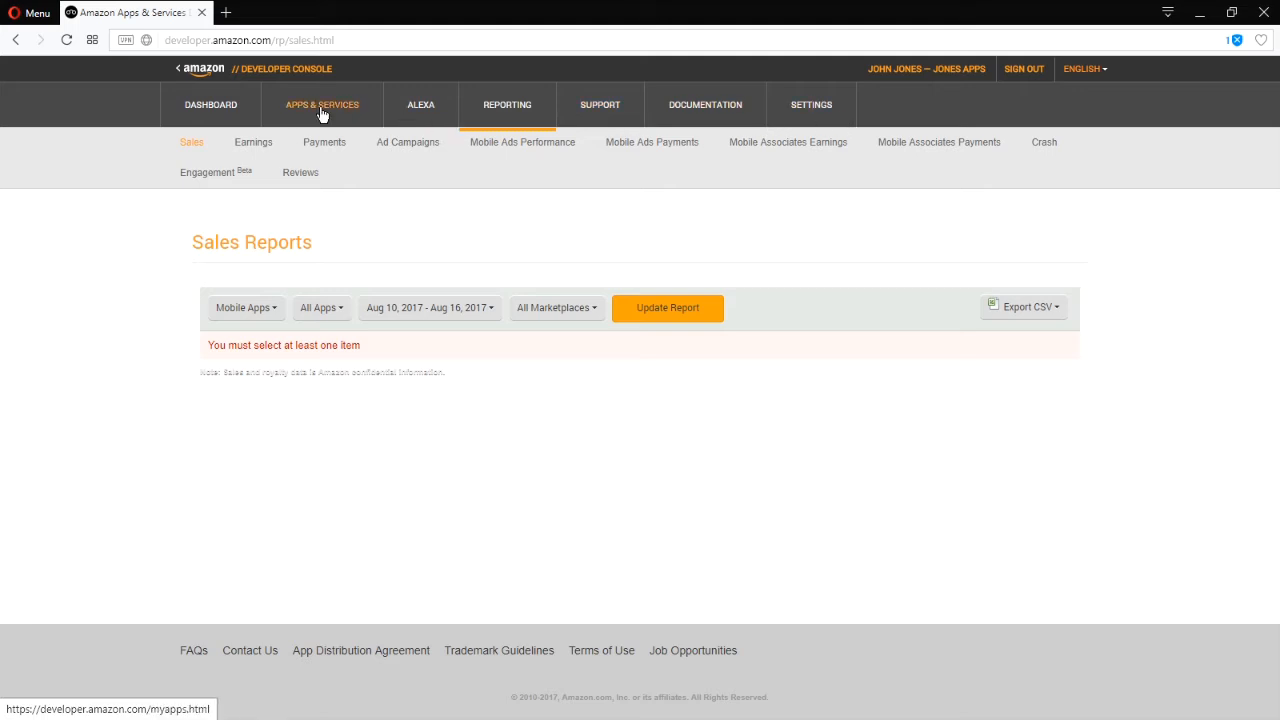
pyautogui.click(322, 104)
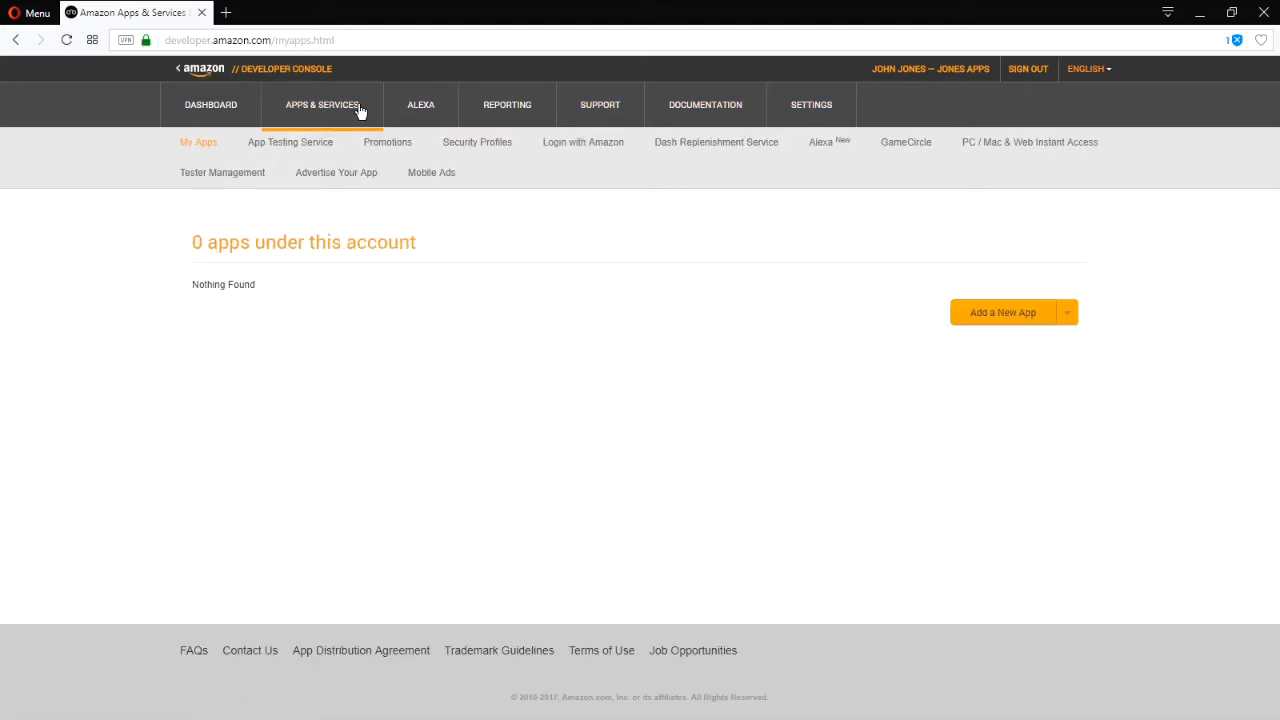
pyautogui.moveTo(330, 114)
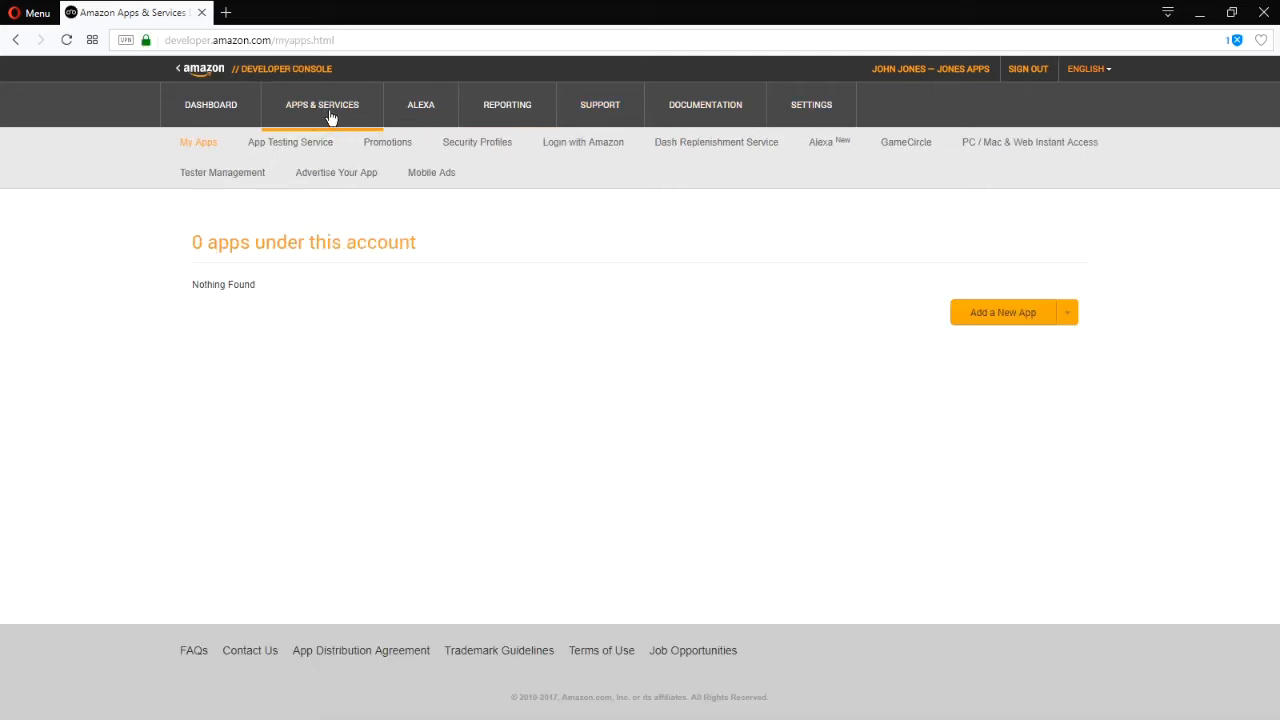
pyautogui.moveTo(196, 144)
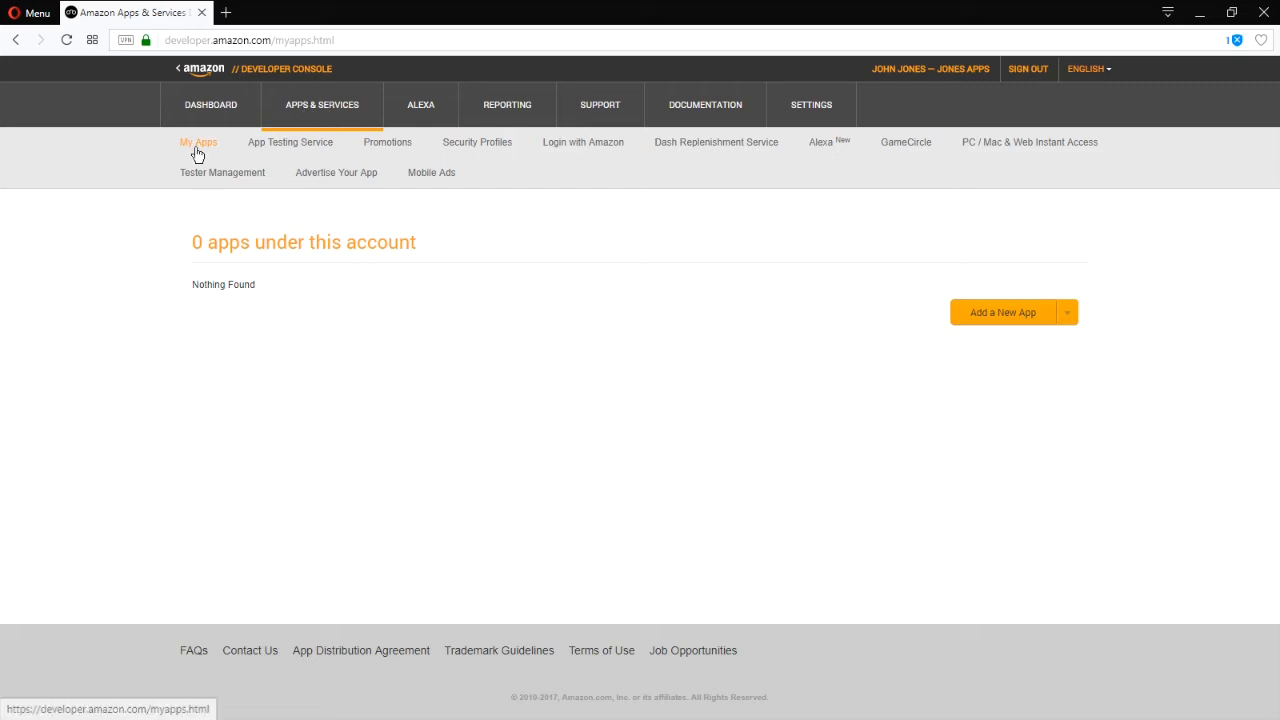
pyautogui.moveTo(212, 250)
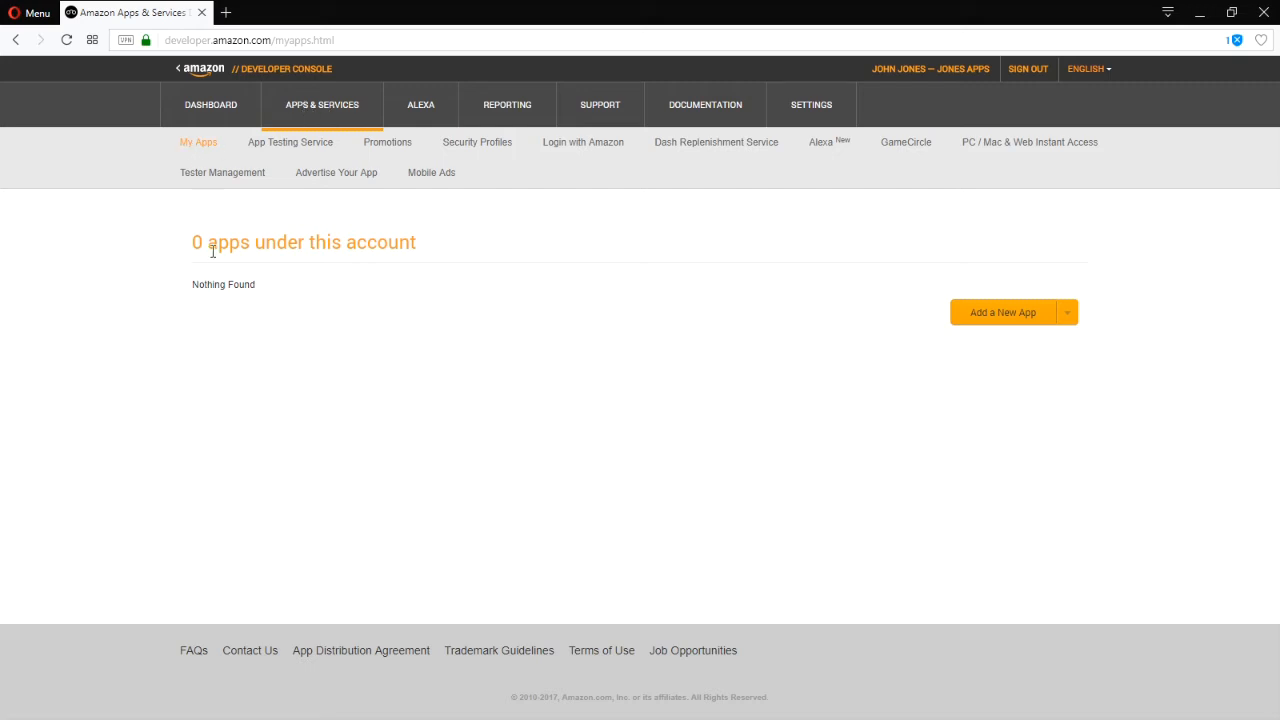
# Start a new app and leave Android selected as its platform after checking the other options.
pyautogui.click(1002, 312)
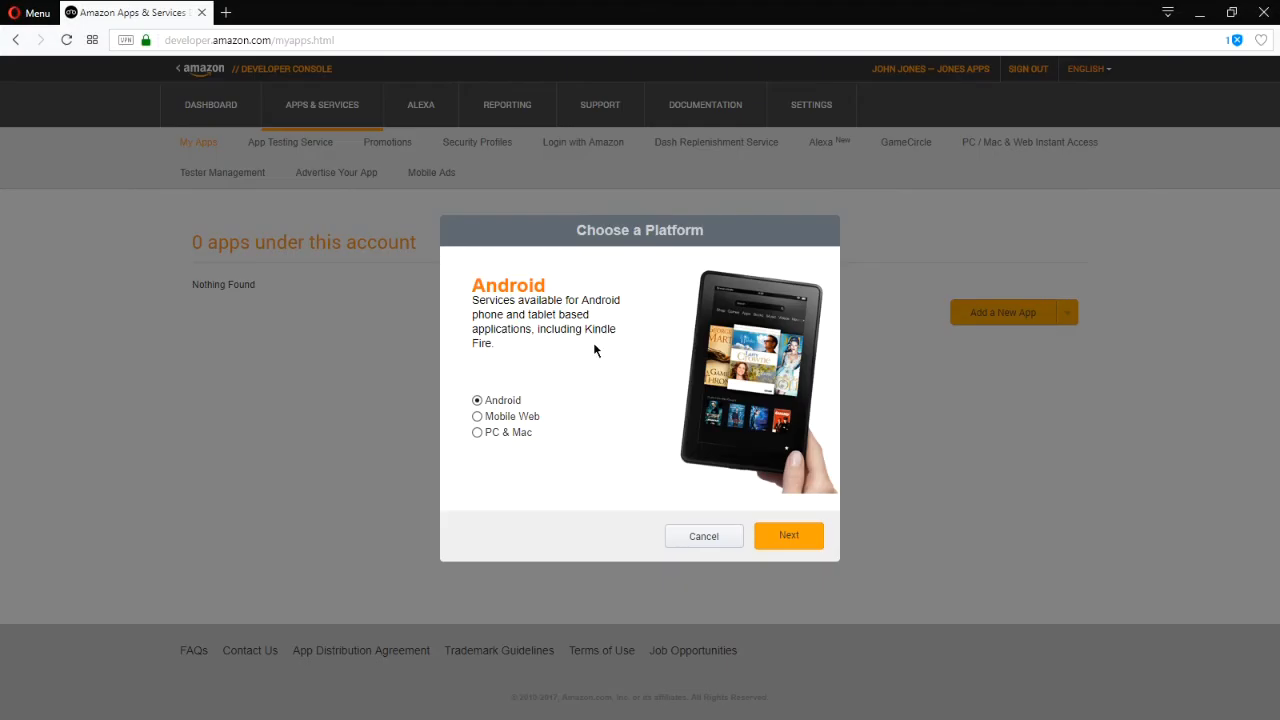
pyautogui.click(476, 400)
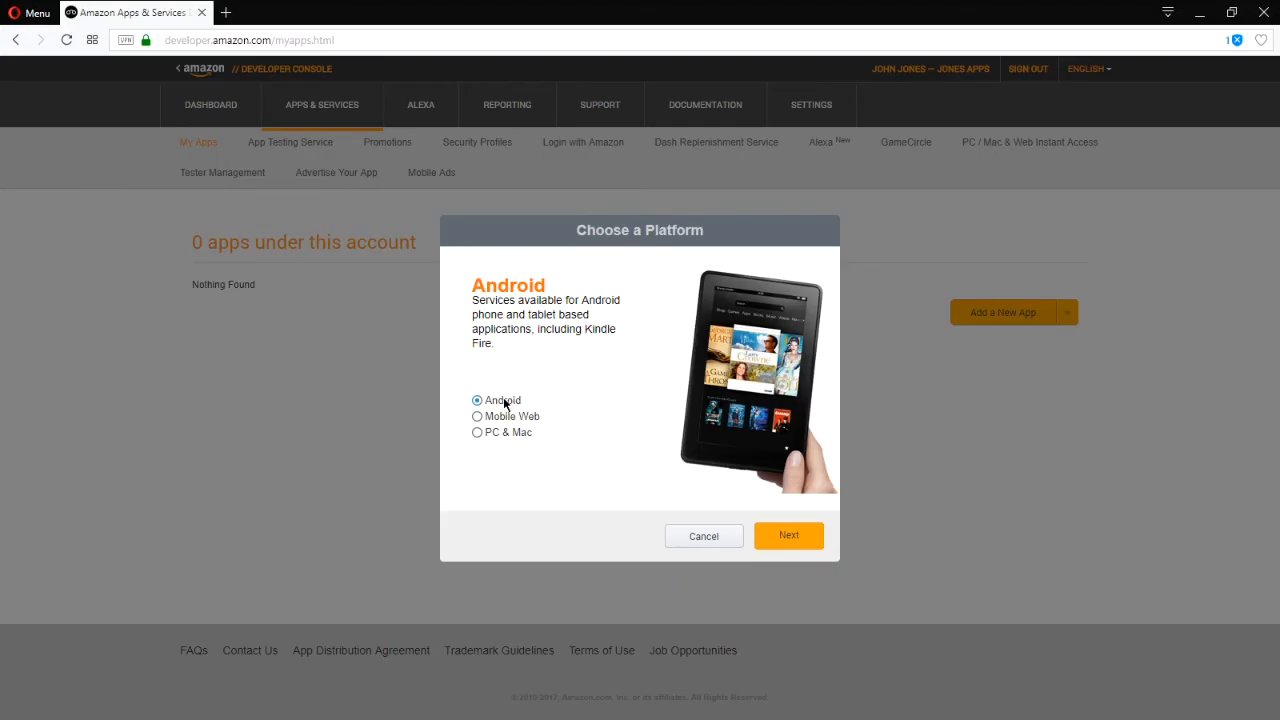
pyautogui.click(476, 432)
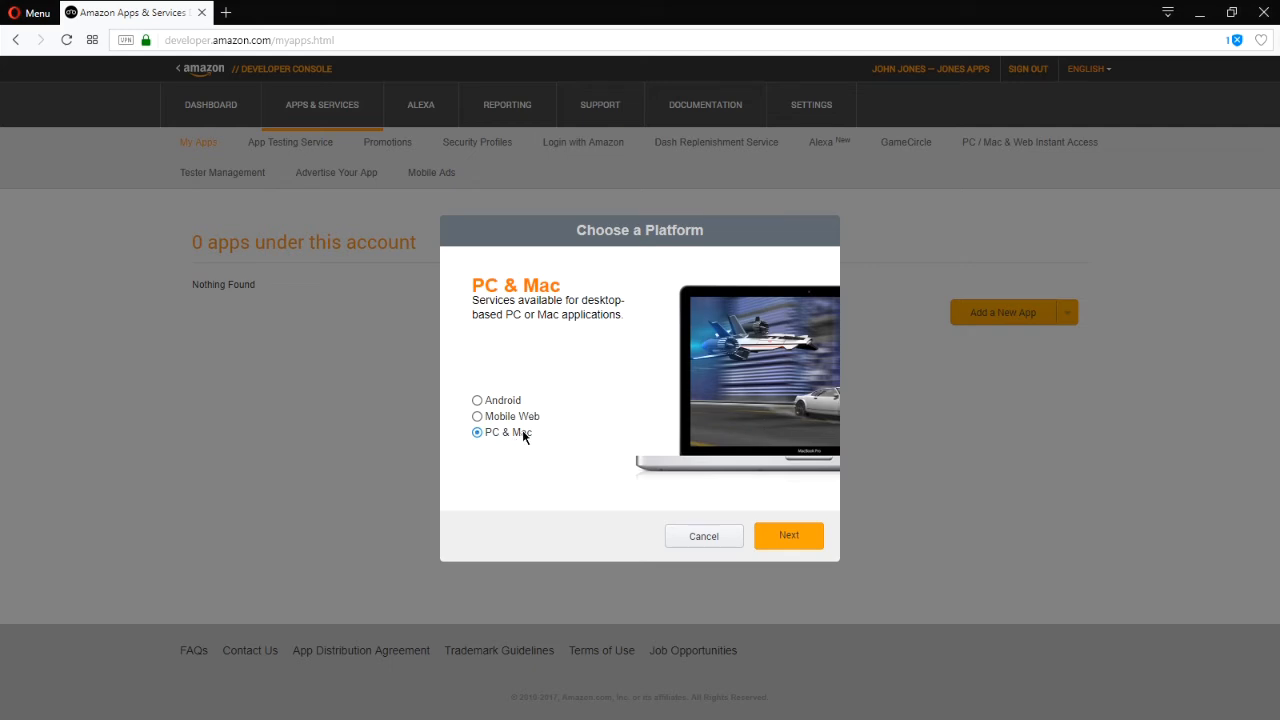
pyautogui.click(476, 400)
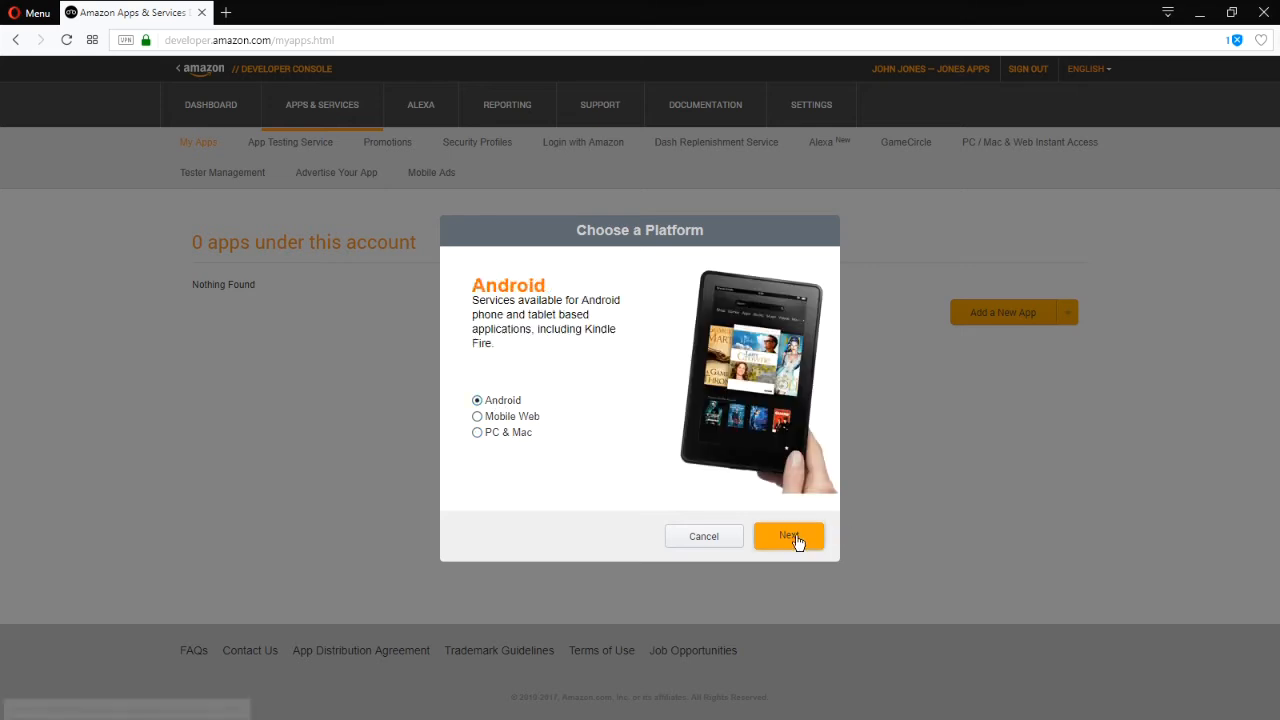
# Continue to the submission form and enter the app title Jones CBDb.
pyautogui.click(788, 536)
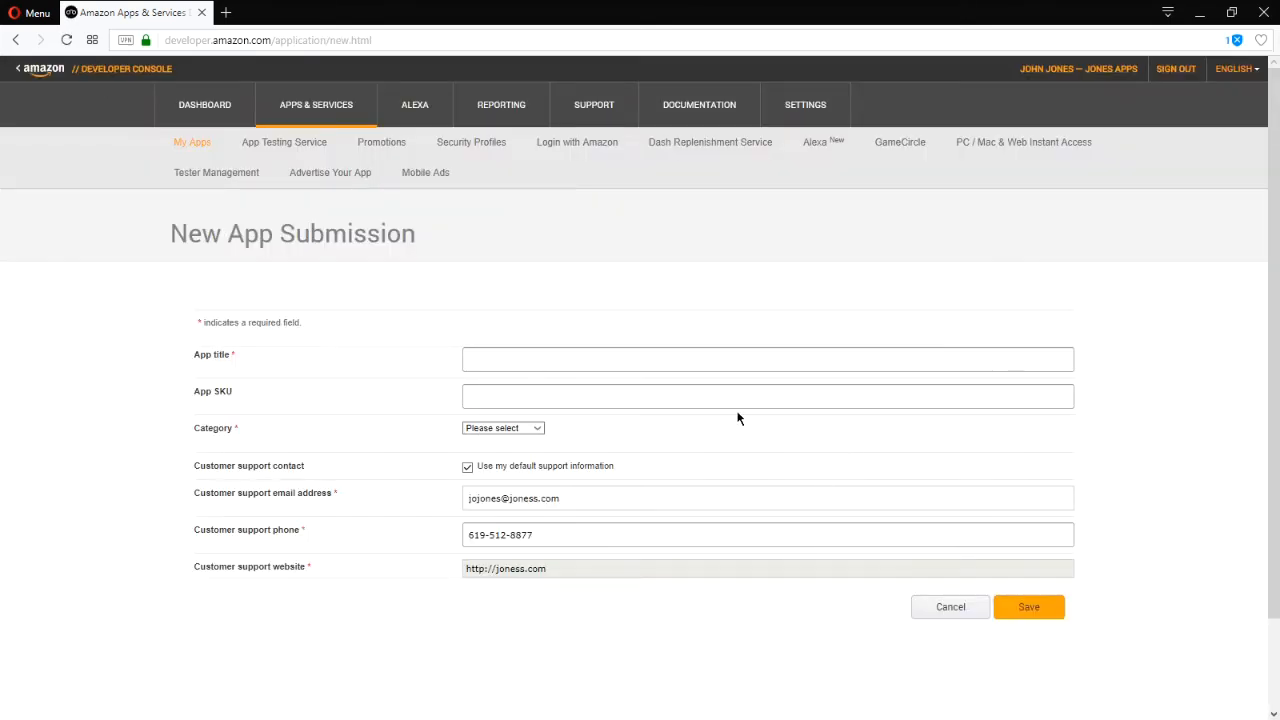
pyautogui.moveTo(286, 348)
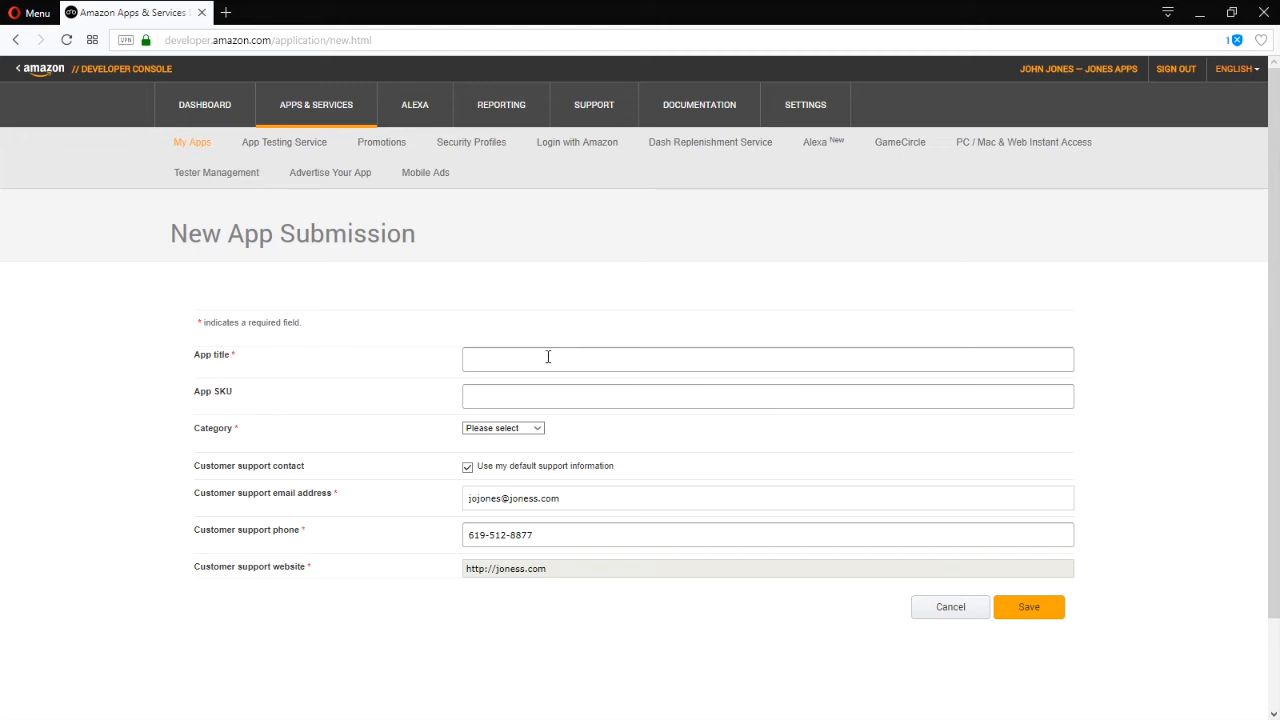
pyautogui.write('CBDb')
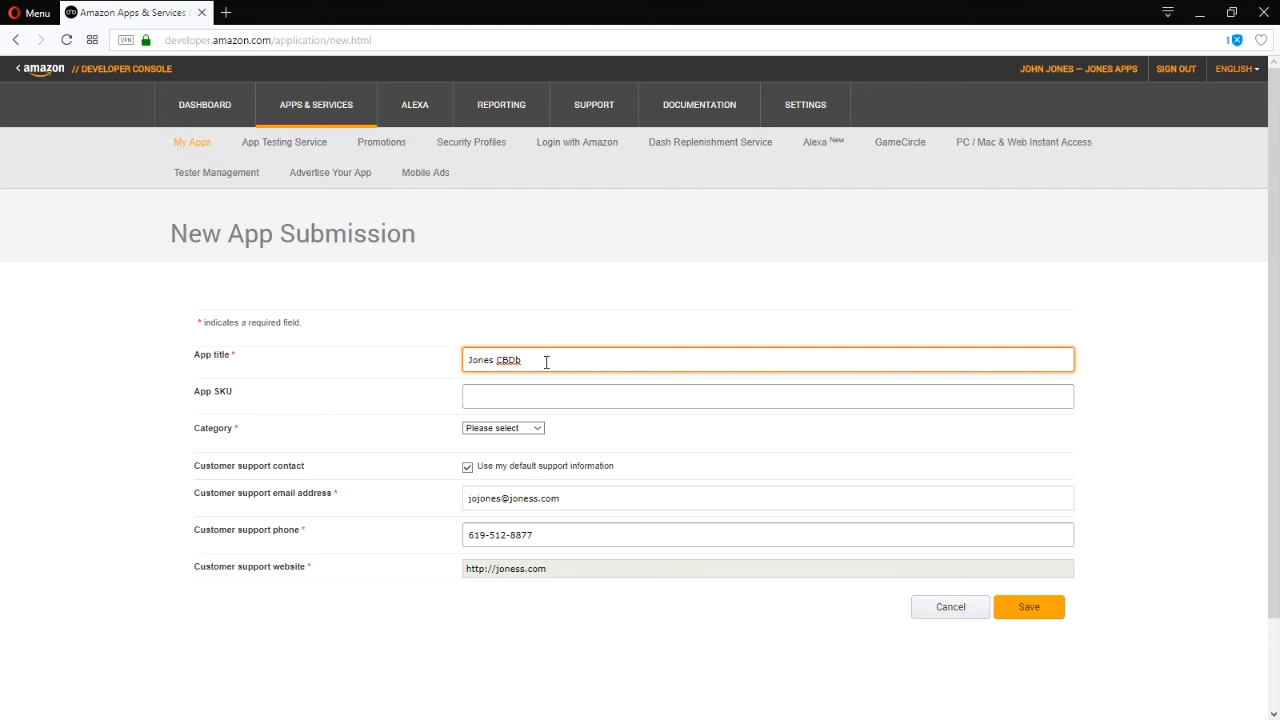
pyautogui.moveTo(224, 396)
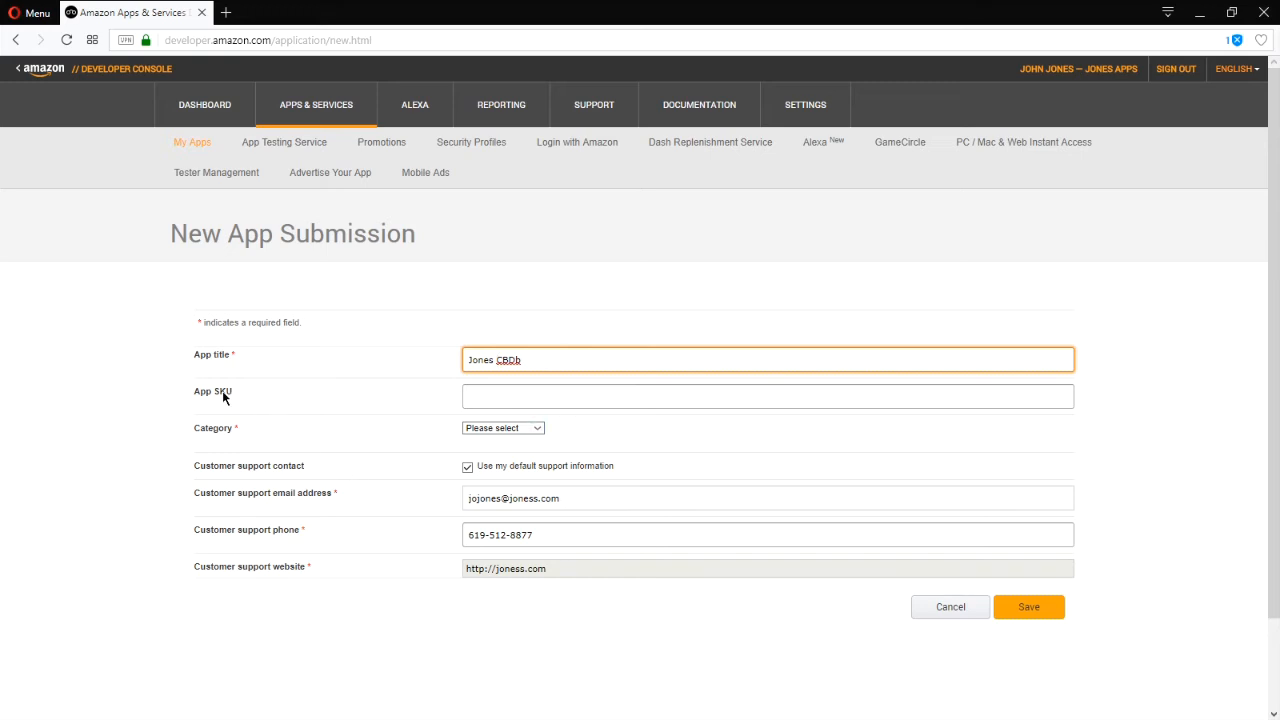
pyautogui.moveTo(360, 408)
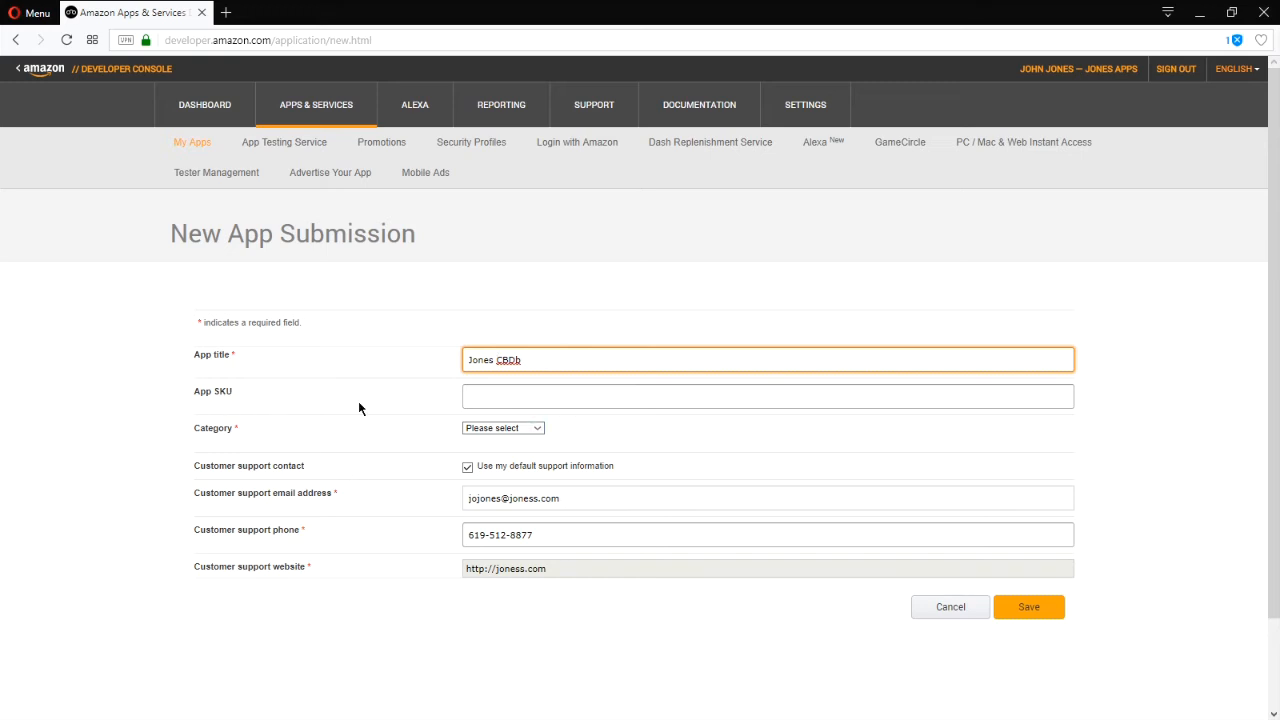
pyautogui.click(768, 396)
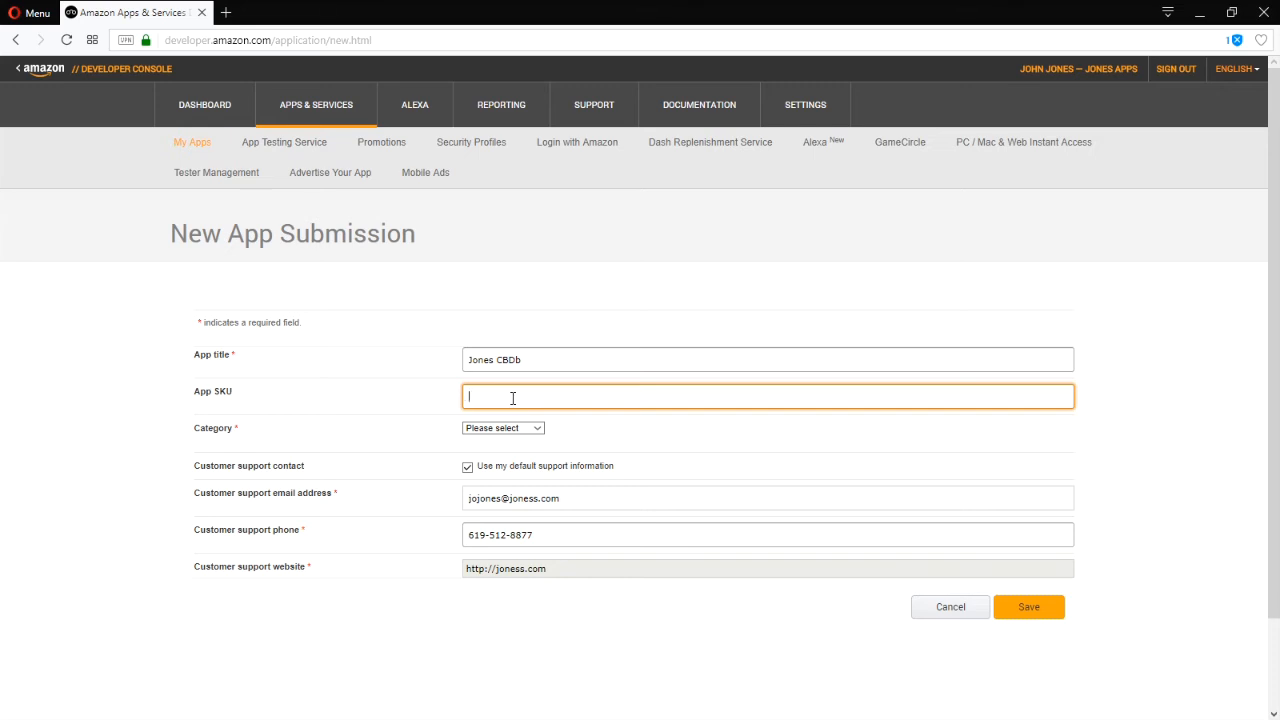
# Categorise the app as Books & Comics > Book Info & Reviews and save the submission.
pyautogui.click(502, 428)
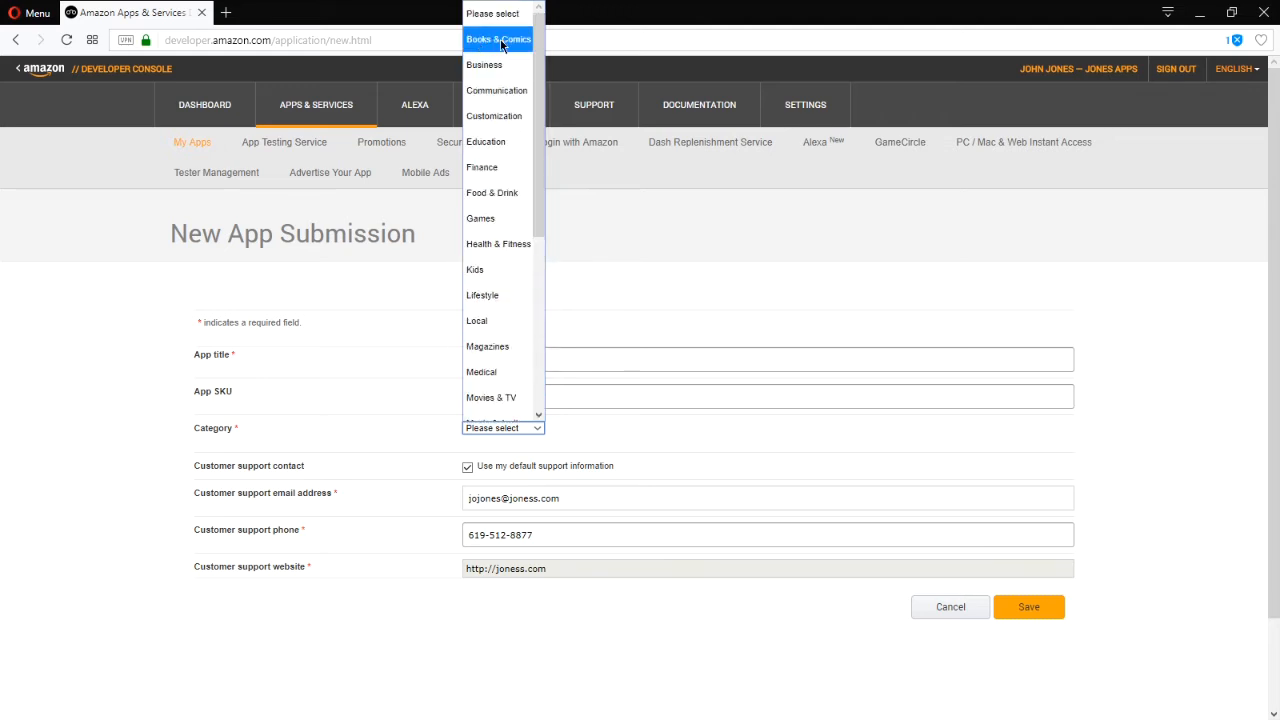
pyautogui.click(498, 40)
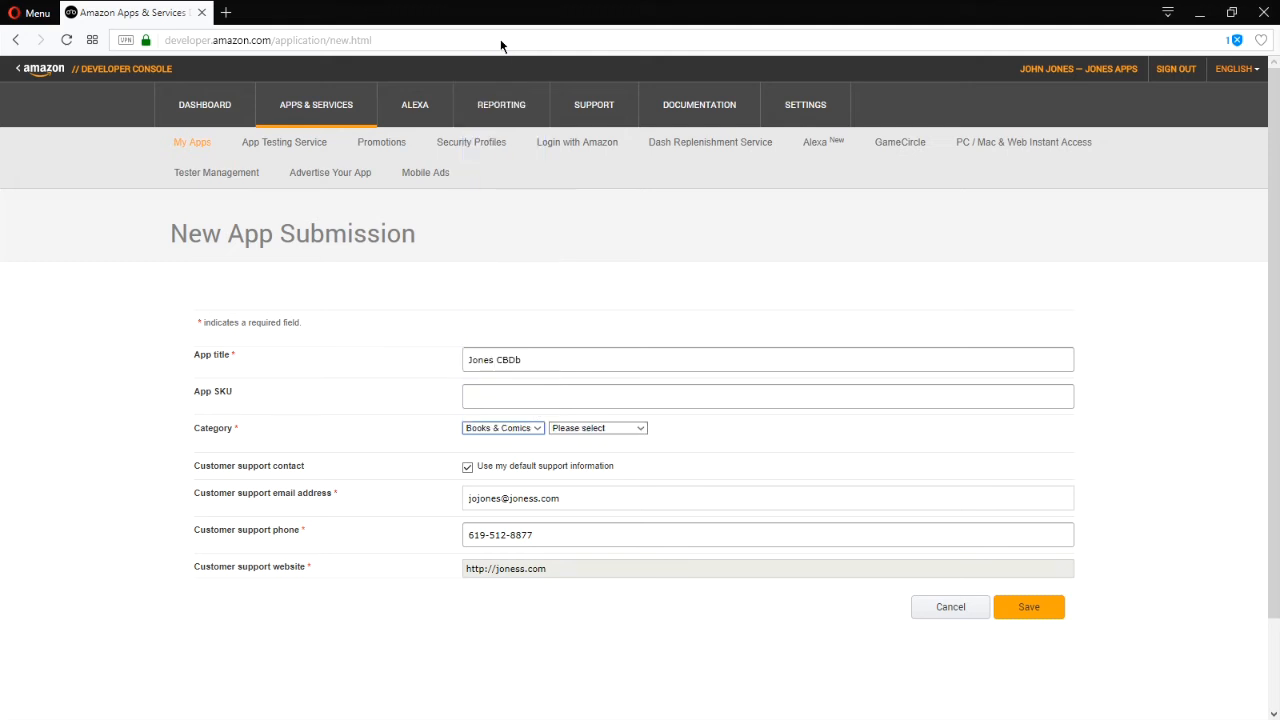
pyautogui.click(596, 428)
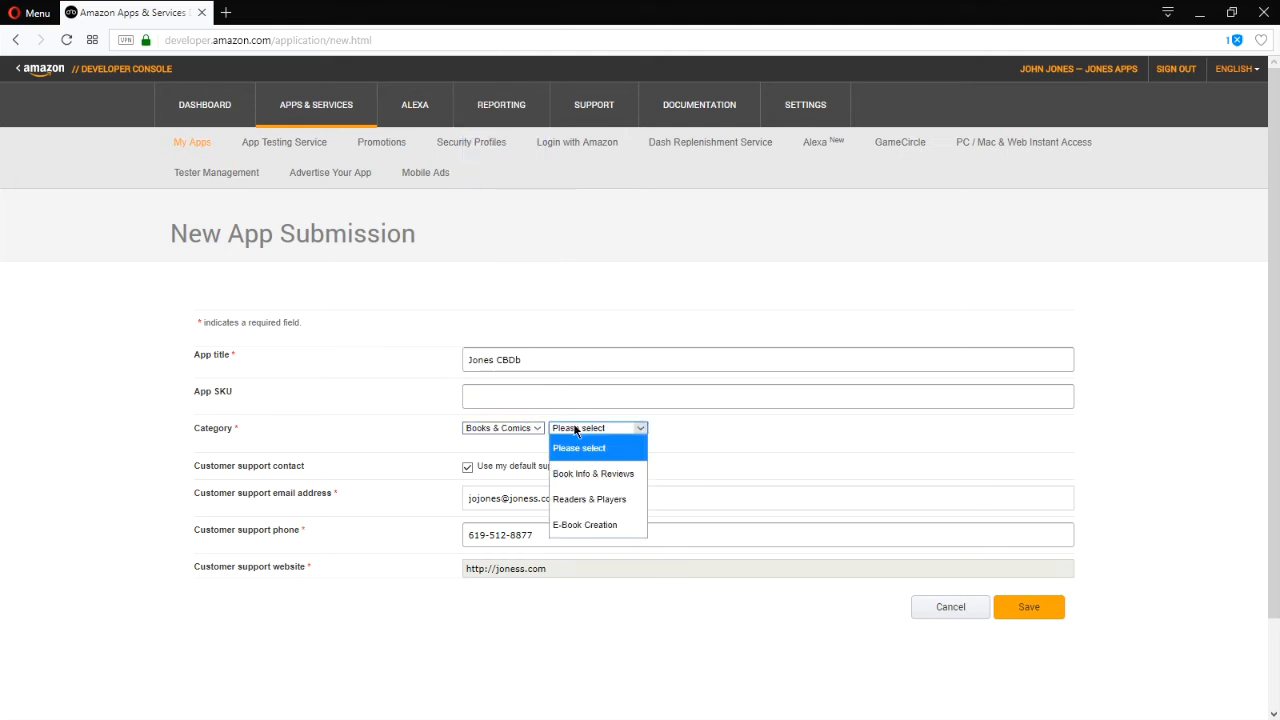
pyautogui.moveTo(620, 524)
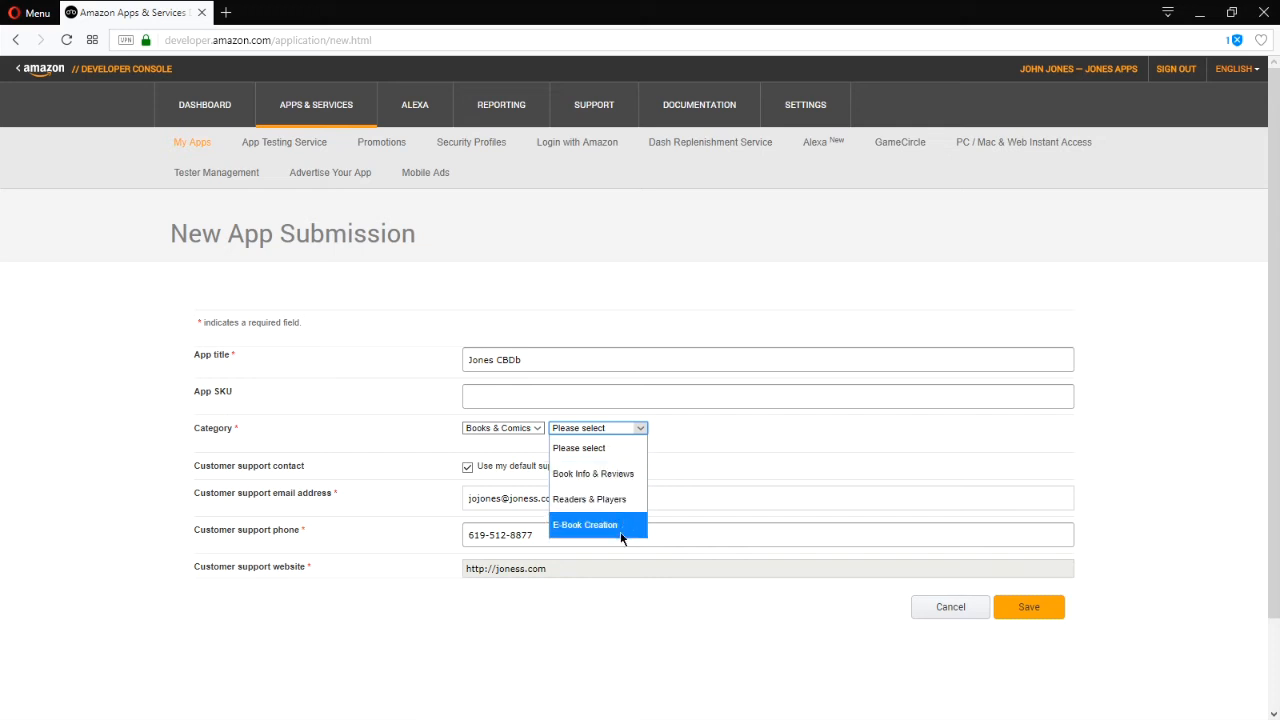
pyautogui.moveTo(594, 472)
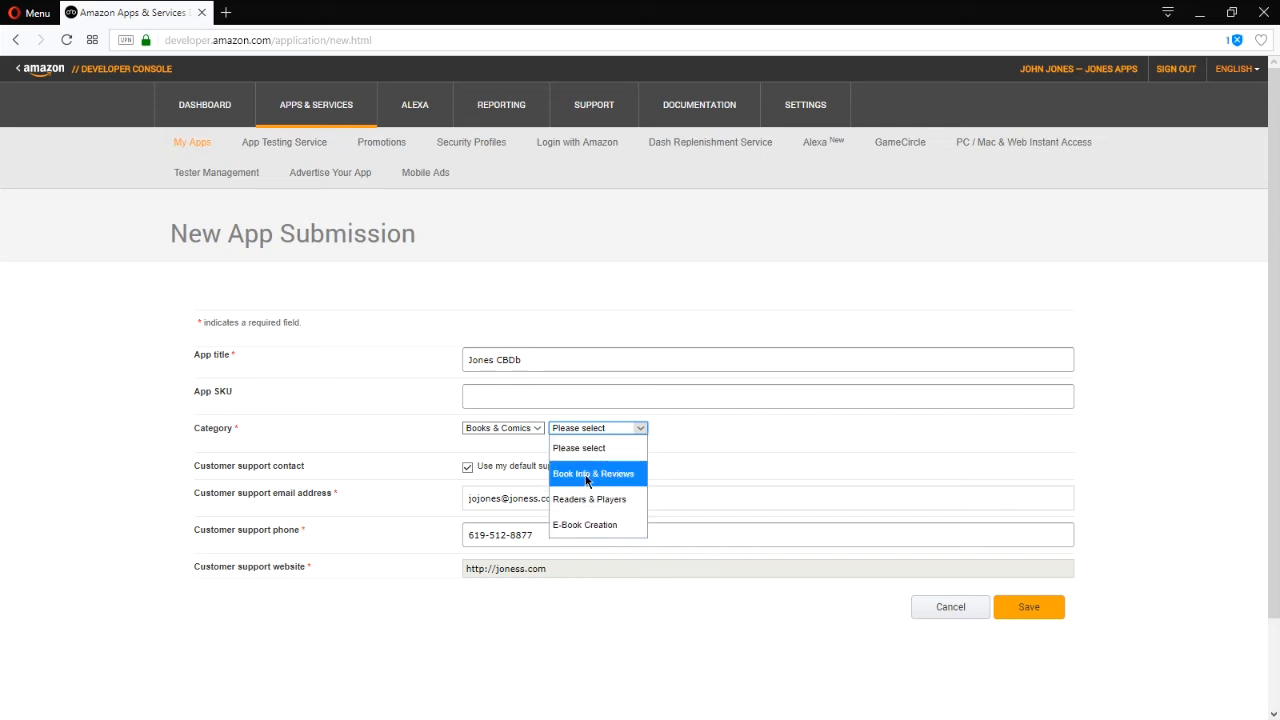
pyautogui.click(592, 472)
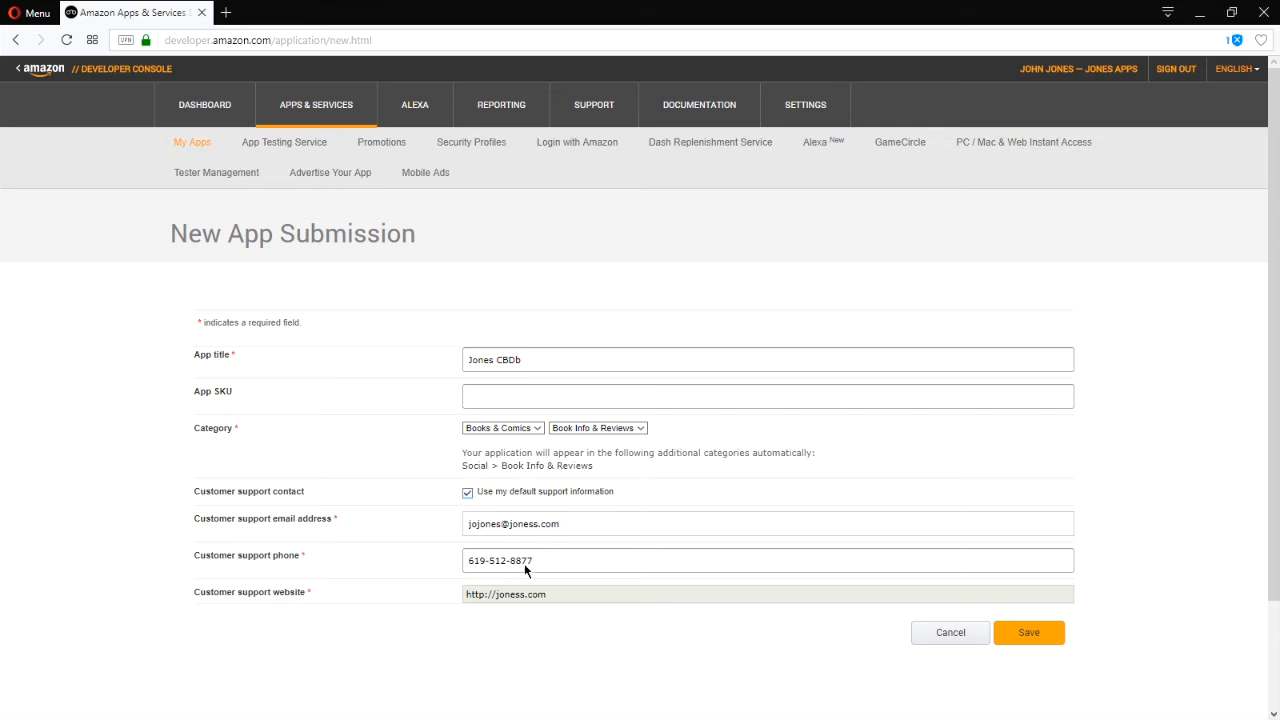
pyautogui.moveTo(1044, 656)
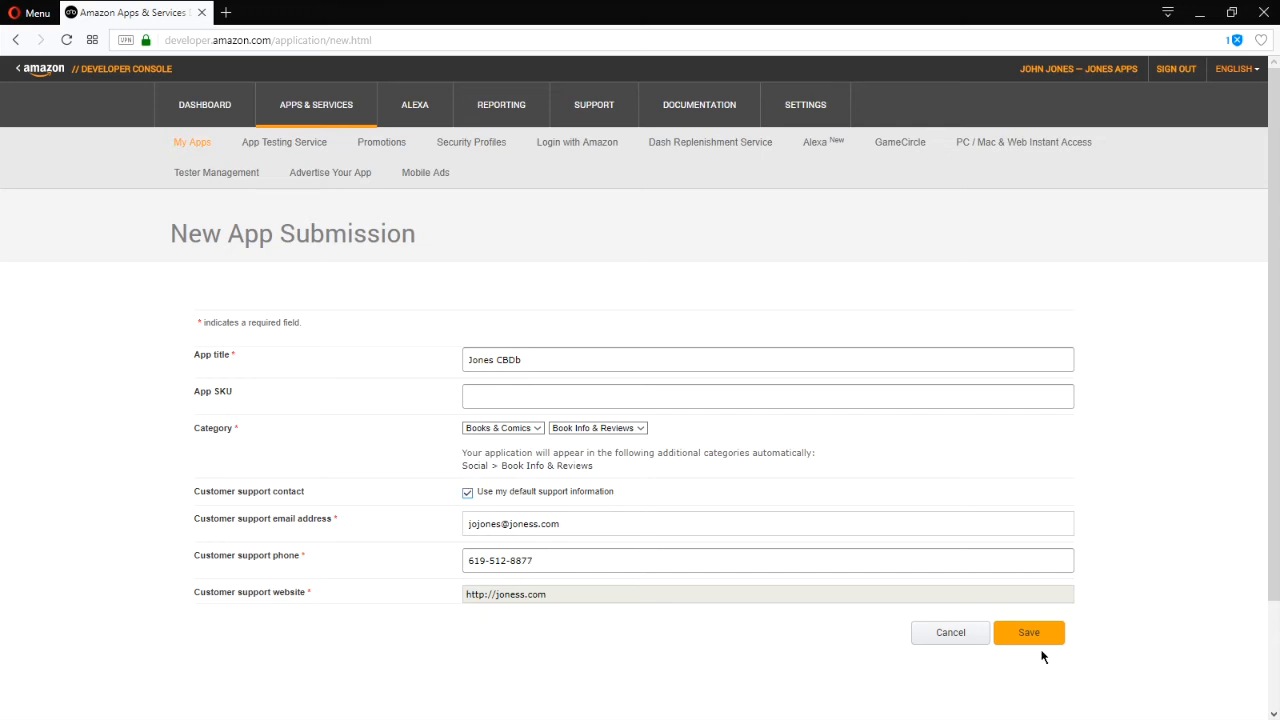
pyautogui.click(1028, 632)
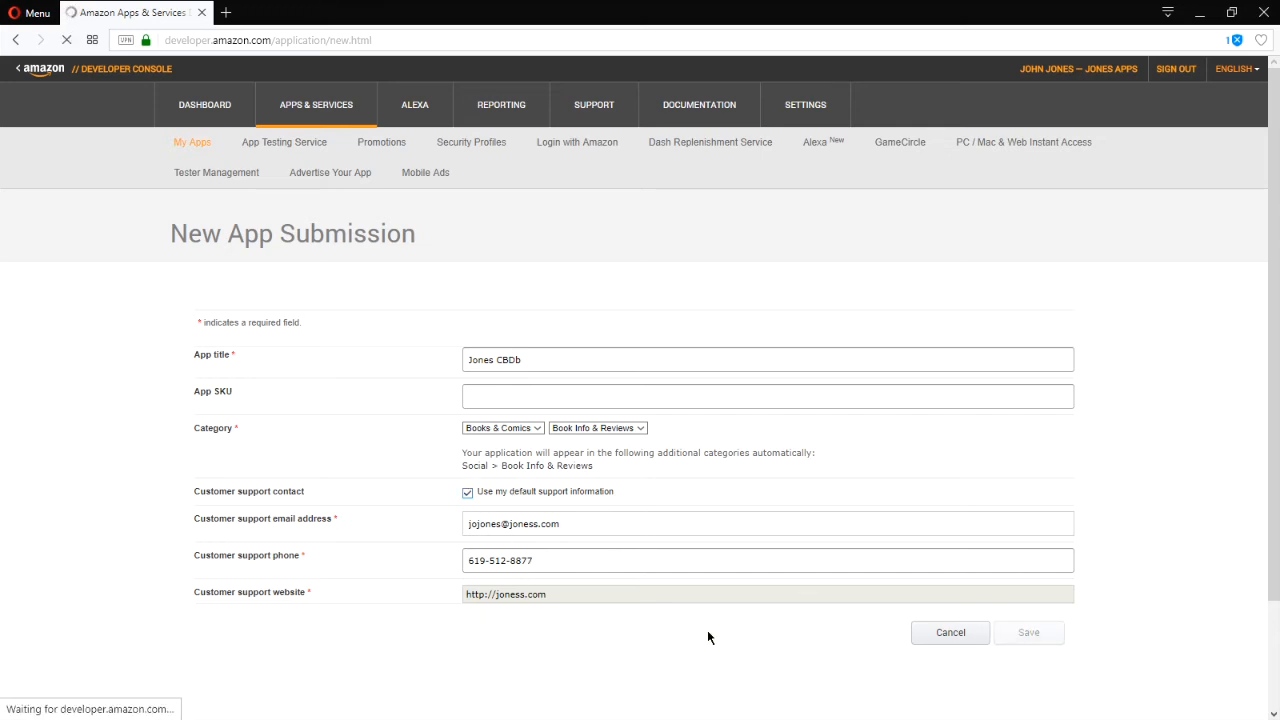
# Review the saved General Information page with its app ID, release ID and categories.
pyautogui.click(1028, 632)
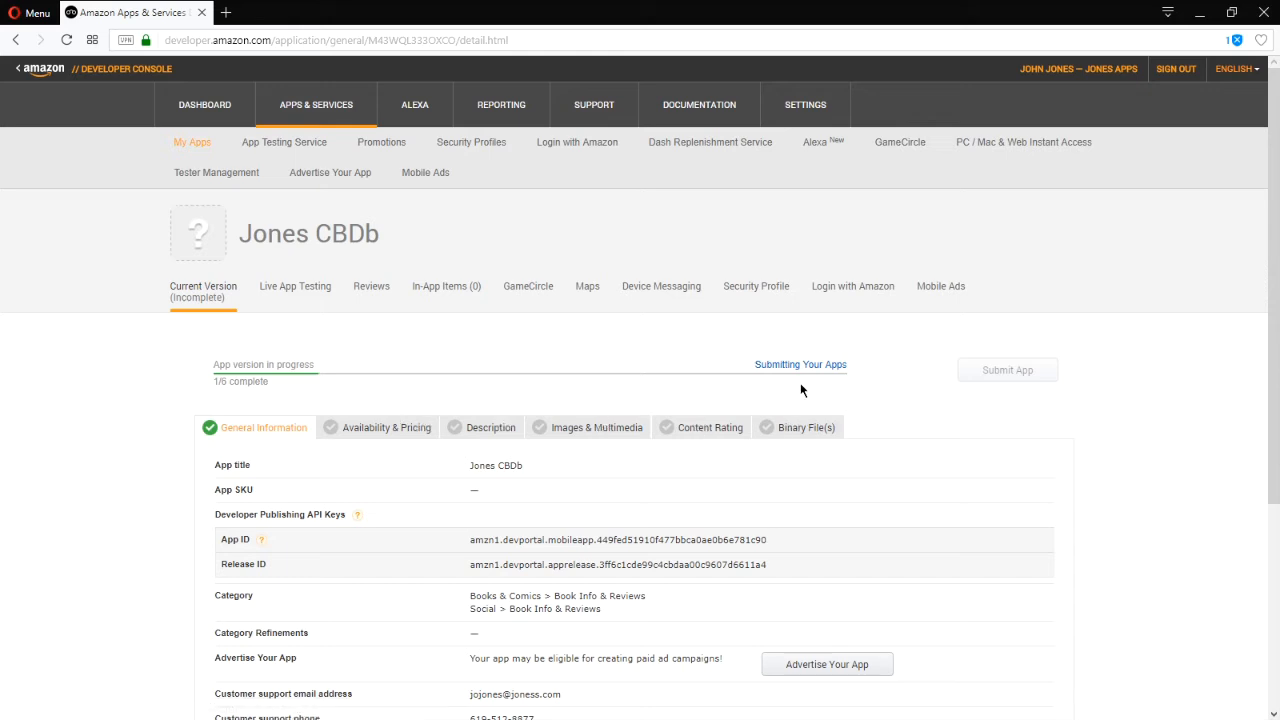
pyautogui.scroll(-3)
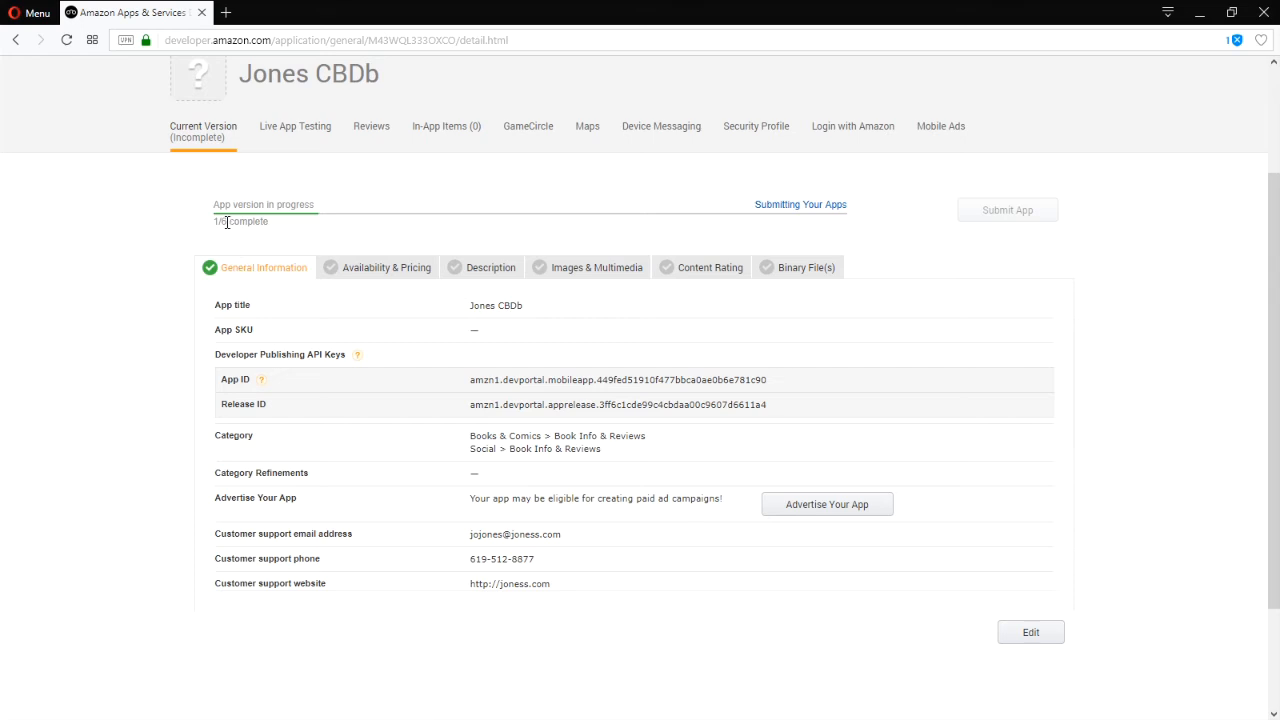
pyautogui.moveTo(386, 268)
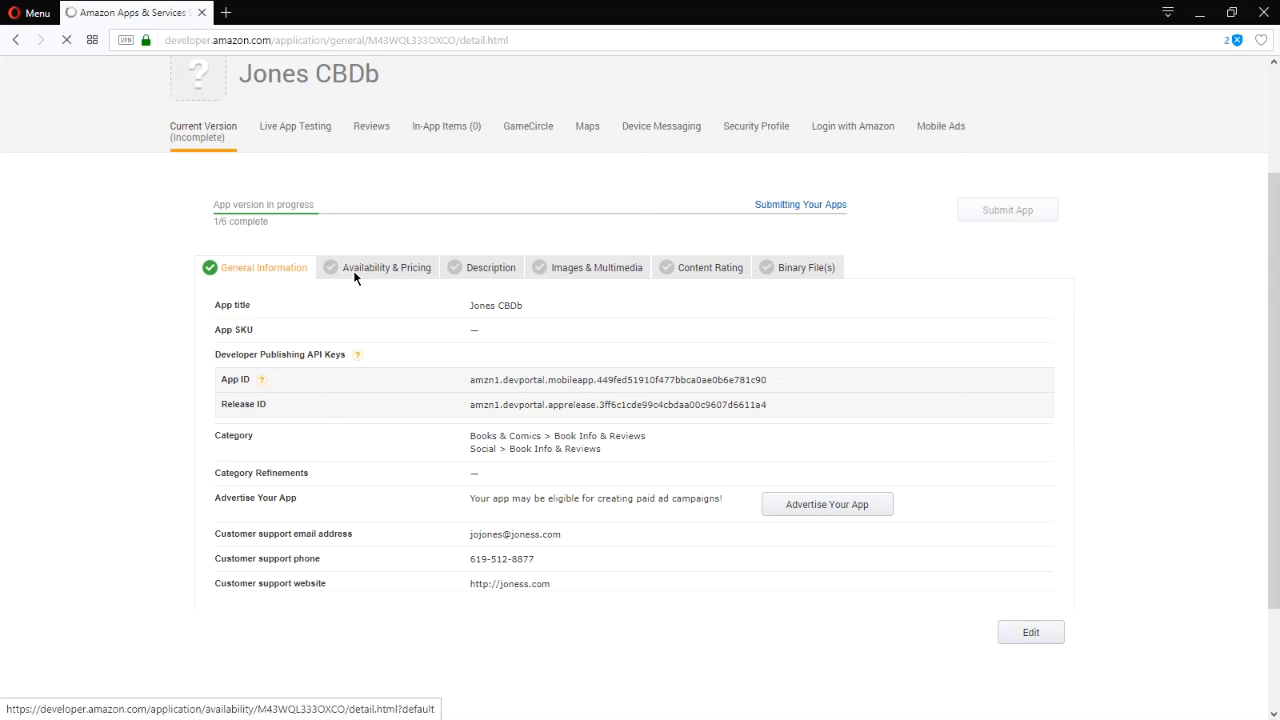
# Save Availability & Pricing with defaults: free, all countries, not previously released.
pyautogui.click(386, 268)
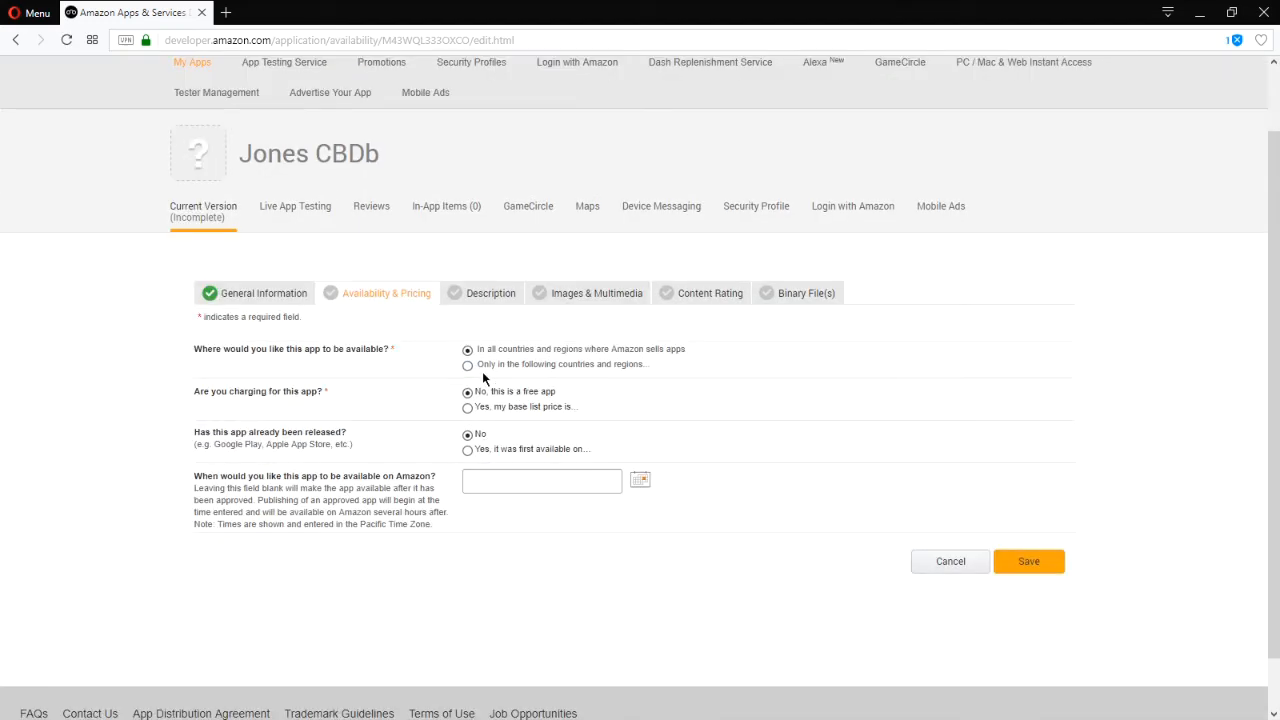
pyautogui.moveTo(548, 390)
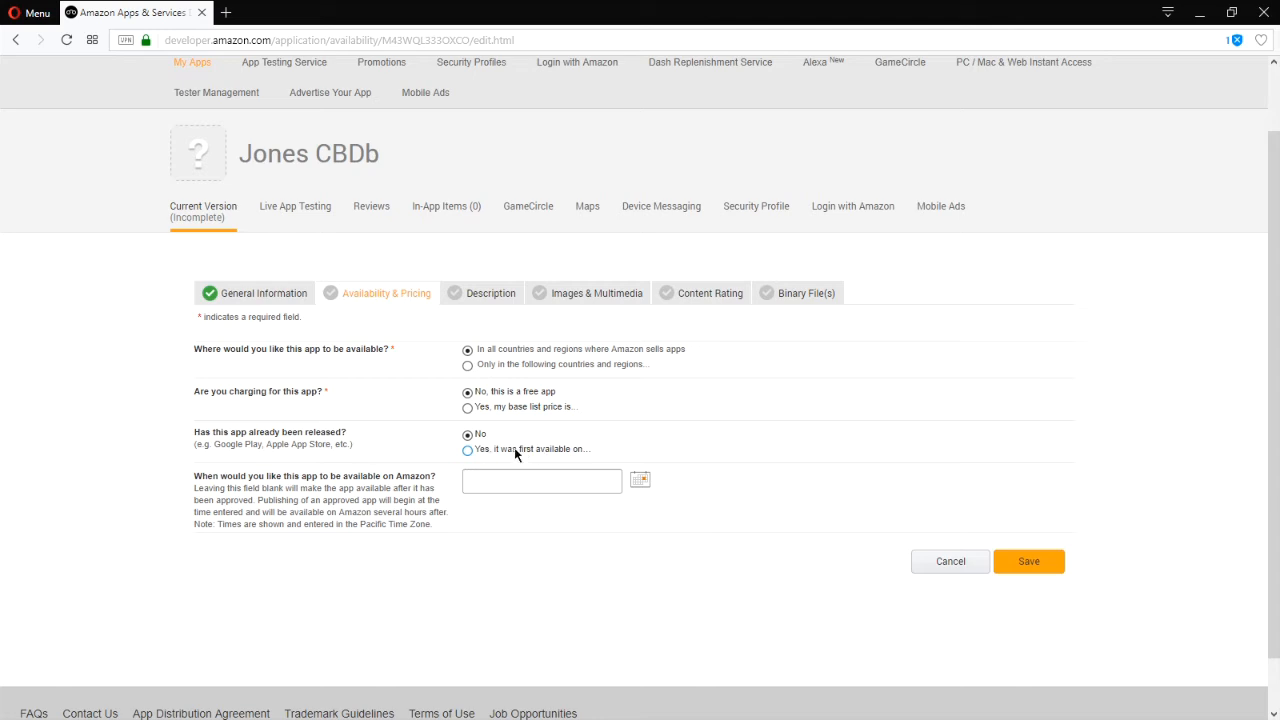
pyautogui.moveTo(304, 542)
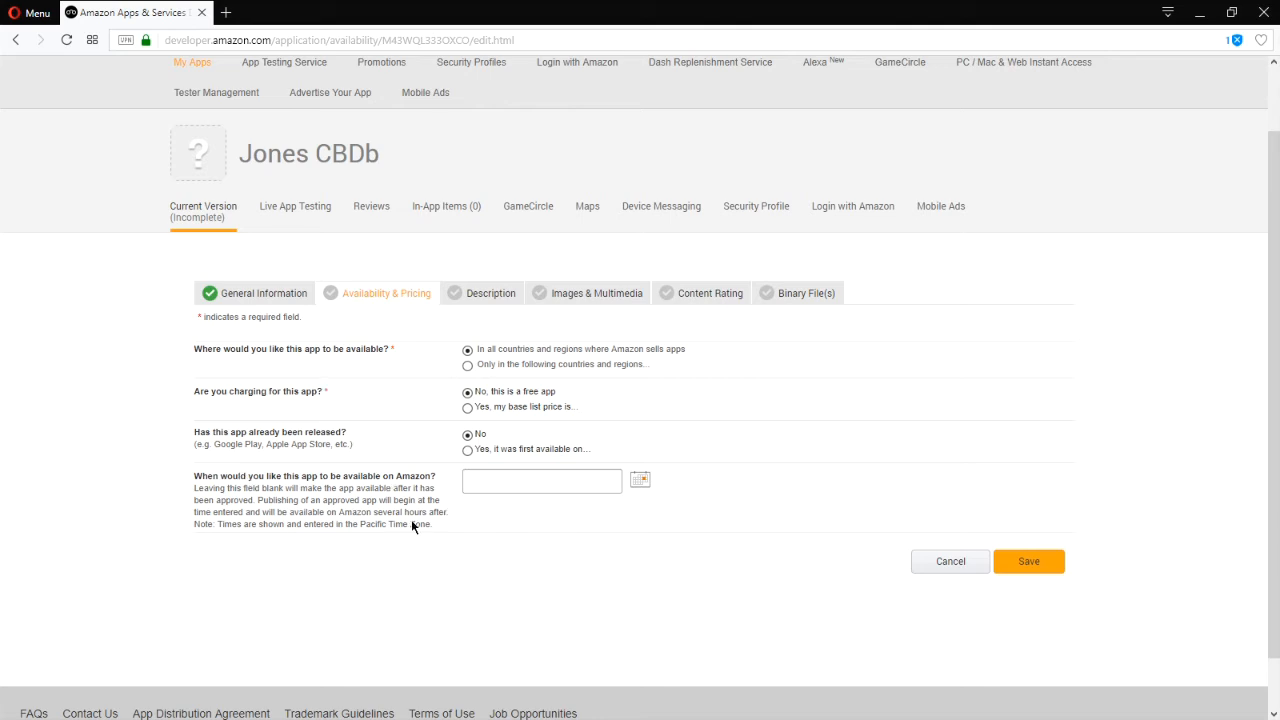
pyautogui.moveTo(542, 508)
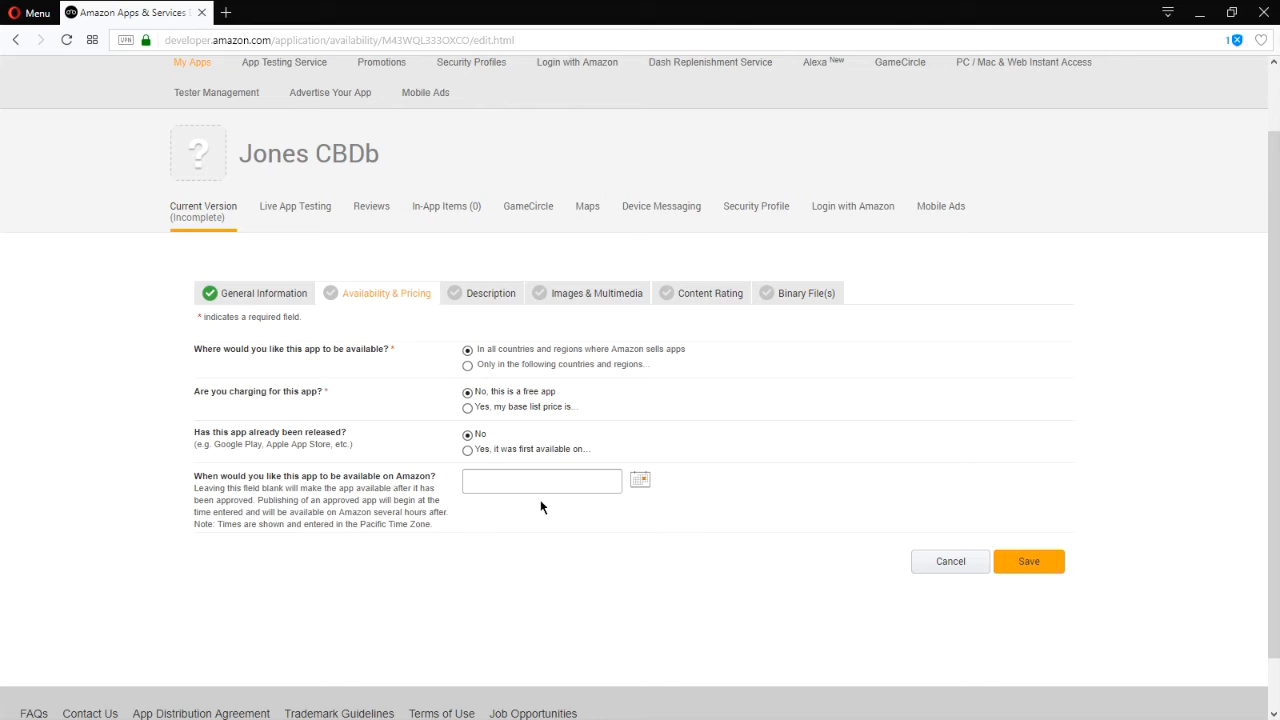
pyautogui.moveTo(648, 488)
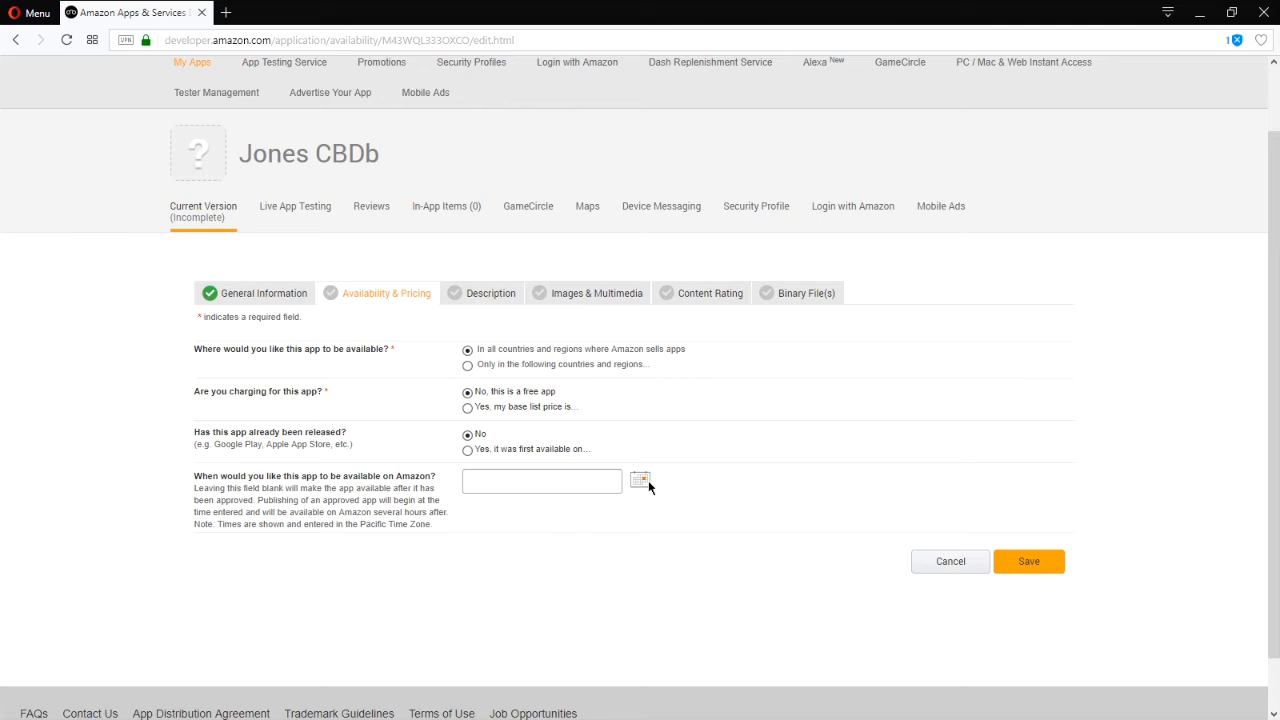
pyautogui.moveTo(1114, 540)
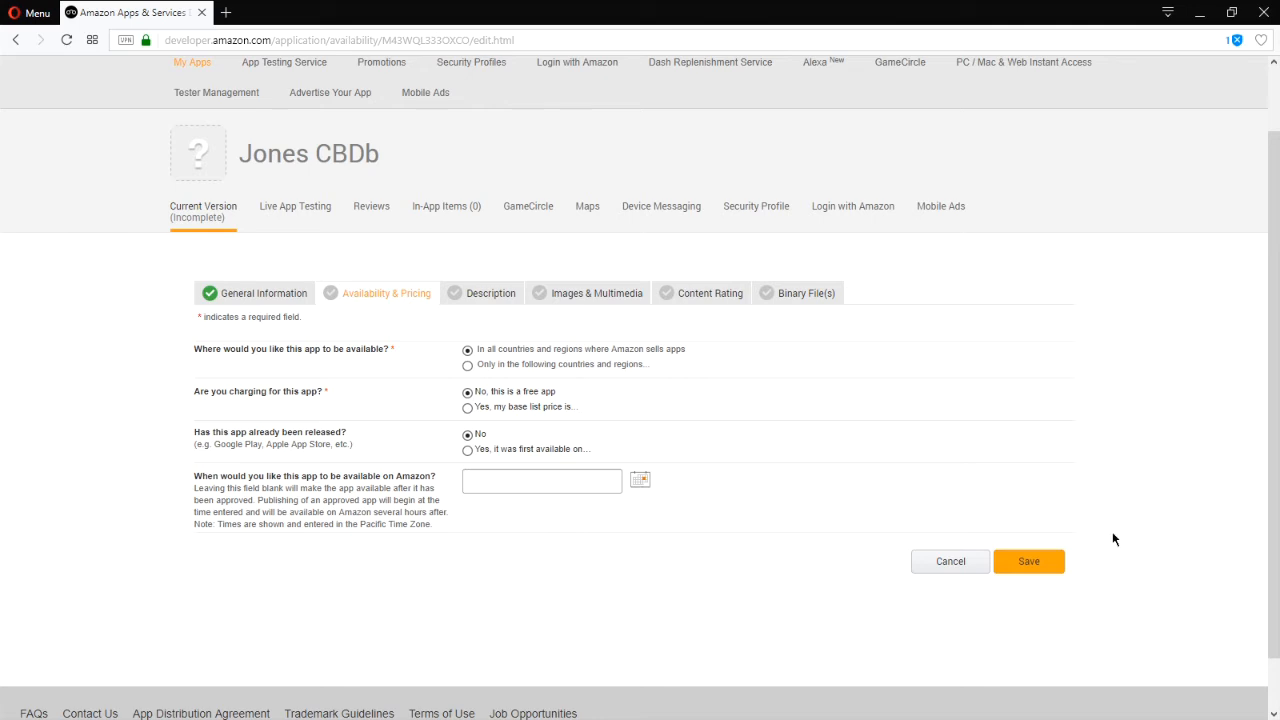
pyautogui.click(1028, 560)
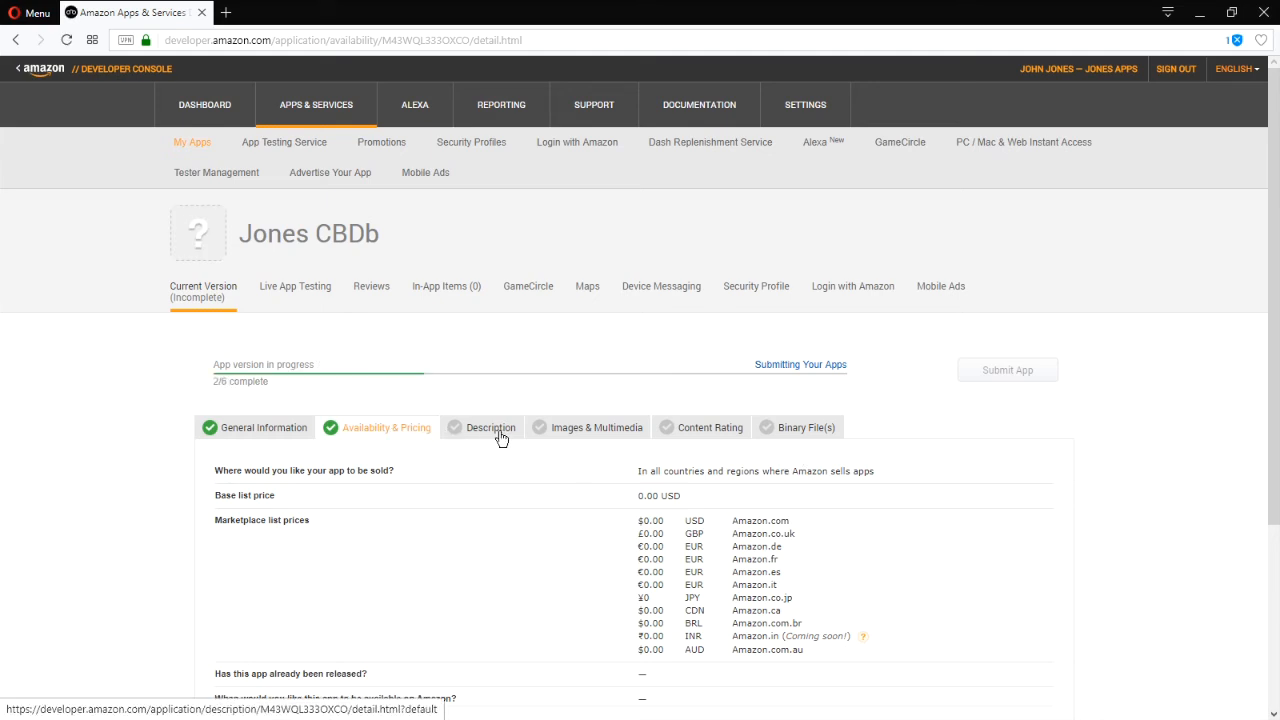
# Enter the short and long descriptions about tracking your comic book collection the easy way.
pyautogui.click(490, 428)
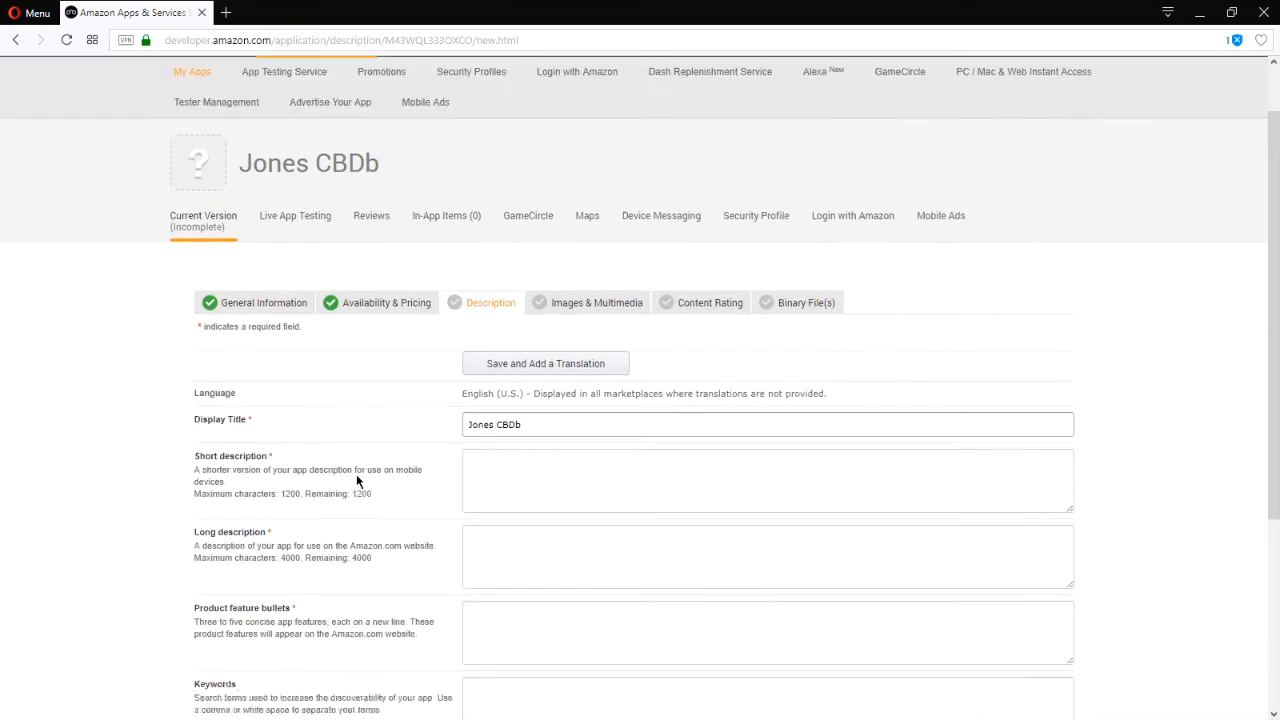
pyautogui.scroll(-3)
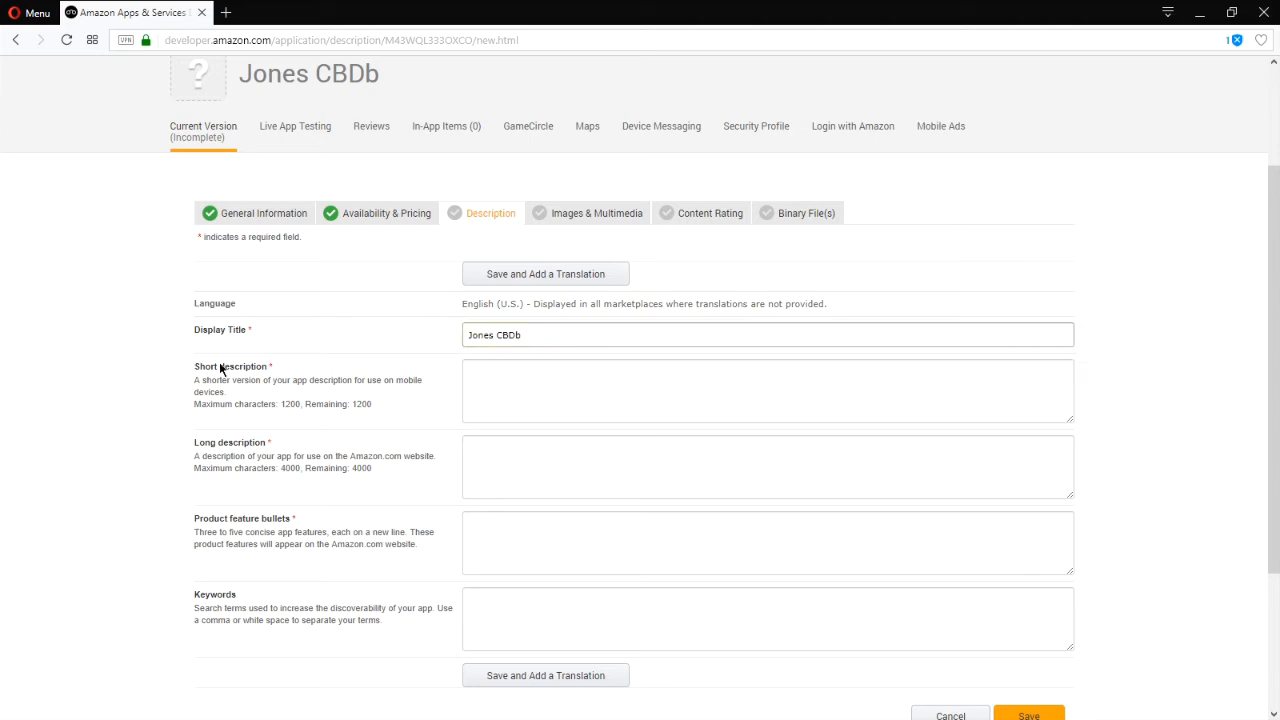
pyautogui.moveTo(220, 452)
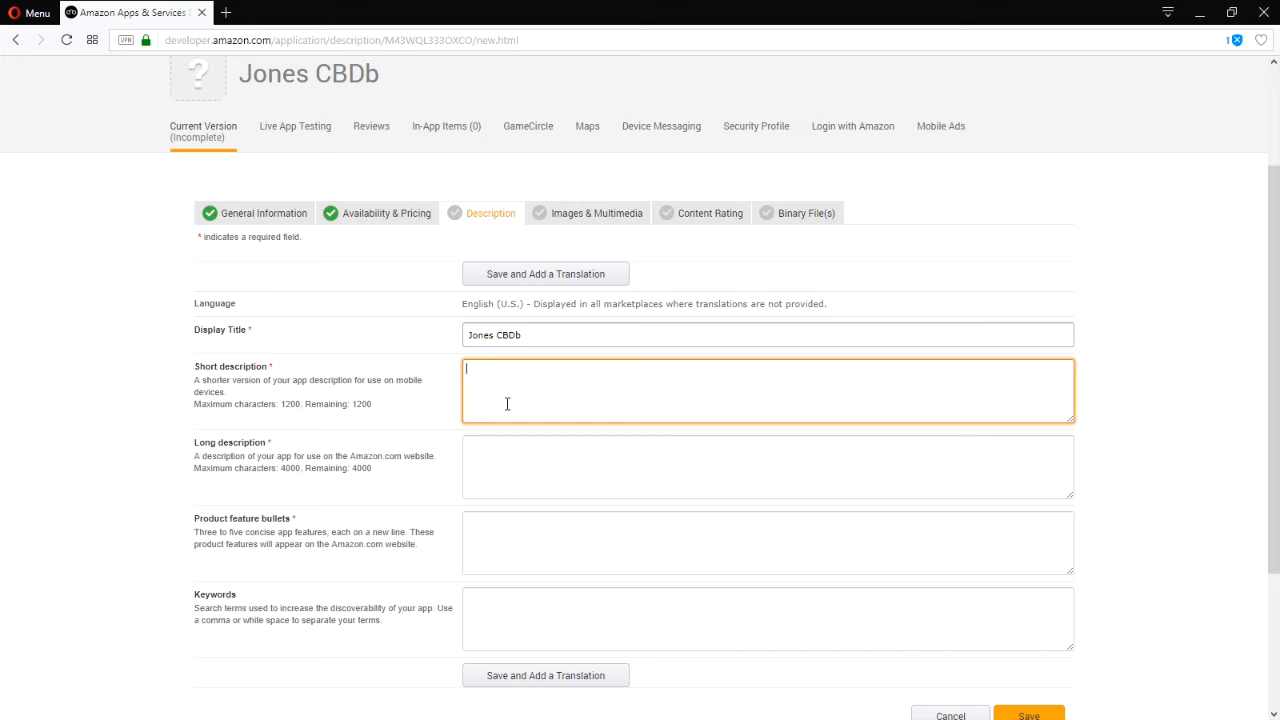
pyautogui.write('The newest and best')
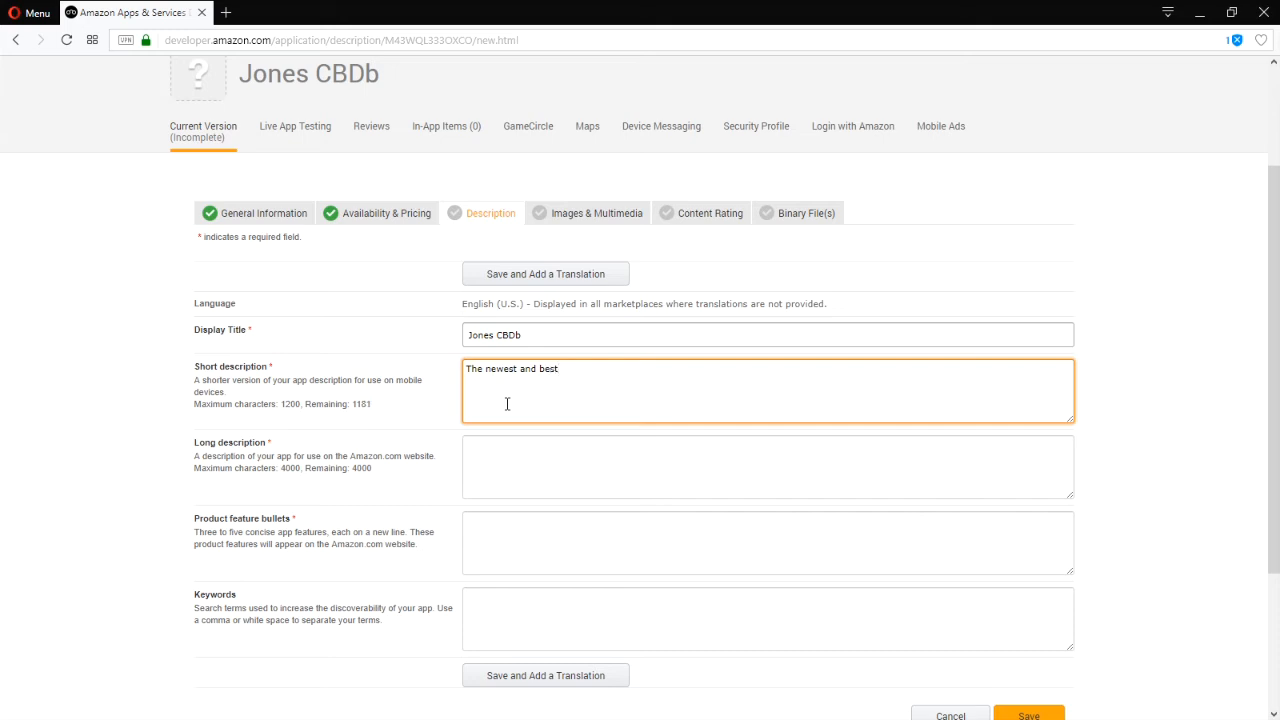
pyautogui.write('comic book tracking app!')
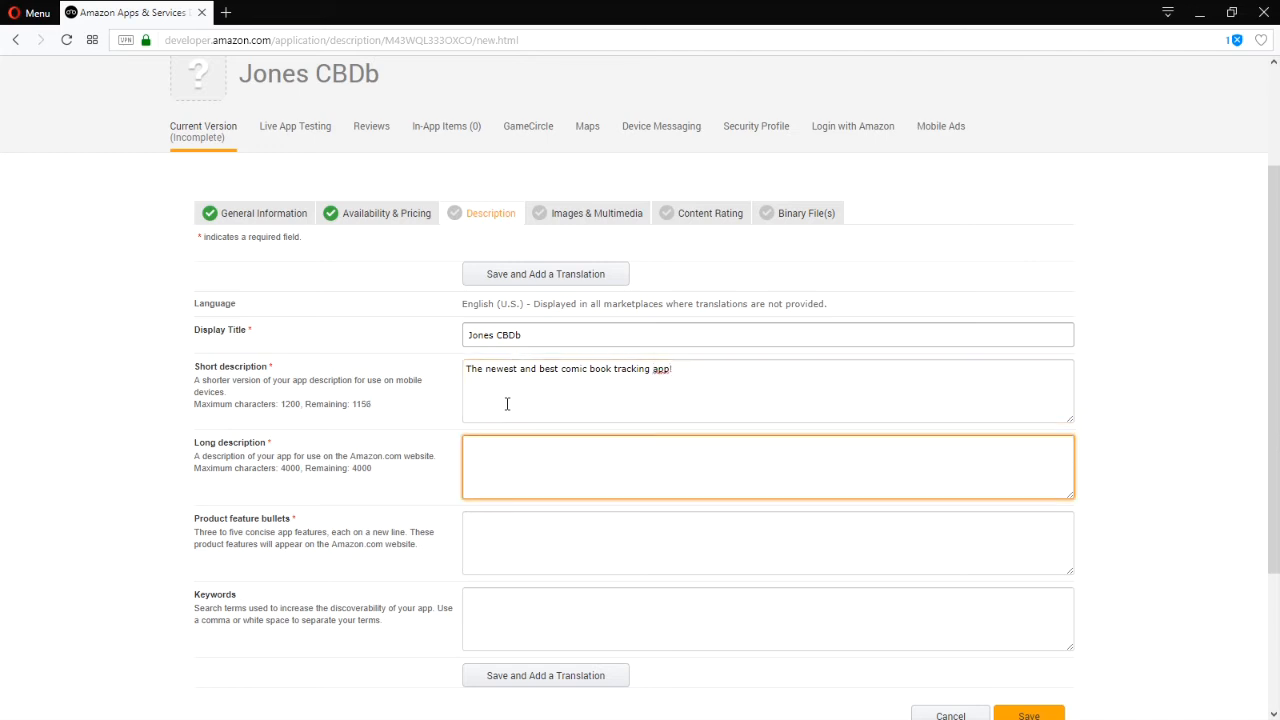
pyautogui.write('Track your comic bo')
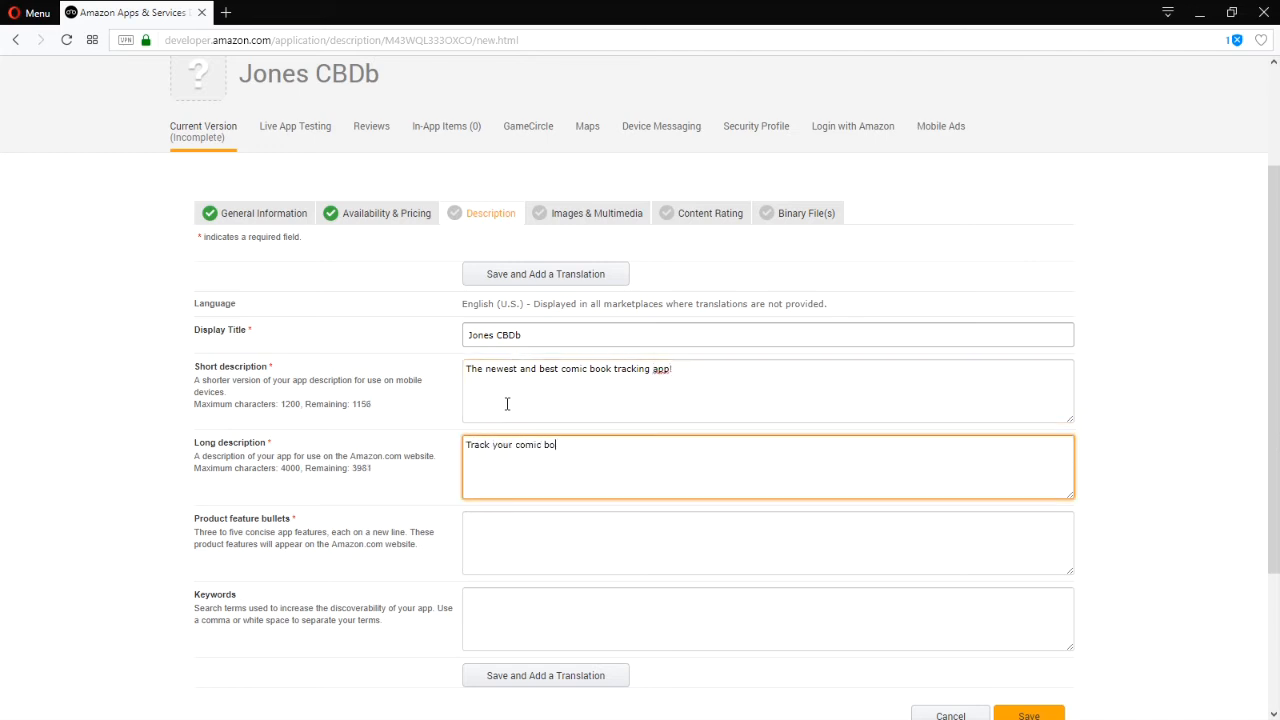
pyautogui.write('ok collection th')
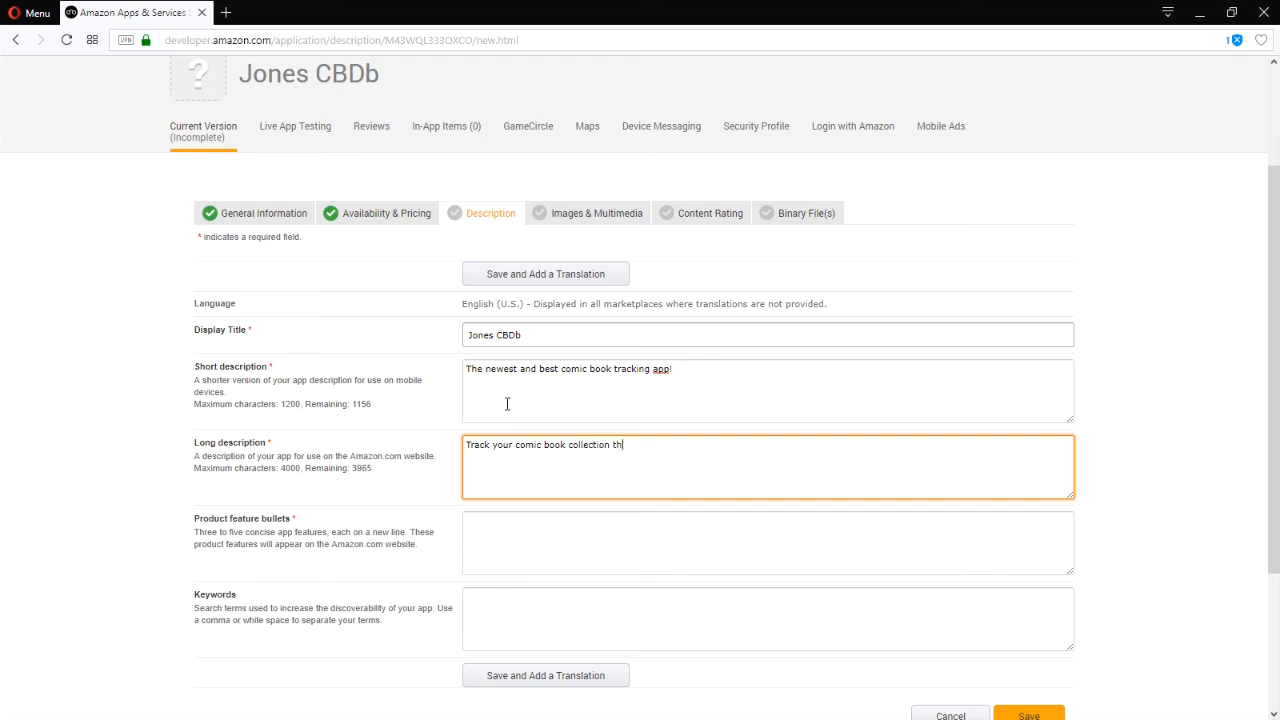
pyautogui.write('e easy way.')
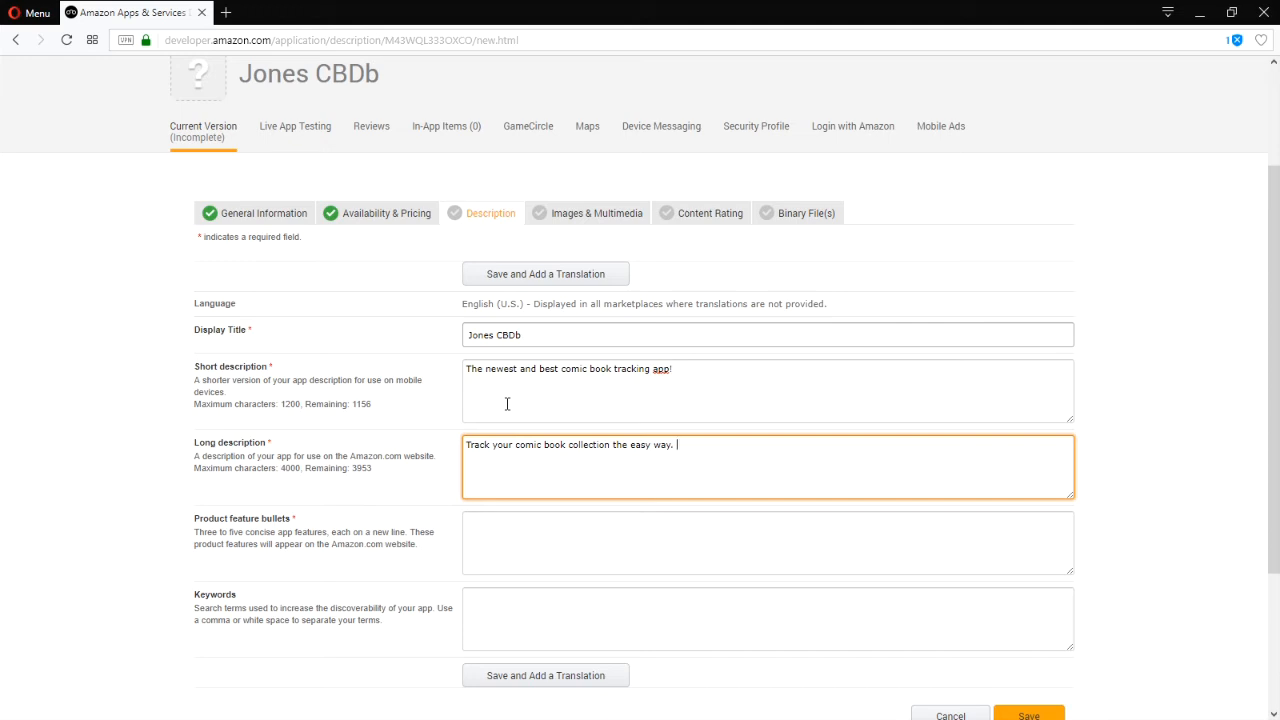
# Enter four feature bullets: save Store Name, Year, Title and more, scan barcodes, add photos.
pyautogui.click(768, 542)
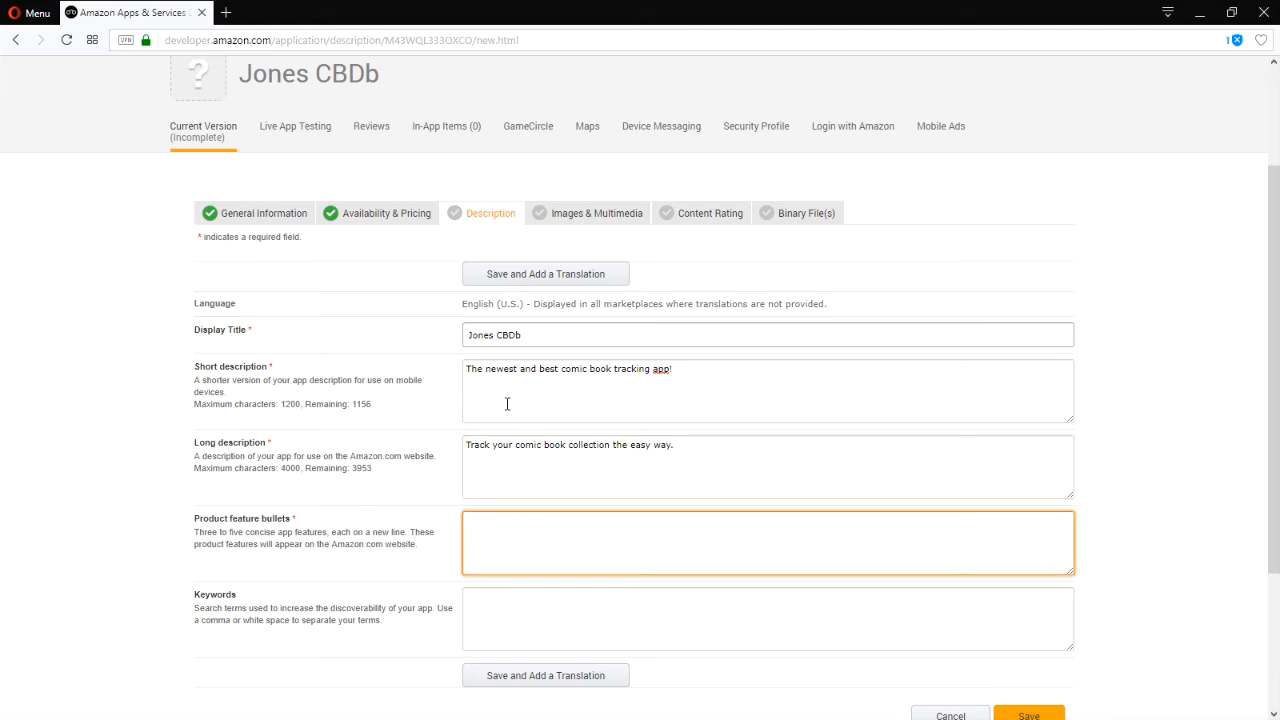
pyautogui.write('Save unlimited comics')
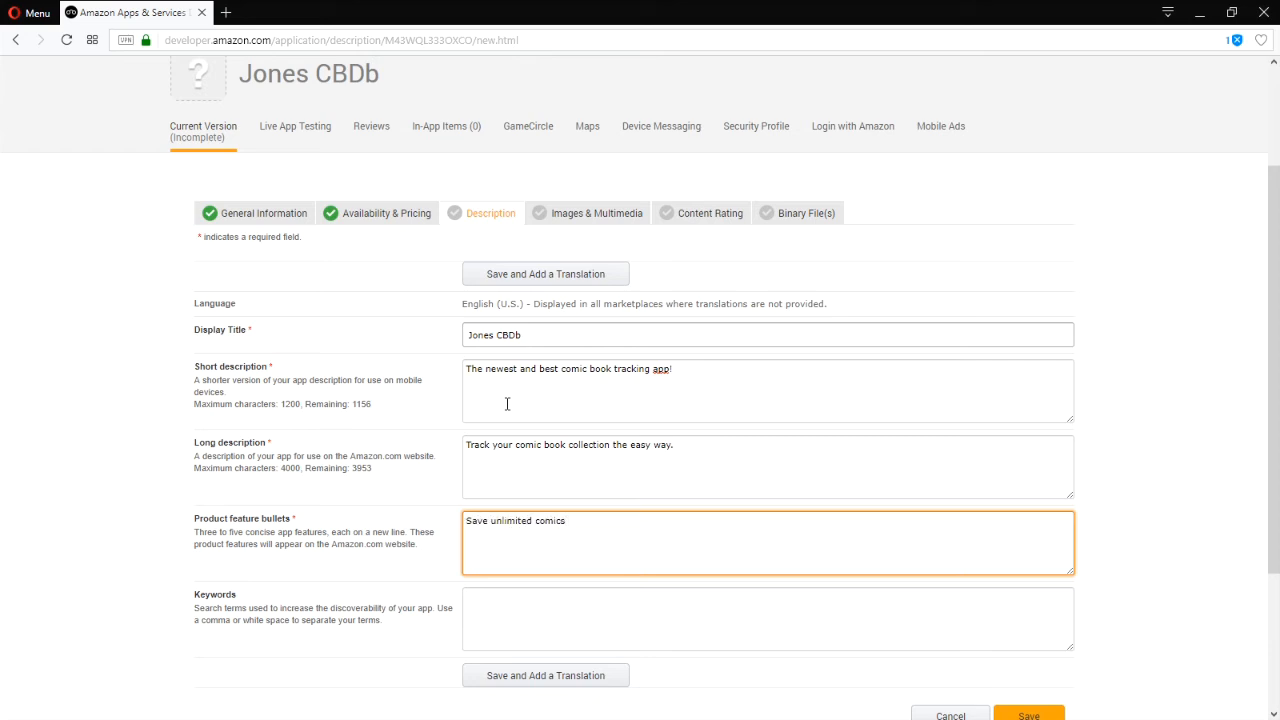
pyautogui.write('Store Name,')
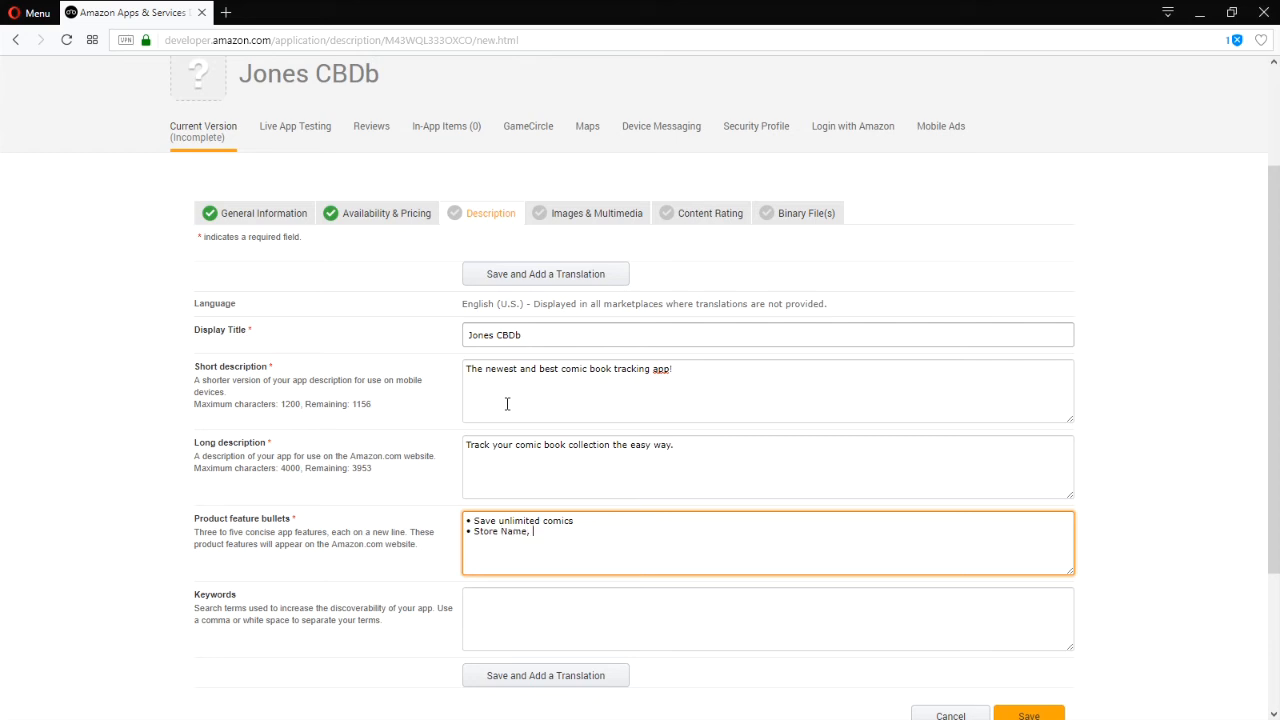
pyautogui.write('Year, Title,')
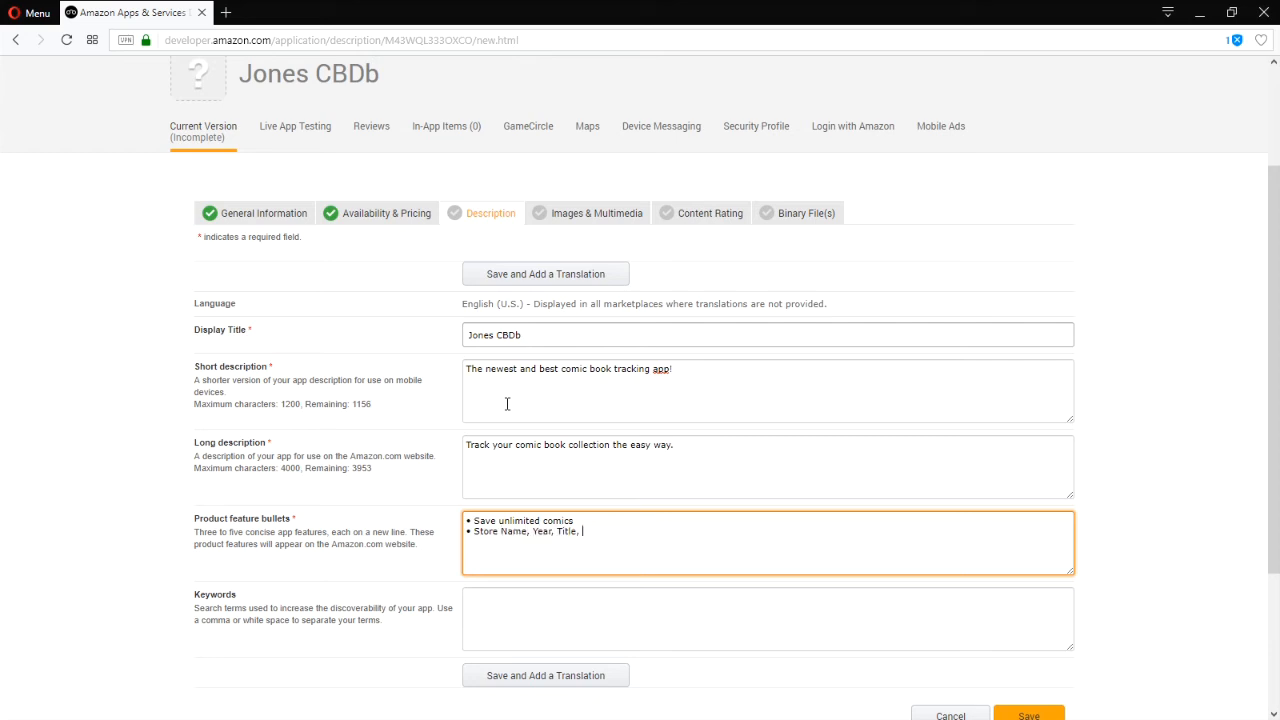
pyautogui.write('and more')
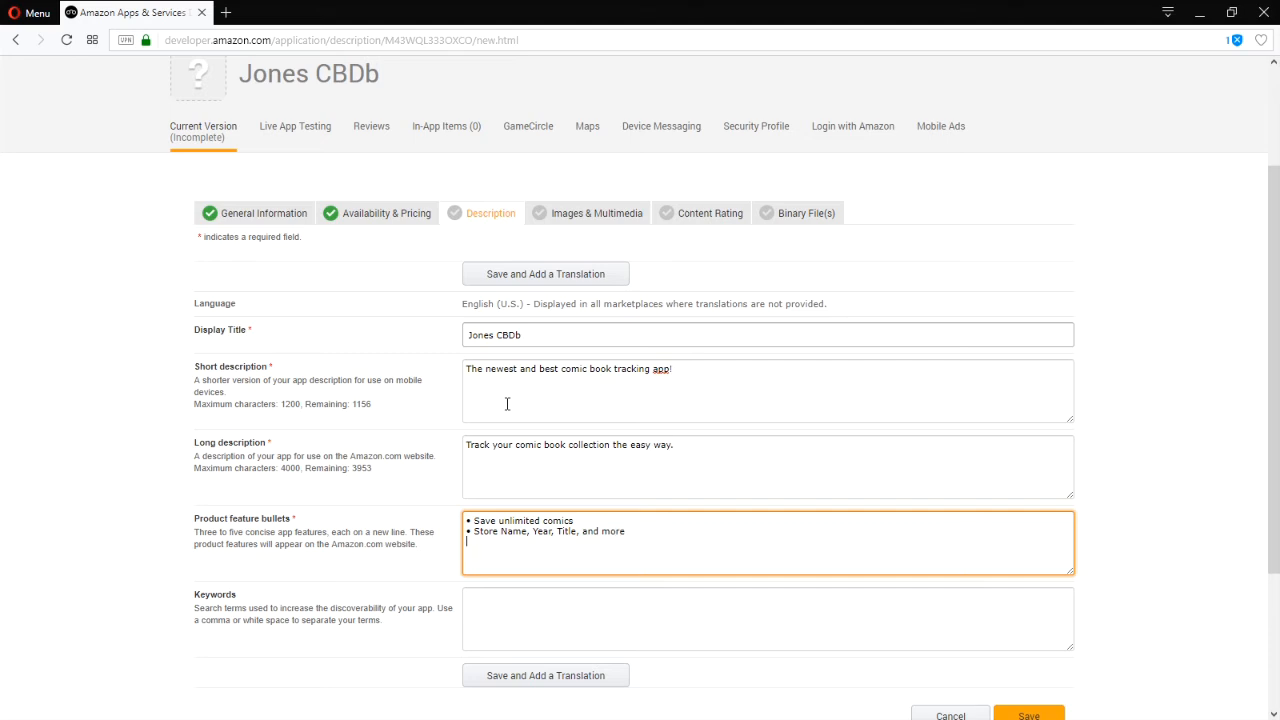
pyautogui.write('Scan barcodes')
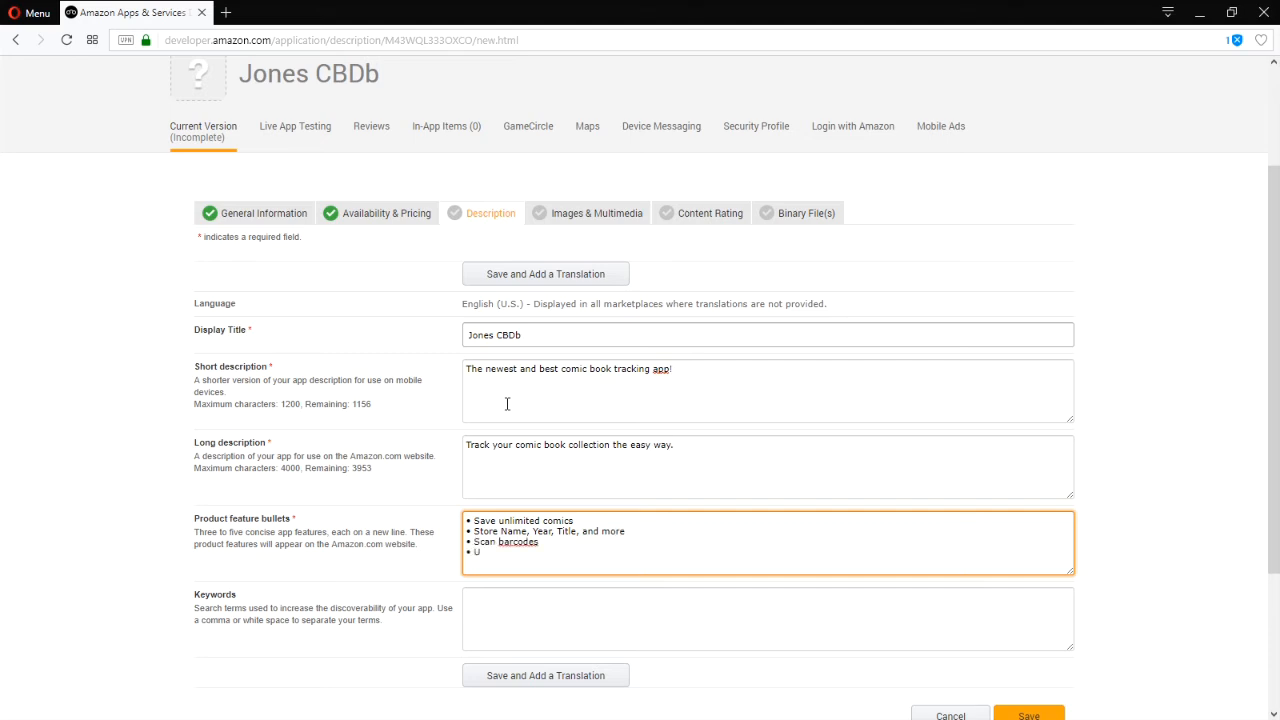
pyautogui.write('dd photos')
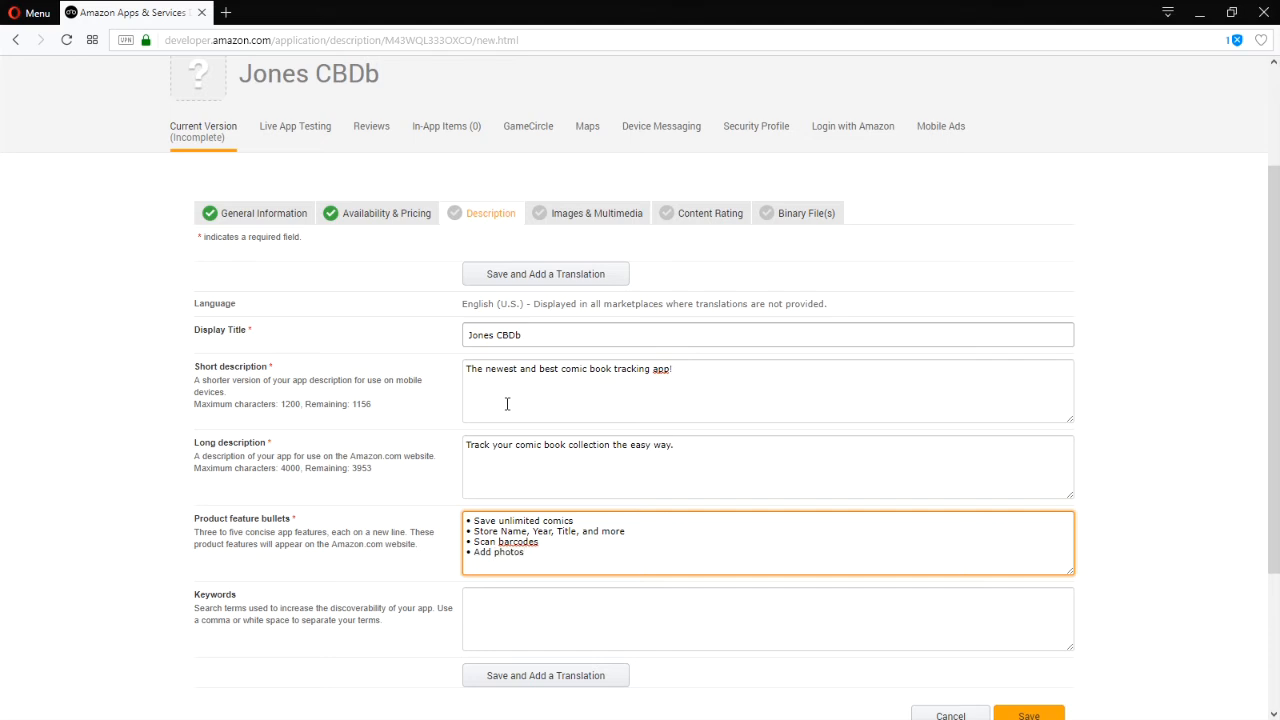
pyautogui.scroll(-3)
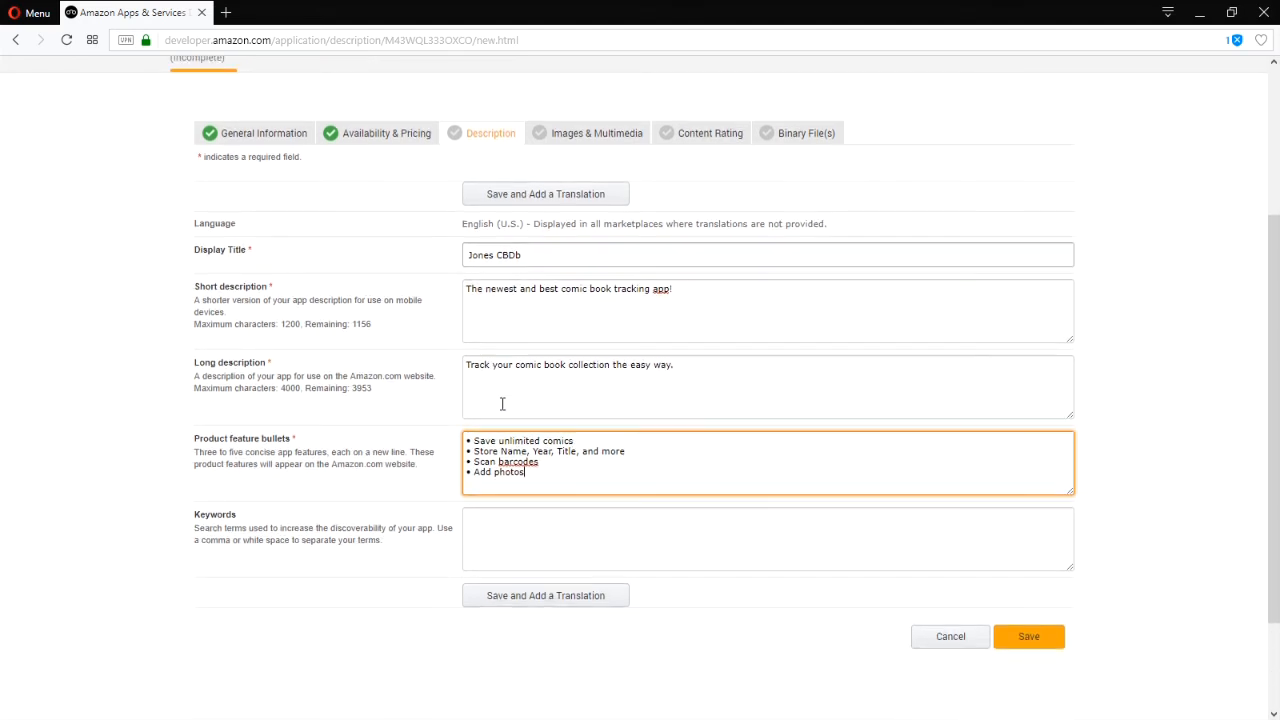
# Add the keywords 'comic, comic book, marvel, dc' and save the Description section.
pyautogui.click(768, 538)
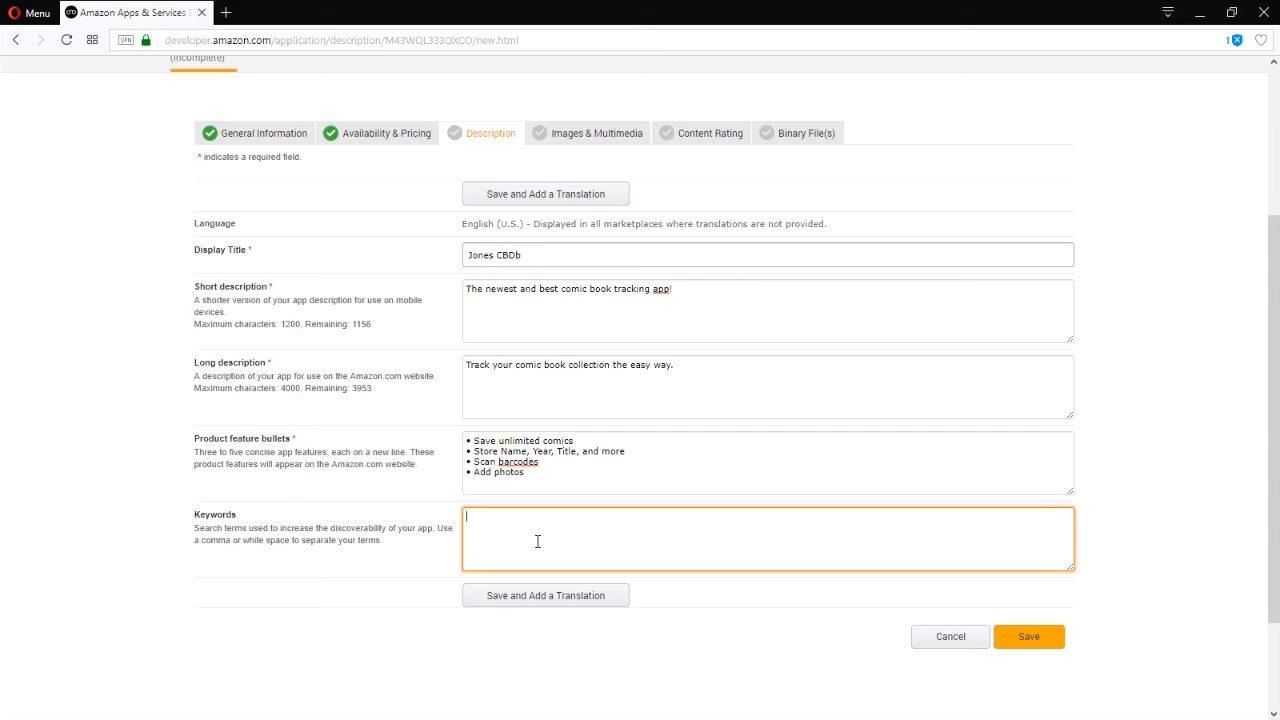
pyautogui.write('comic, comic book,')
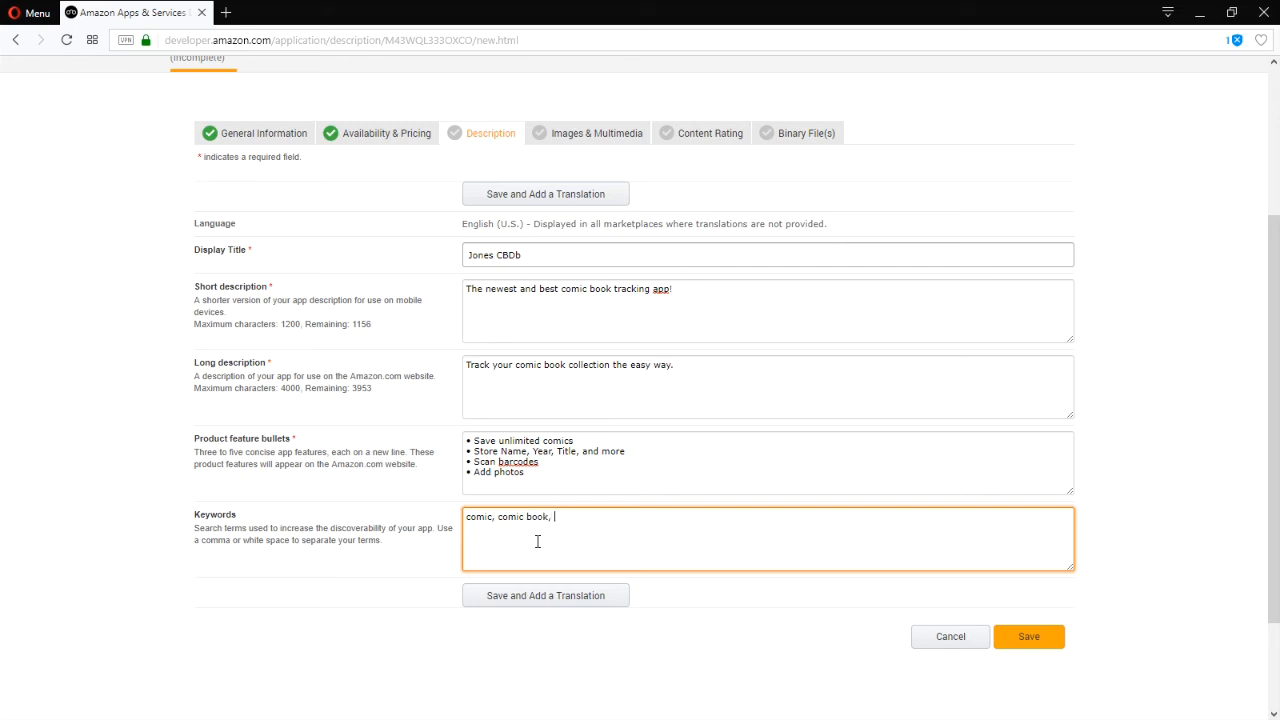
pyautogui.write('marvel,')
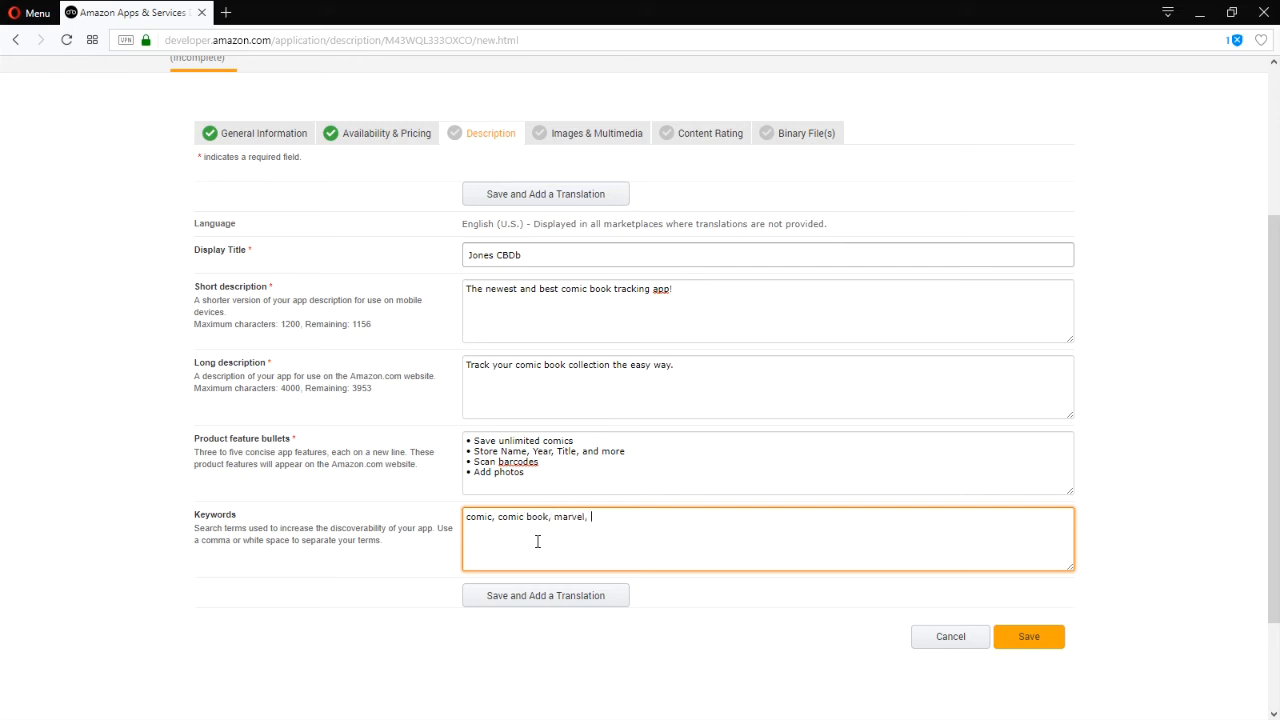
pyautogui.write('dc')
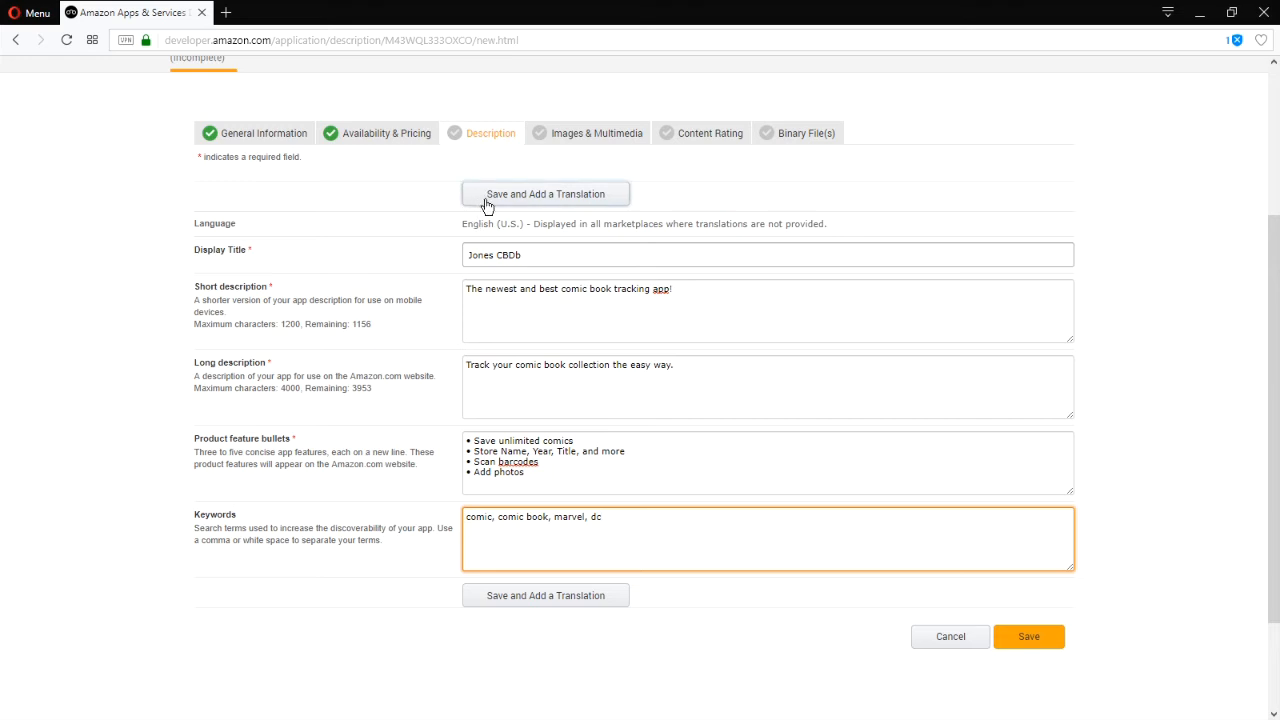
pyautogui.moveTo(684, 200)
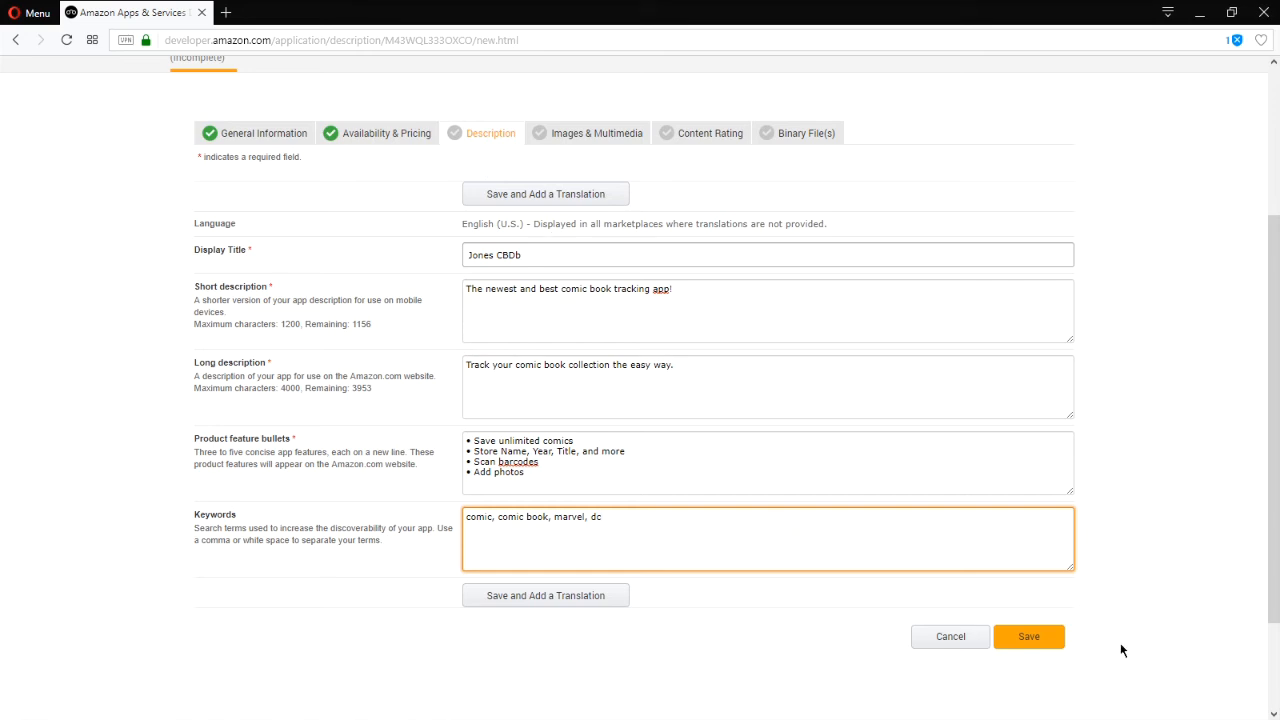
pyautogui.click(1028, 636)
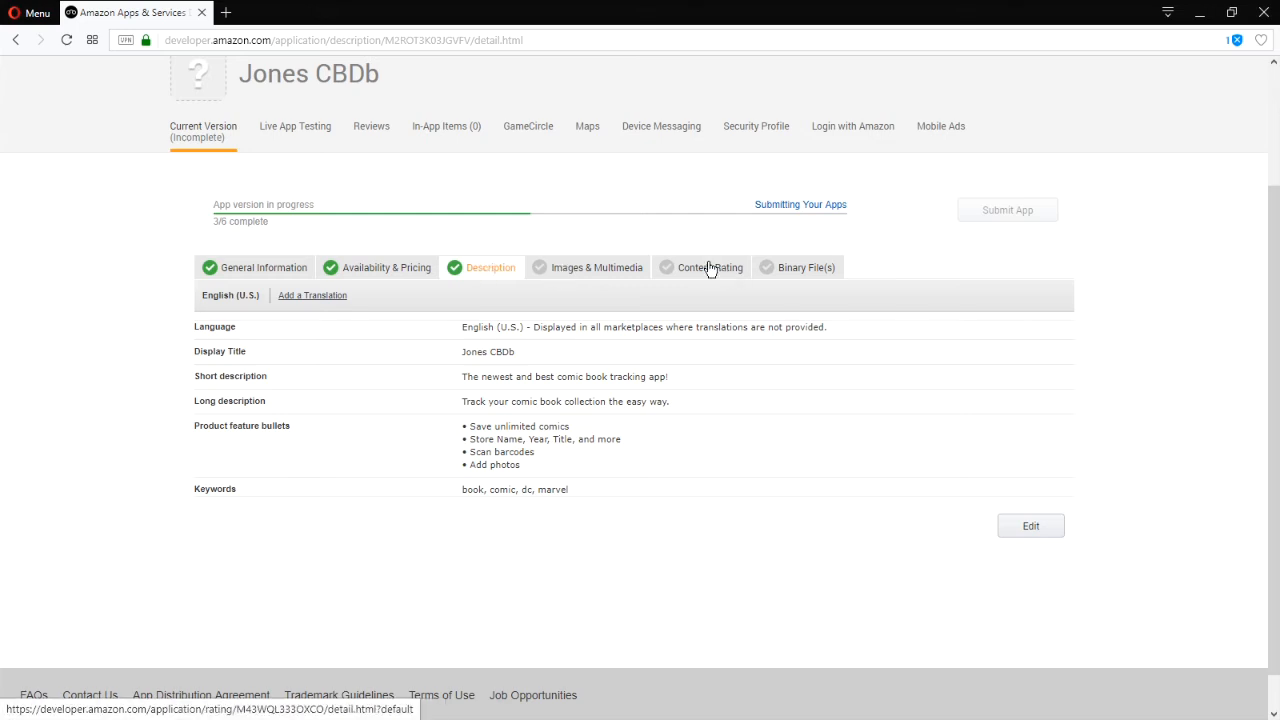
# Bring up the Content Rating questionnaire for Jones CBDb.
pyautogui.click(710, 268)
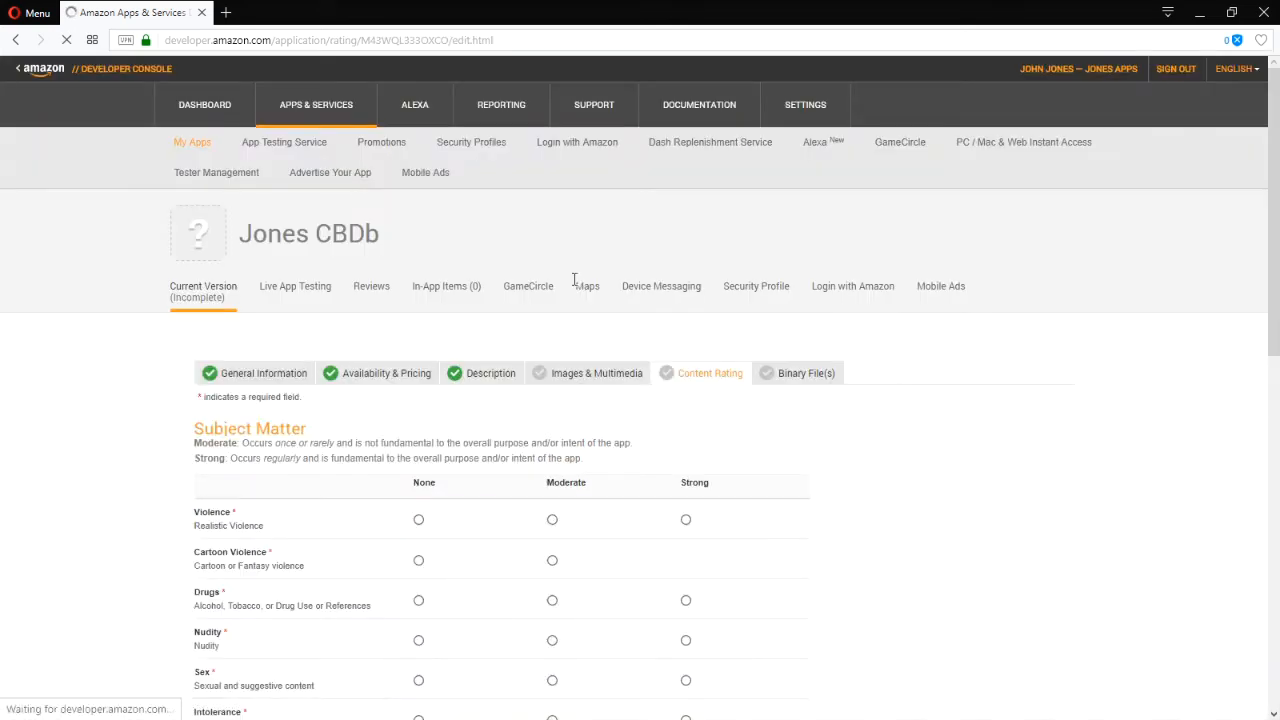
# Rate every Subject Matter row as None and set Academic to No.
pyautogui.scroll(-3)
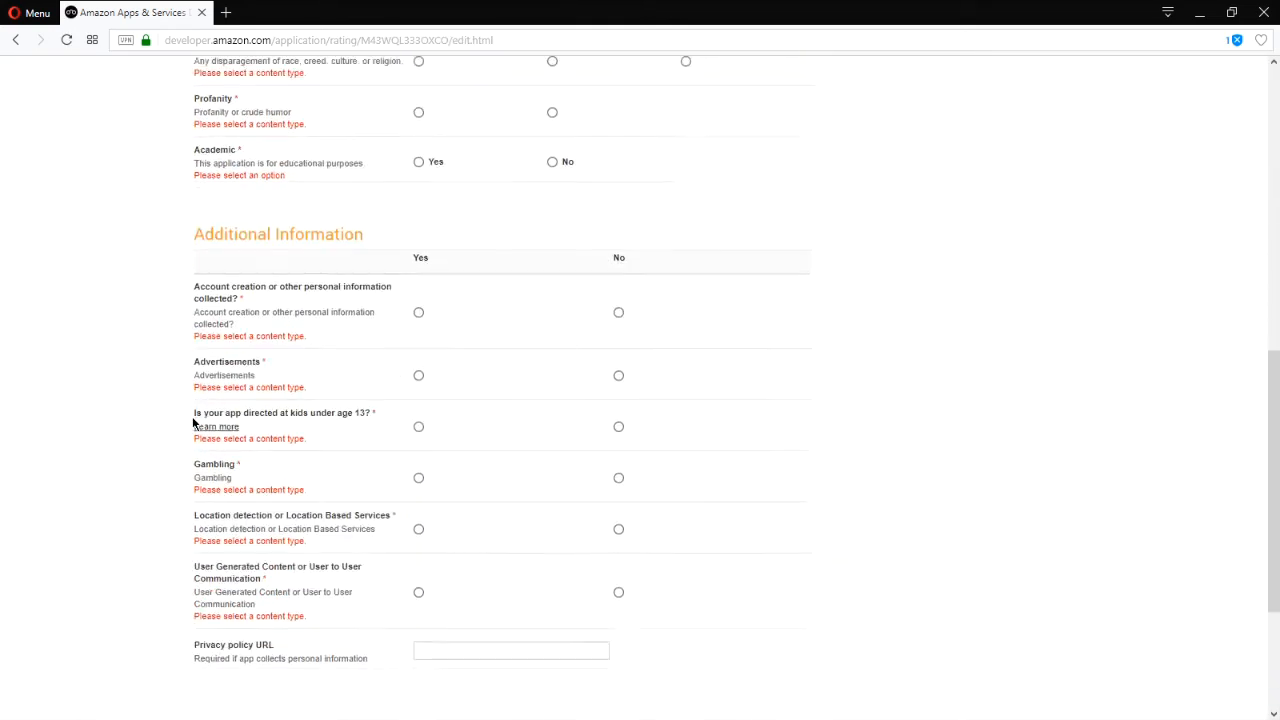
pyautogui.scroll(3)
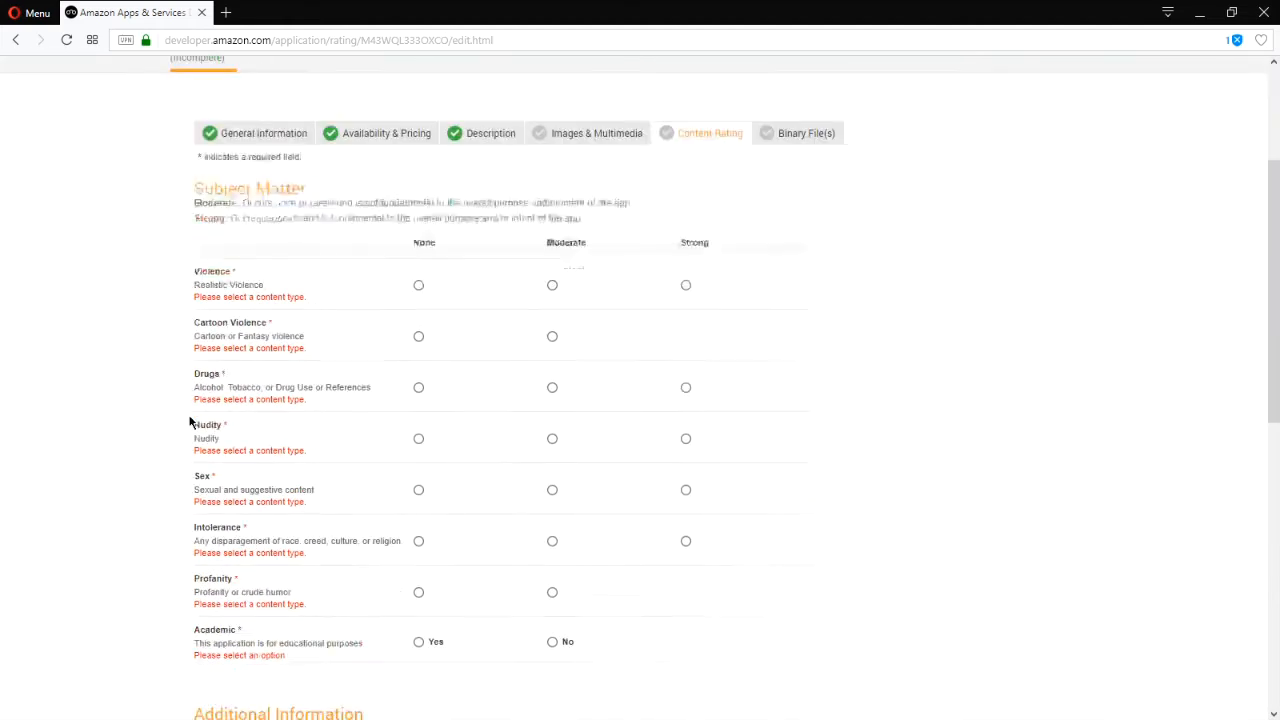
pyautogui.scroll(-3)
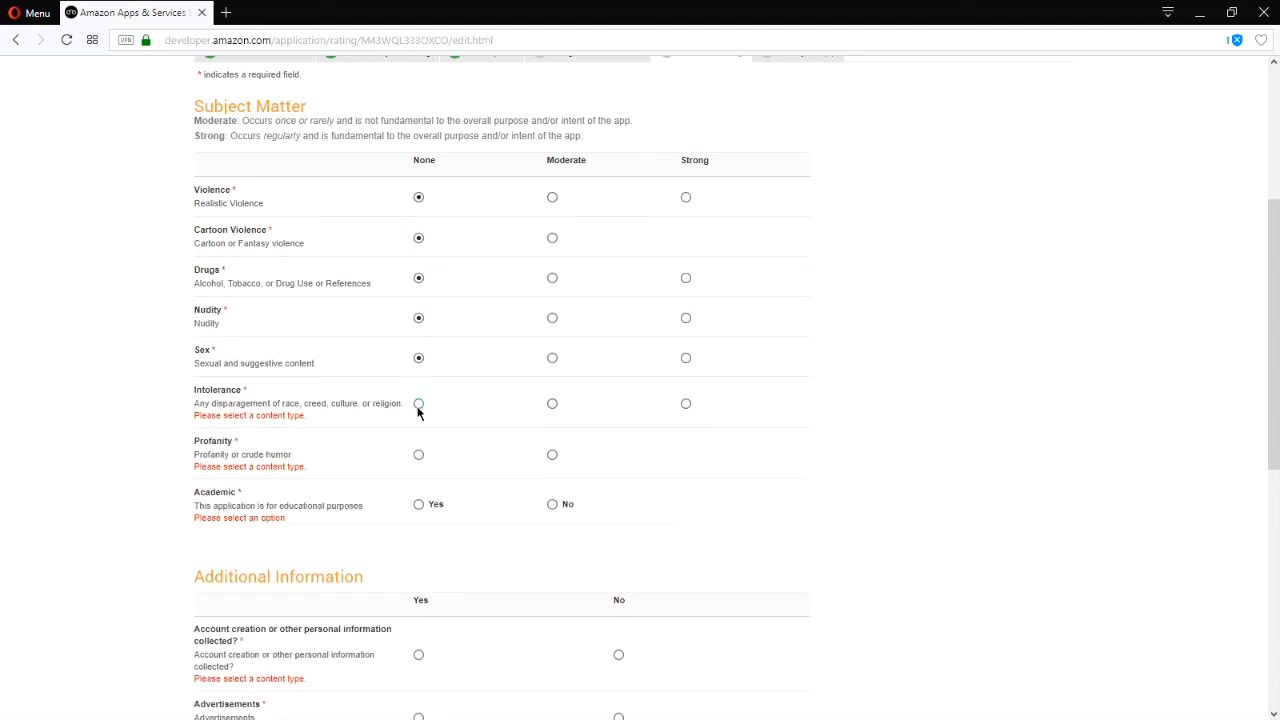
pyautogui.click(418, 404)
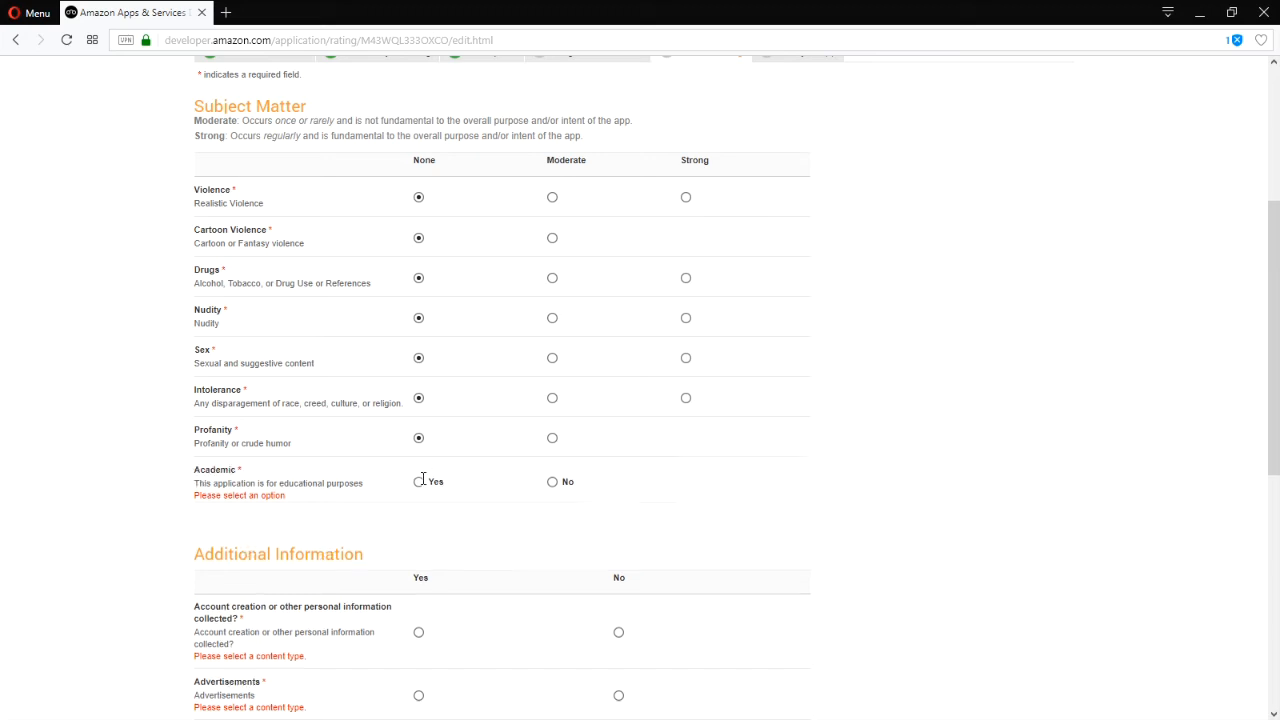
pyautogui.click(552, 480)
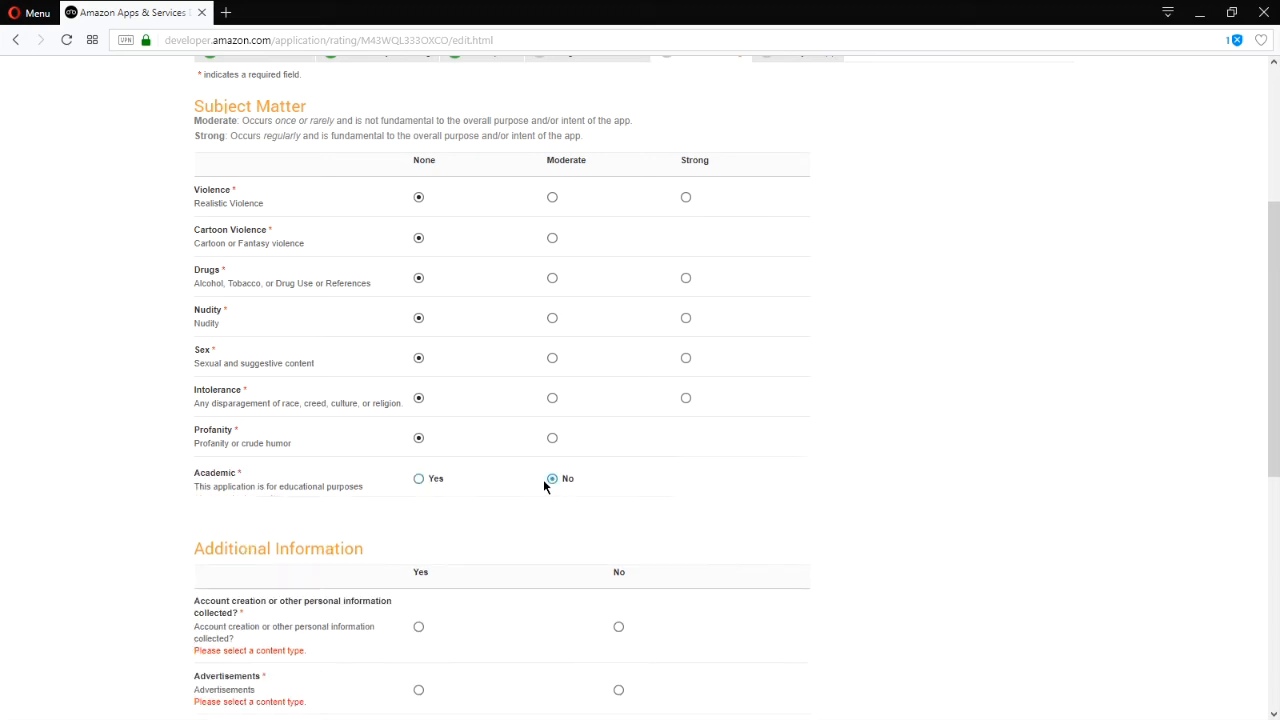
pyautogui.click(552, 478)
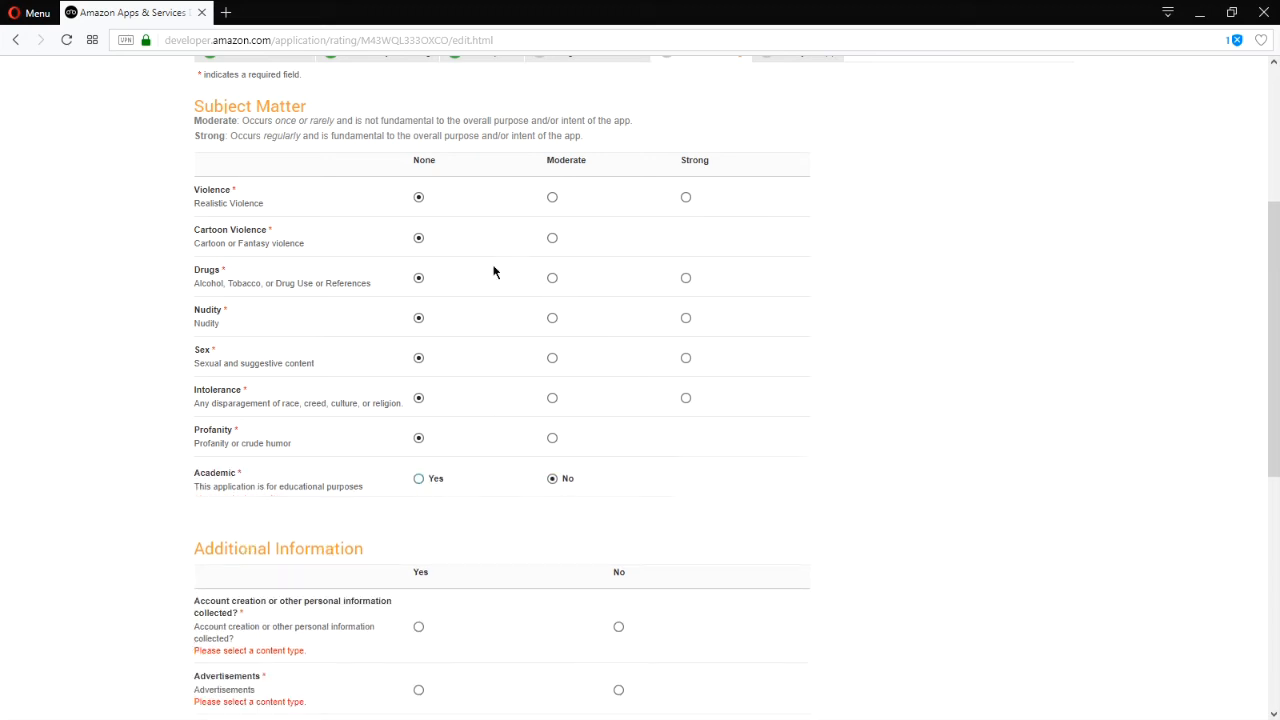
pyautogui.scroll(-3)
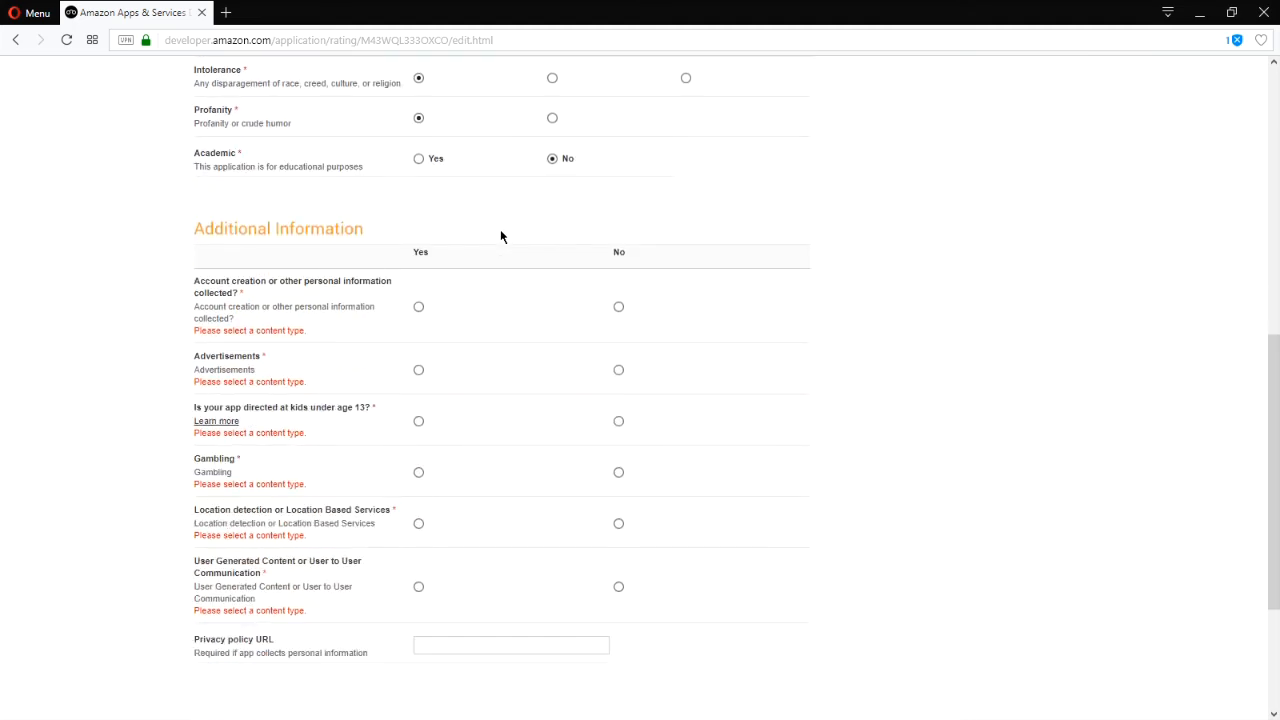
# Answer Additional Information: account info and user-generated content Yes; ads, under-13, gambling and location No.
pyautogui.scroll(-3)
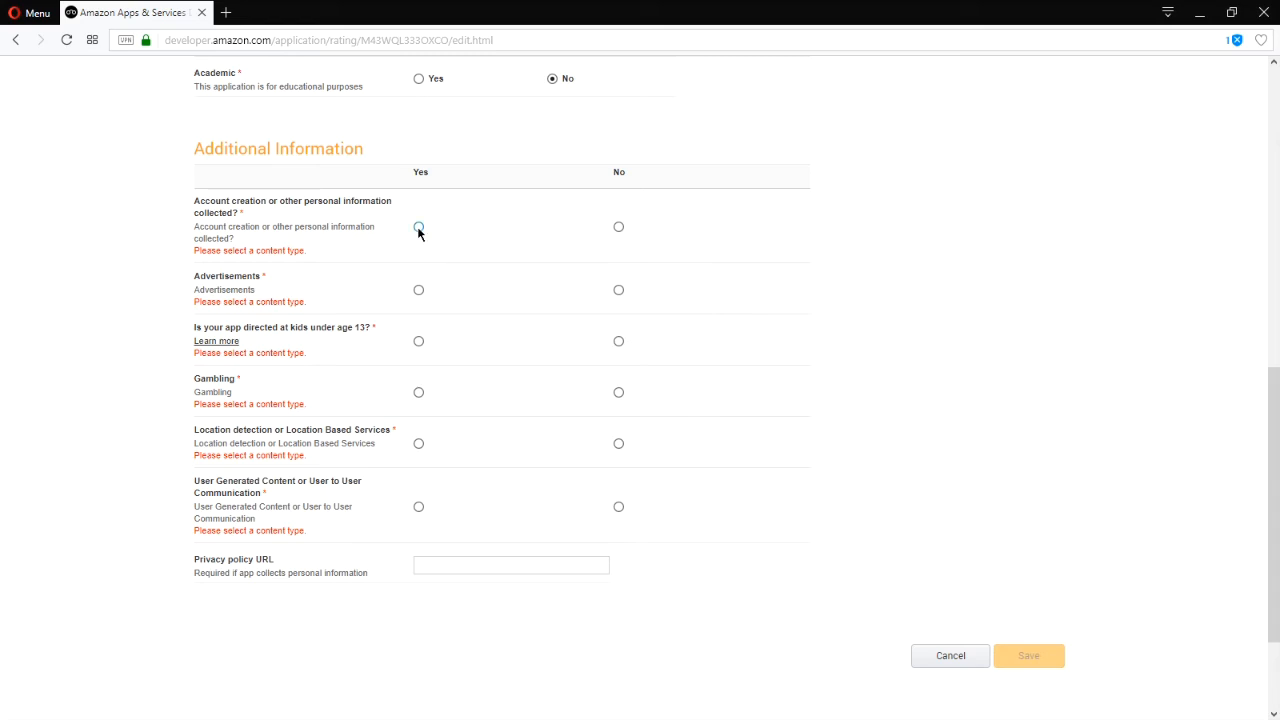
pyautogui.click(418, 228)
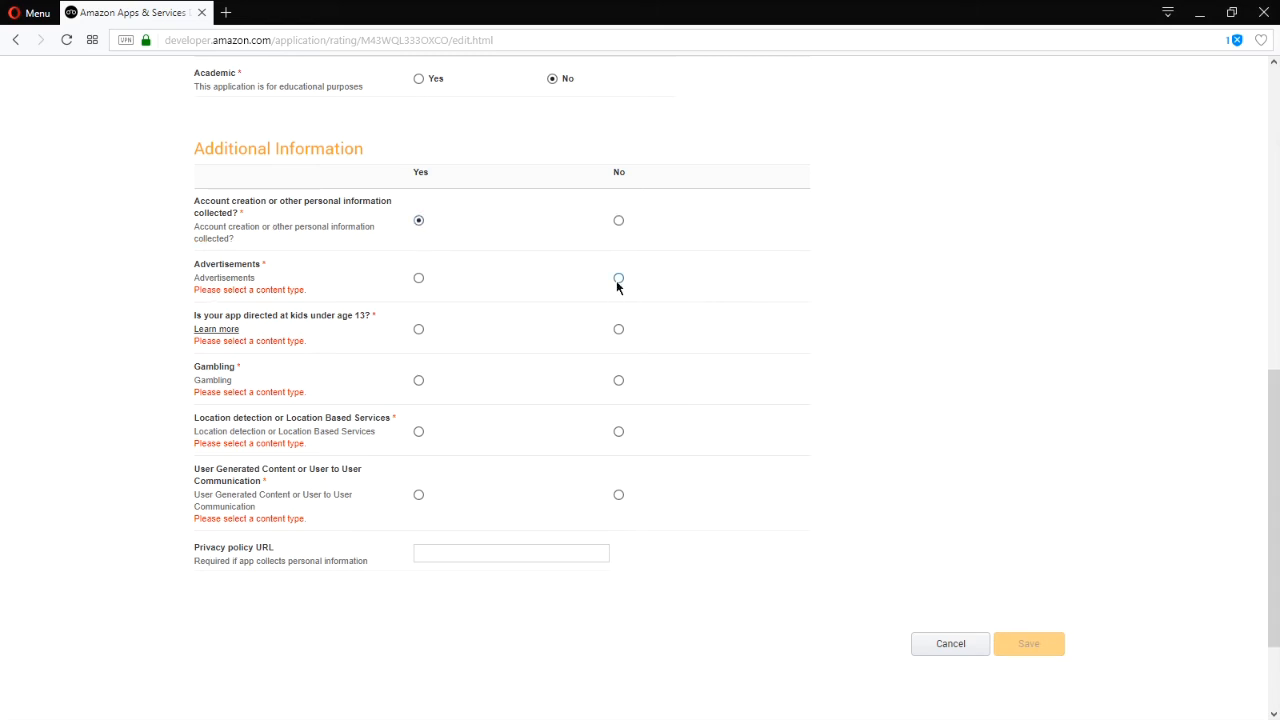
pyautogui.click(618, 276)
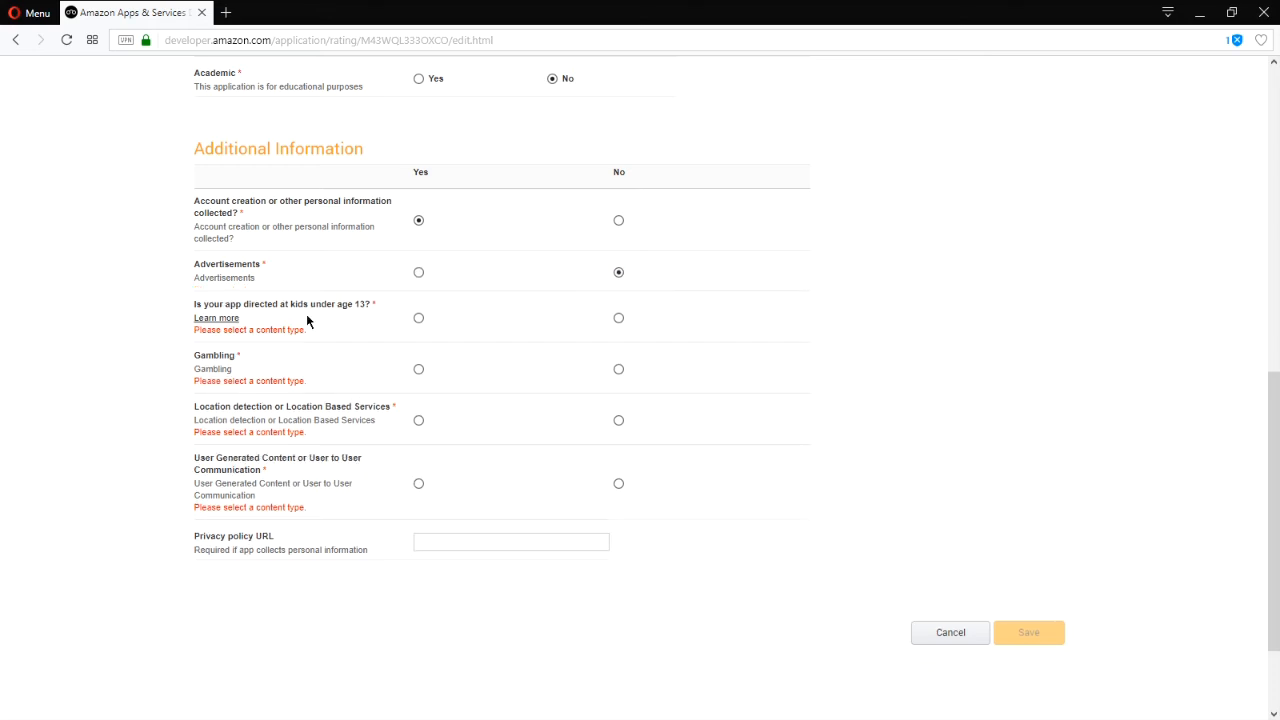
pyautogui.moveTo(624, 326)
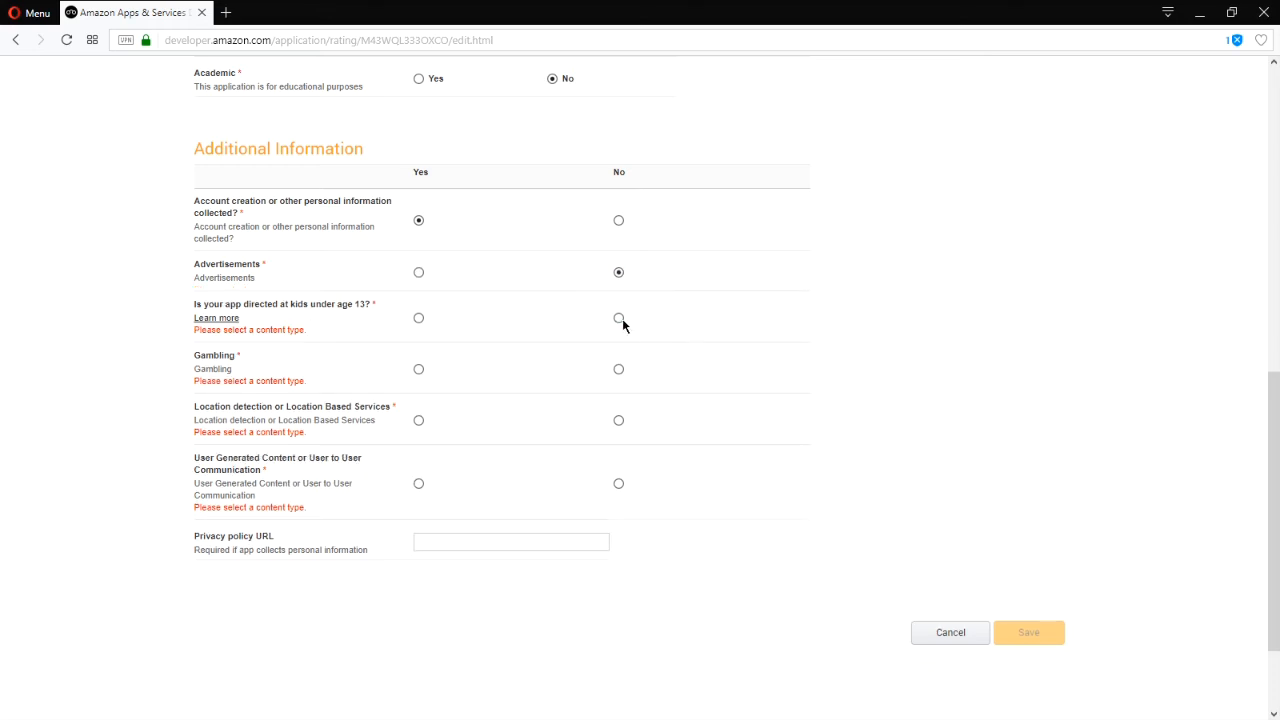
pyautogui.click(618, 316)
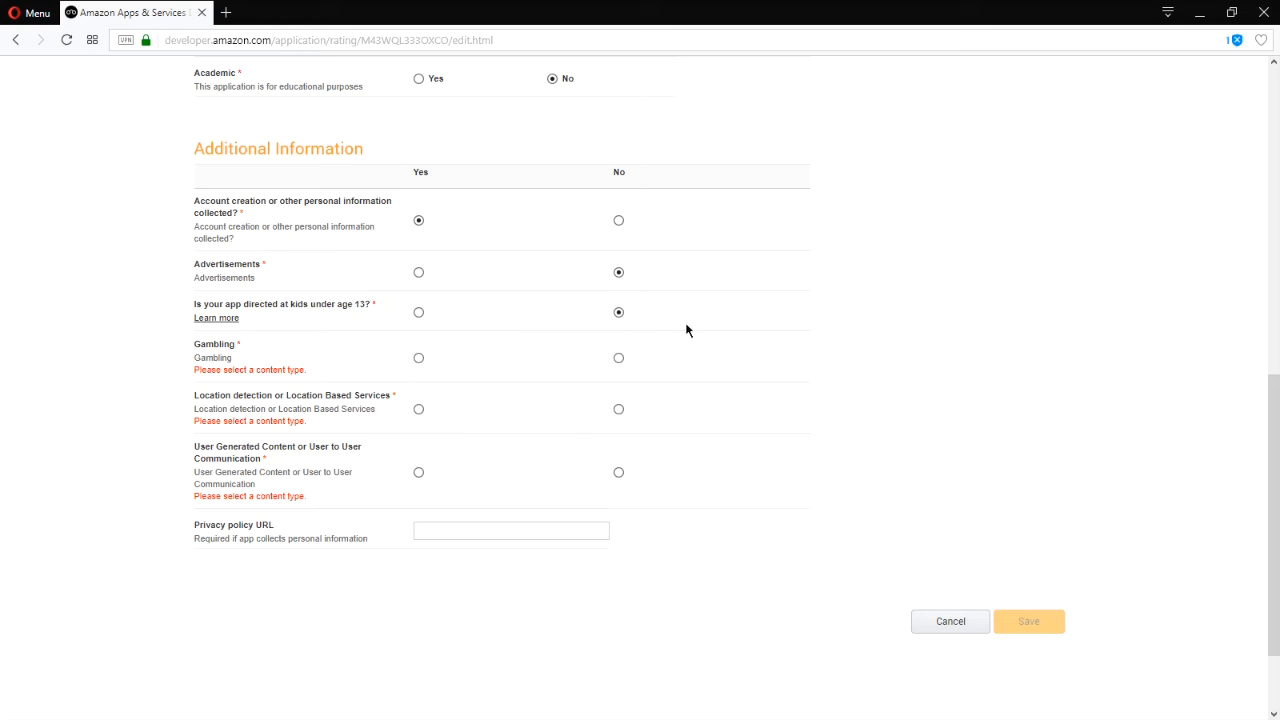
pyautogui.moveTo(310, 316)
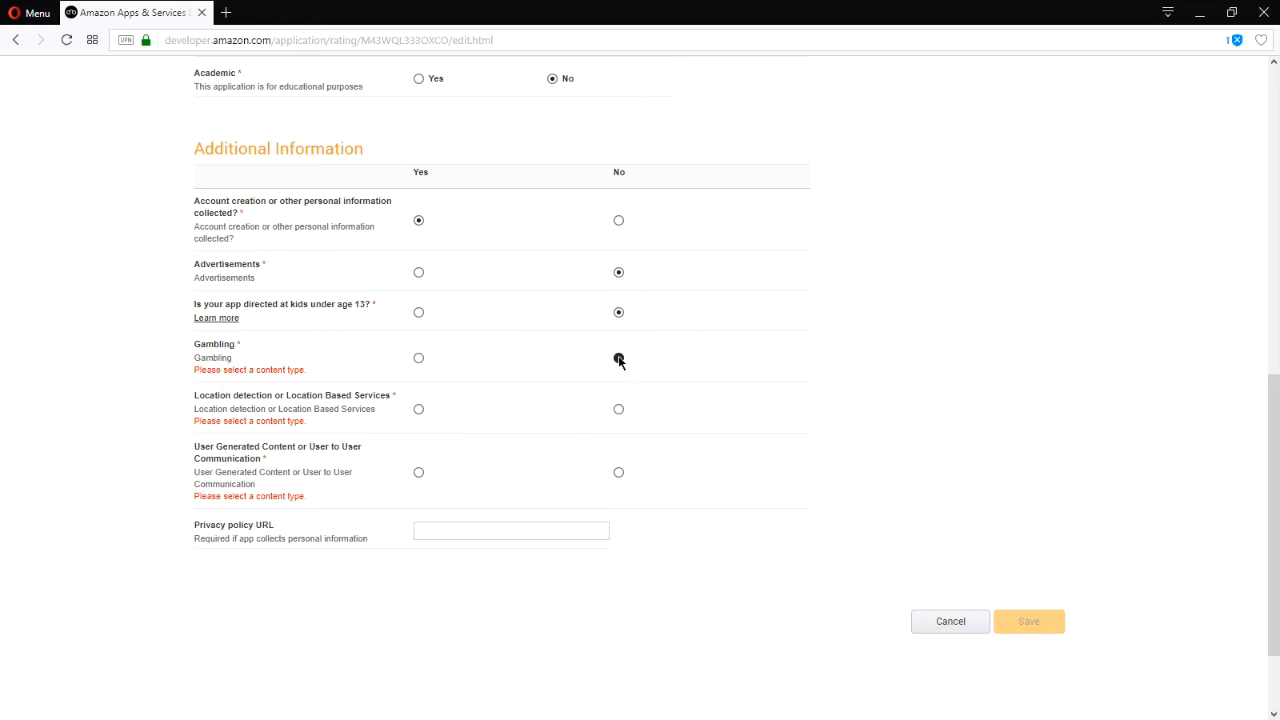
pyautogui.click(618, 356)
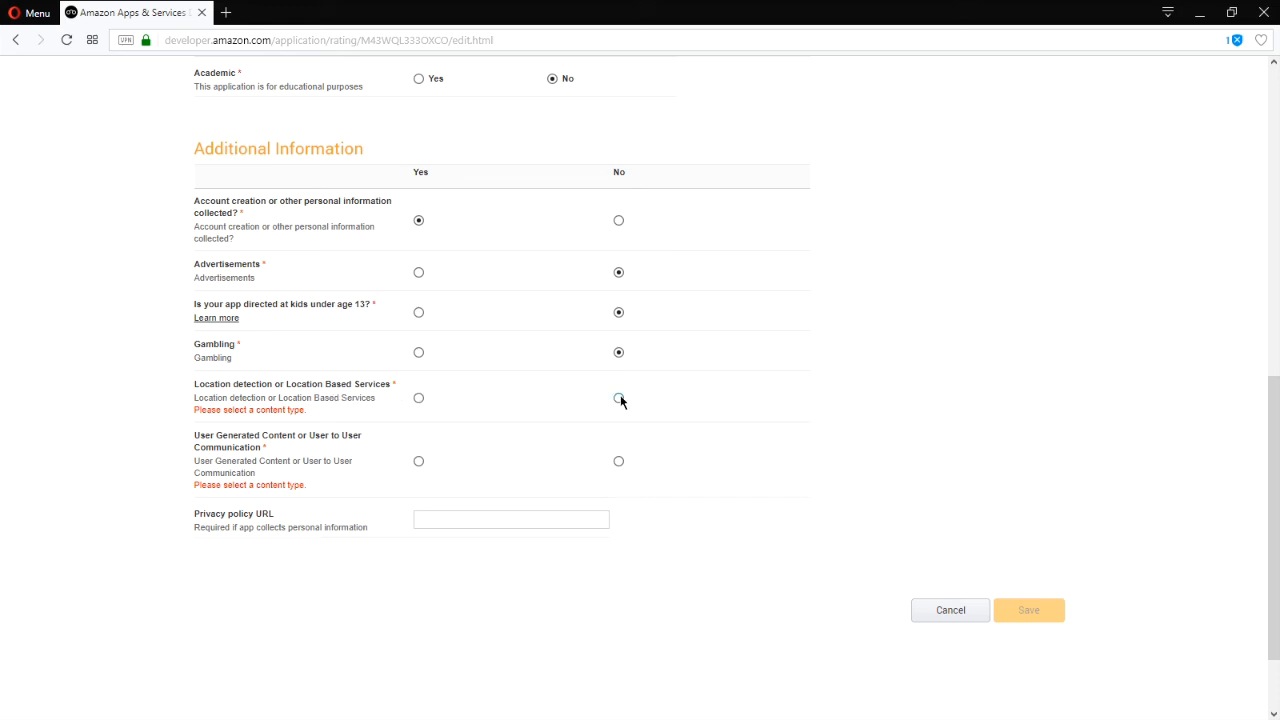
pyautogui.click(618, 396)
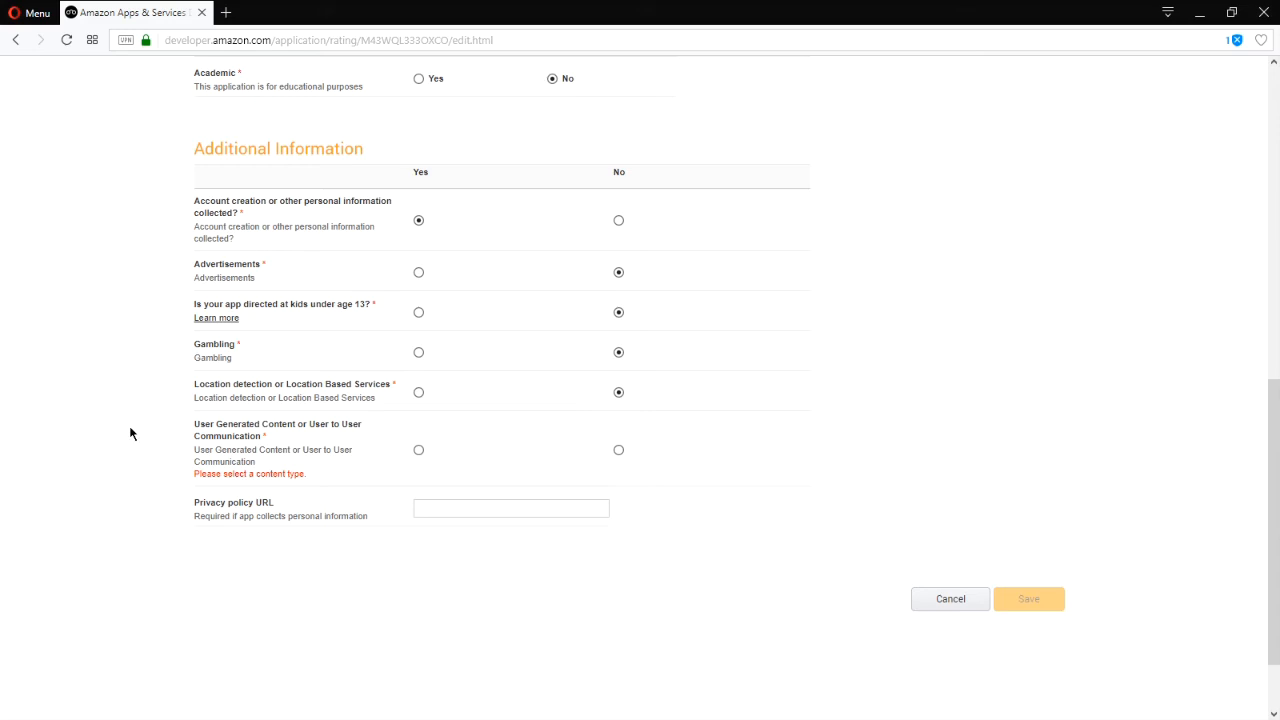
pyautogui.click(418, 448)
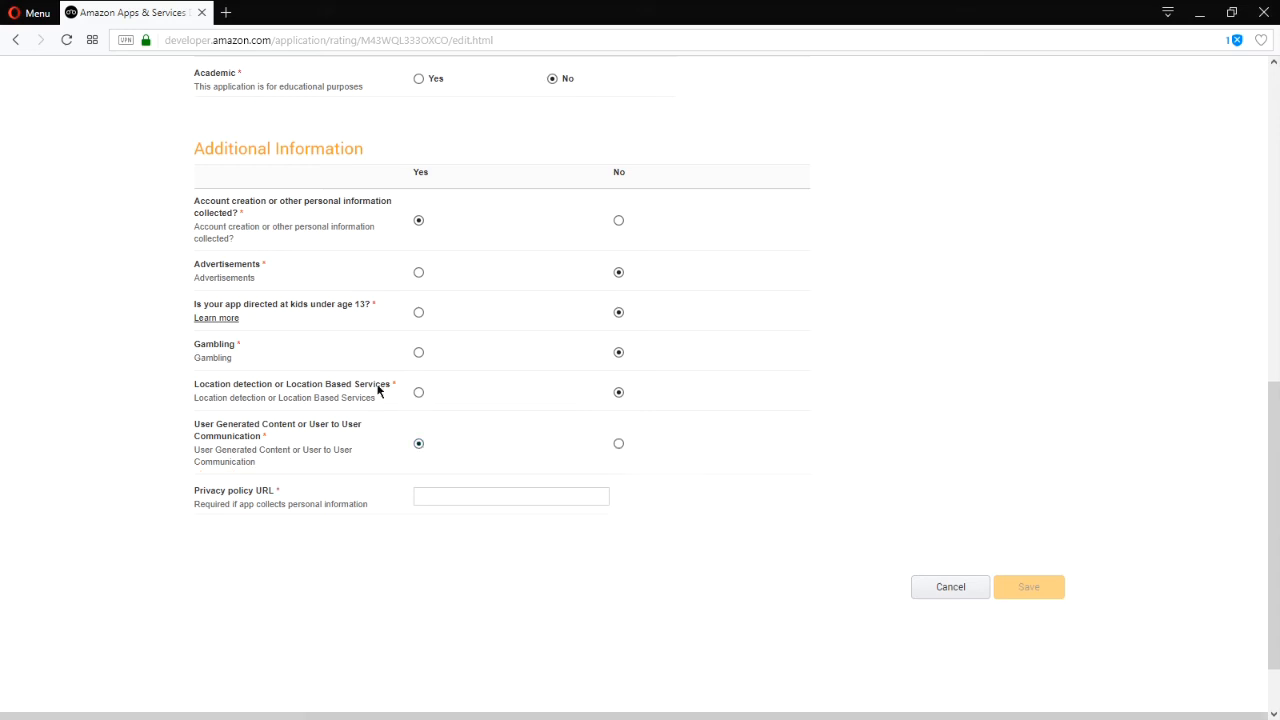
pyautogui.moveTo(216, 318)
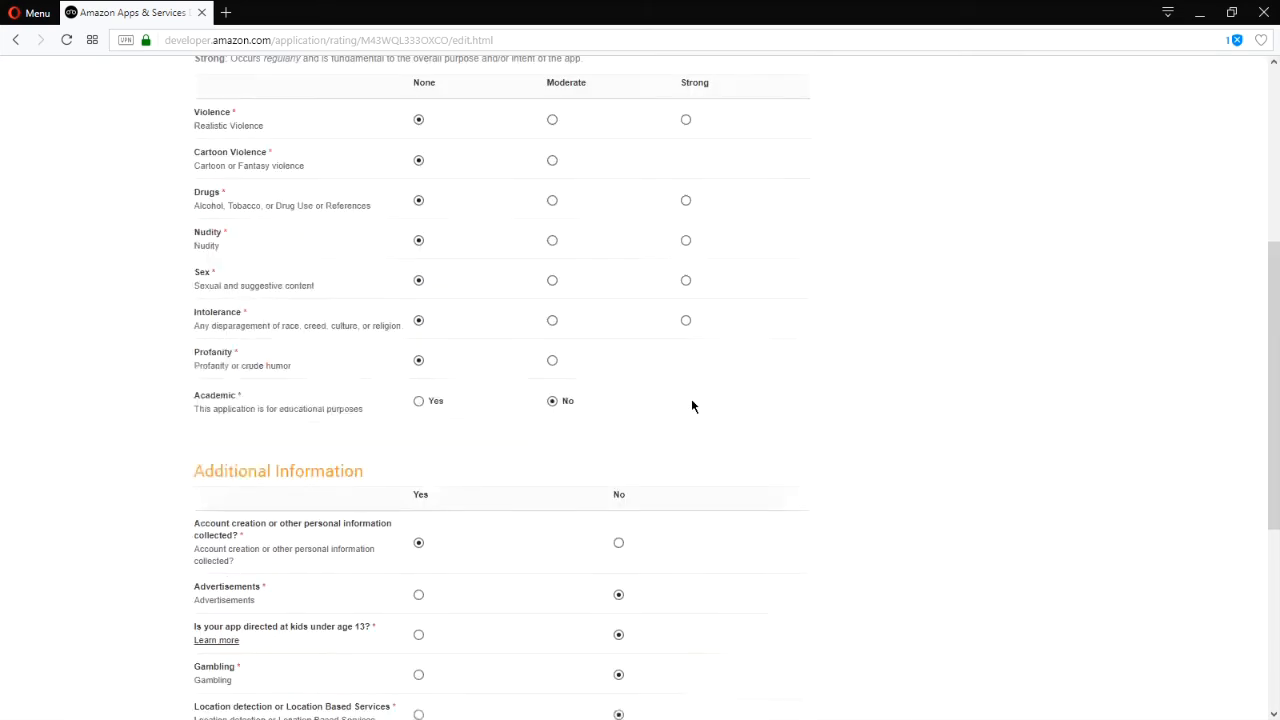
pyautogui.scroll(-3)
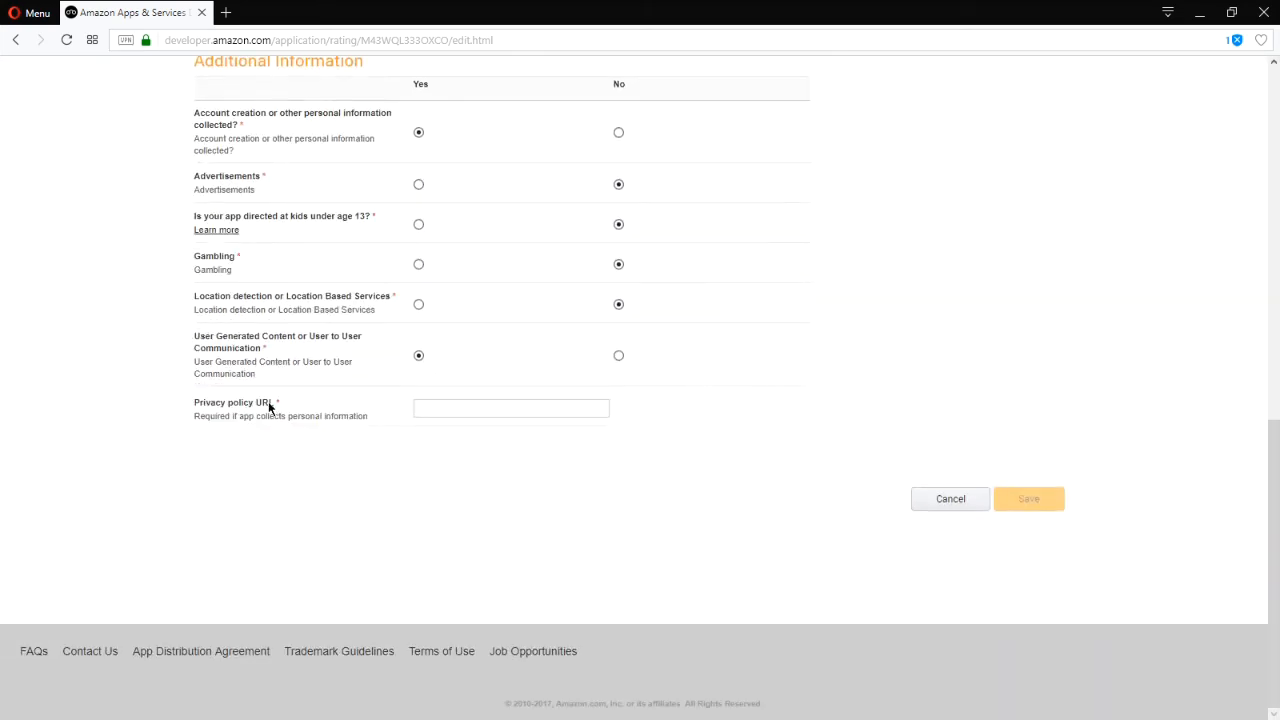
pyautogui.click(510, 408)
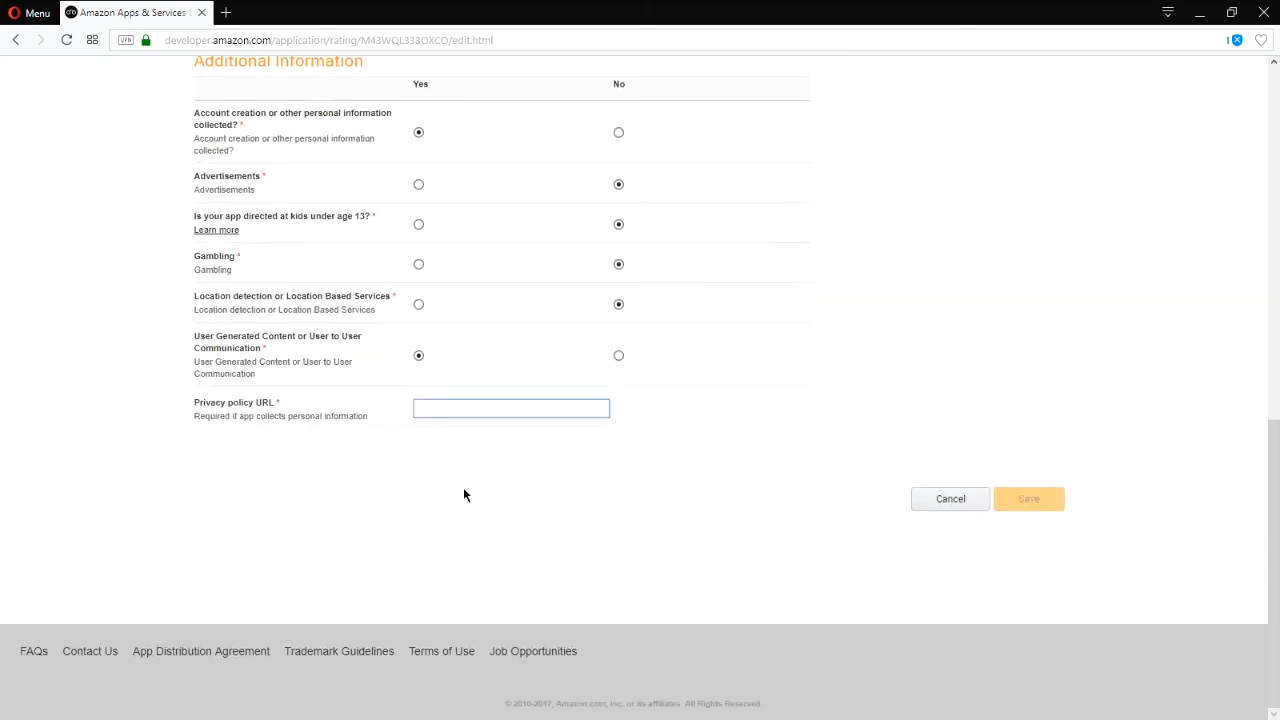
pyautogui.write('http://')
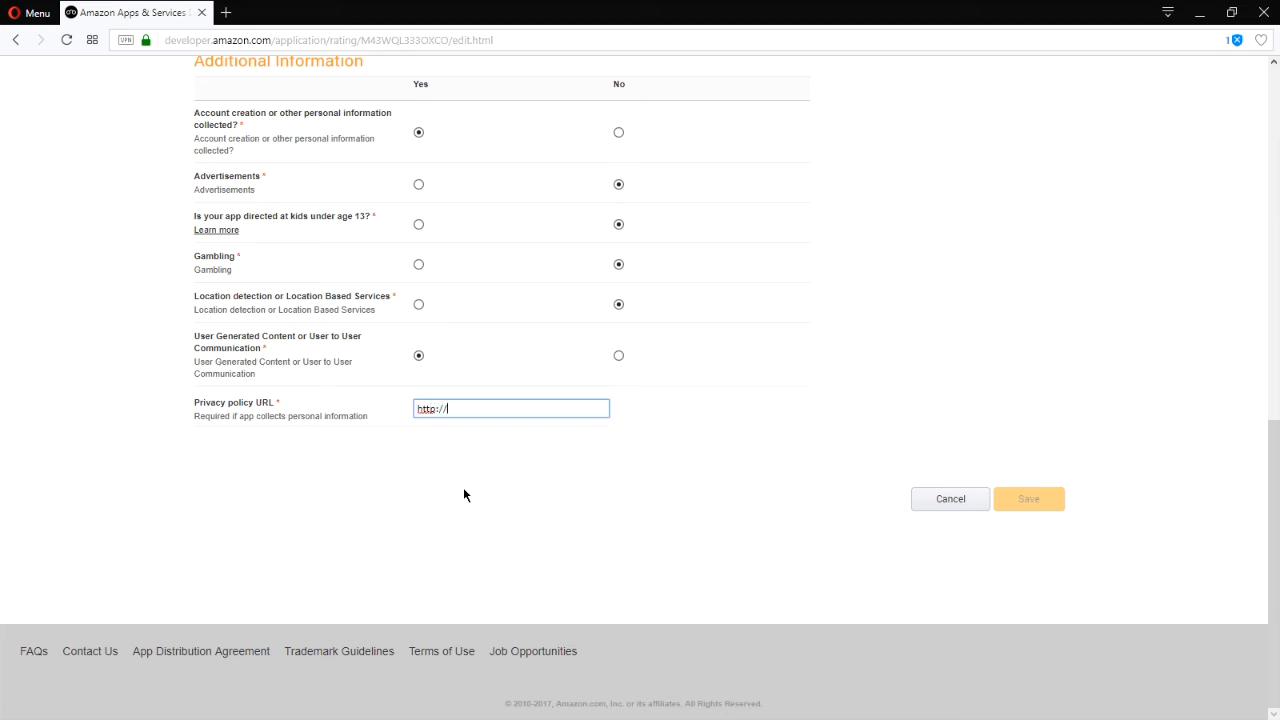
pyautogui.write('joness.')
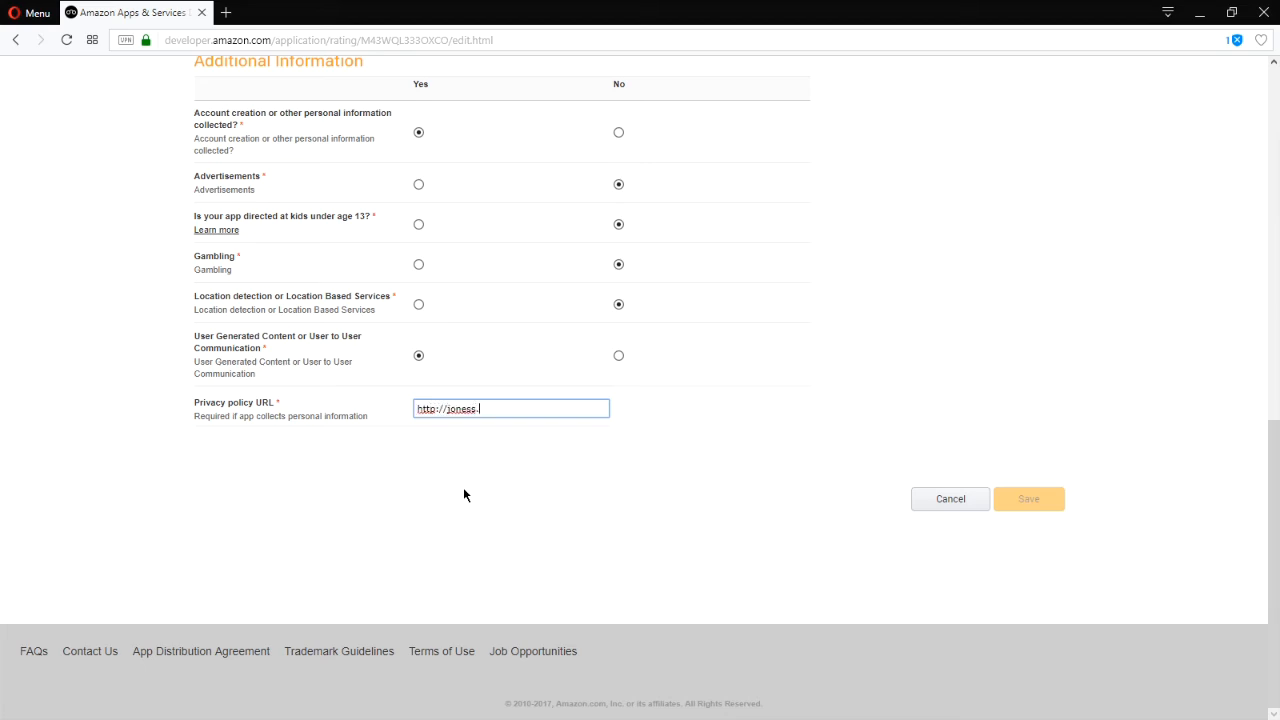
pyautogui.write('com/privacy.html')
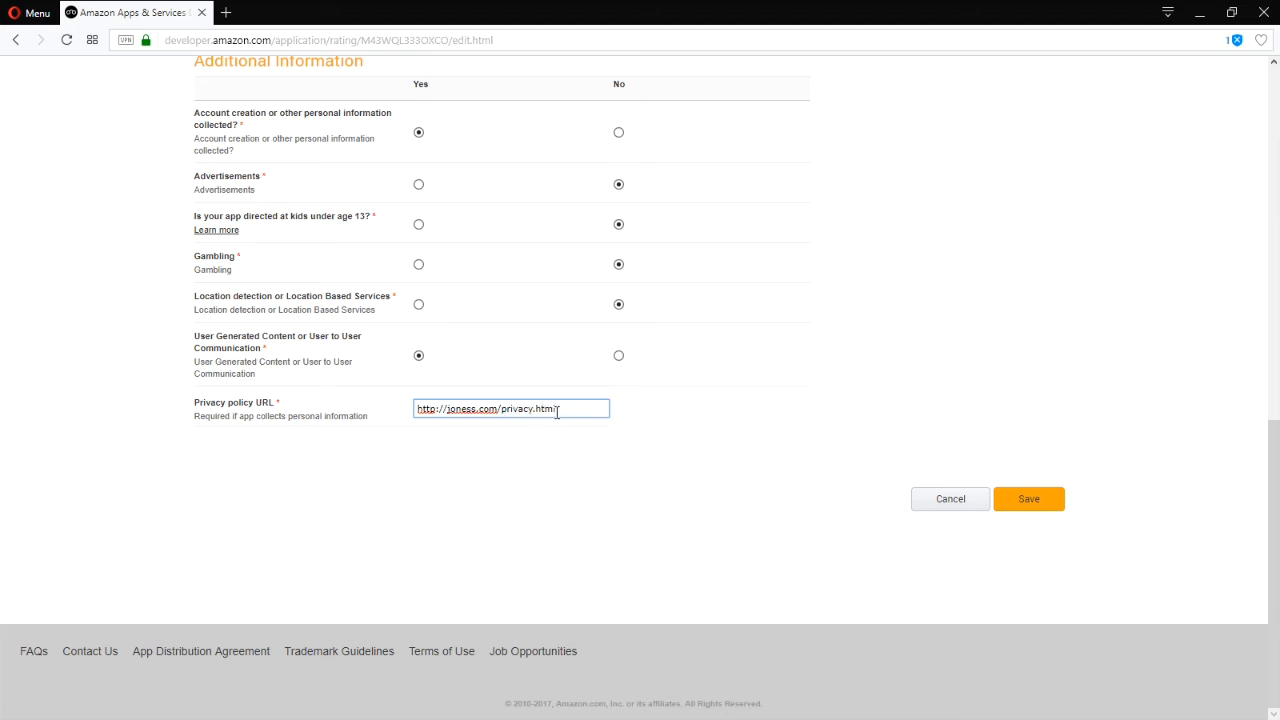
pyautogui.tripleClick(510, 408)
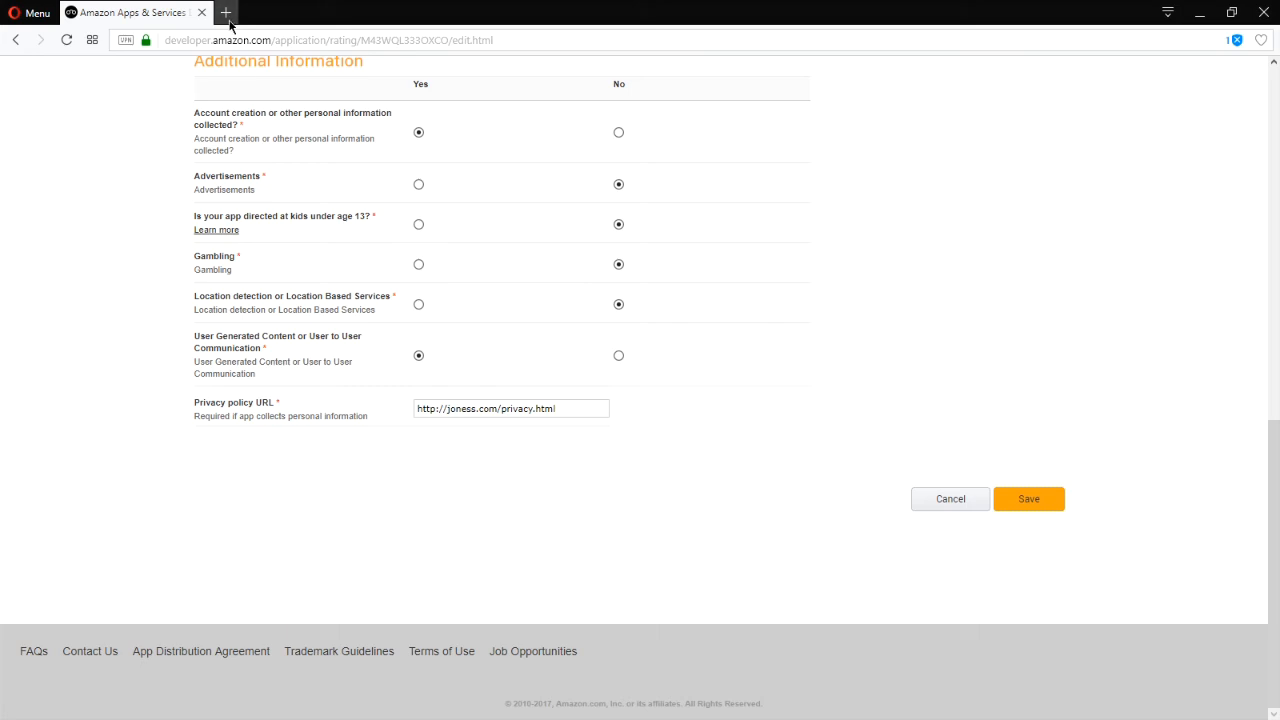
pyautogui.click(224, 12)
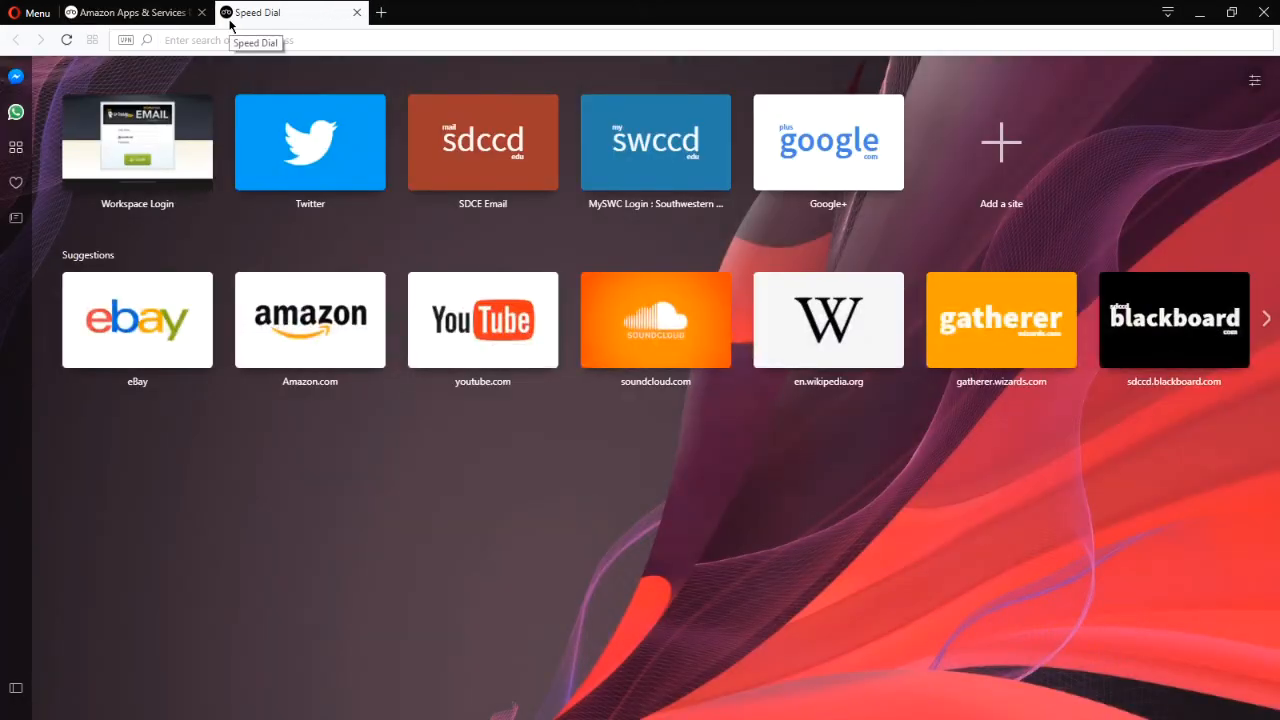
# Browse Bing results for 'app privacy policy template', then switch back to the Amazon Apps & Services page.
pyautogui.write('app privacy policy template')
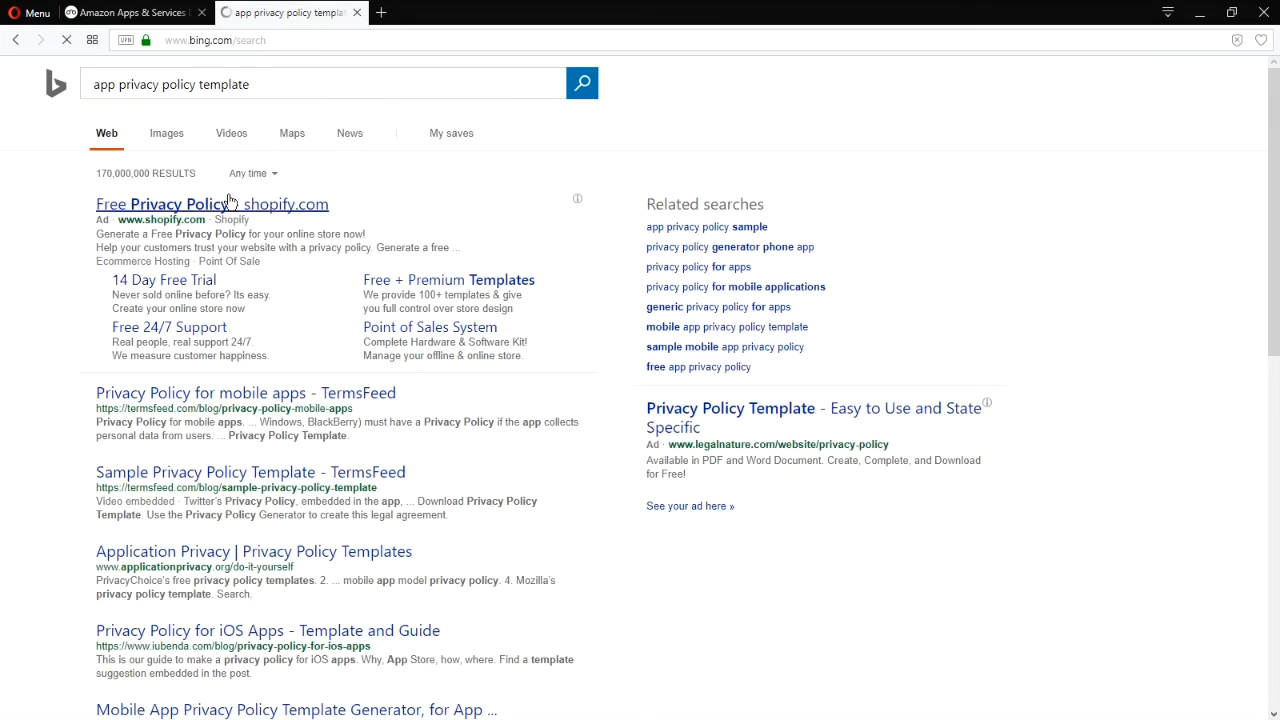
pyautogui.scroll(-3)
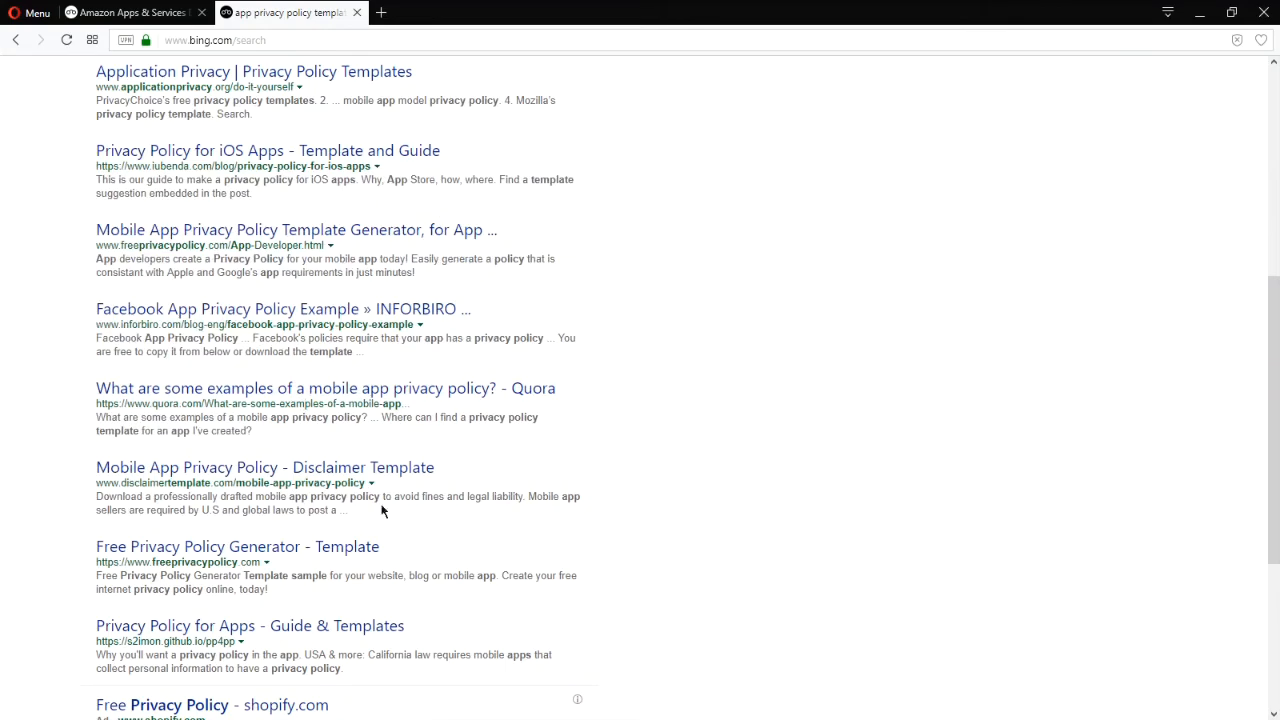
pyautogui.scroll(3)
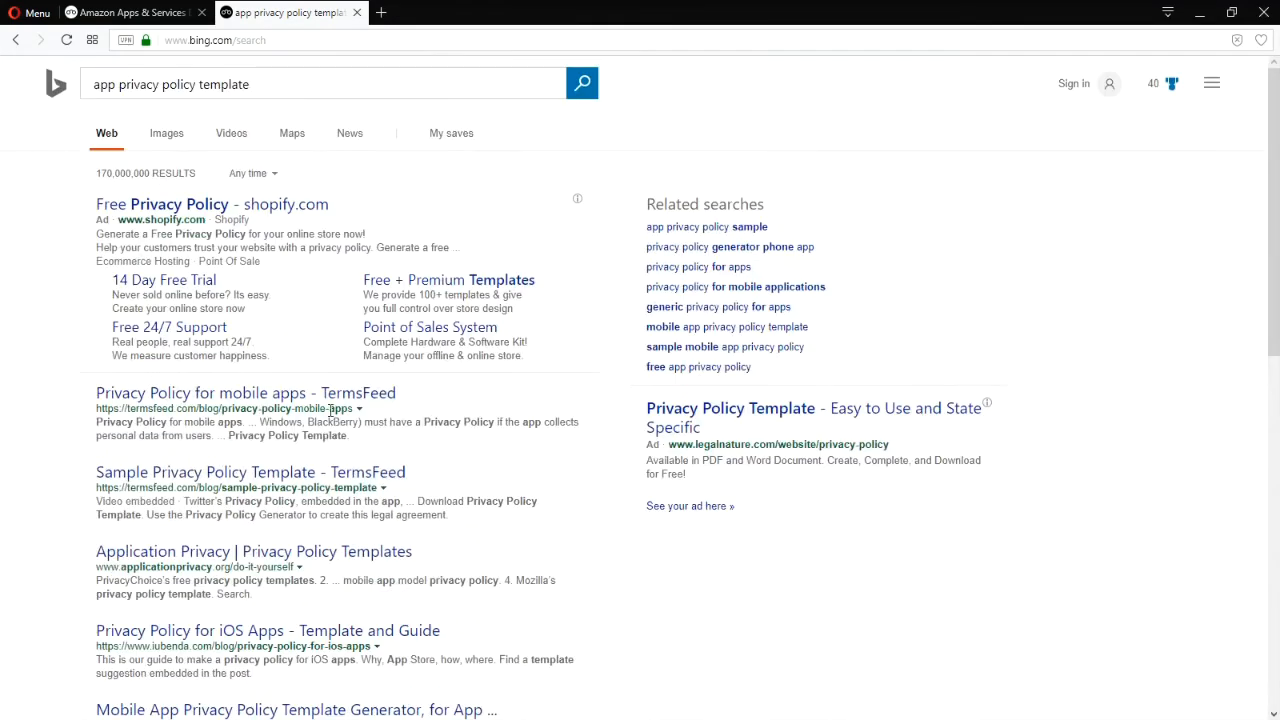
pyautogui.click(130, 12)
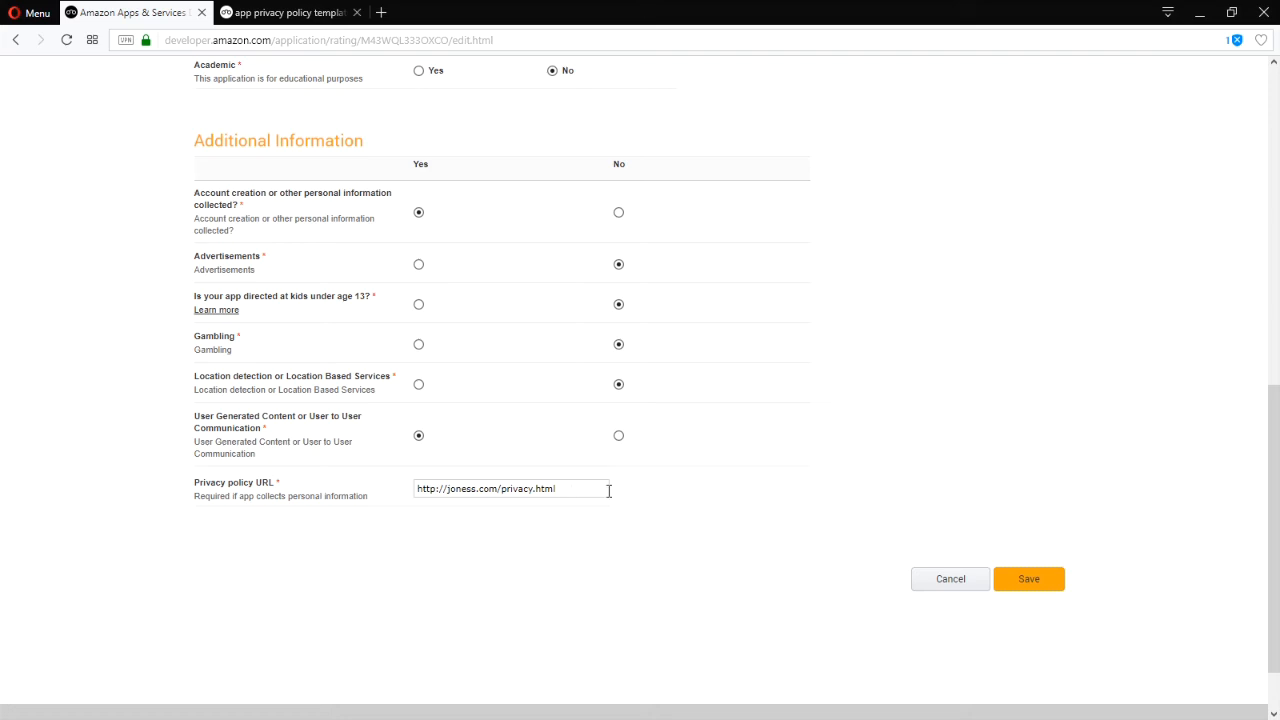
# Review the content rating answers and save them, marking Content Rating complete.
pyautogui.click(468, 488)
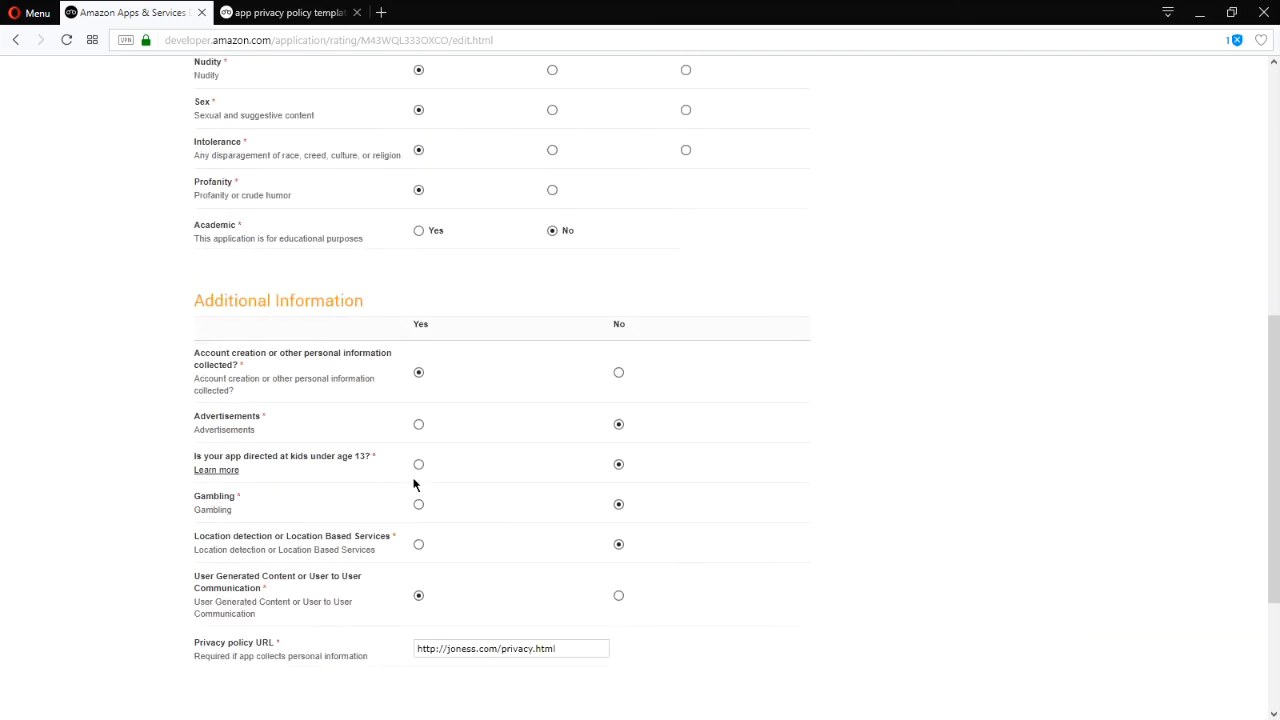
pyautogui.scroll(-3)
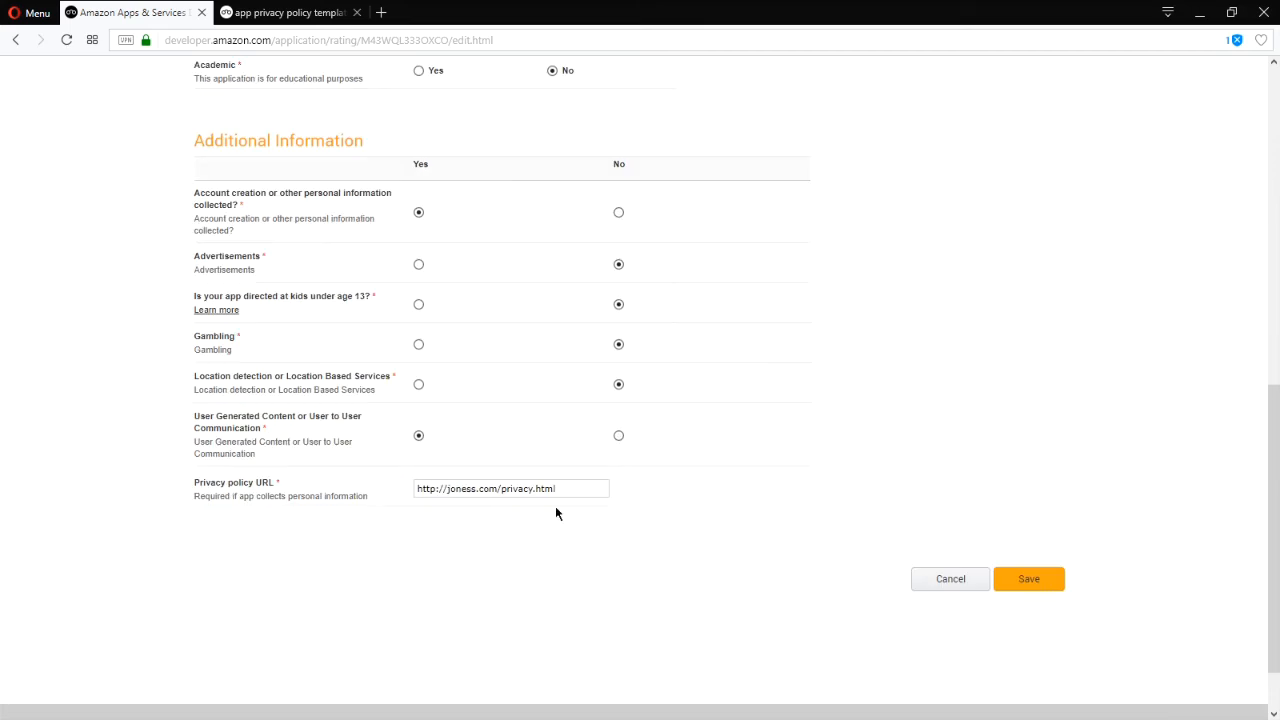
pyautogui.moveTo(1028, 584)
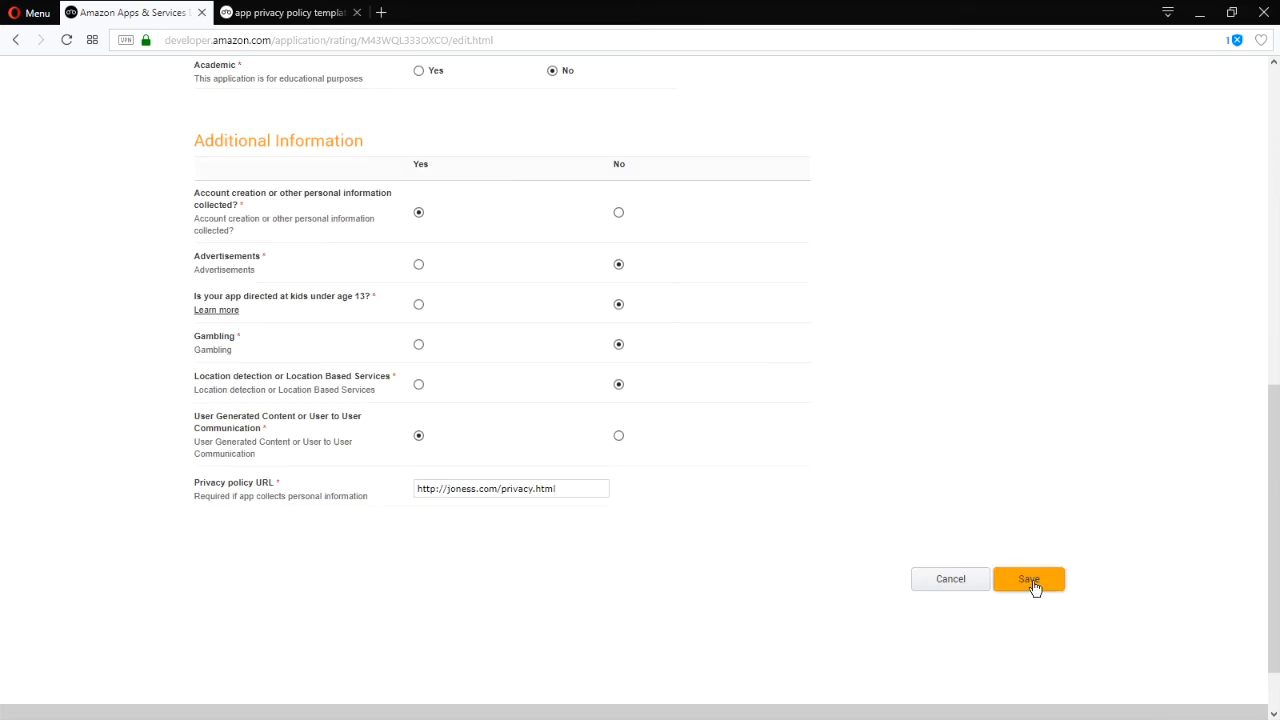
pyautogui.click(1028, 578)
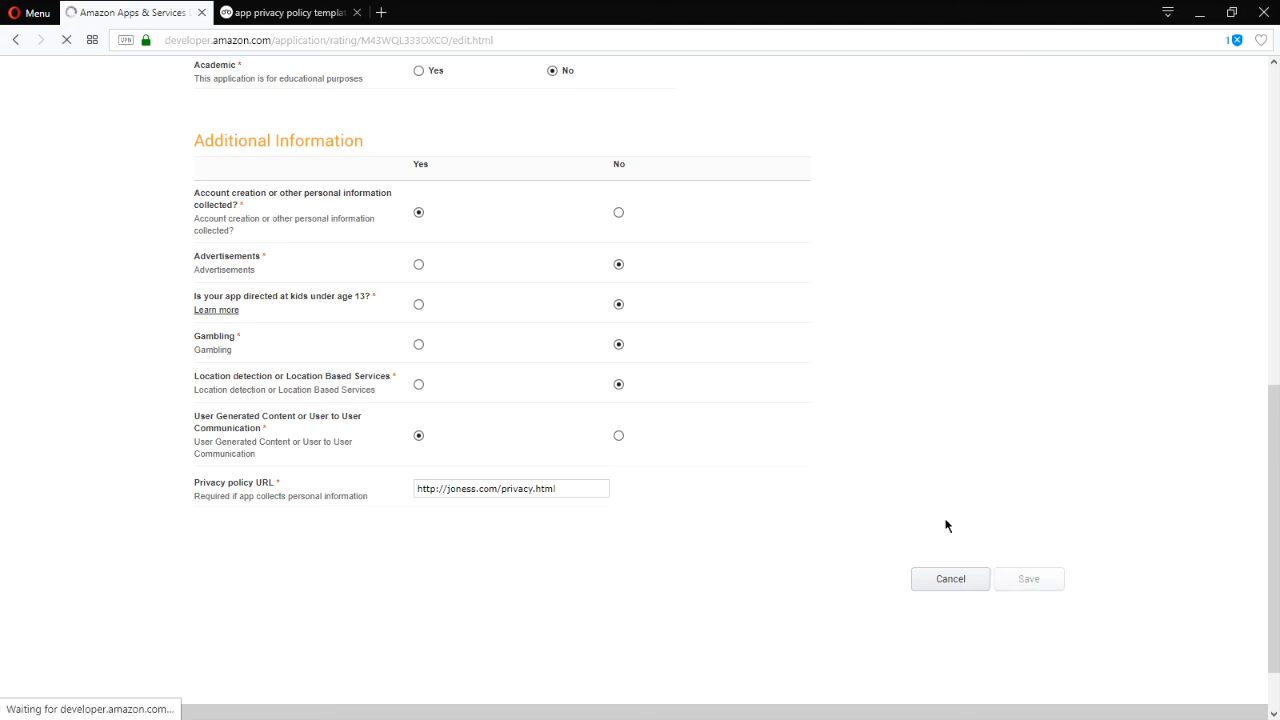
pyautogui.click(1028, 578)
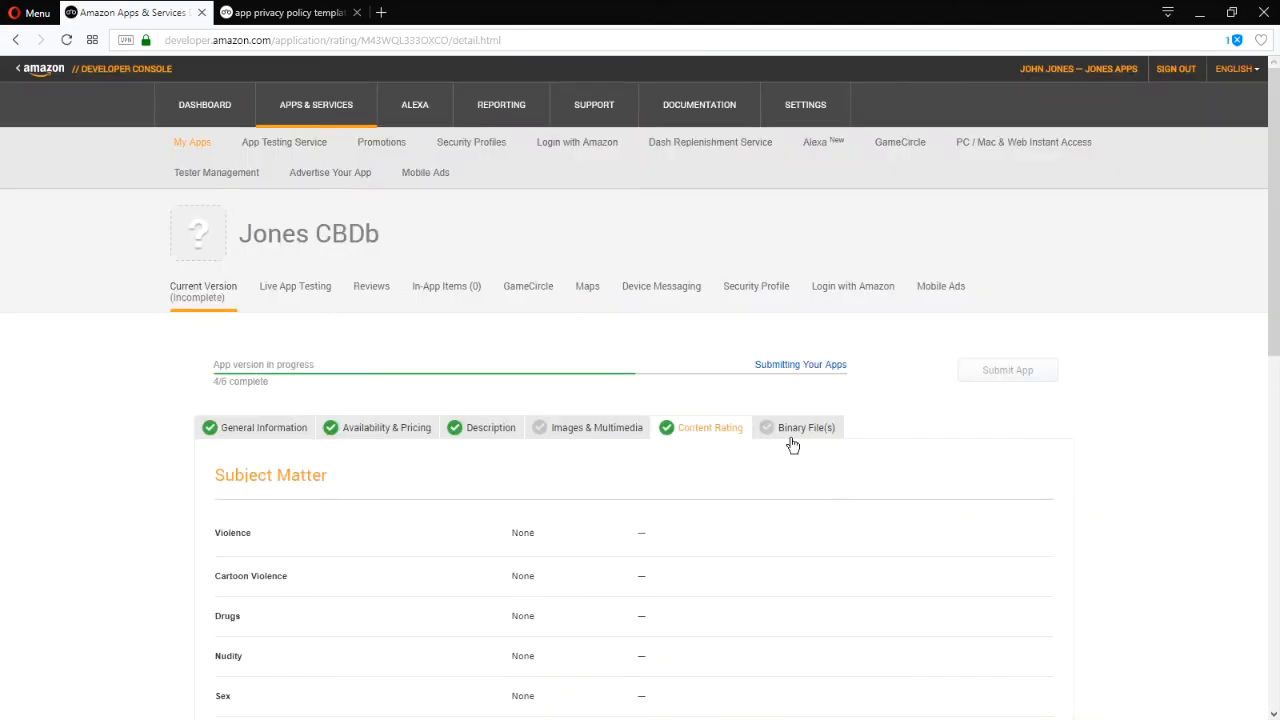
# Review the Binary File(s) section's DRM, certificate and upload requirements for Jones CBDb.
pyautogui.click(806, 428)
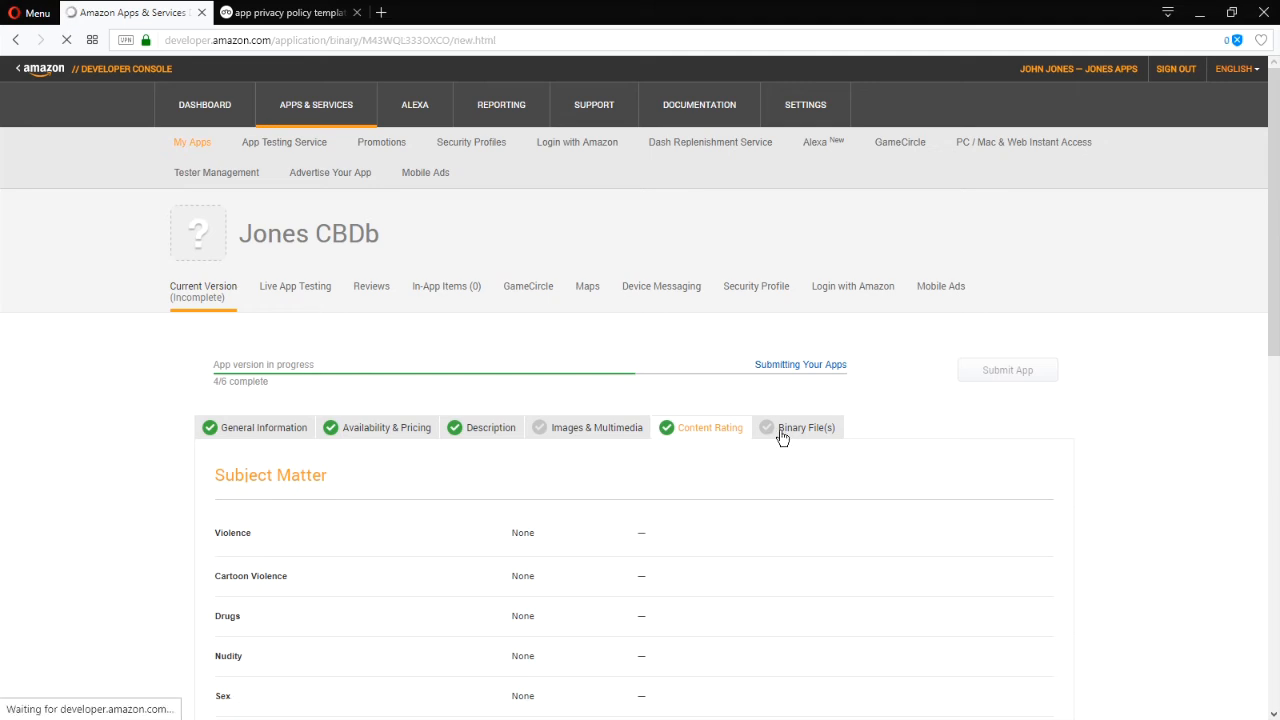
pyautogui.click(806, 428)
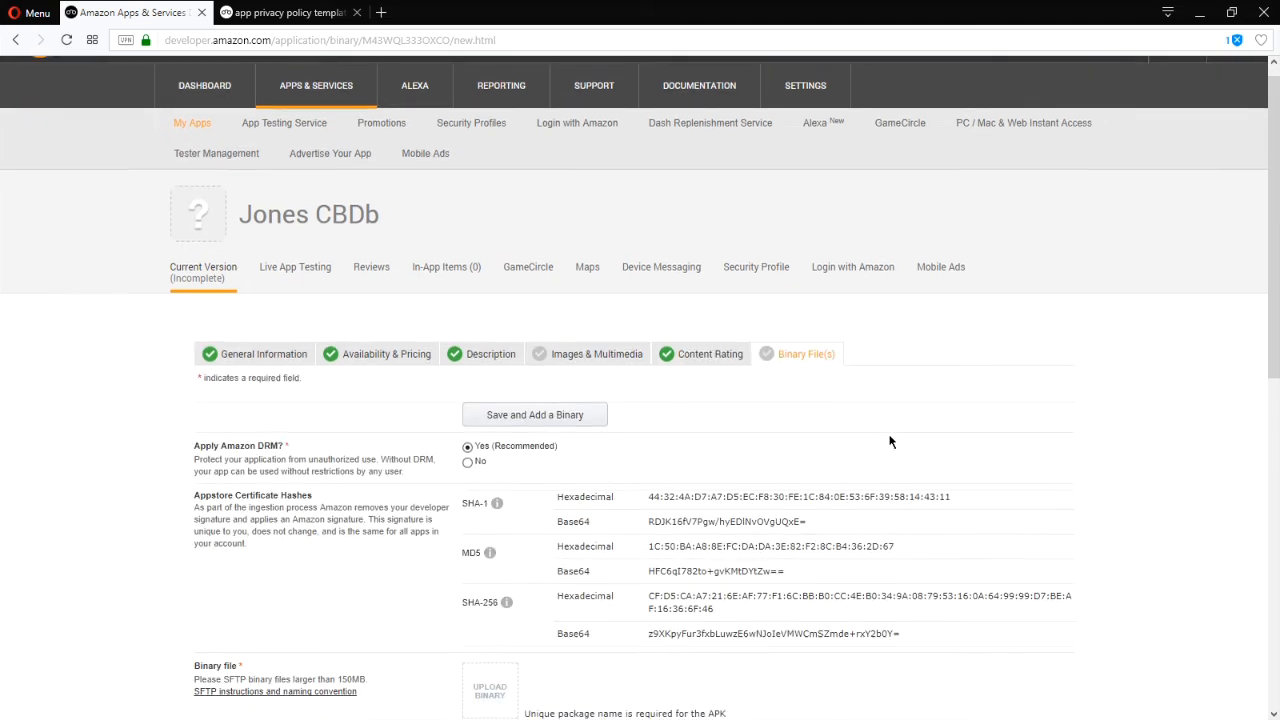
pyautogui.scroll(-3)
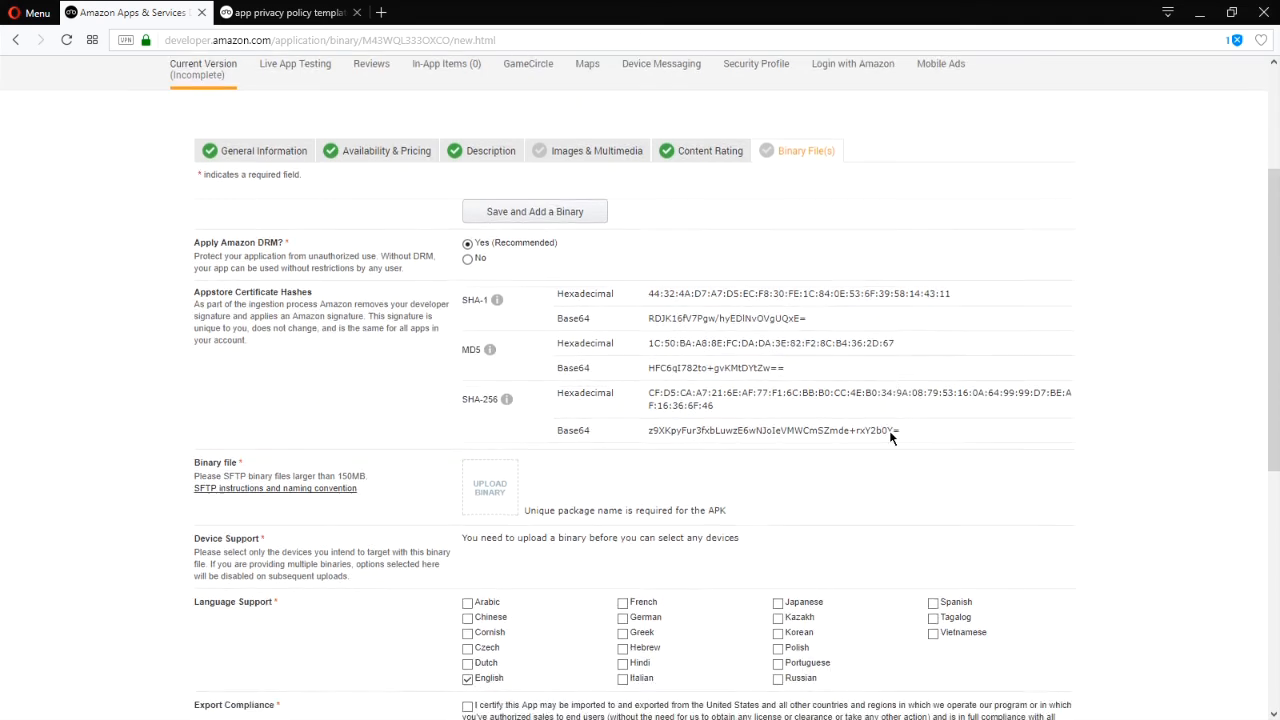
pyautogui.scroll(-3)
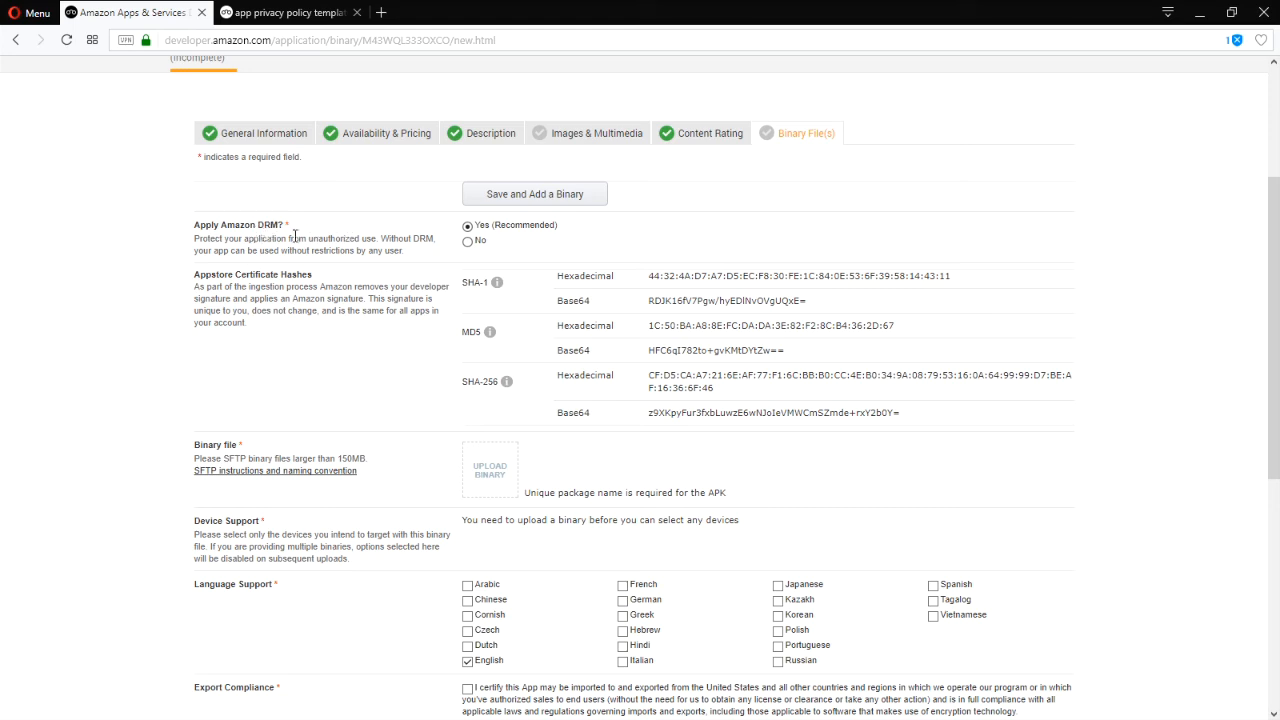
pyautogui.moveTo(272, 288)
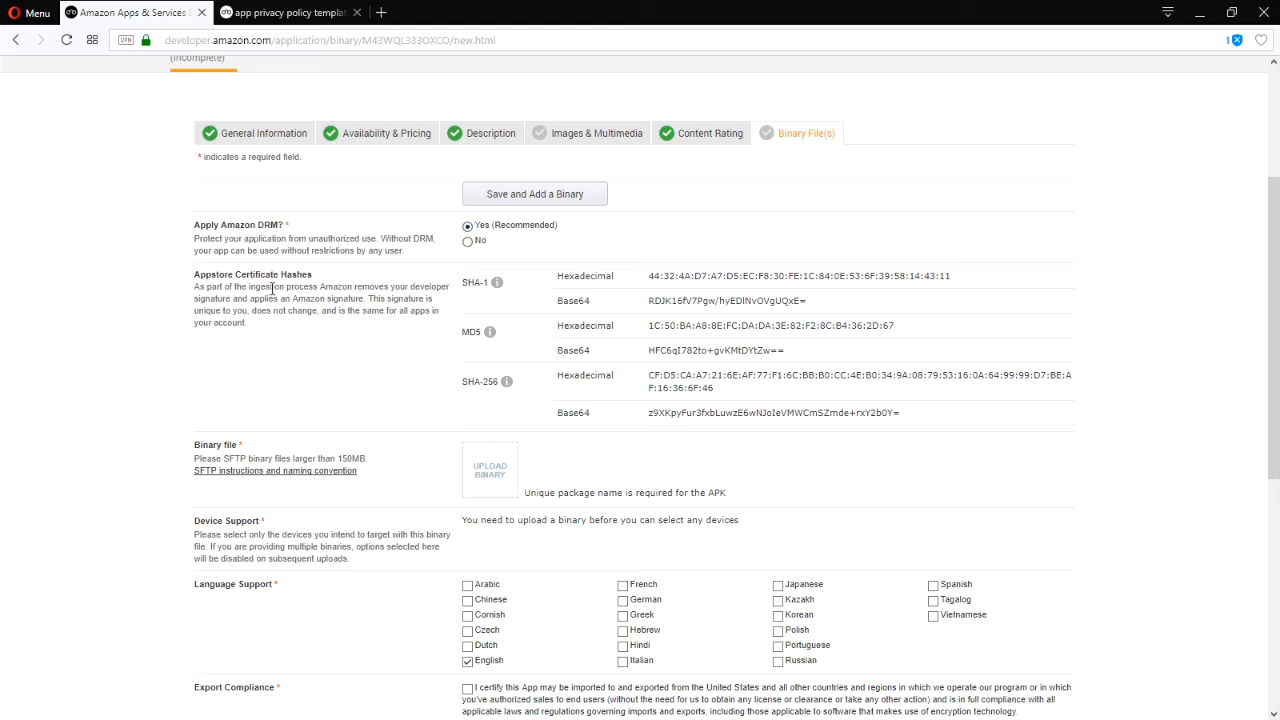
pyautogui.moveTo(452, 312)
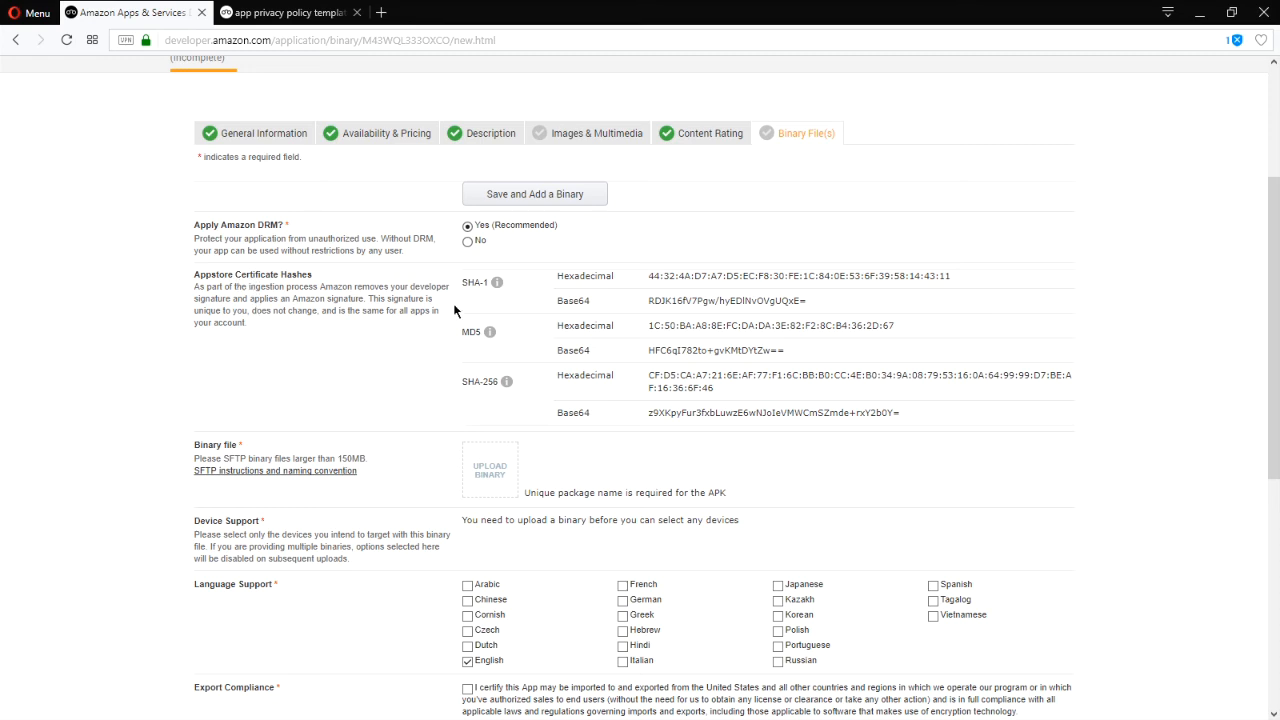
pyautogui.scroll(-3)
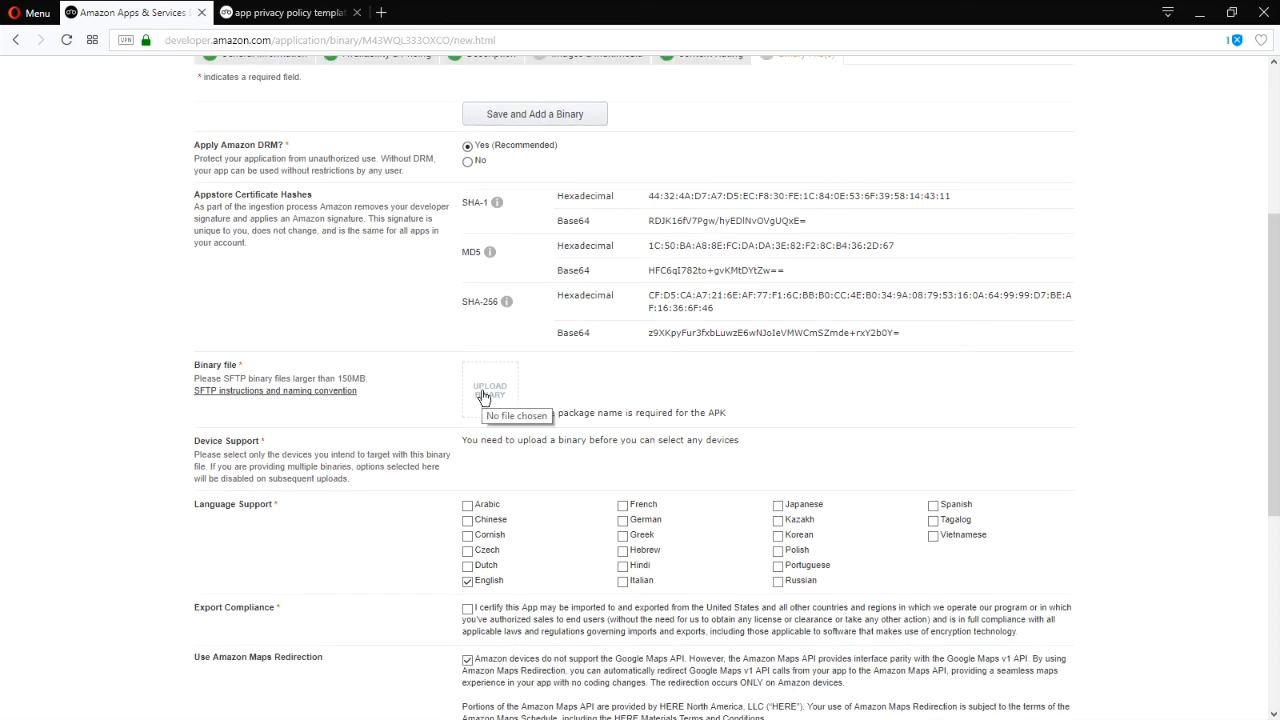
# Choose cbdb-1.apk from the Desktop as the binary and begin its upload.
pyautogui.click(490, 390)
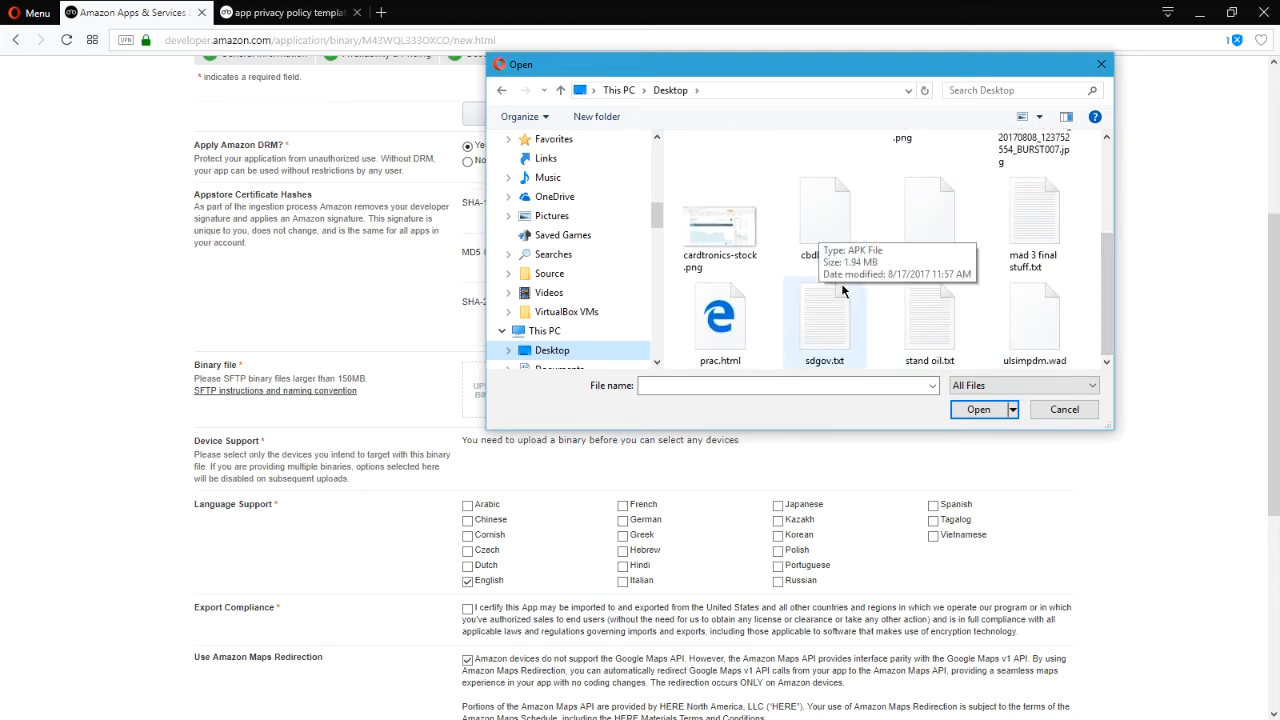
pyautogui.click(824, 216)
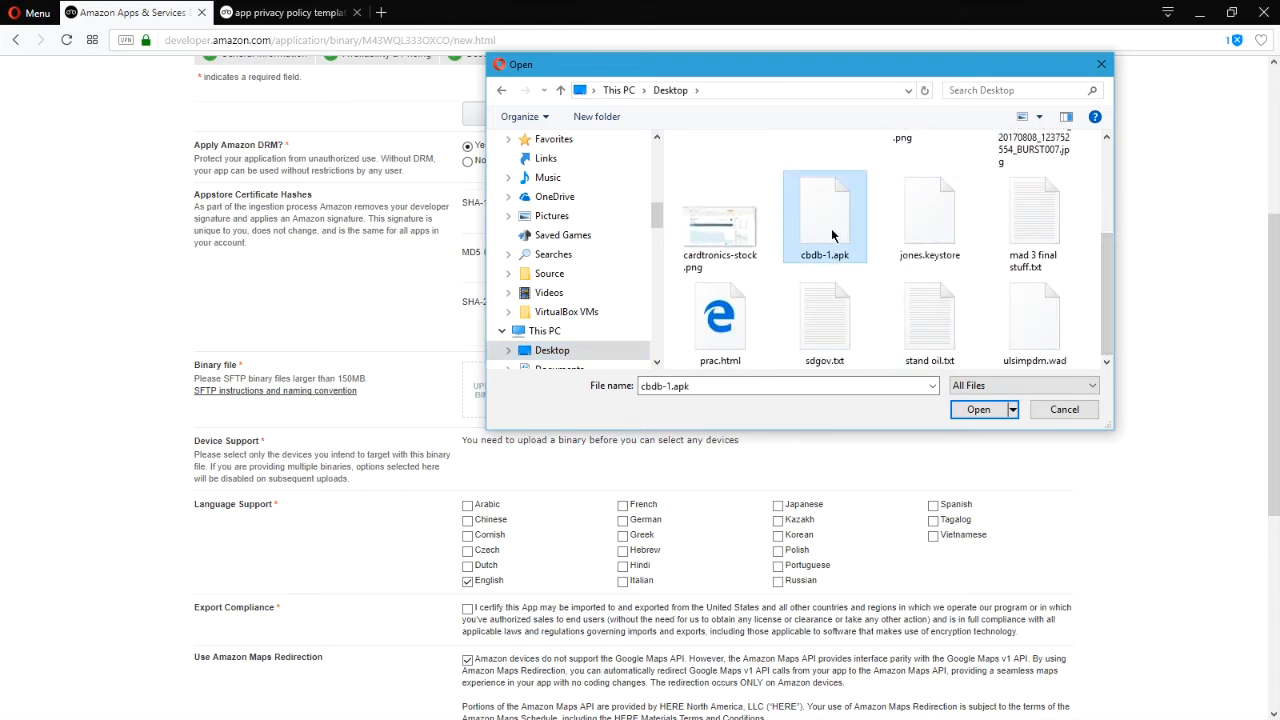
pyautogui.click(978, 408)
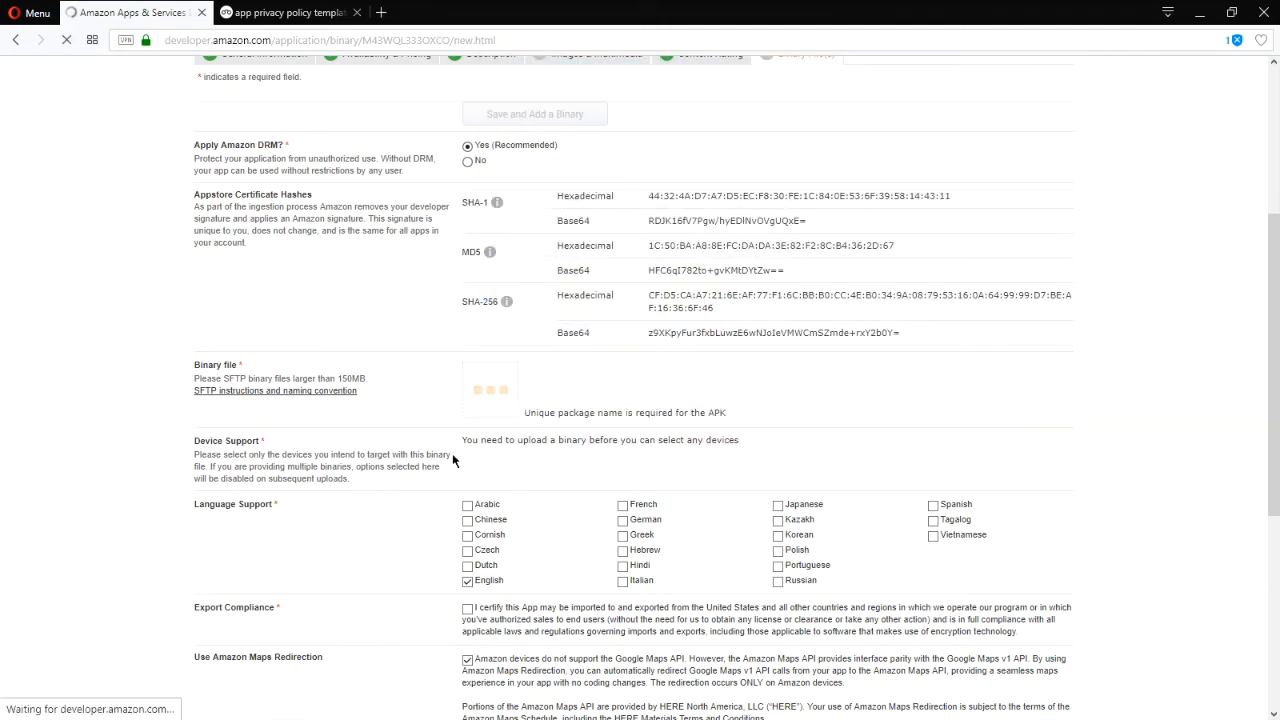
pyautogui.moveTo(410, 428)
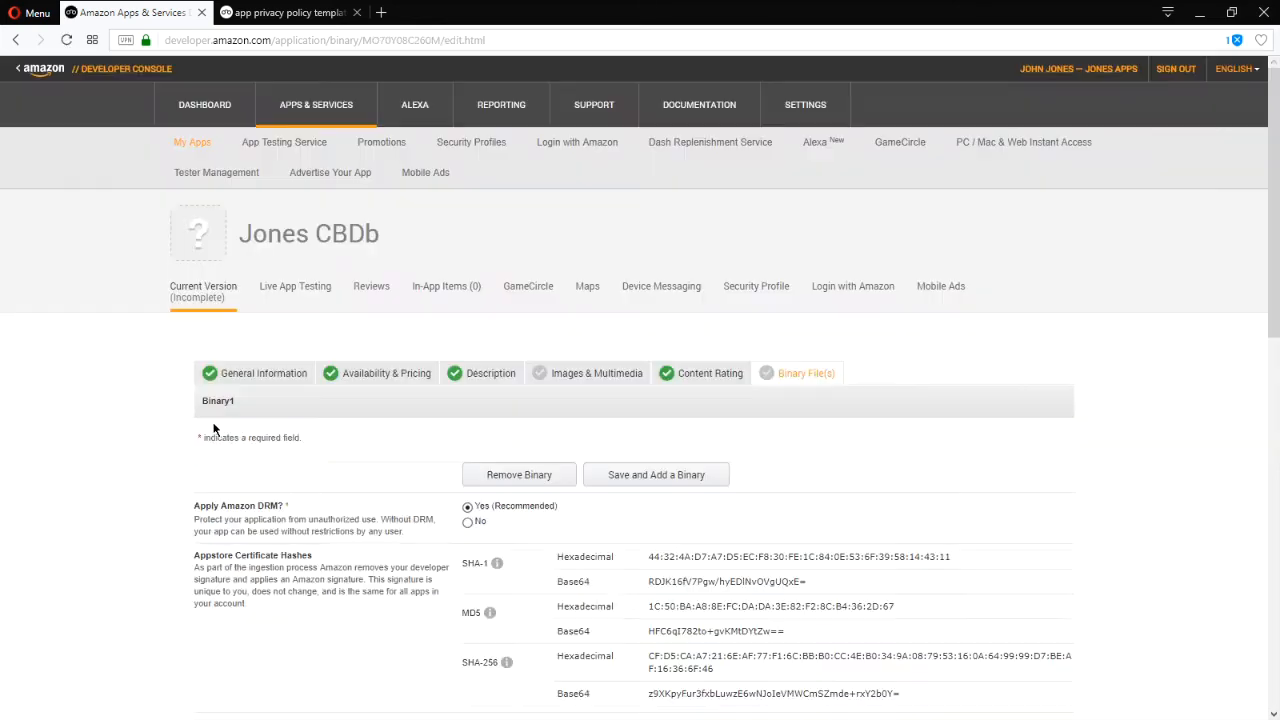
pyautogui.scroll(-3)
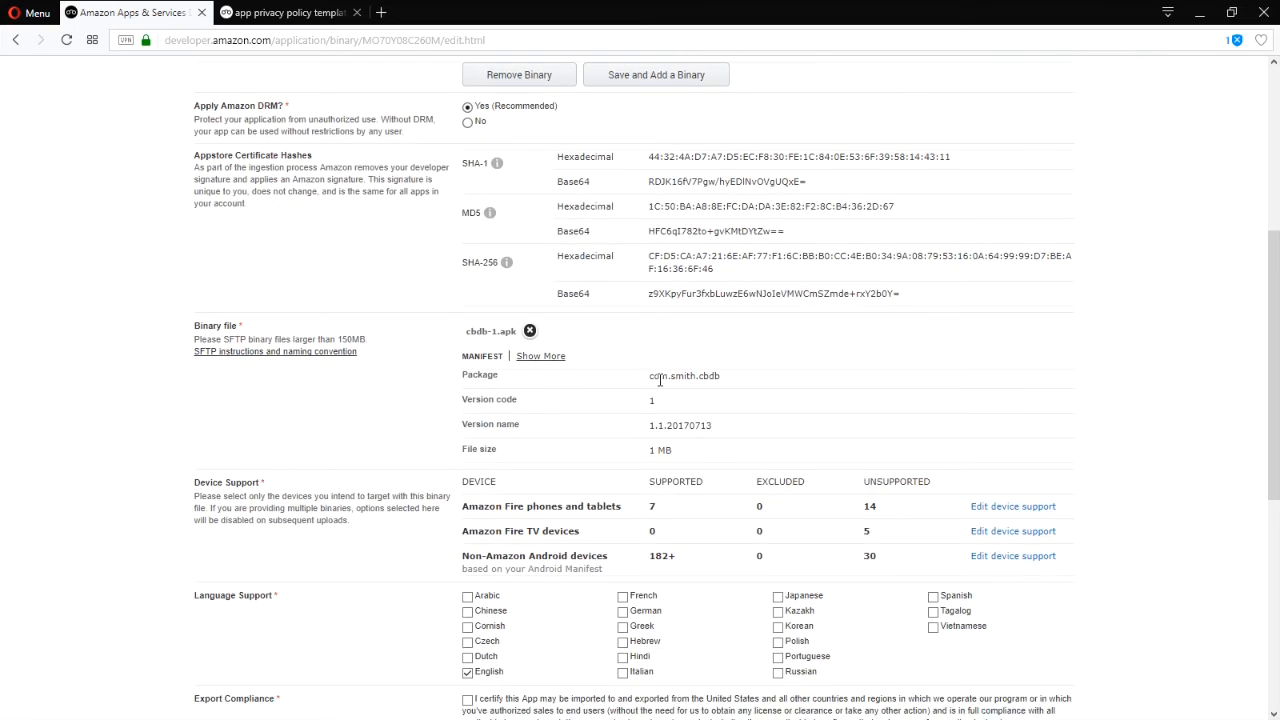
pyautogui.moveTo(690, 452)
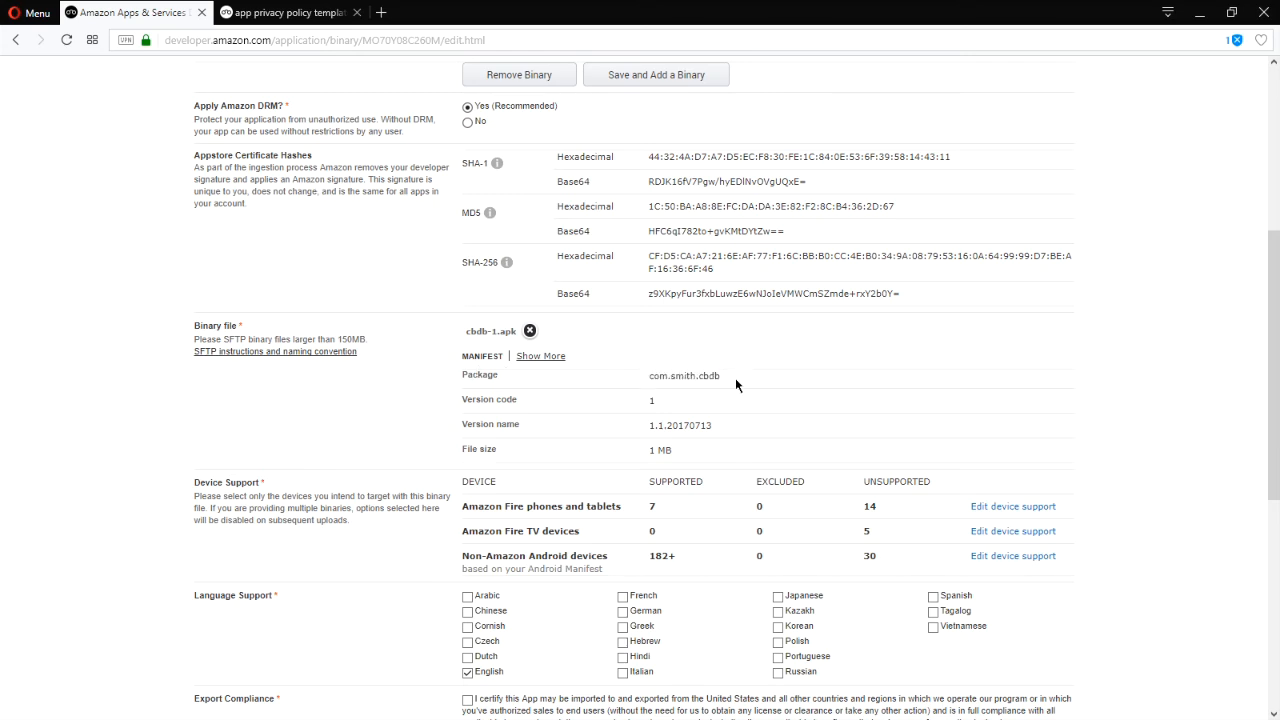
pyautogui.moveTo(520, 408)
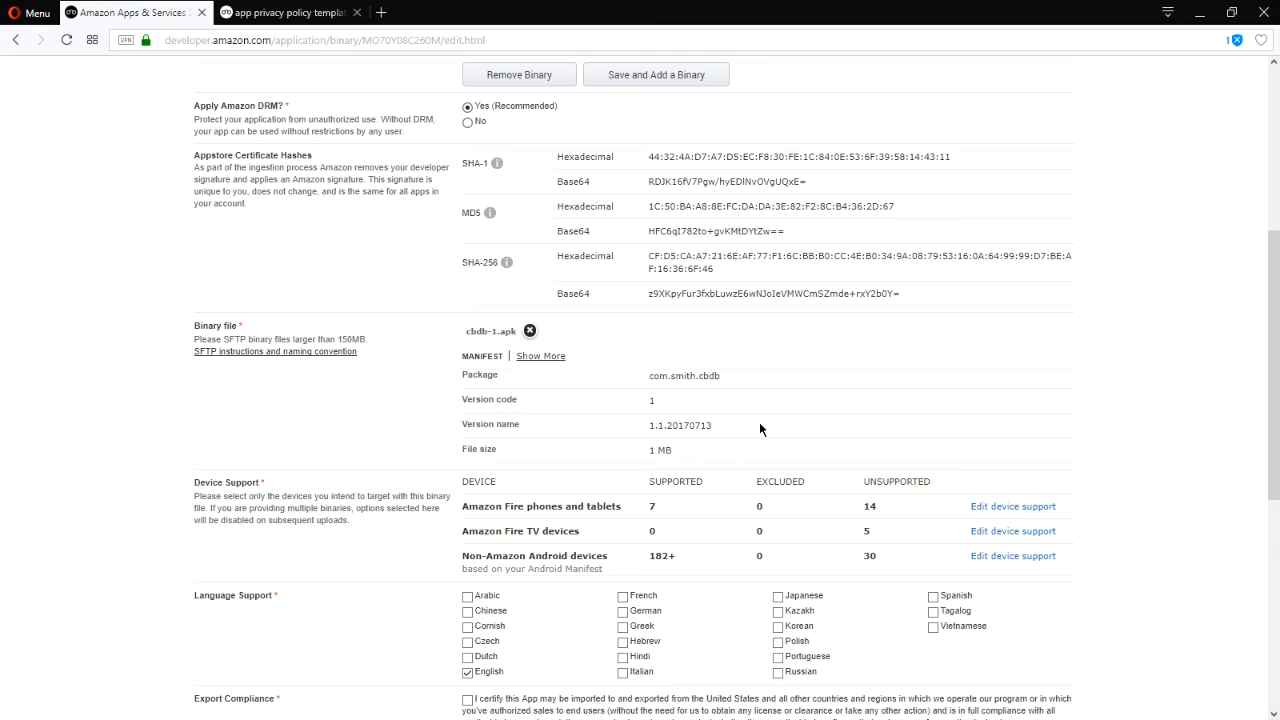
pyautogui.moveTo(744, 422)
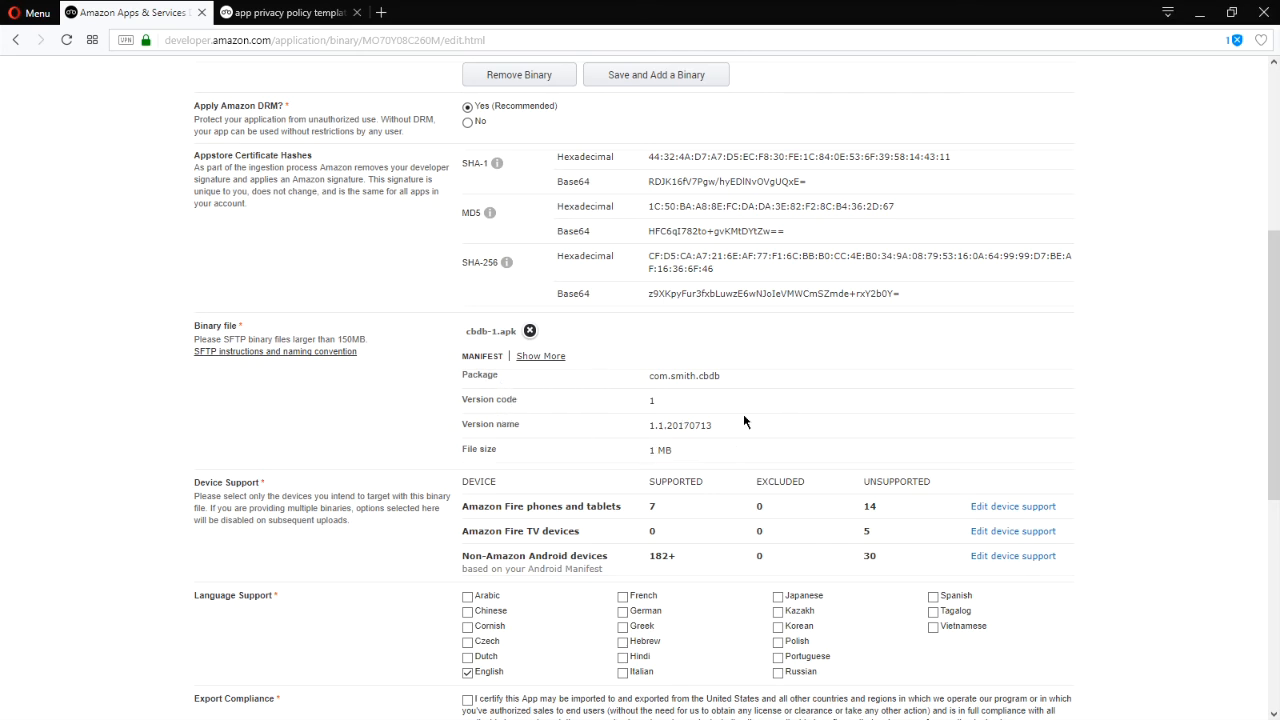
pyautogui.moveTo(588, 408)
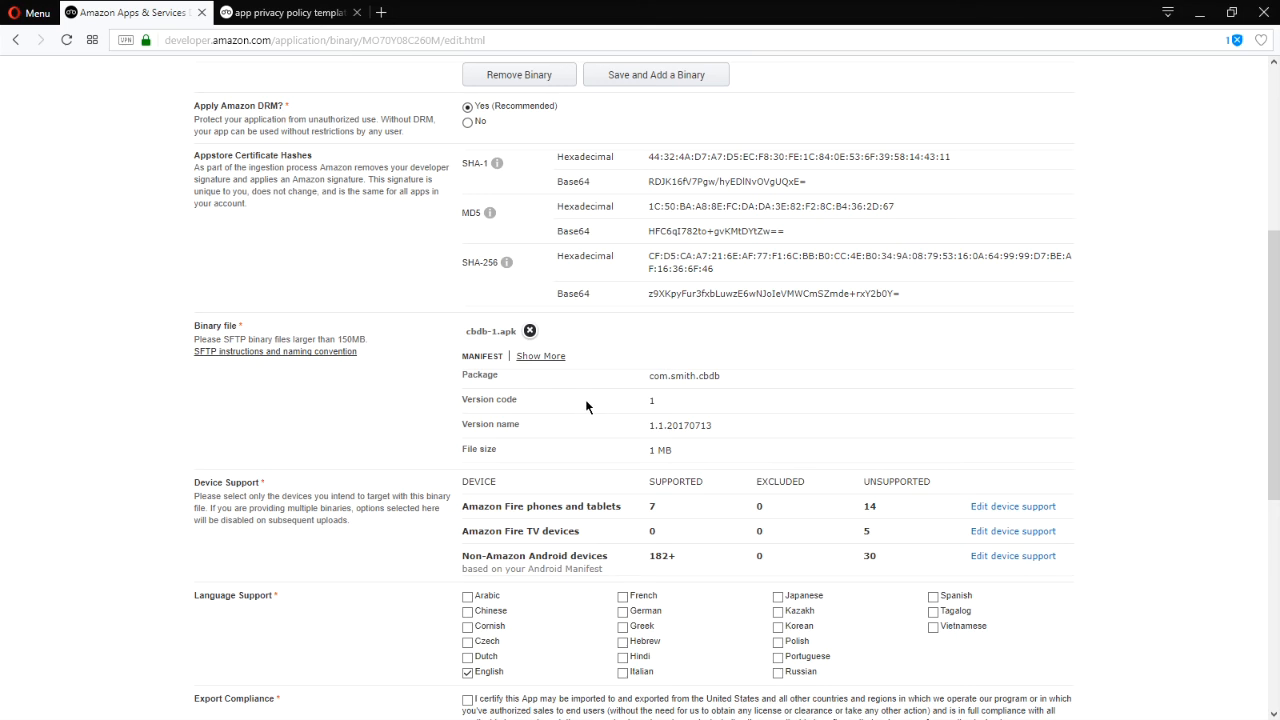
pyautogui.moveTo(636, 388)
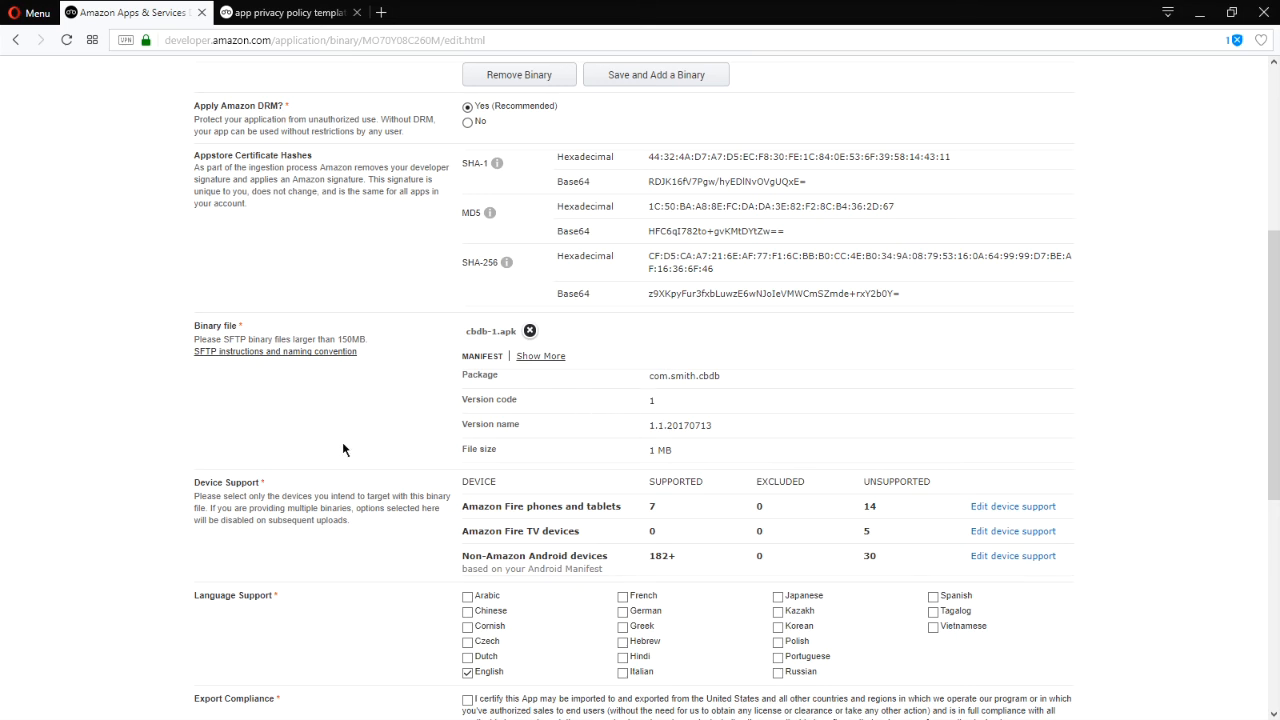
pyautogui.scroll(-3)
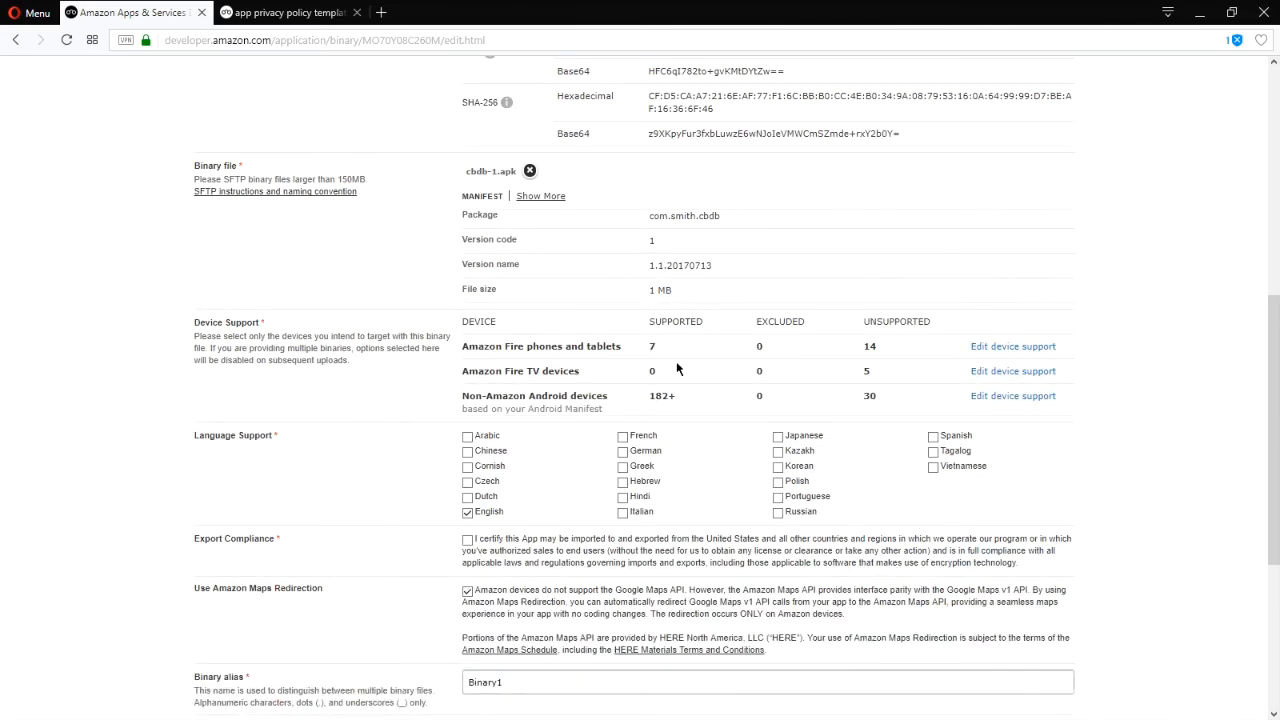
pyautogui.moveTo(470, 356)
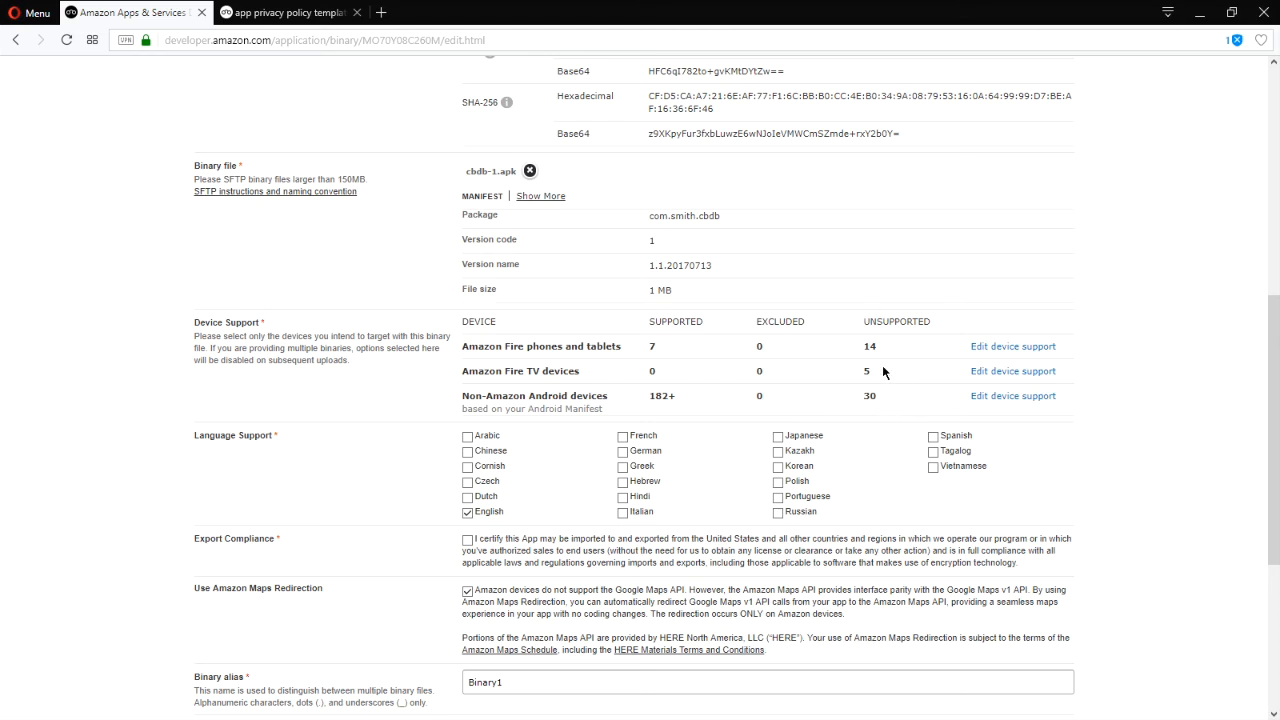
pyautogui.moveTo(500, 496)
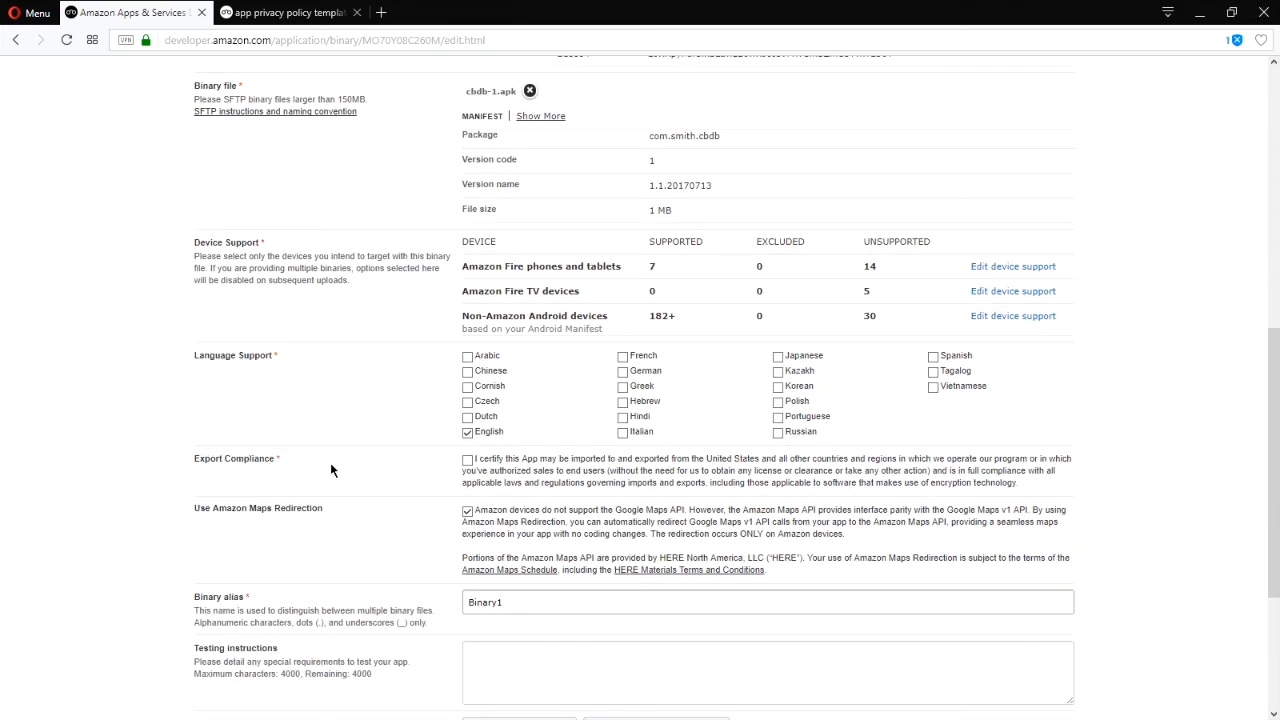
# Tick the Export Compliance certification for the uploaded binary.
pyautogui.click(466, 458)
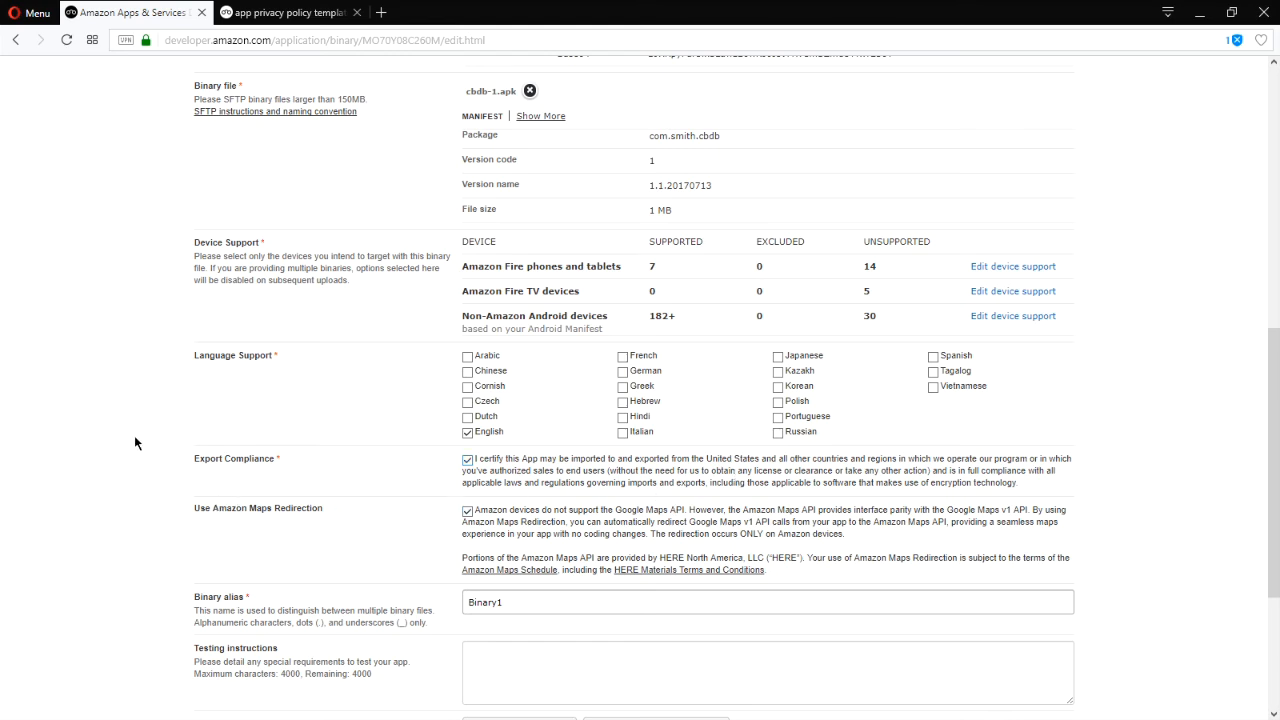
pyautogui.scroll(-3)
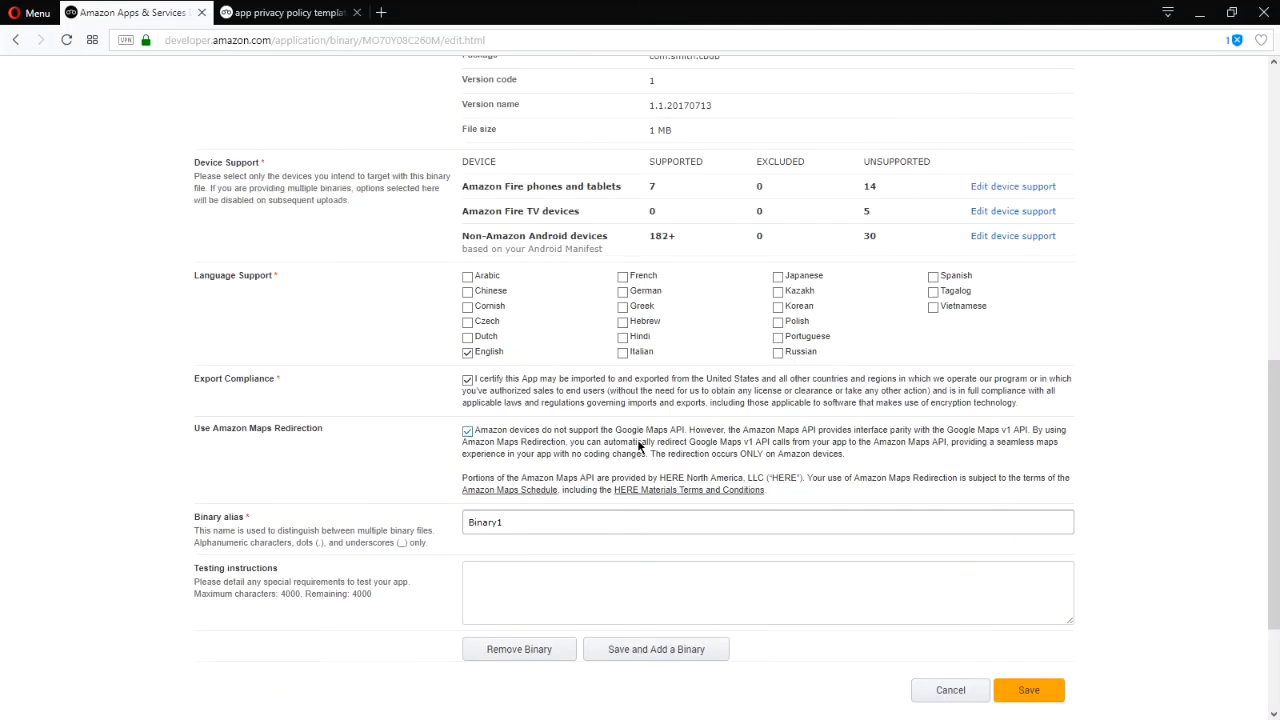
pyautogui.moveTo(252, 442)
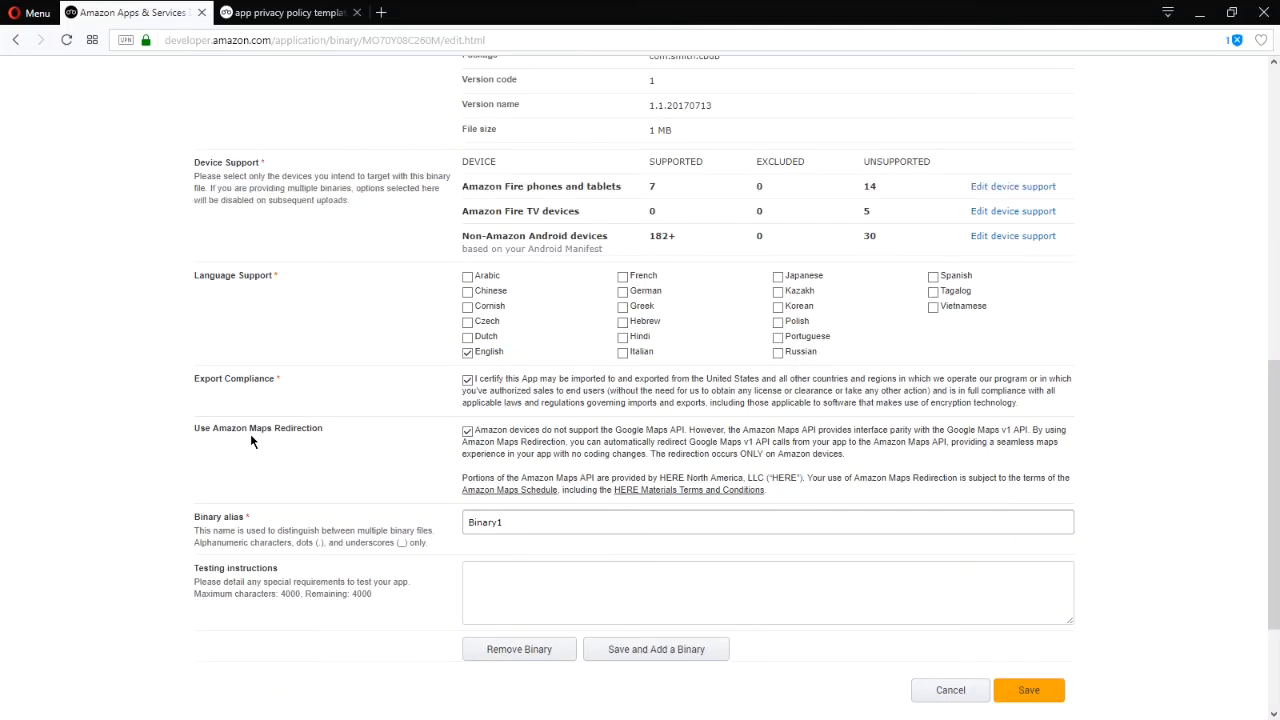
pyautogui.scroll(-3)
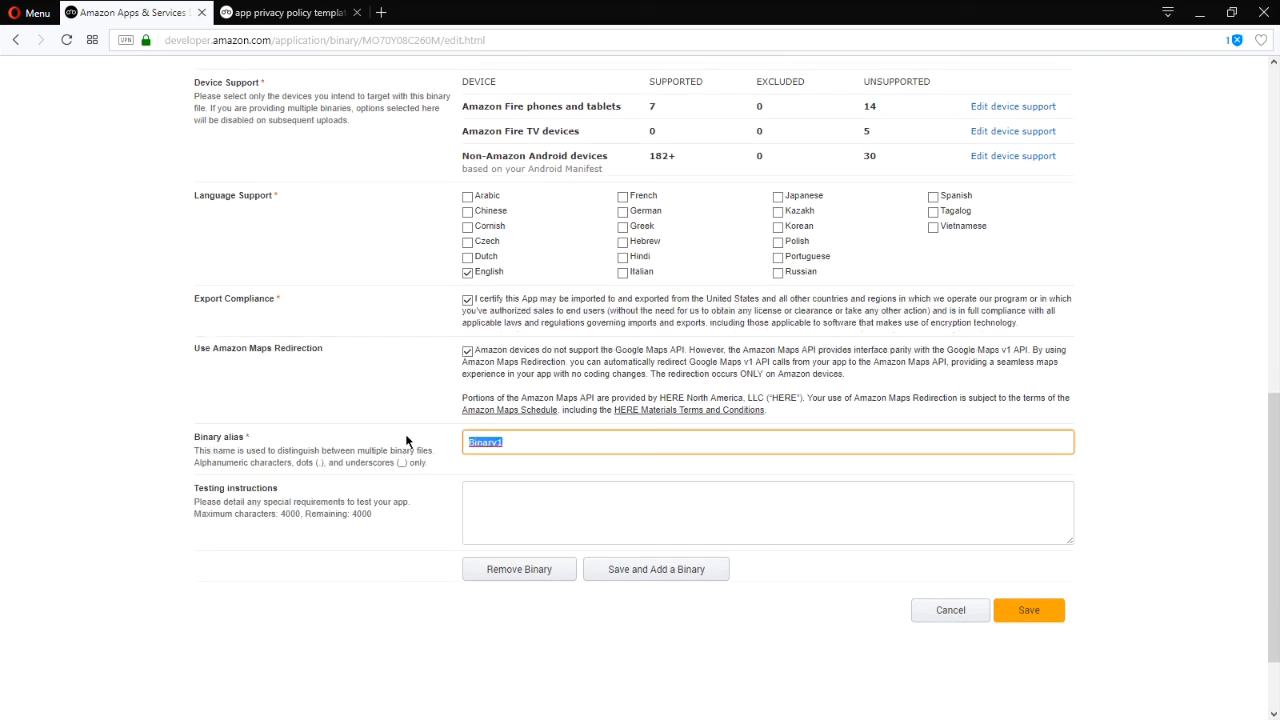
# Set the binary alias to jones-1 and save, marking Binary File(s) complete.
pyautogui.write('jones-1')
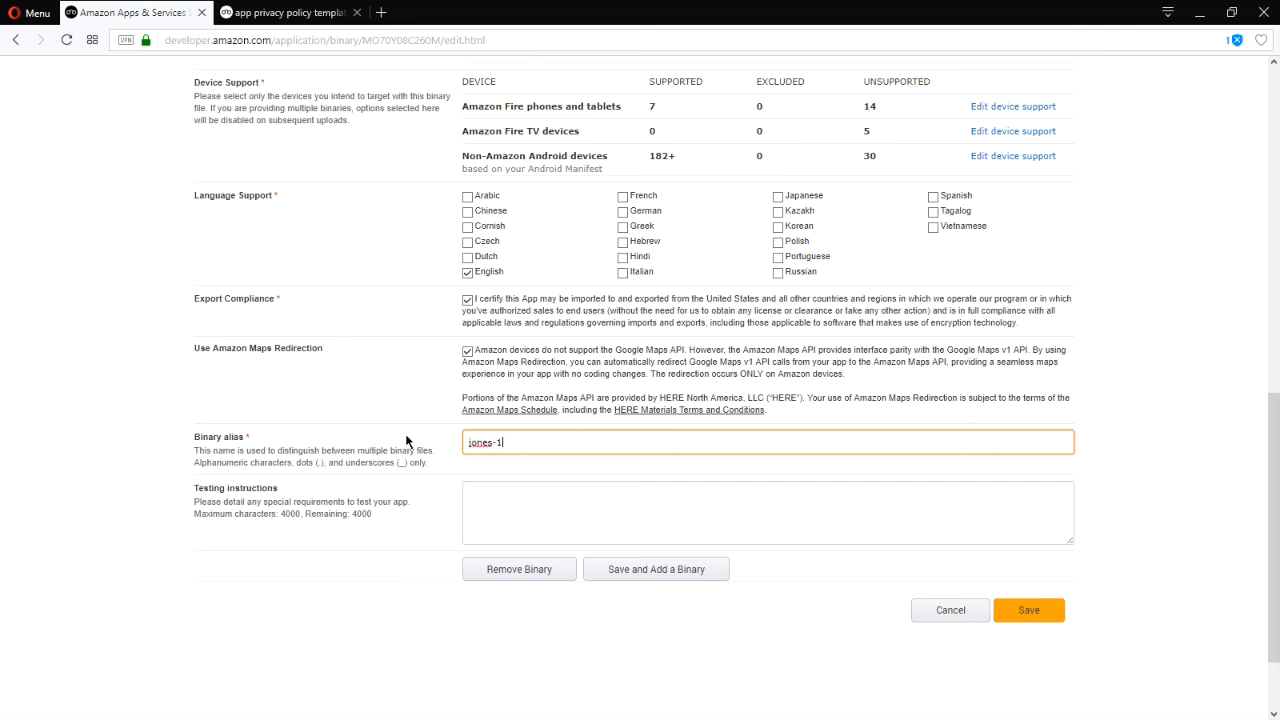
pyautogui.scroll(-3)
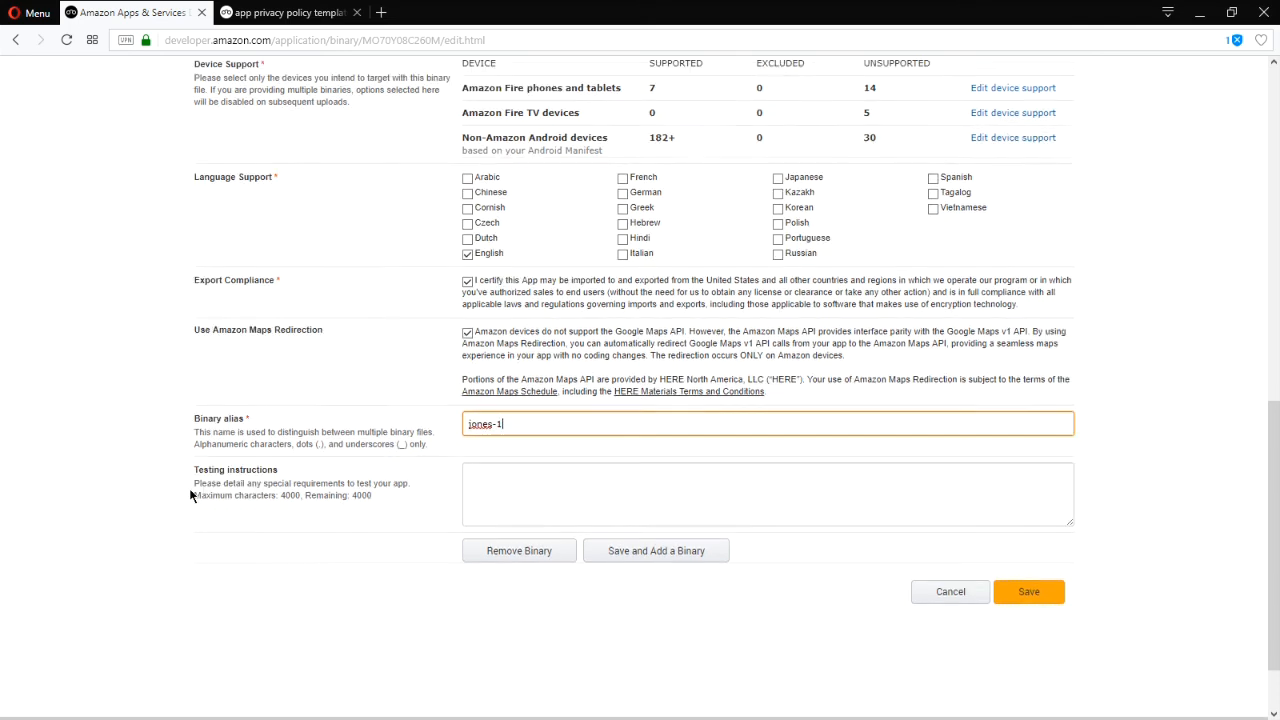
pyautogui.scroll(-3)
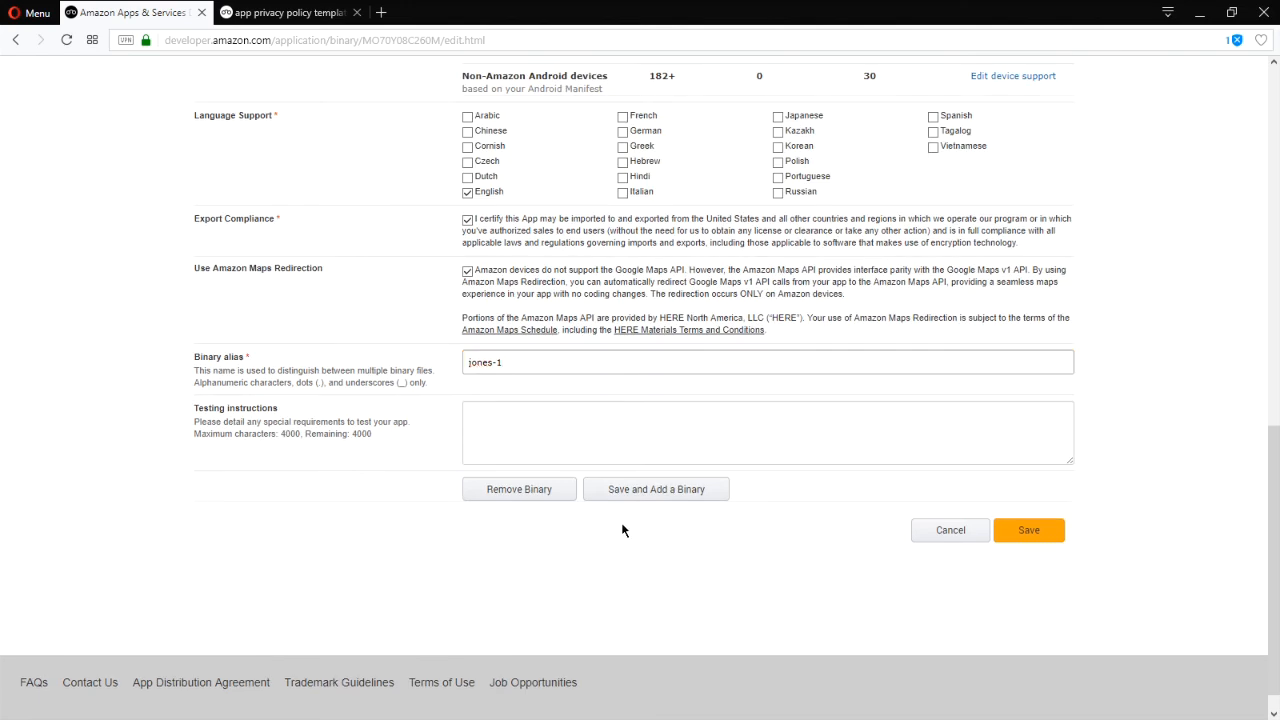
pyautogui.moveTo(1040, 548)
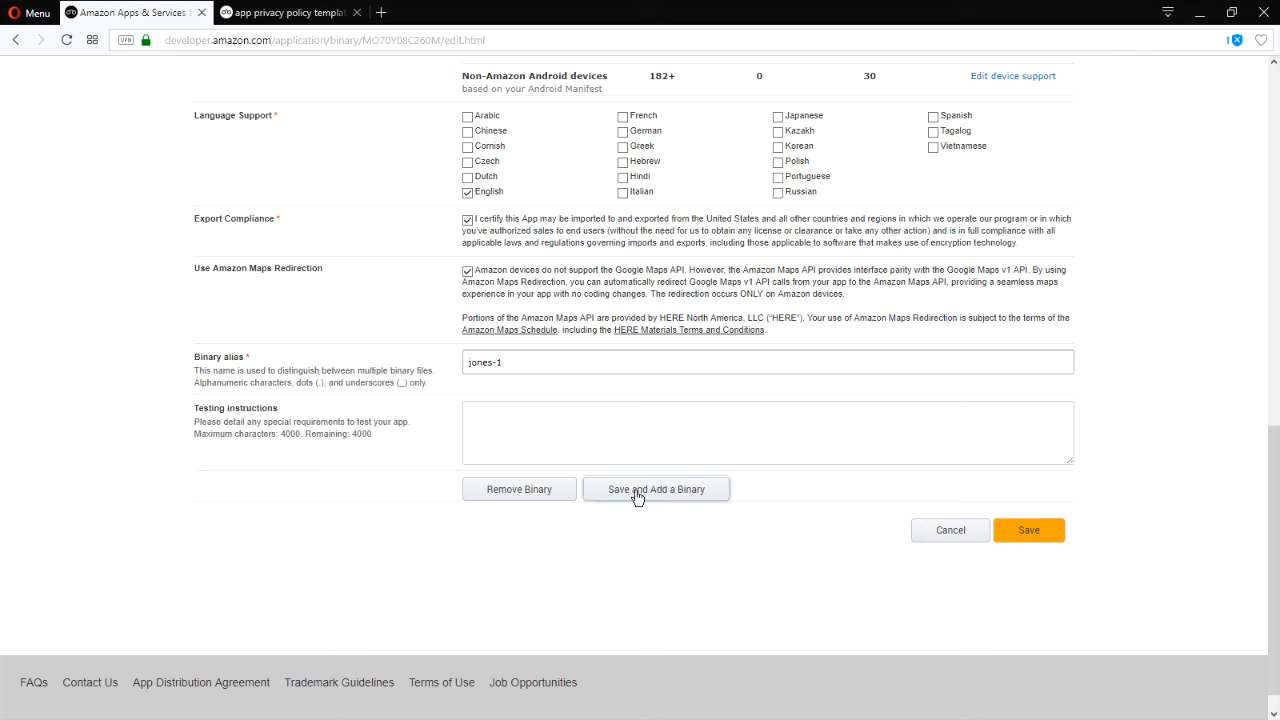
pyautogui.moveTo(656, 508)
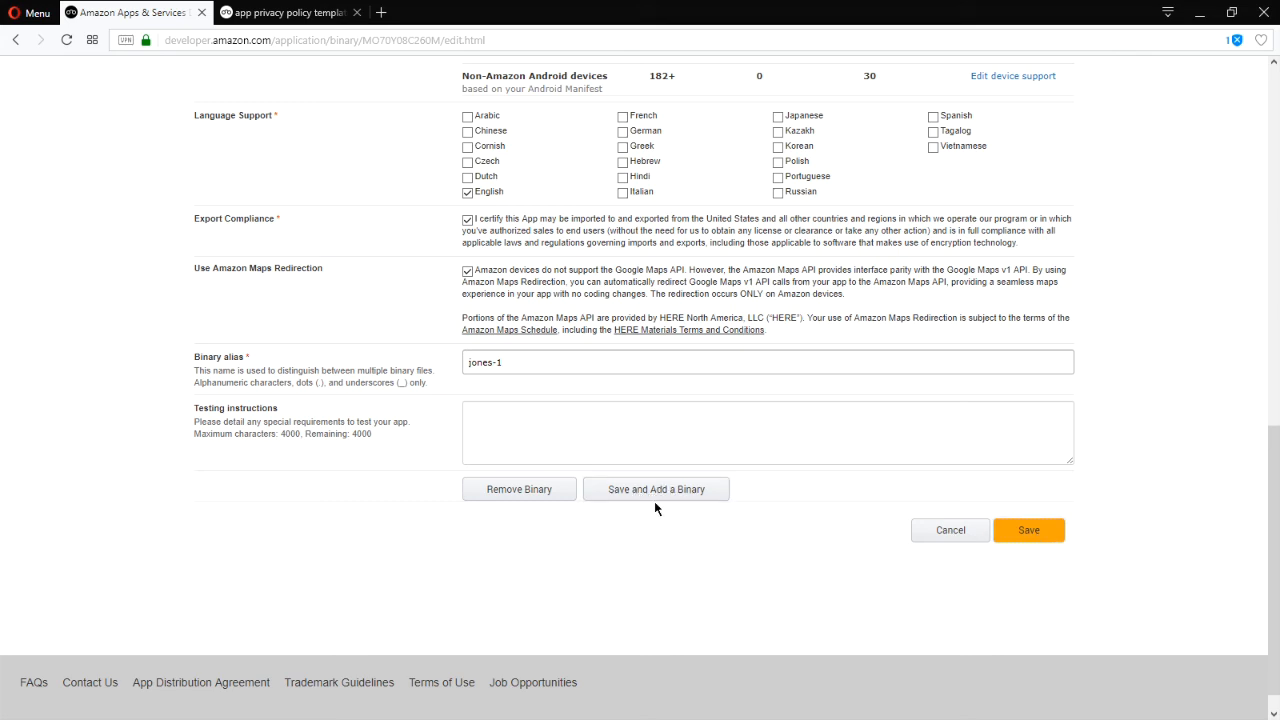
pyautogui.moveTo(720, 516)
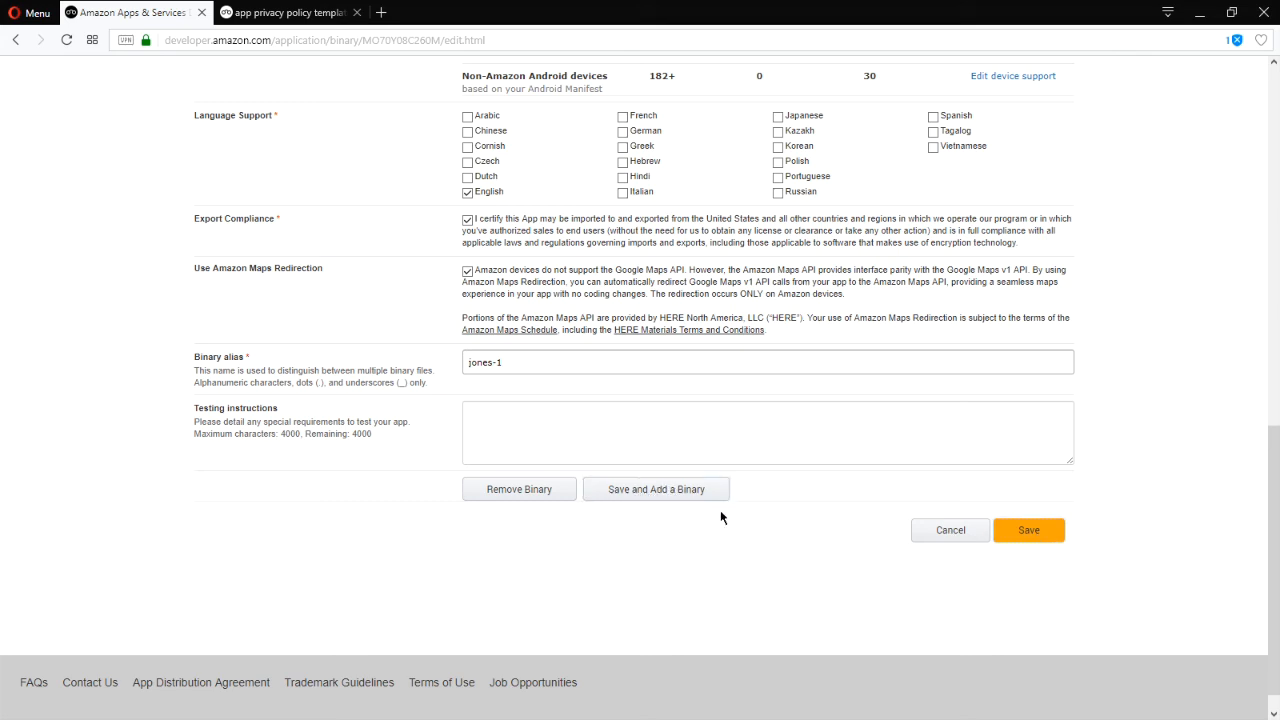
pyautogui.moveTo(852, 548)
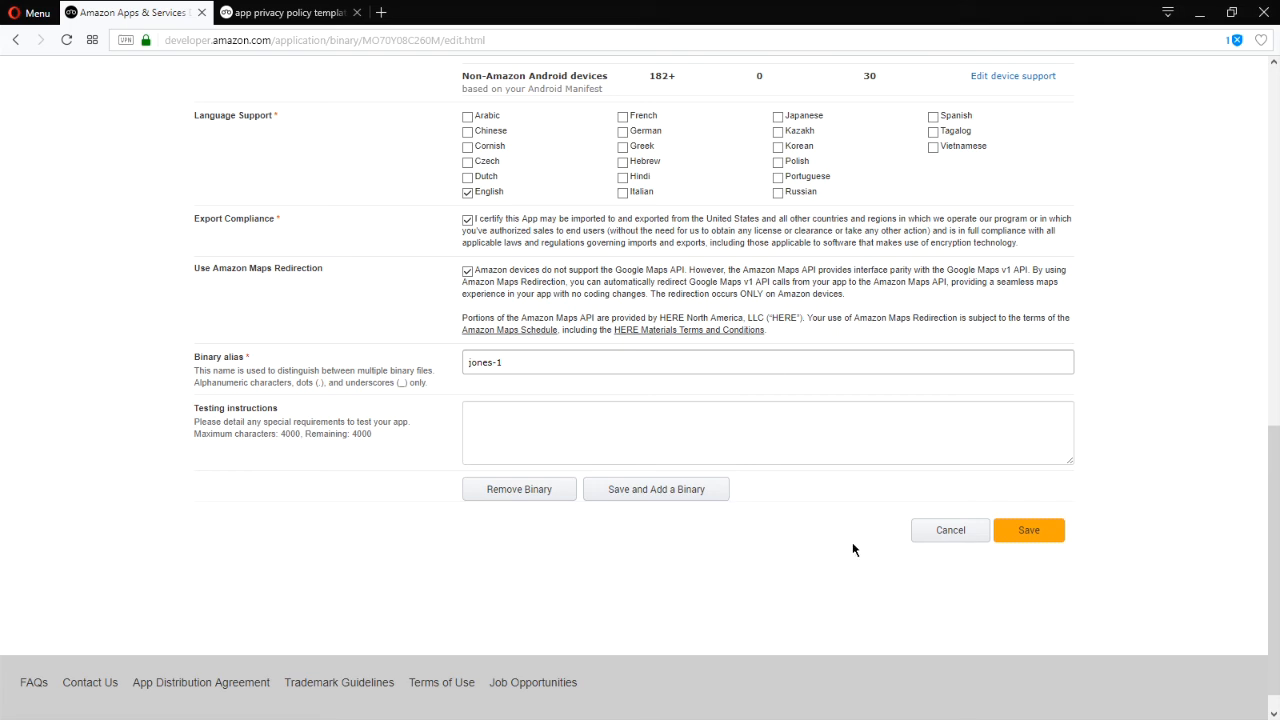
pyautogui.moveTo(1028, 530)
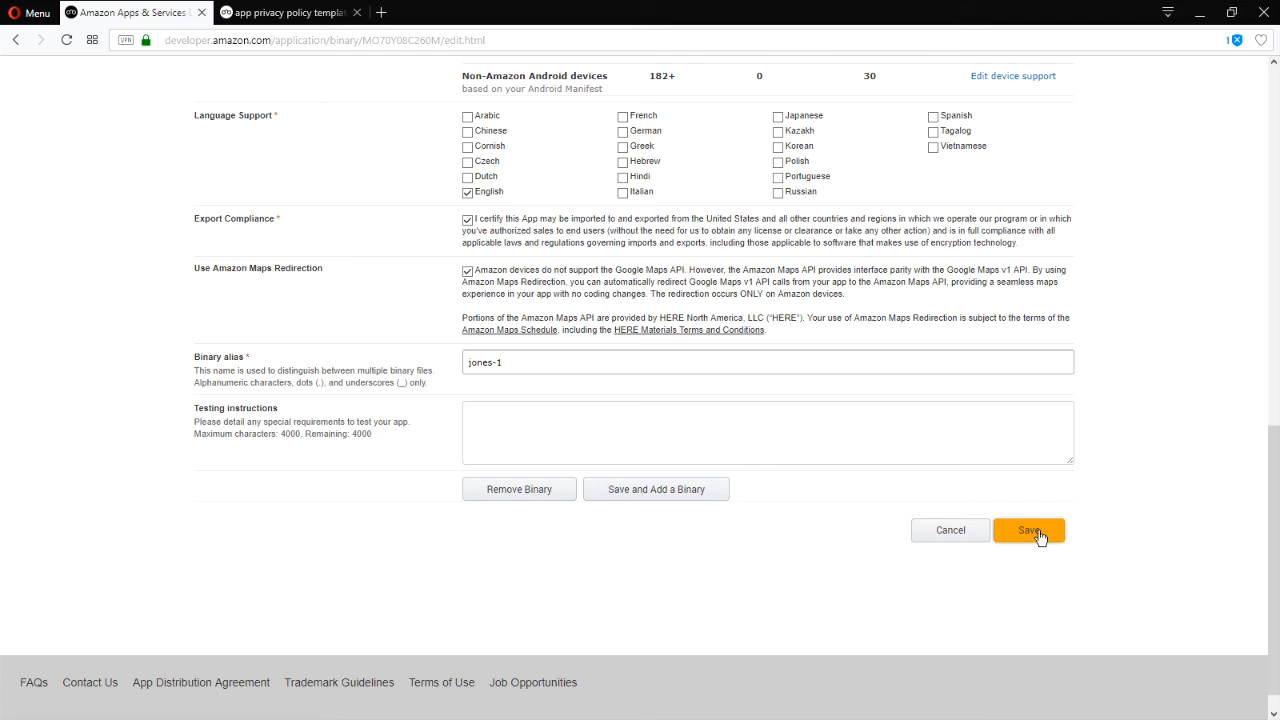
pyautogui.click(1028, 530)
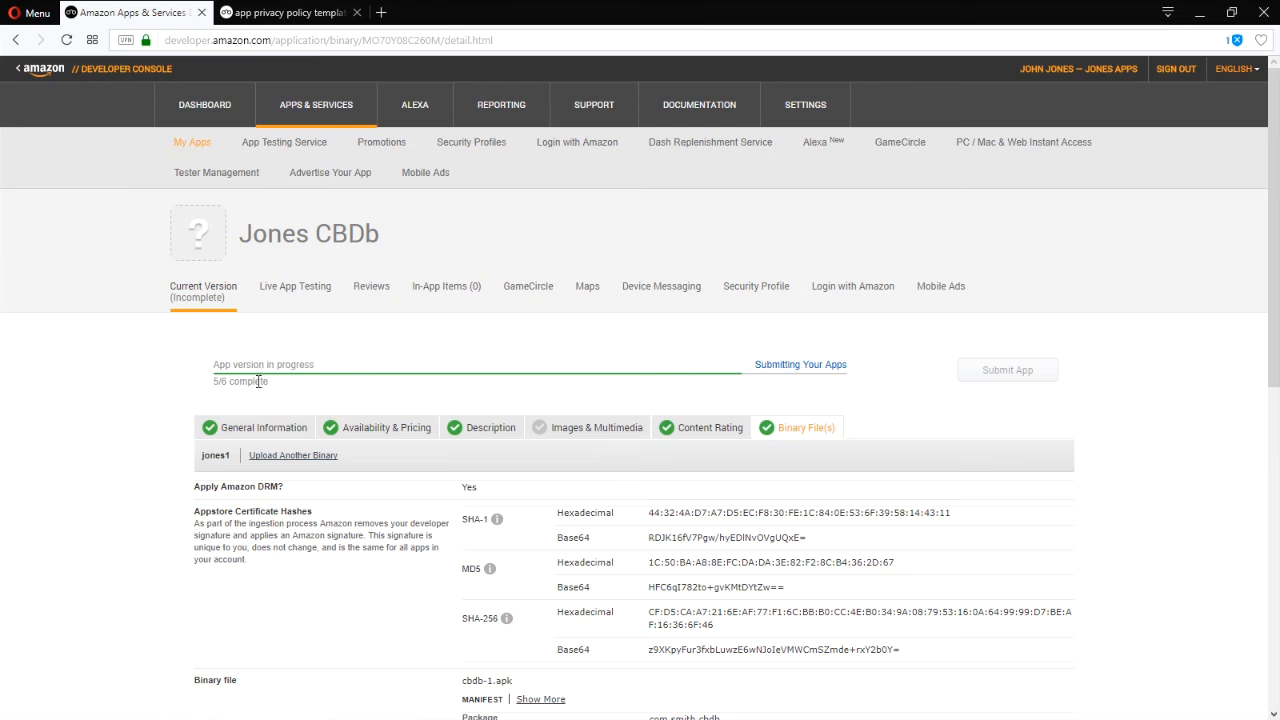
pyautogui.scroll(-3)
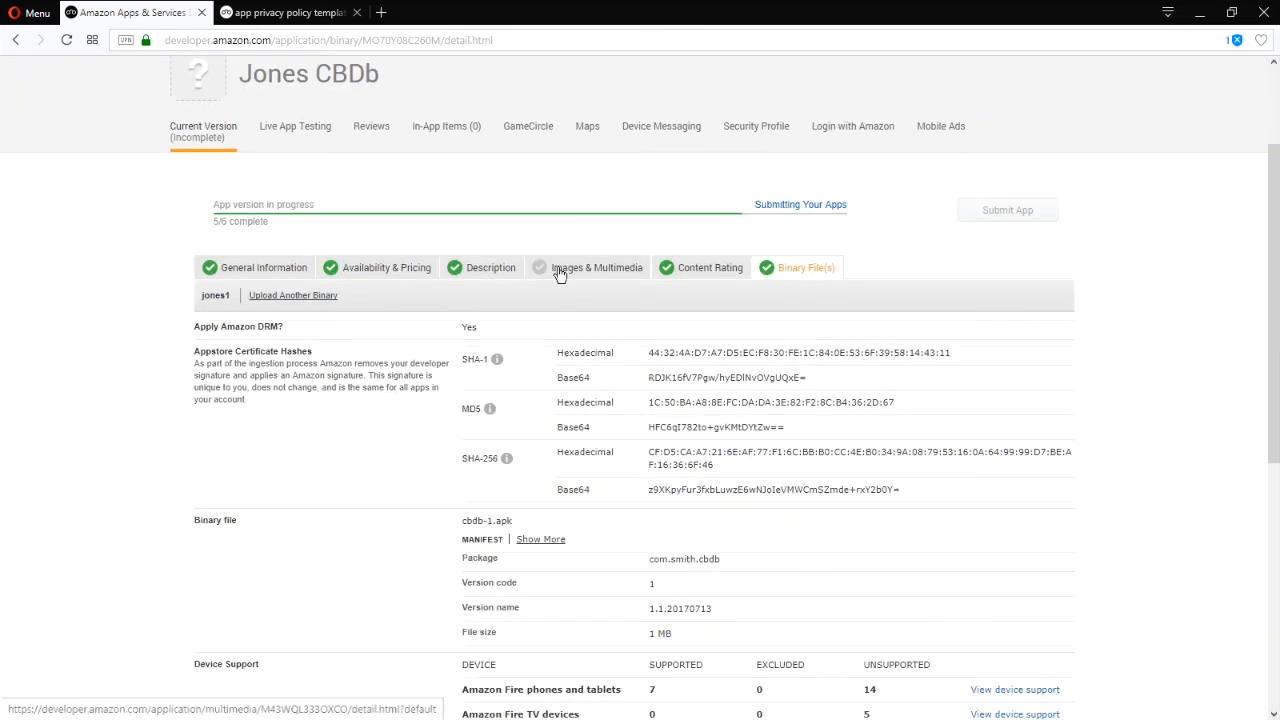
pyautogui.click(596, 268)
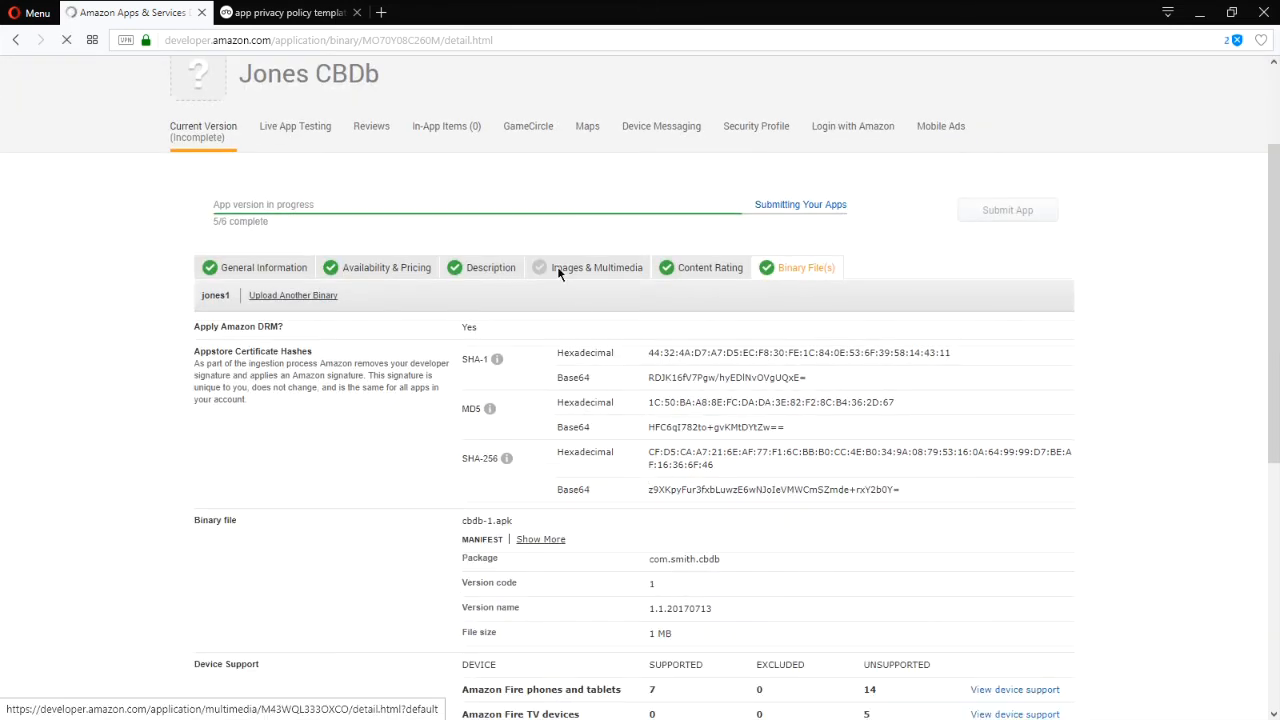
pyautogui.click(596, 268)
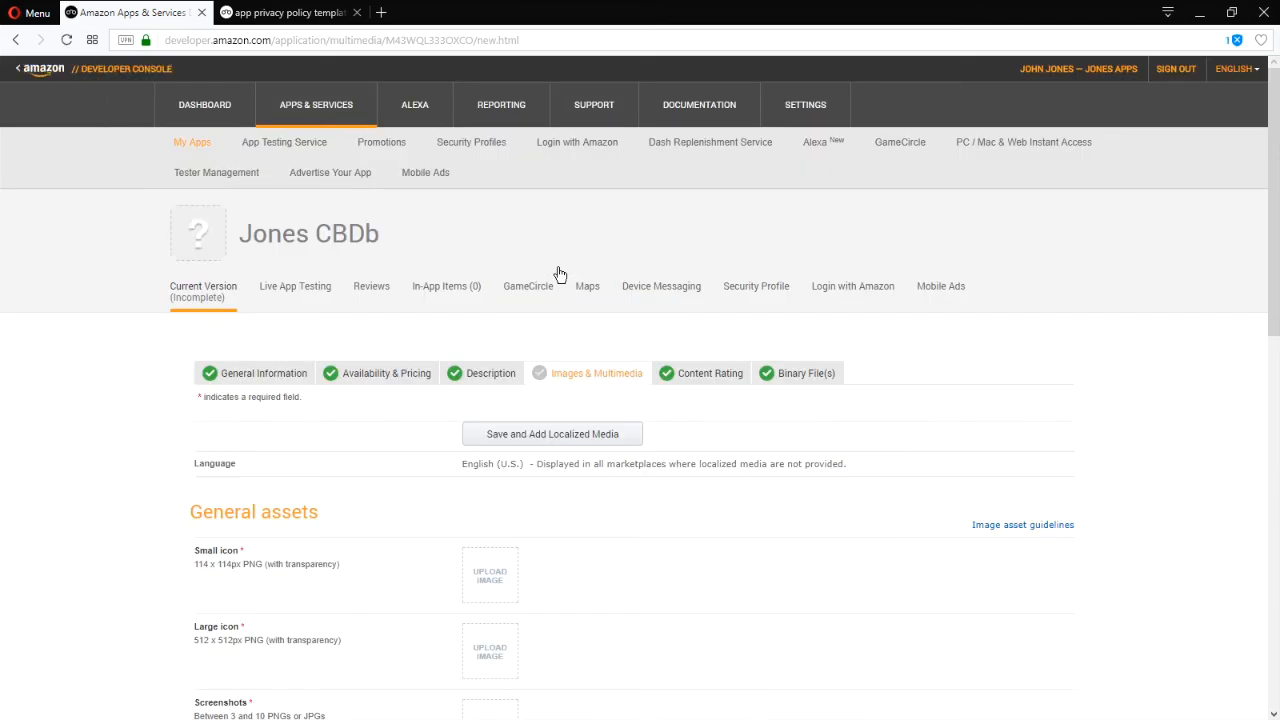
pyautogui.scroll(-3)
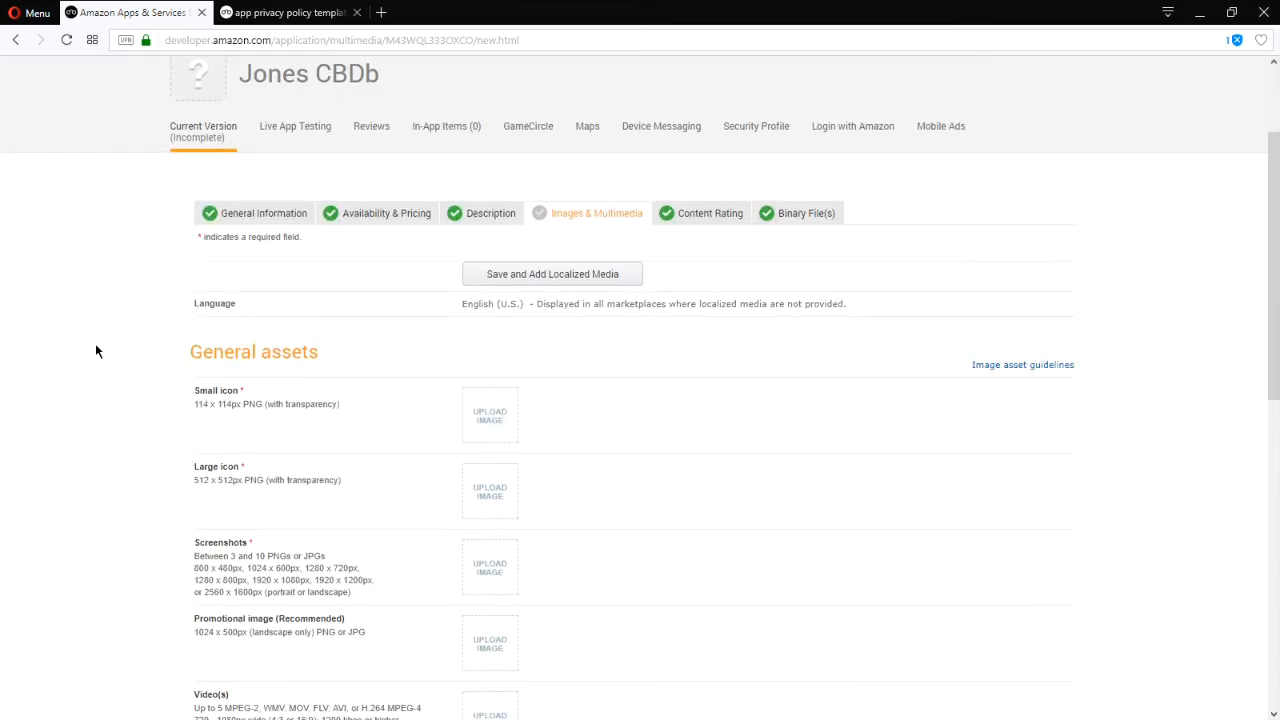
pyautogui.scroll(-3)
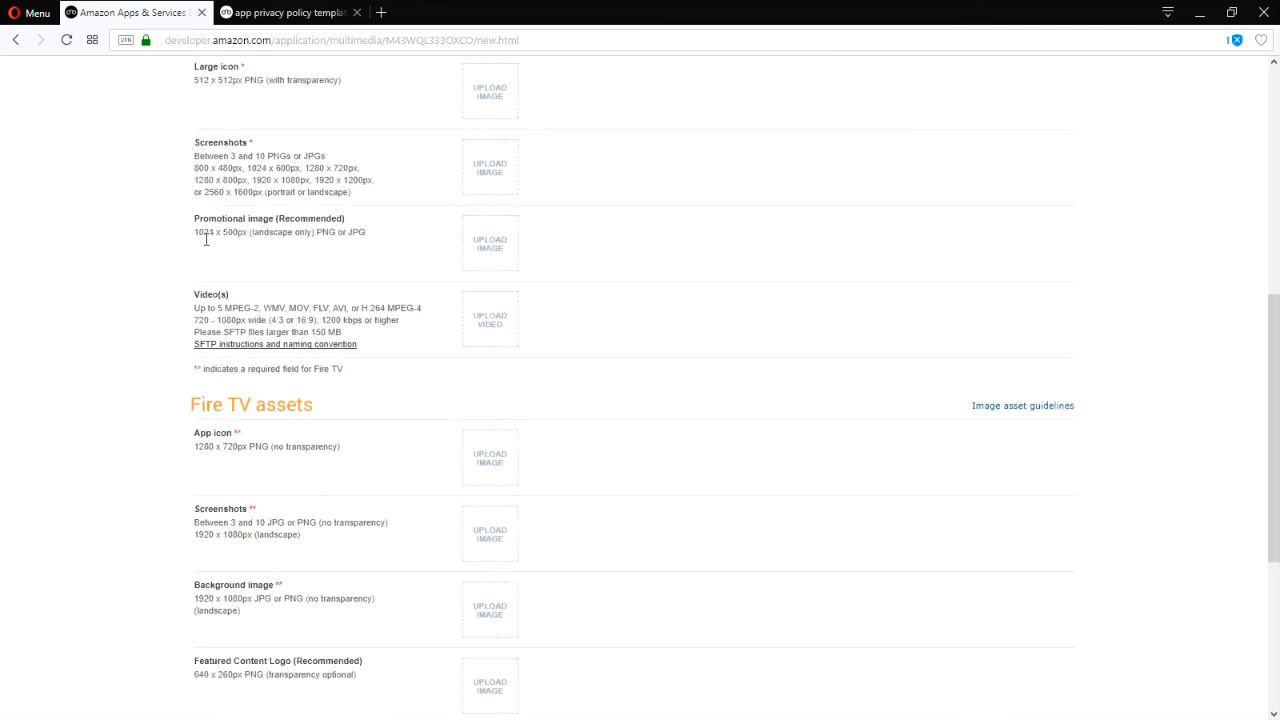
pyautogui.scroll(-3)
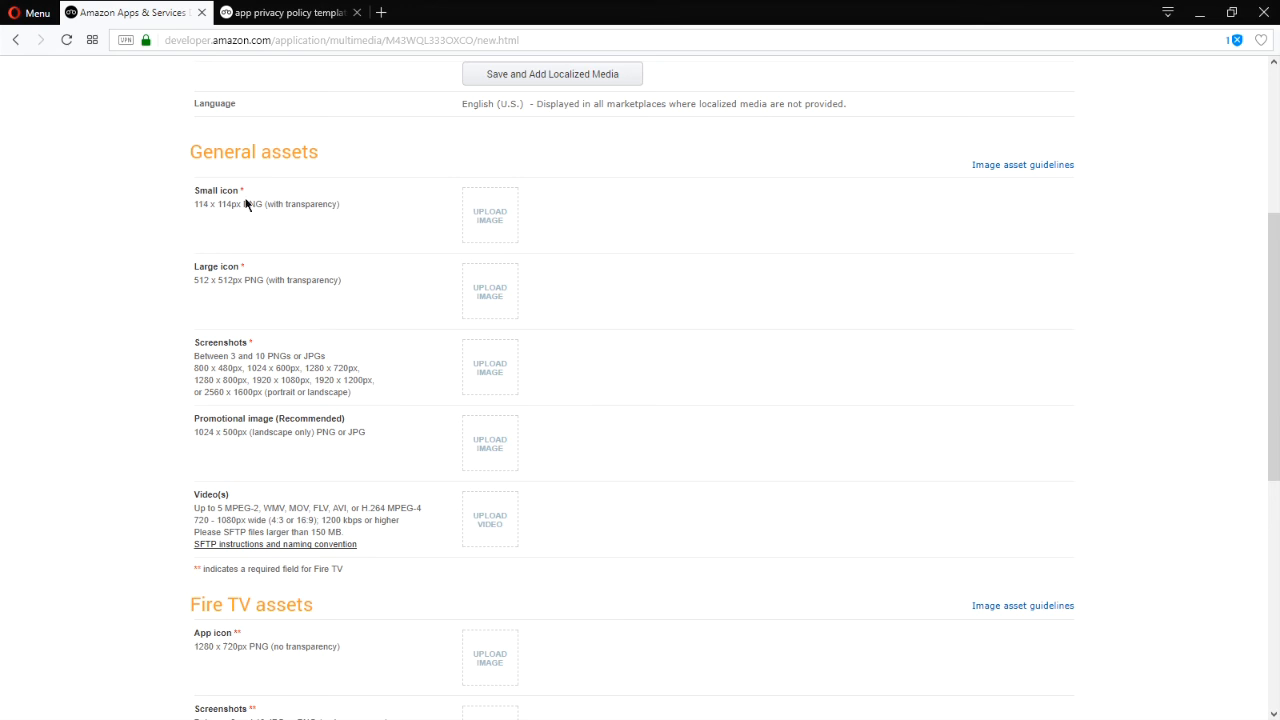
pyautogui.moveTo(322, 206)
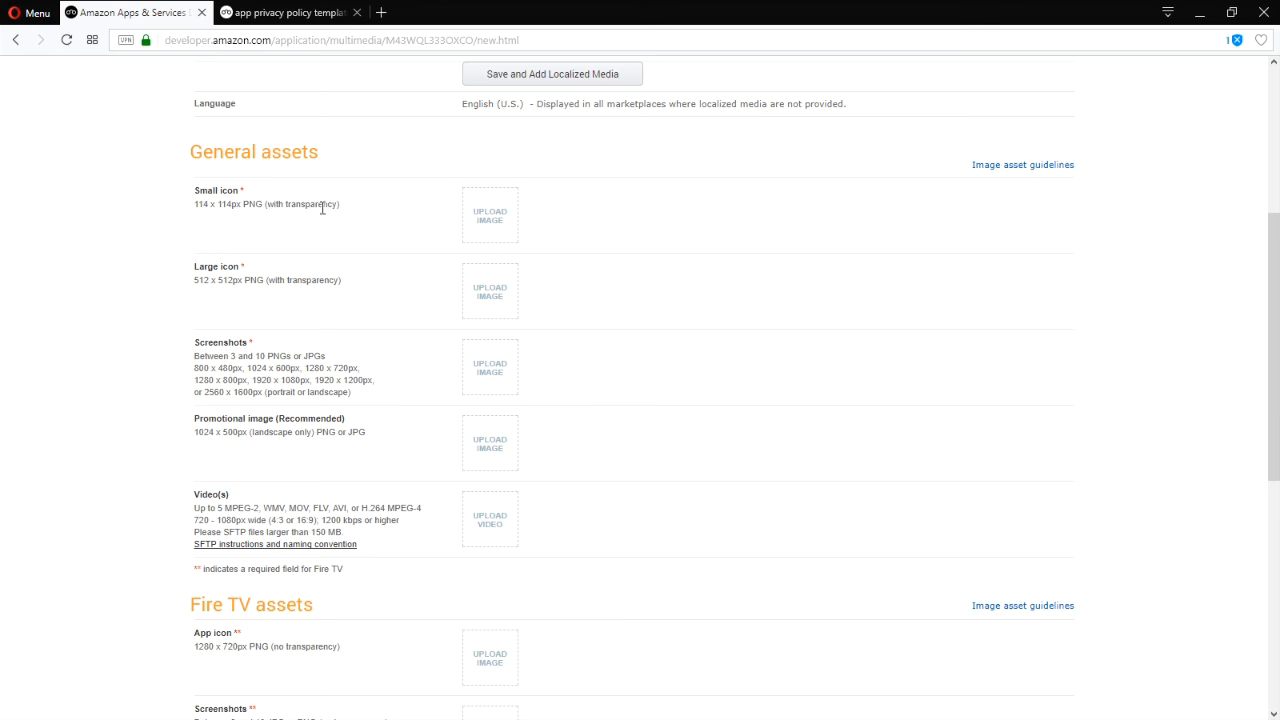
pyautogui.moveTo(214, 276)
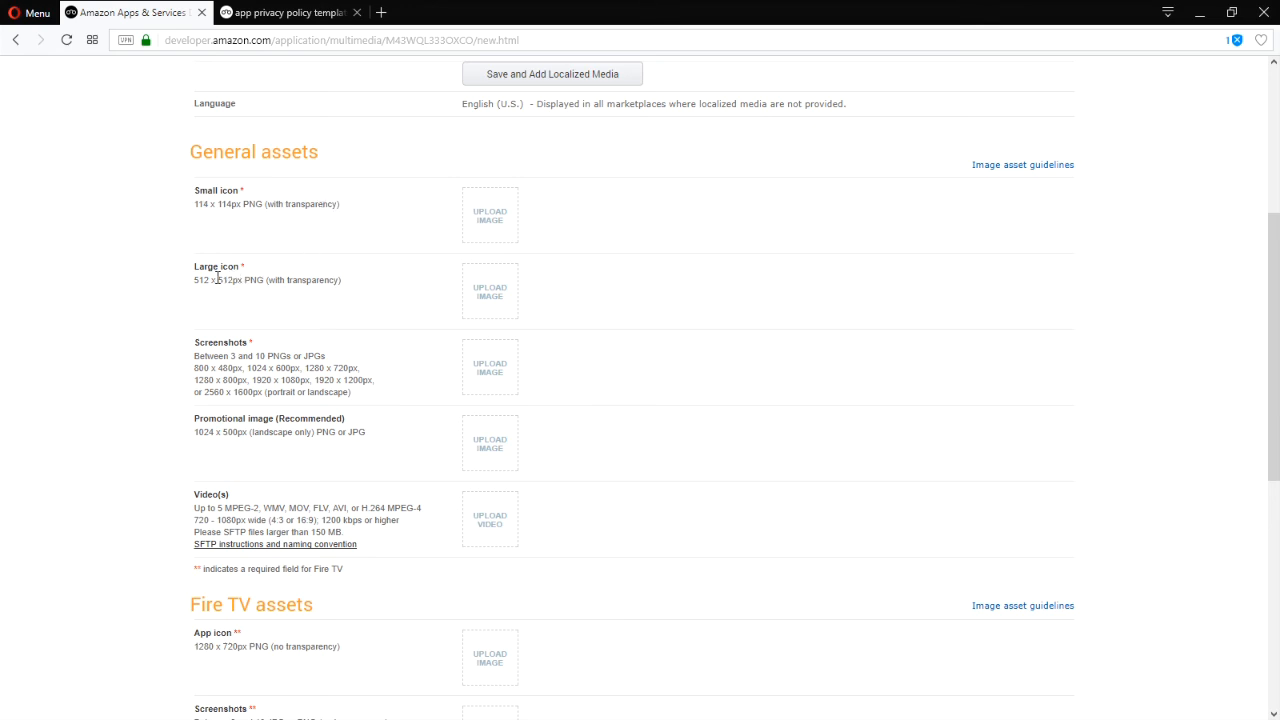
pyautogui.moveTo(196, 308)
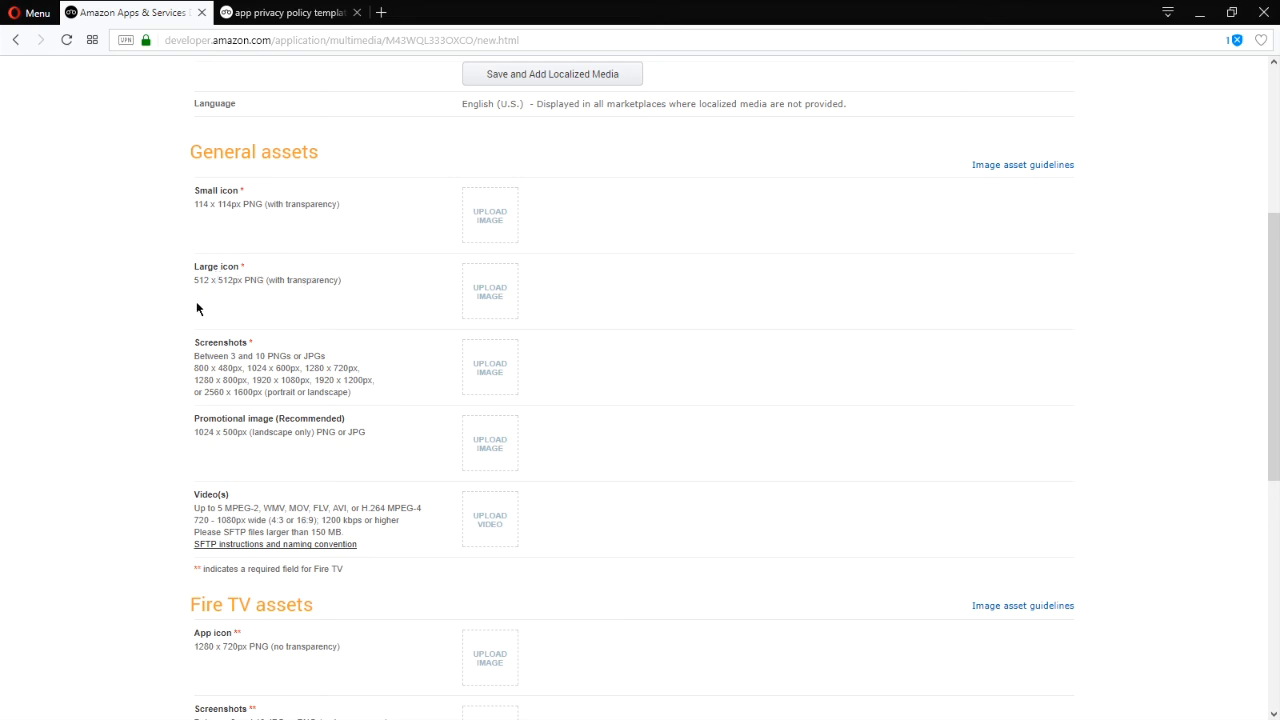
pyautogui.moveTo(210, 356)
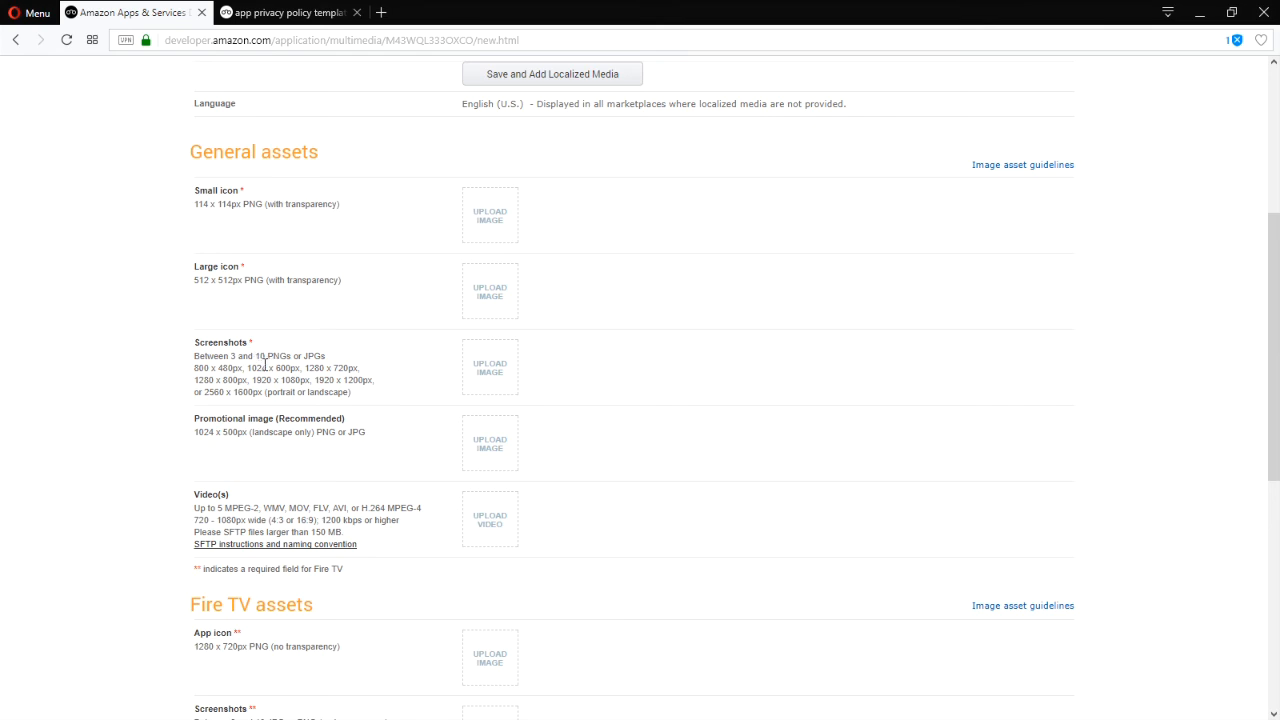
pyautogui.scroll(-3)
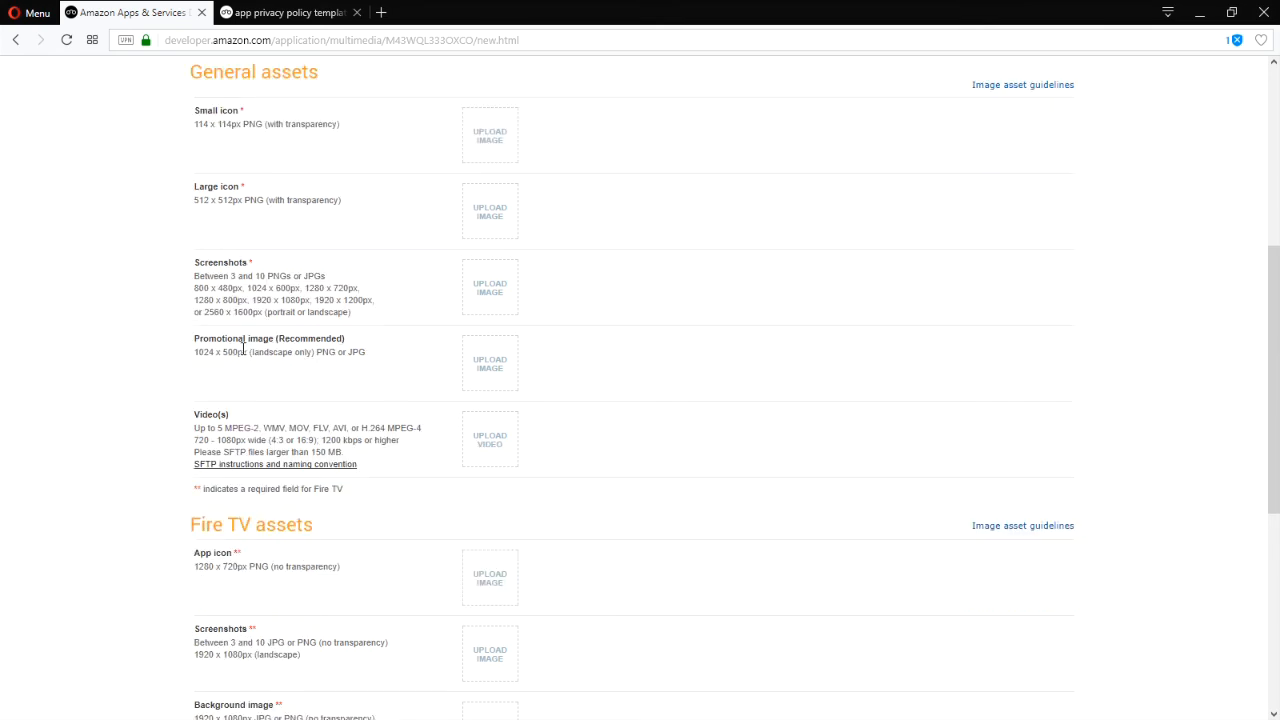
pyautogui.moveTo(250, 352)
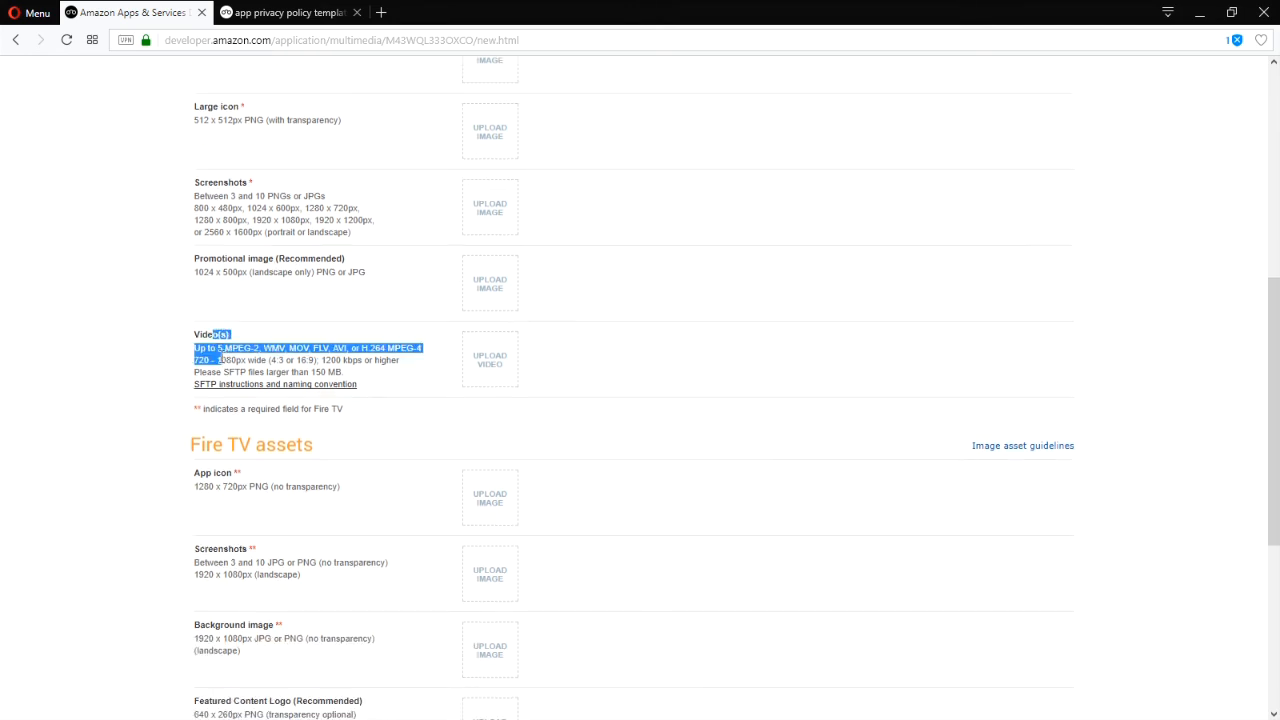
pyautogui.click(308, 362)
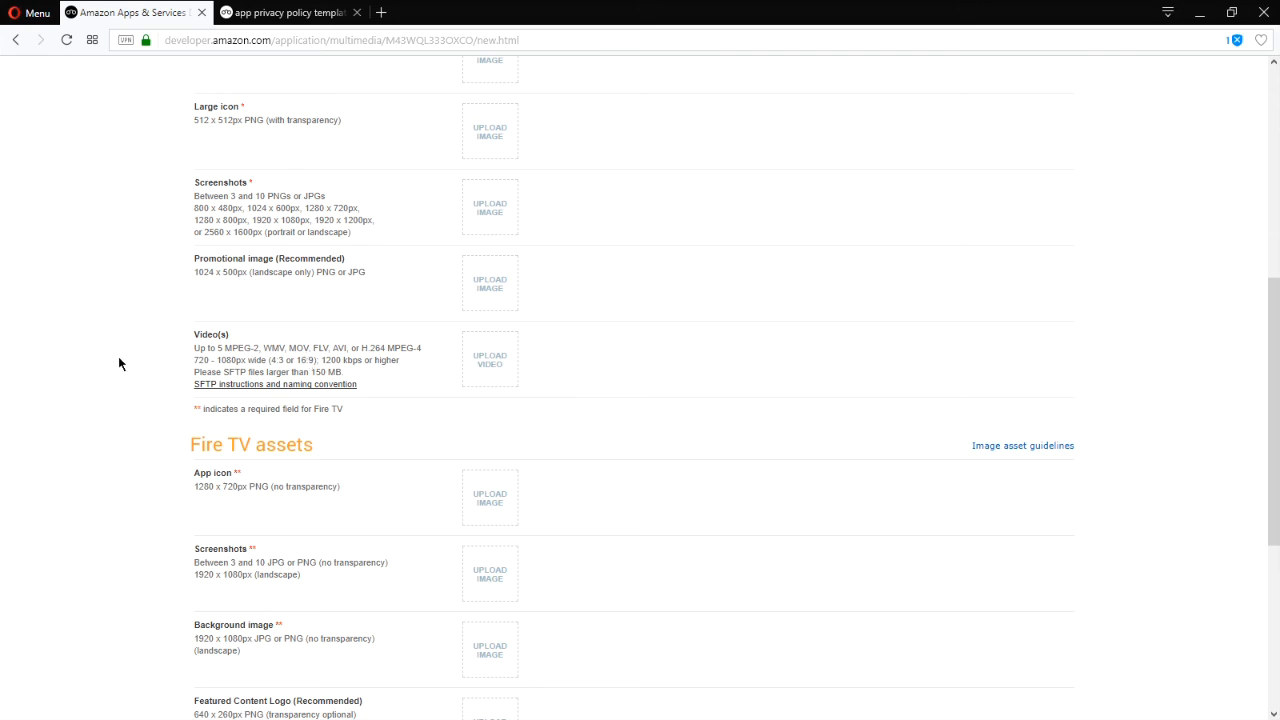
pyautogui.scroll(-3)
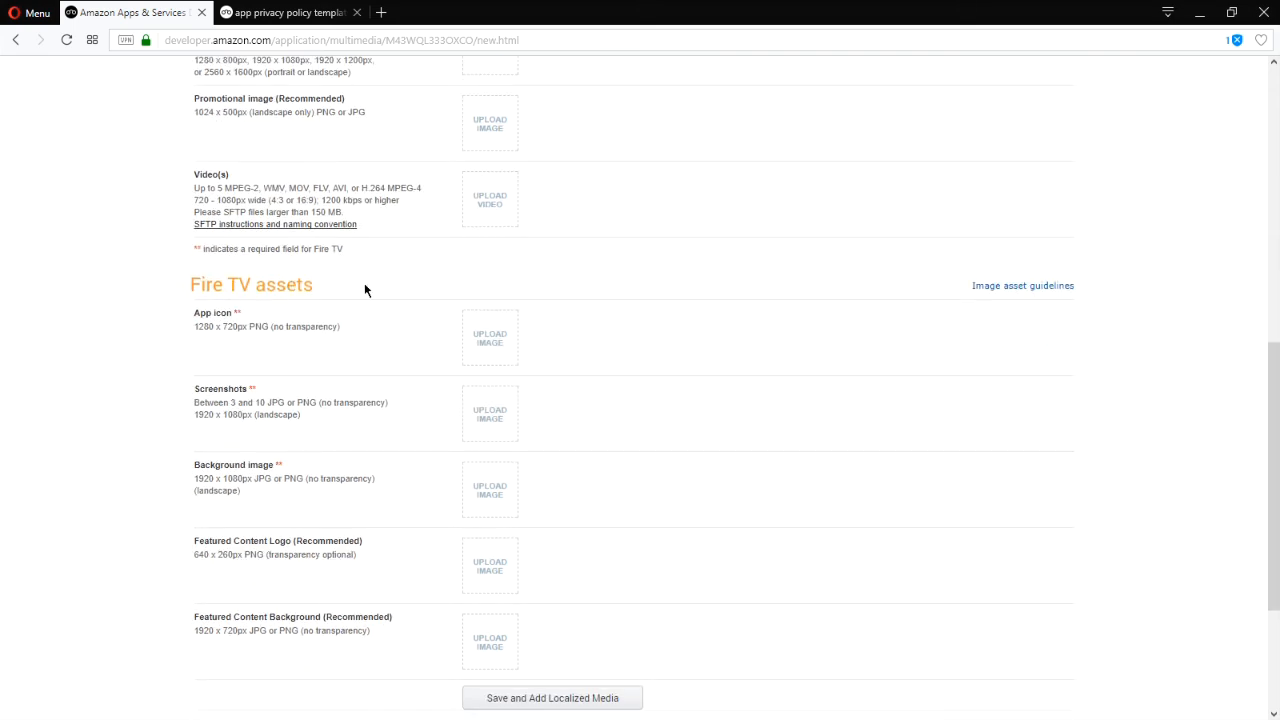
pyautogui.scroll(-3)
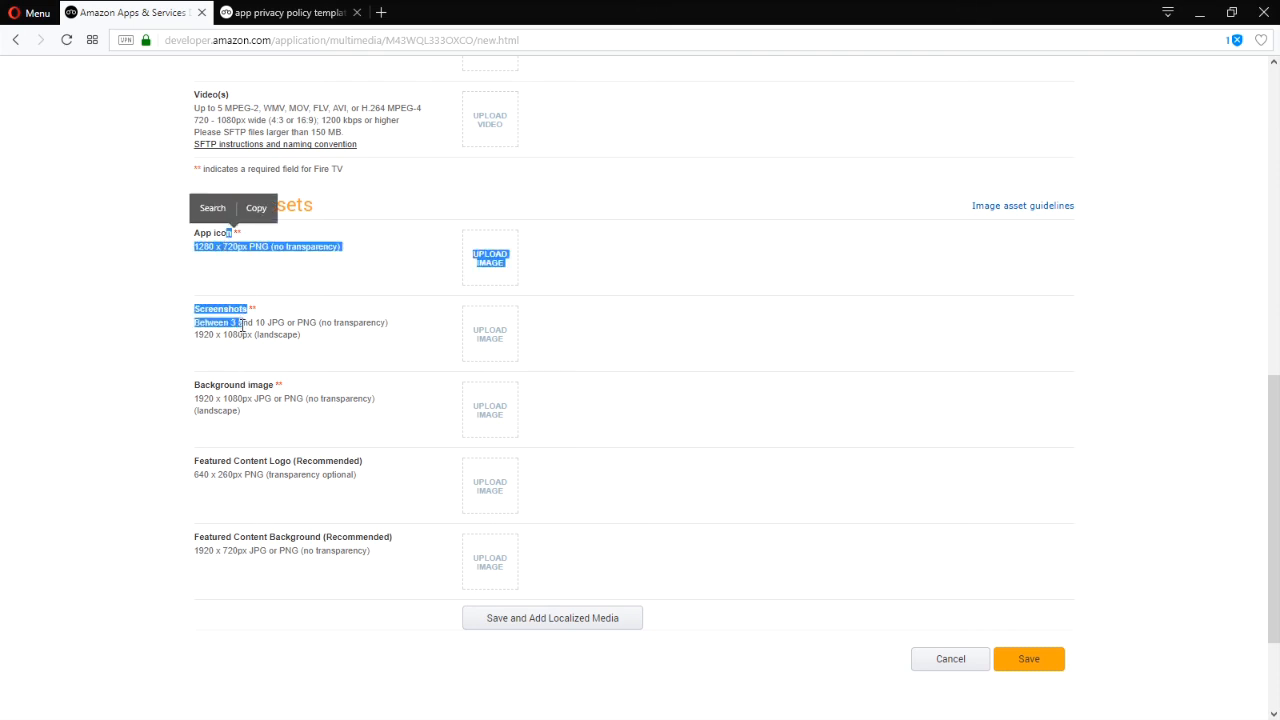
pyautogui.scroll(-3)
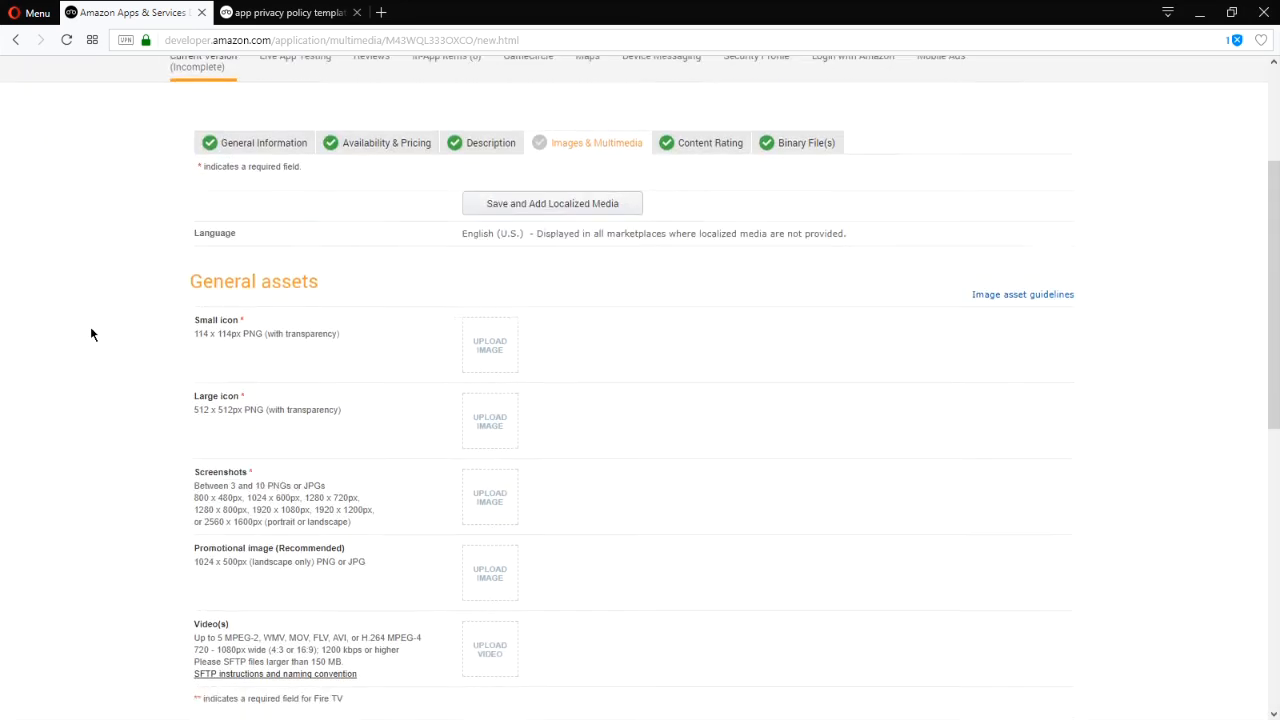
pyautogui.scroll(-3)
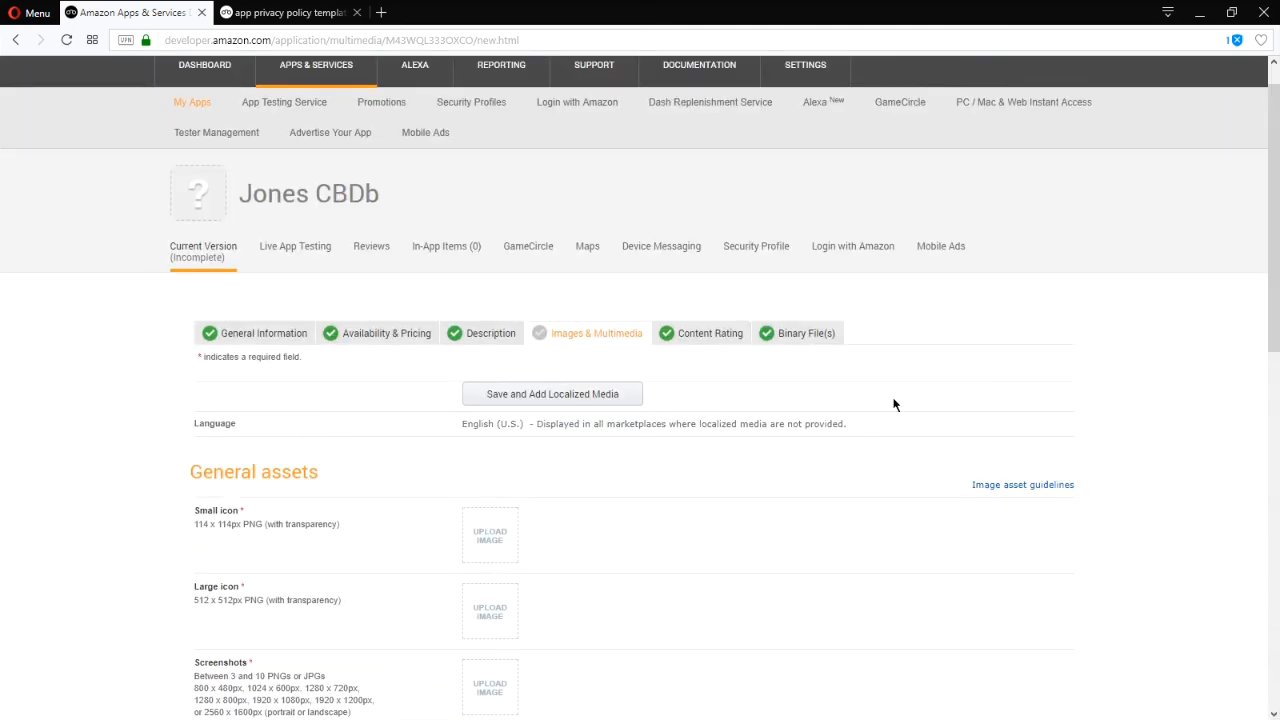
pyautogui.scroll(-3)
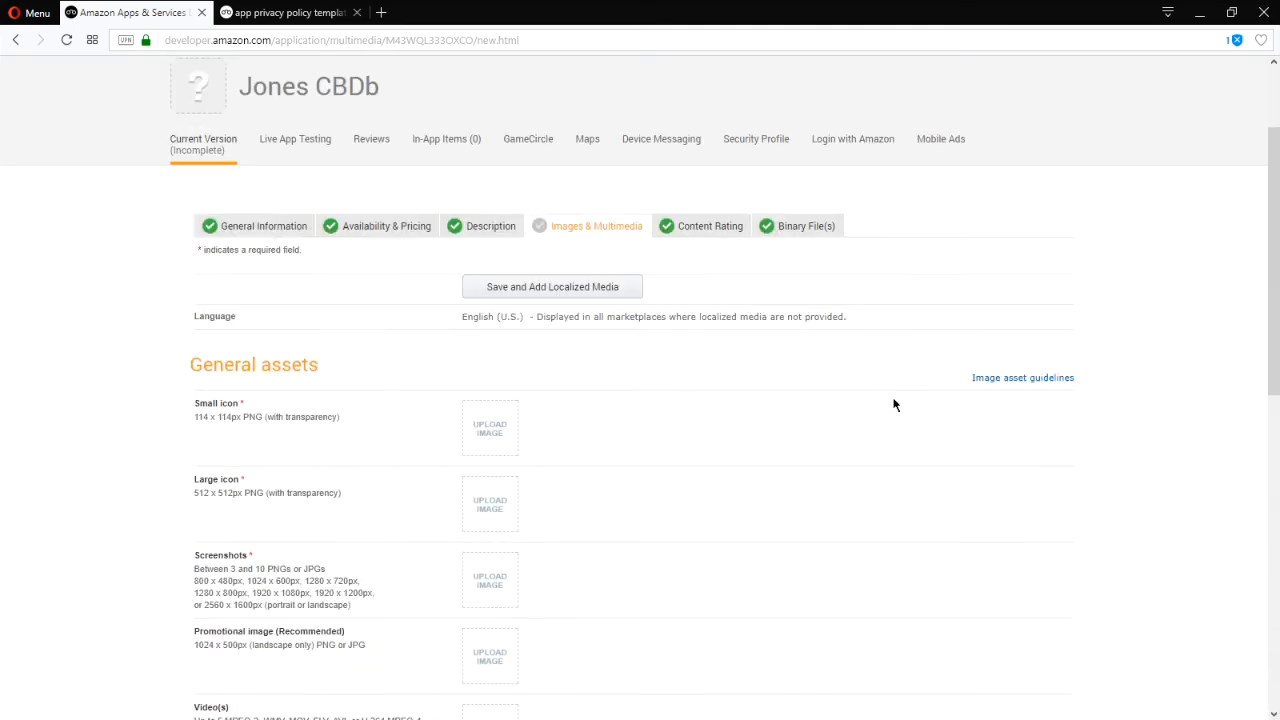
pyautogui.scroll(-3)
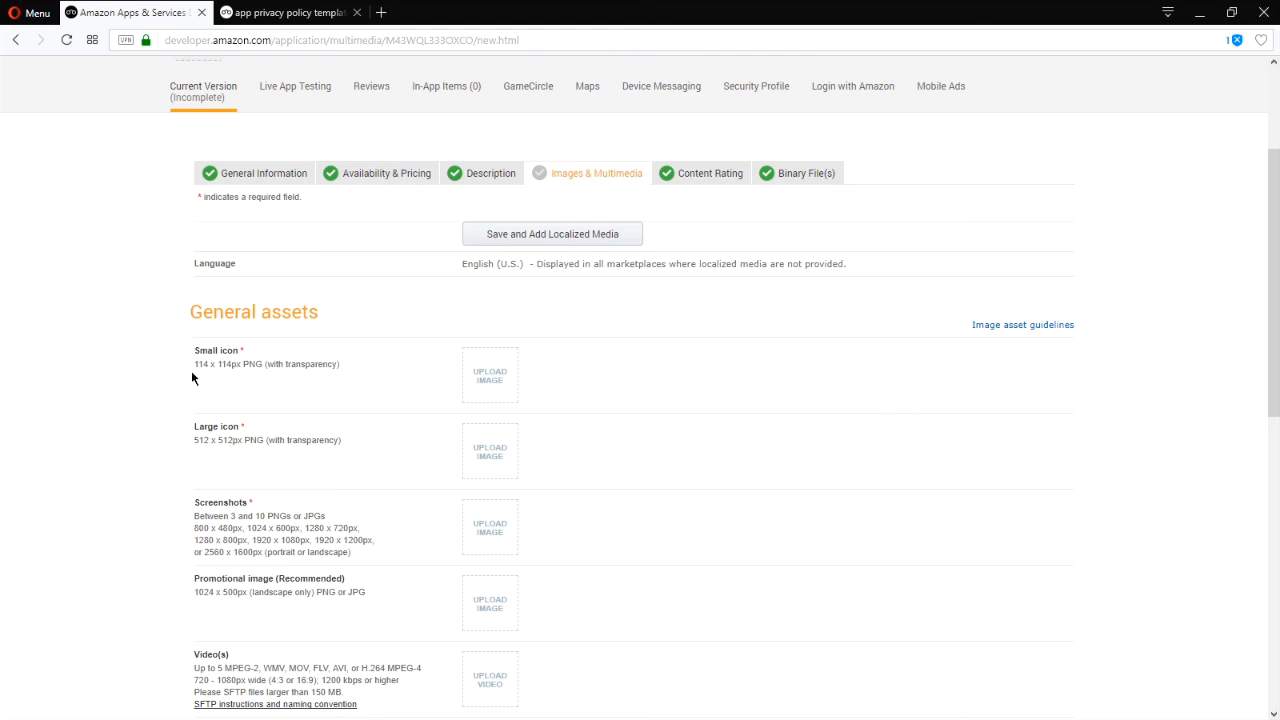
pyautogui.scroll(-3)
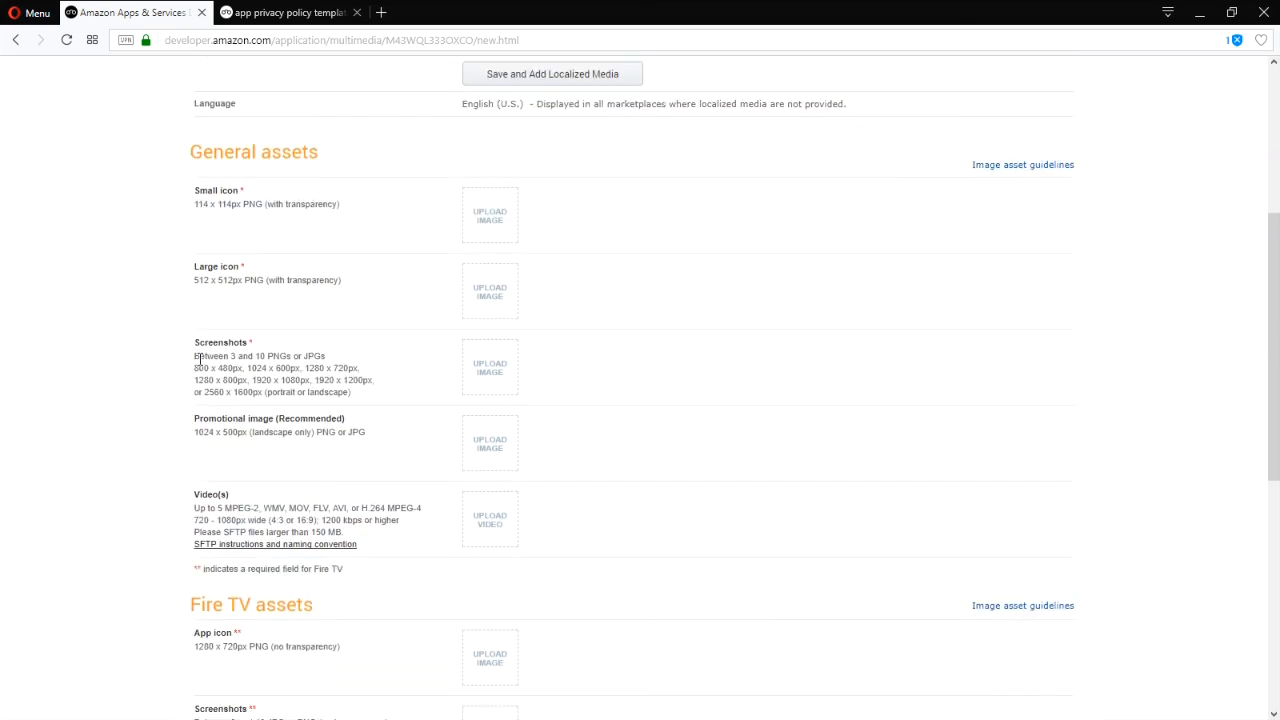
pyautogui.moveTo(126, 328)
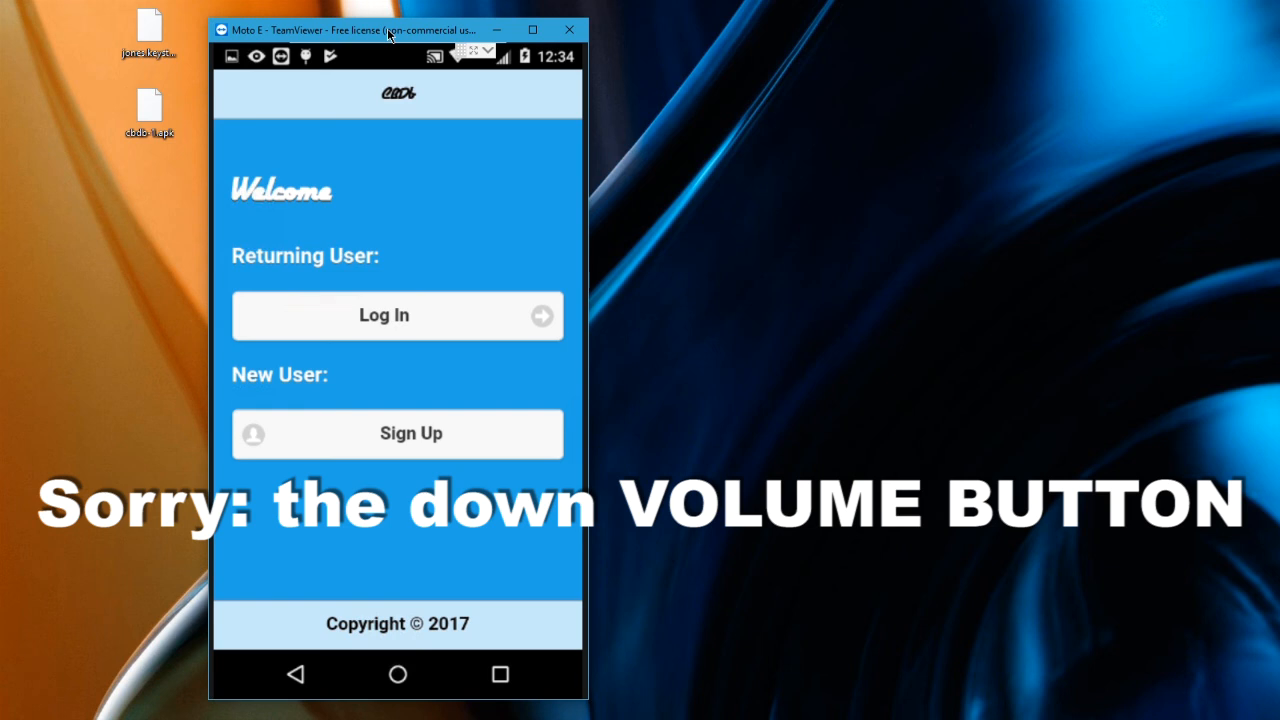
# Visit the phone app's Sign Up and Log In screens from the welcome screen, capturing screenshots of each.
pyautogui.click(396, 432)
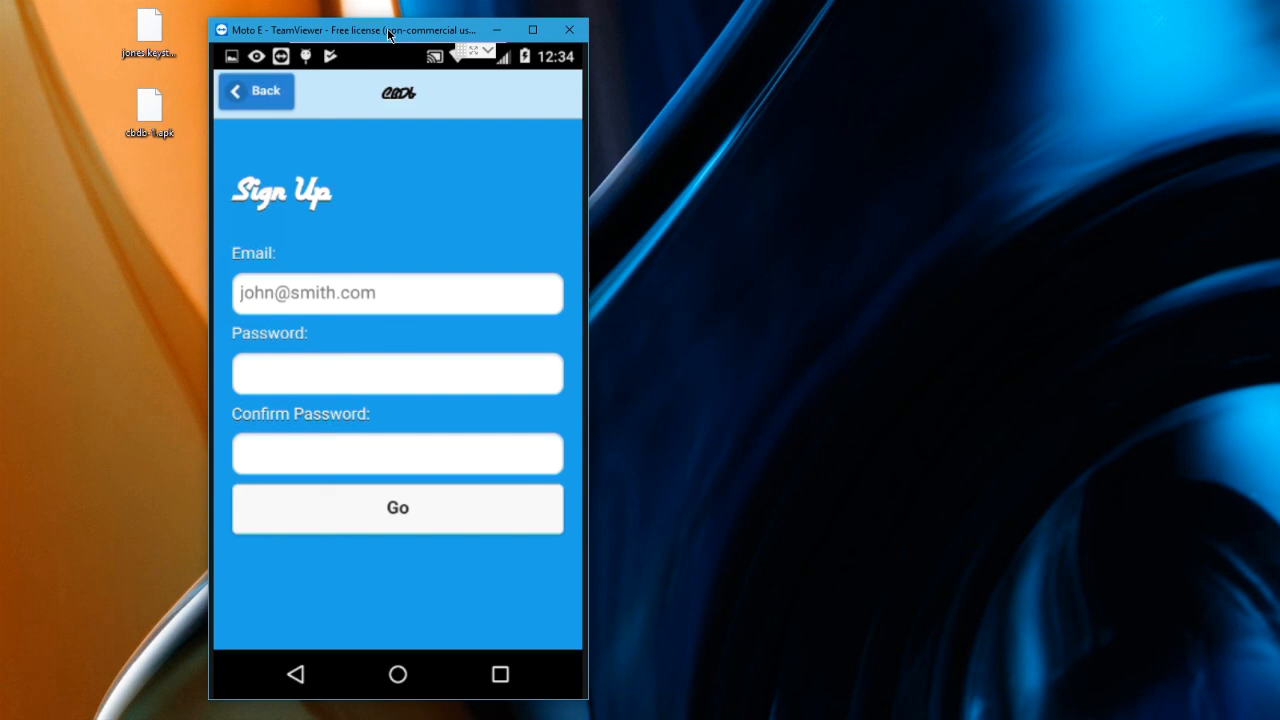
pyautogui.click(256, 92)
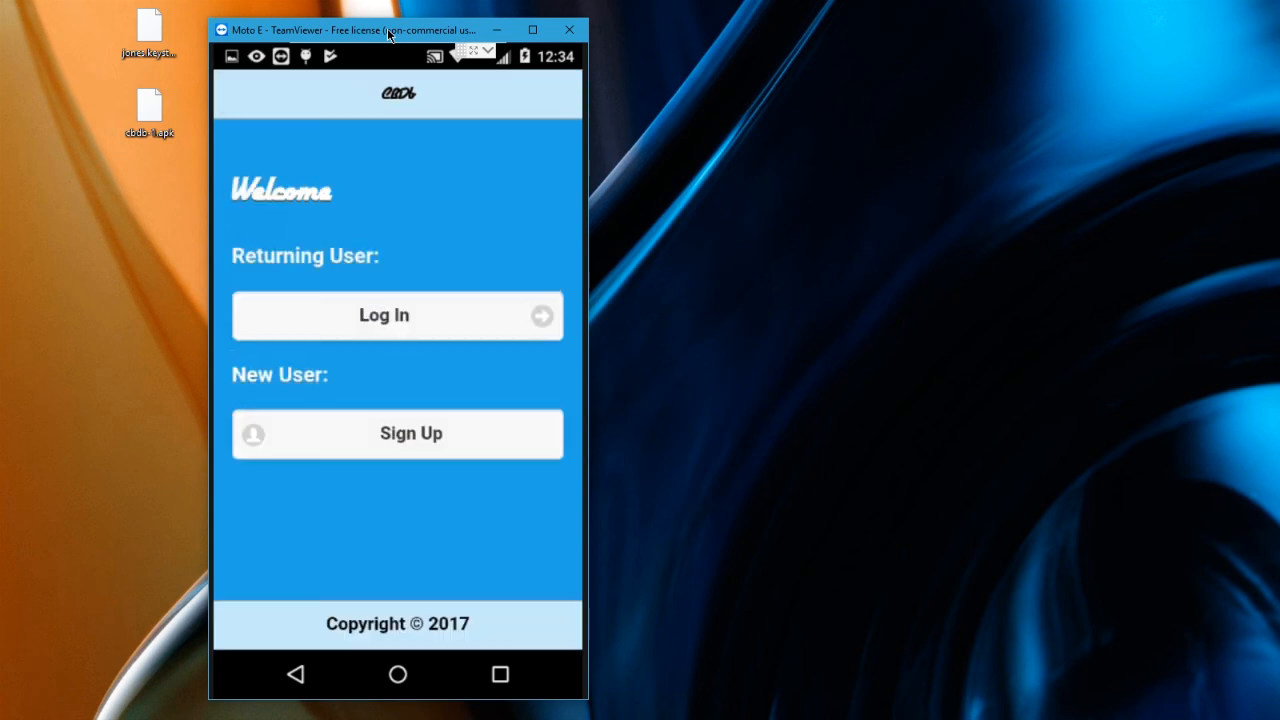
pyautogui.click(396, 316)
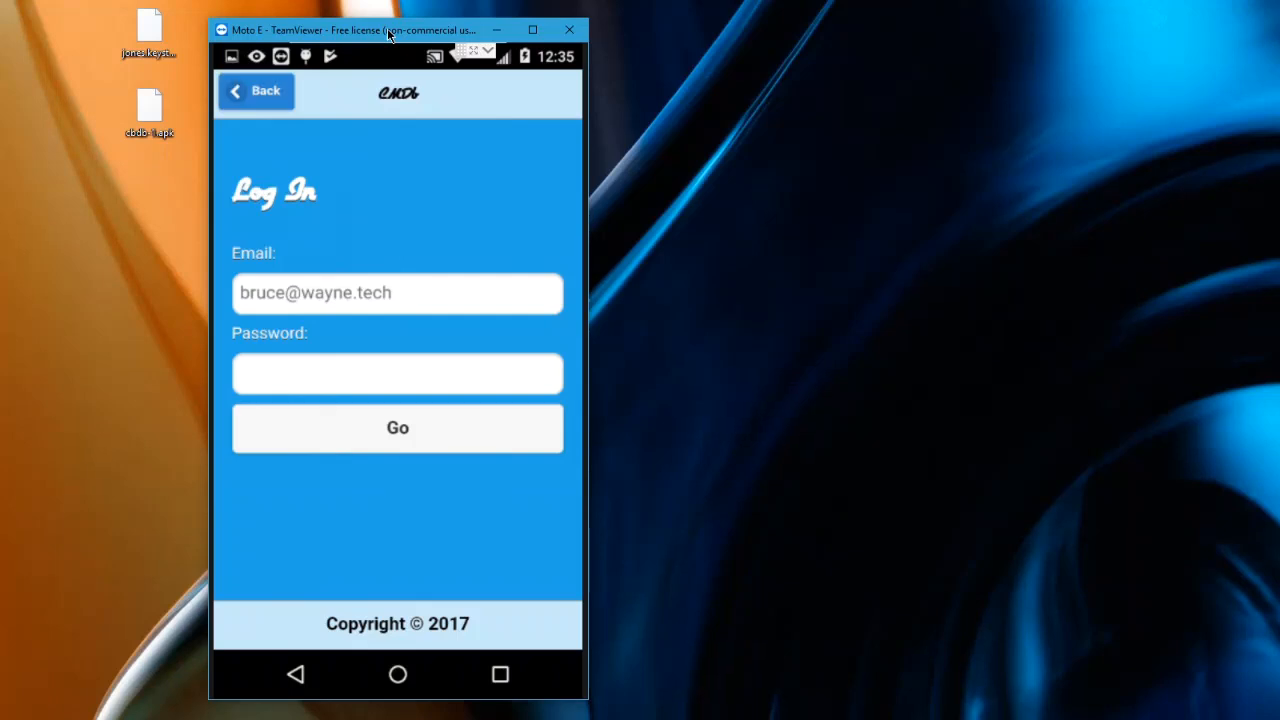
pyautogui.click(256, 92)
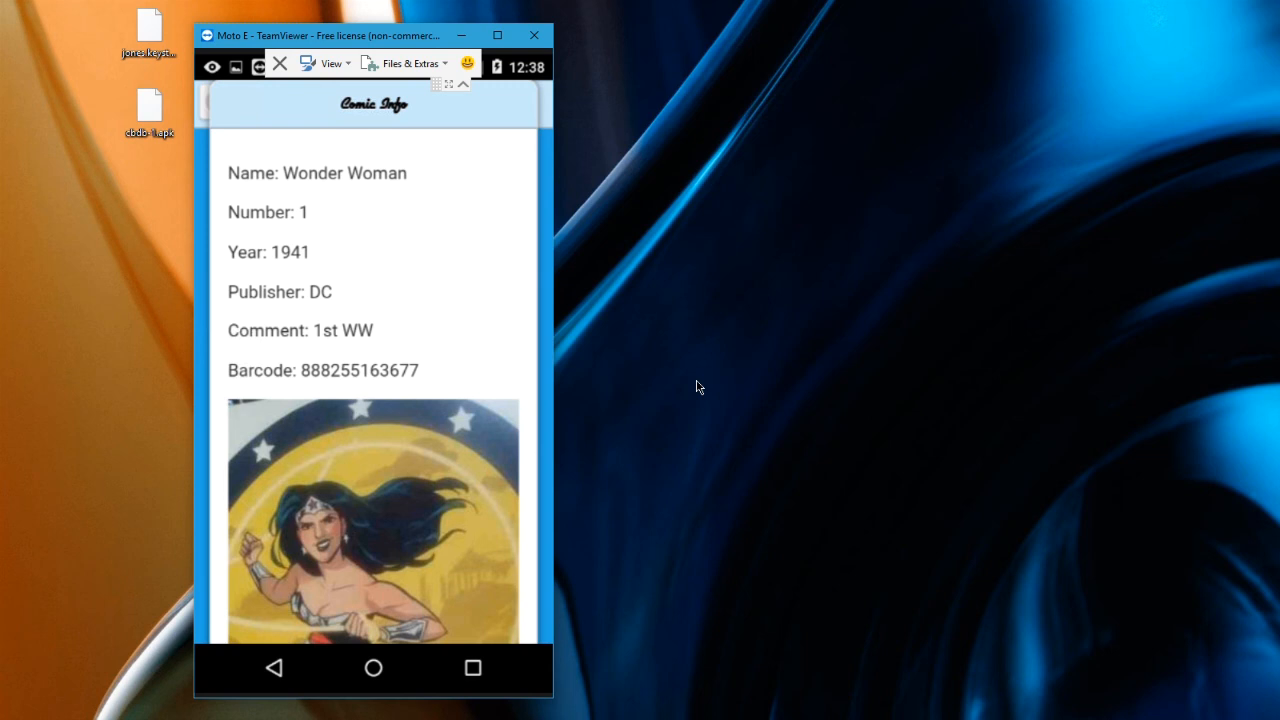
pyautogui.moveTo(752, 284)
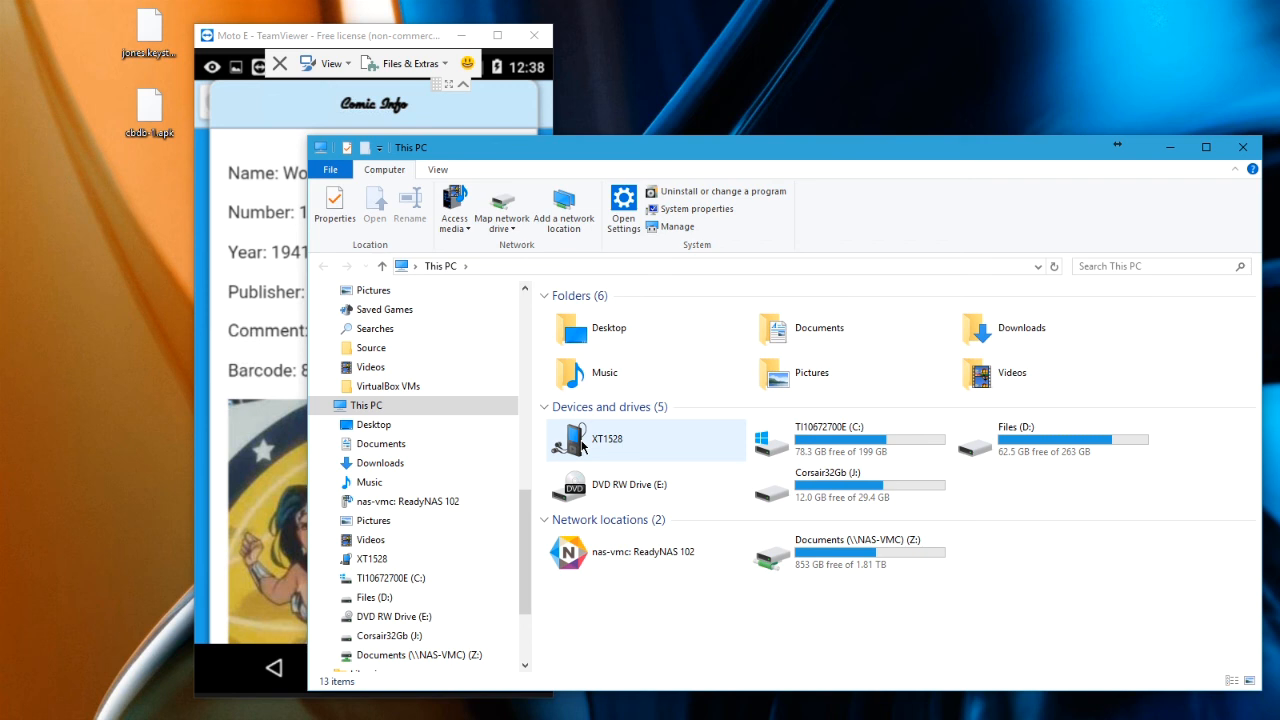
pyautogui.moveTo(584, 446)
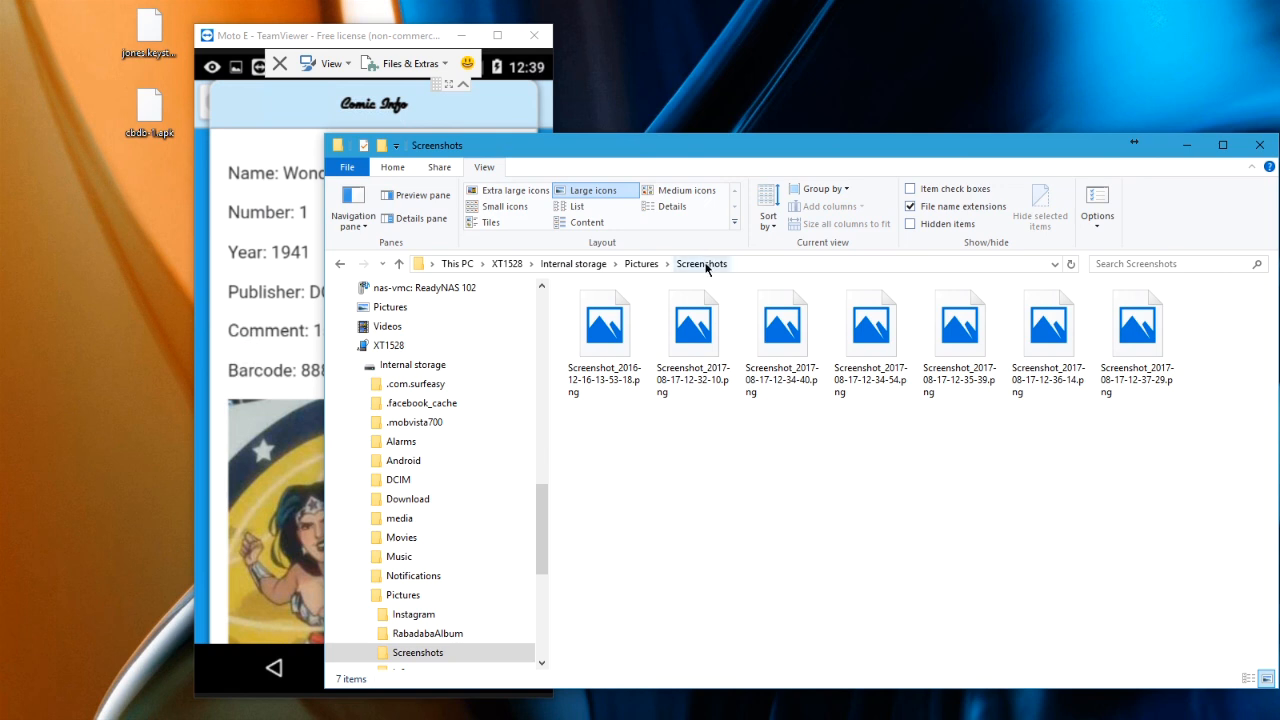
# Copy the seven phone screenshots from Pictures > Screenshots to the desktop and select the comic info one.
pyautogui.click(692, 324)
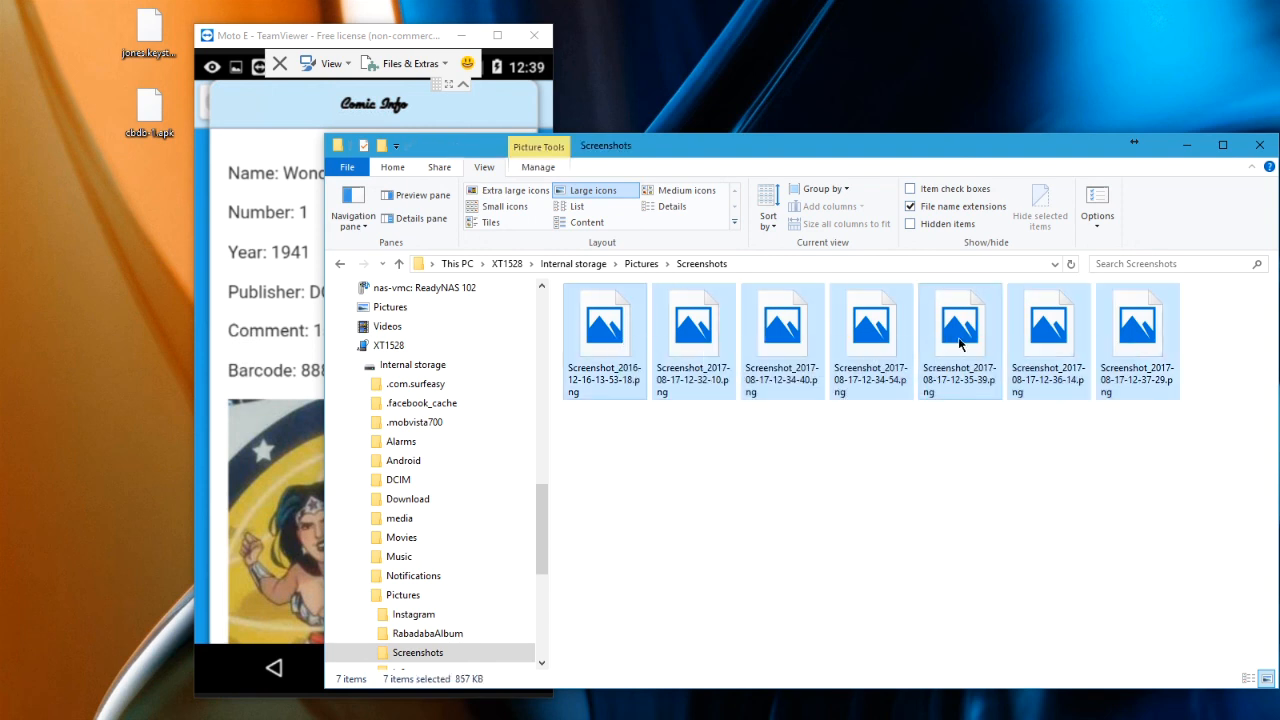
pyautogui.click(1260, 144)
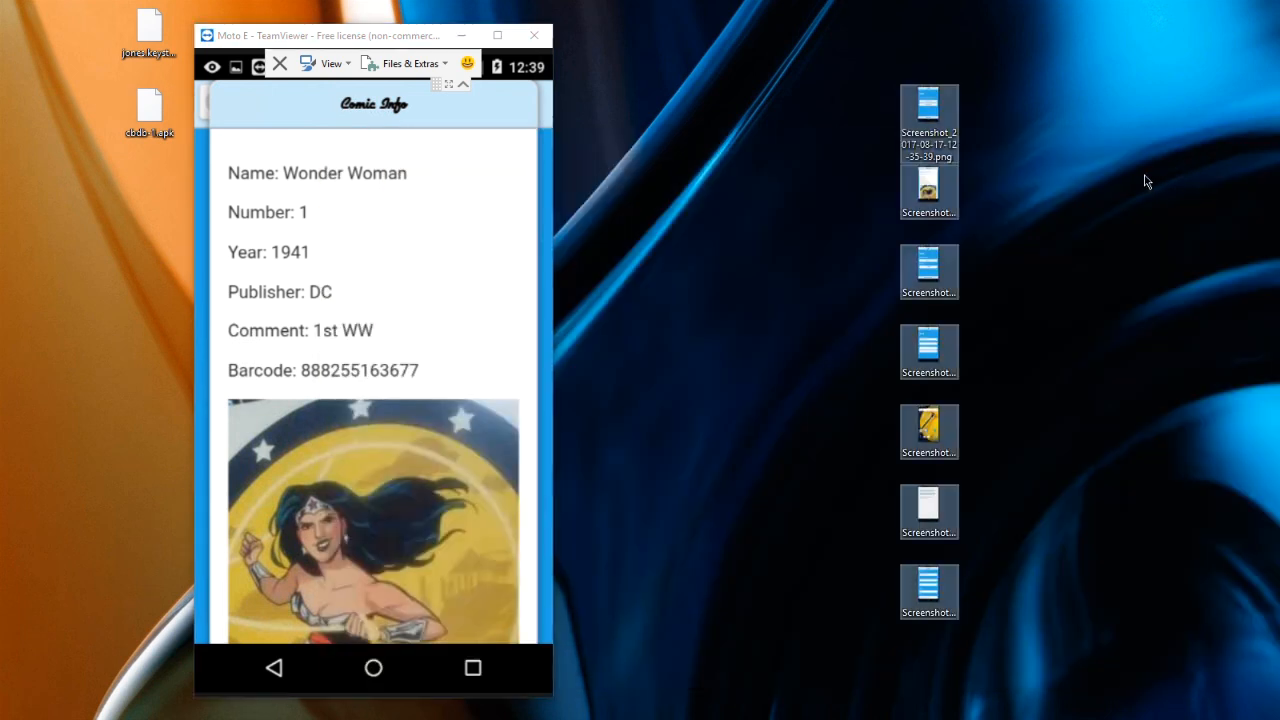
pyautogui.click(928, 190)
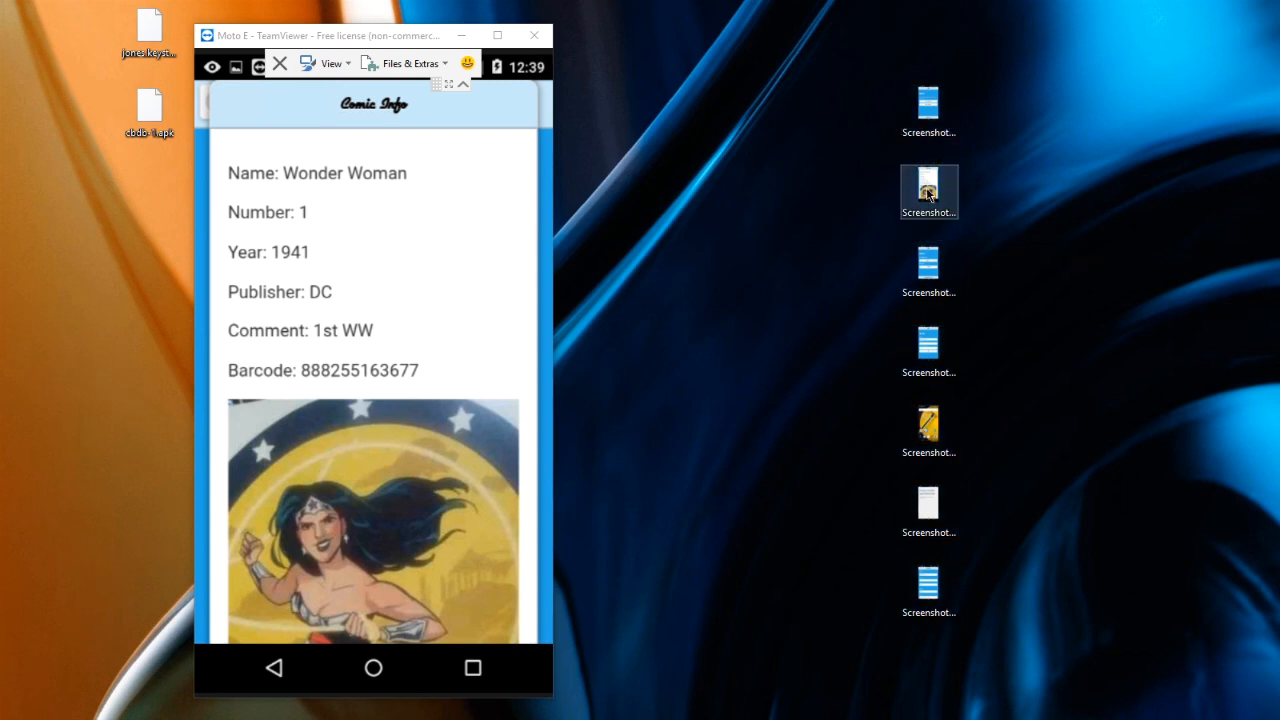
# View the Wonder Woman comic info screenshot from the desktop in Photos.
pyautogui.doubleClick(928, 192)
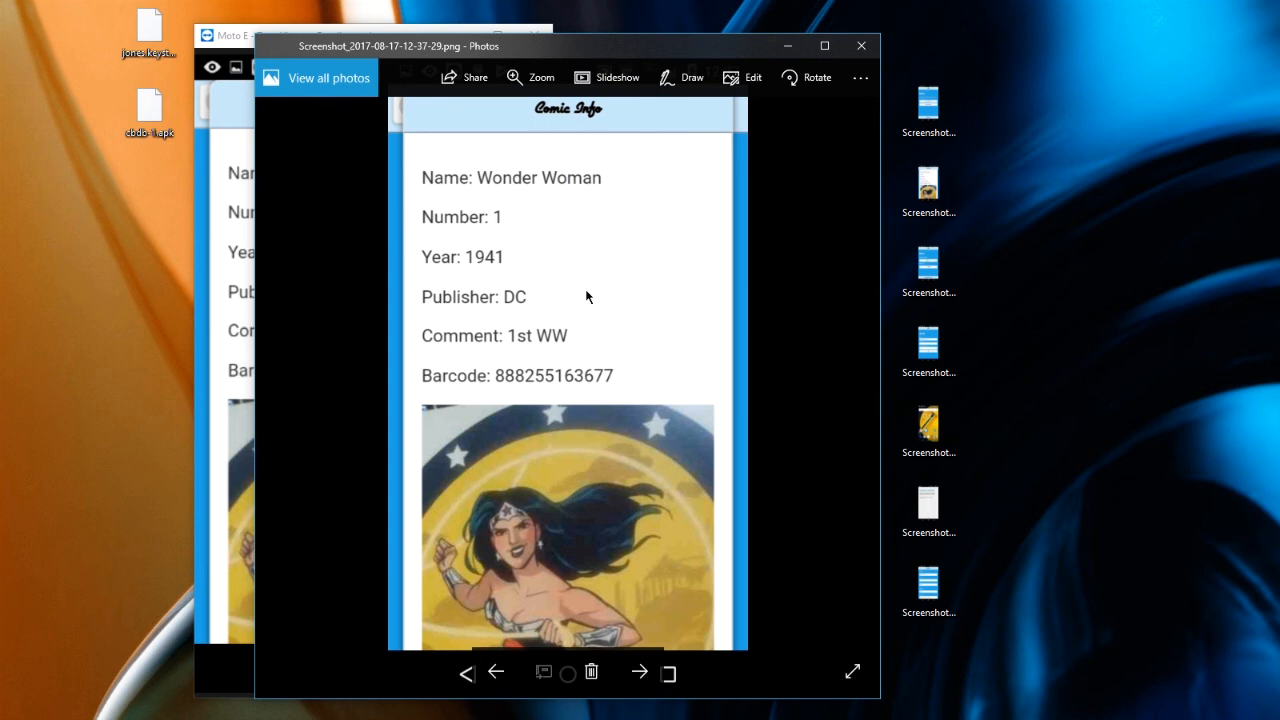
pyautogui.moveTo(716, 128)
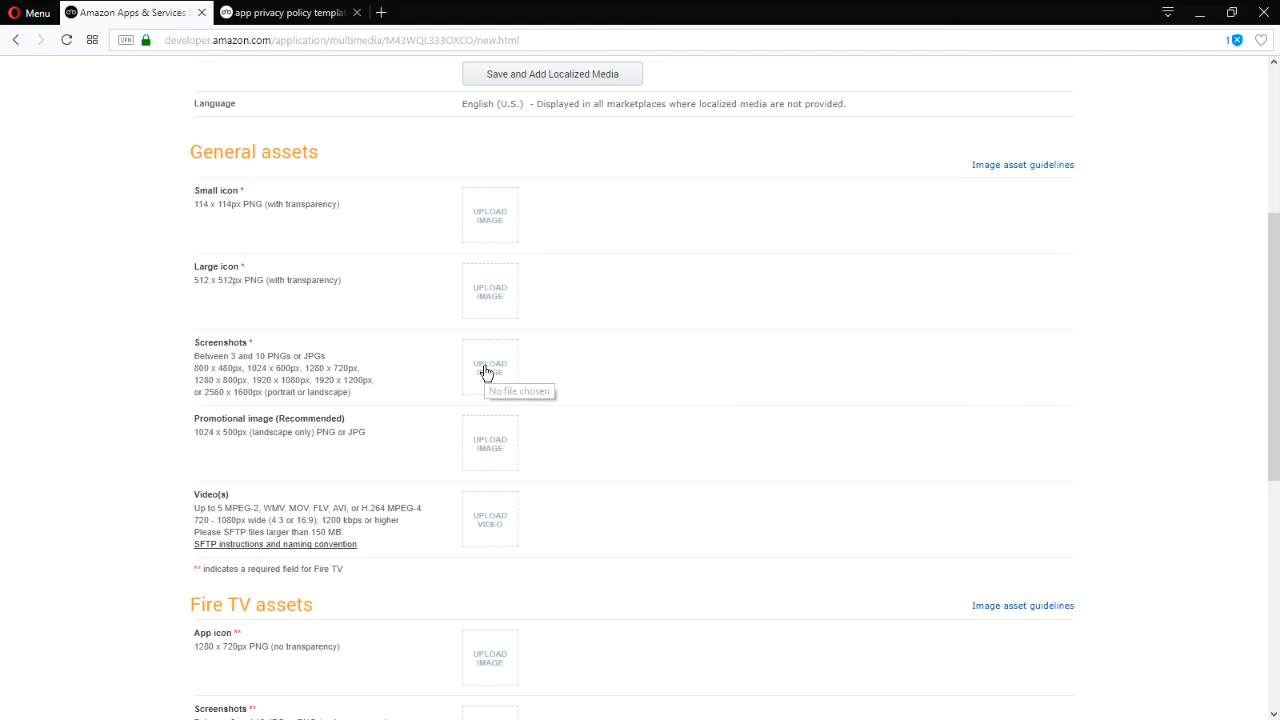
pyautogui.moveTo(328, 384)
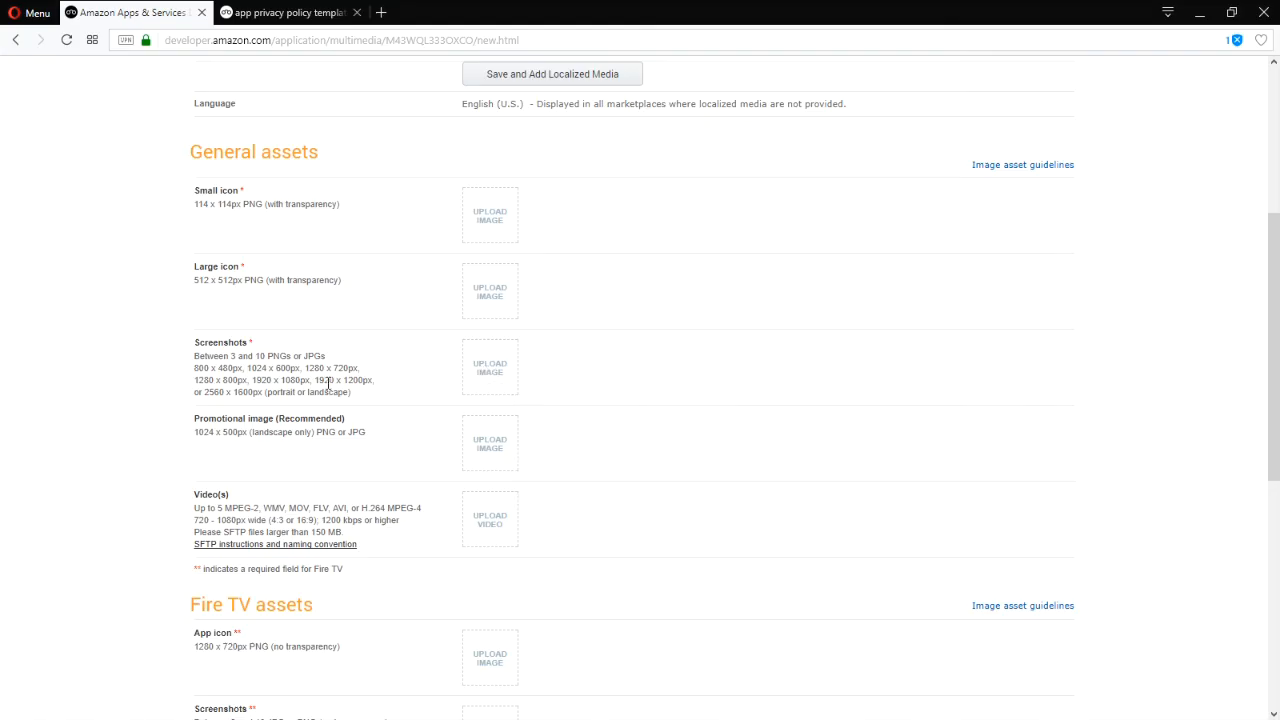
# Review the Images & Multimedia asset requirements and save the page.
pyautogui.doubleClick(230, 356)
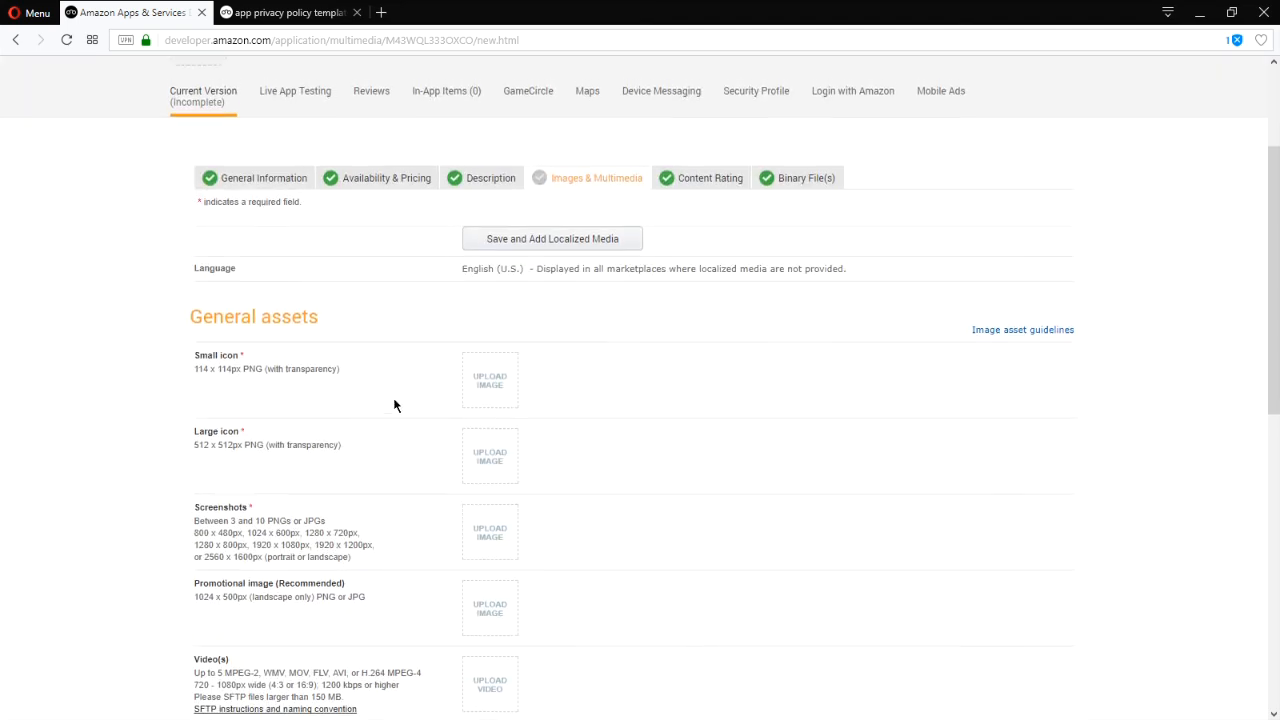
pyautogui.scroll(-3)
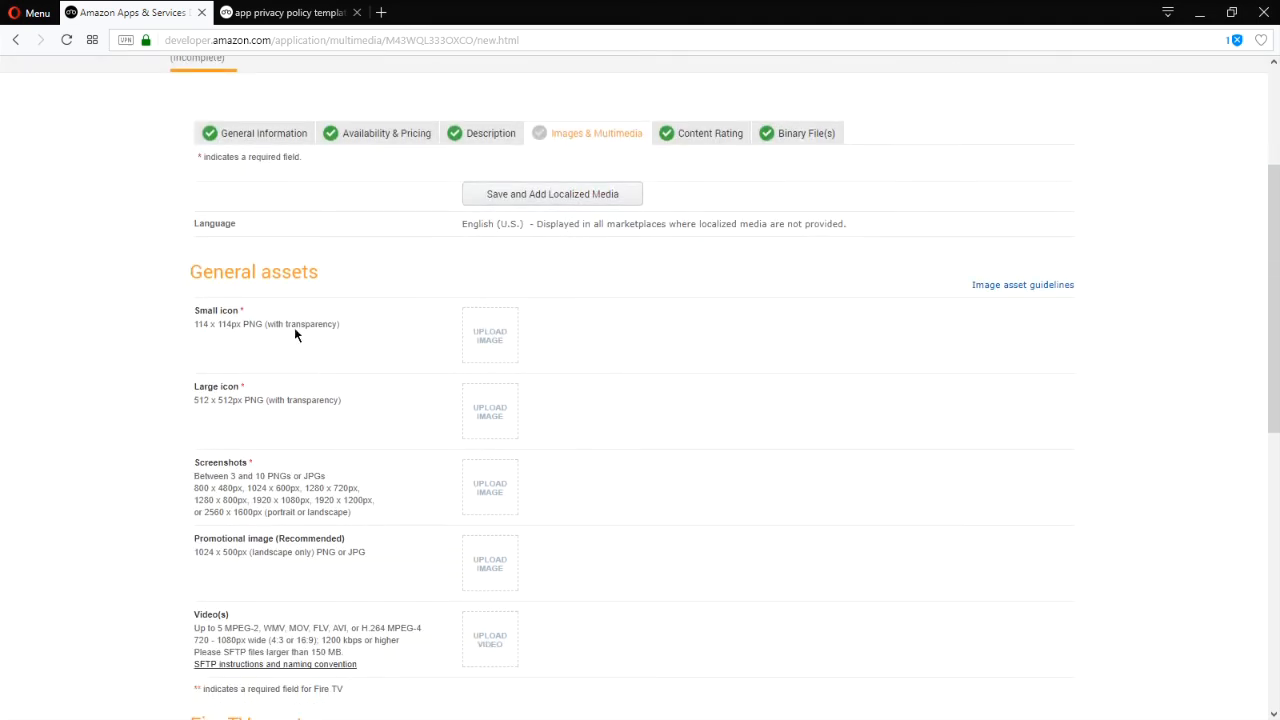
pyautogui.scroll(-3)
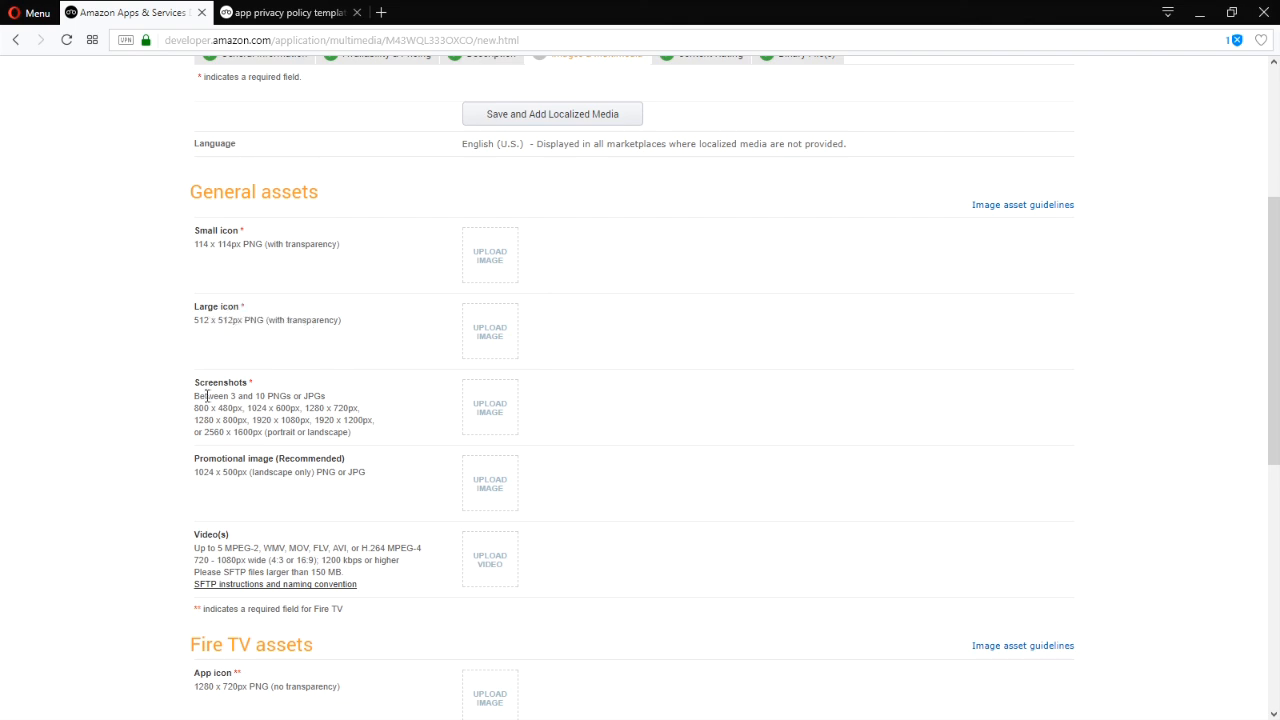
pyautogui.scroll(-3)
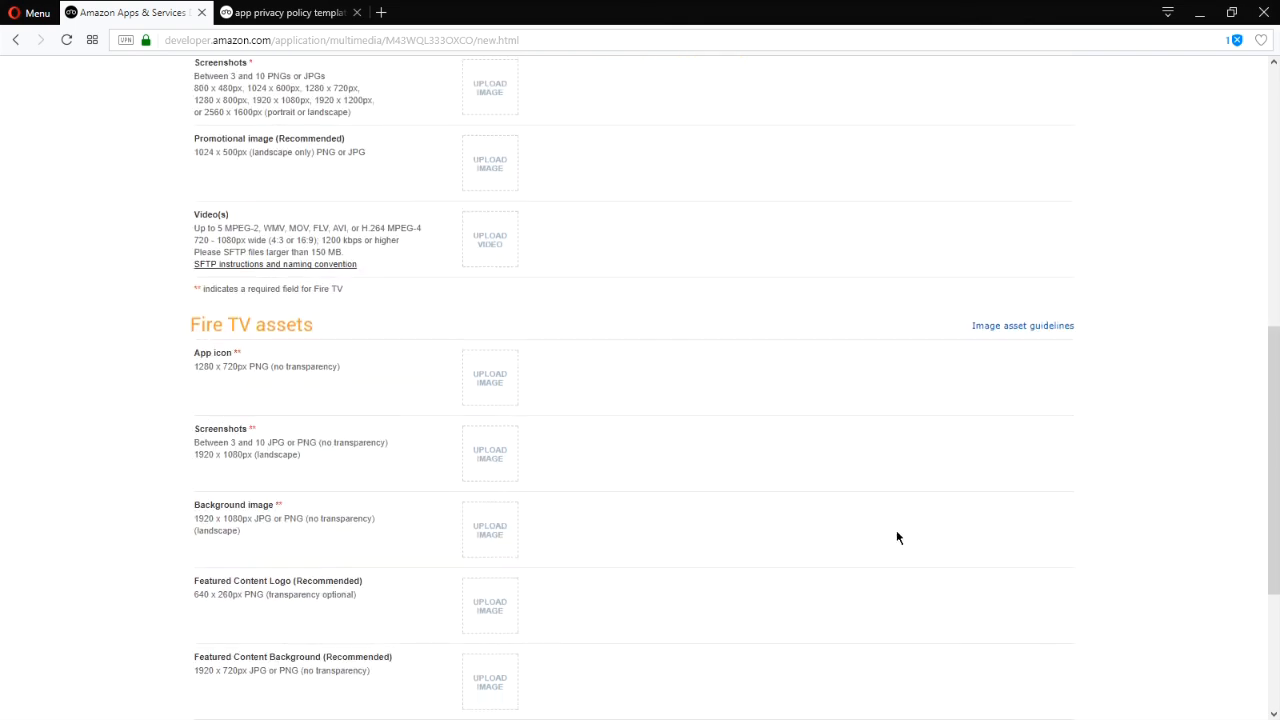
pyautogui.scroll(-3)
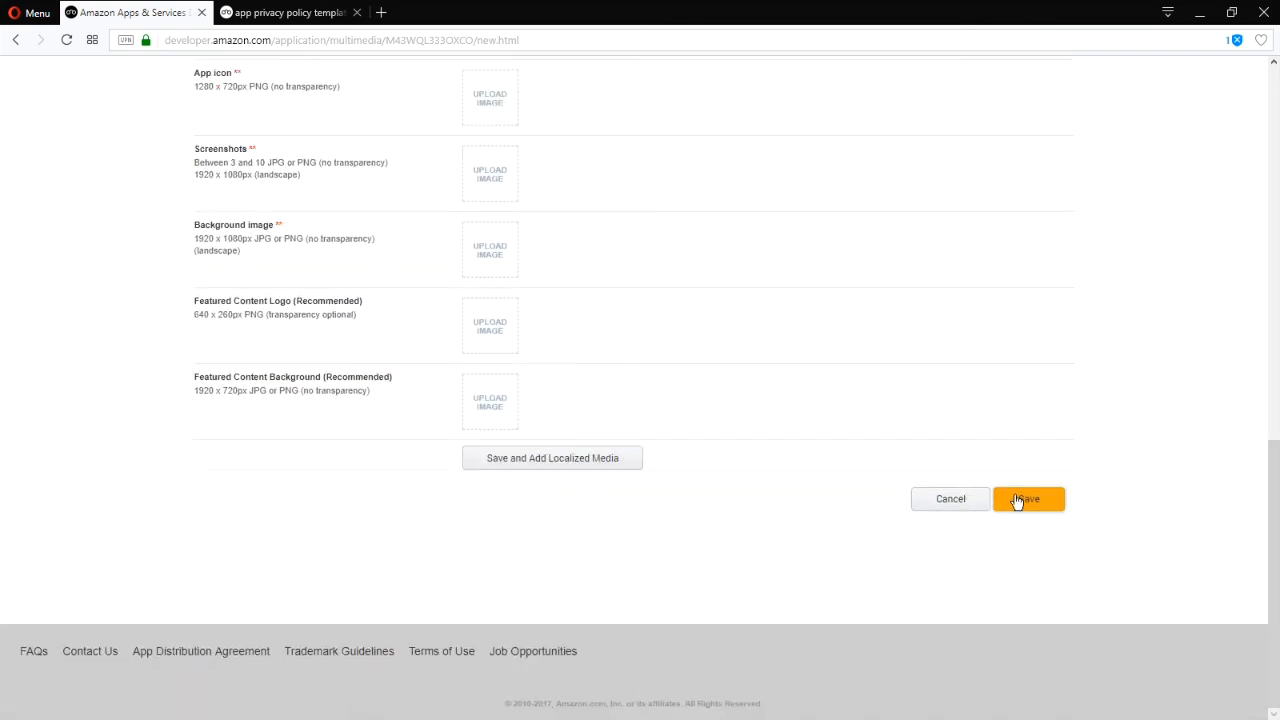
pyautogui.click(1028, 498)
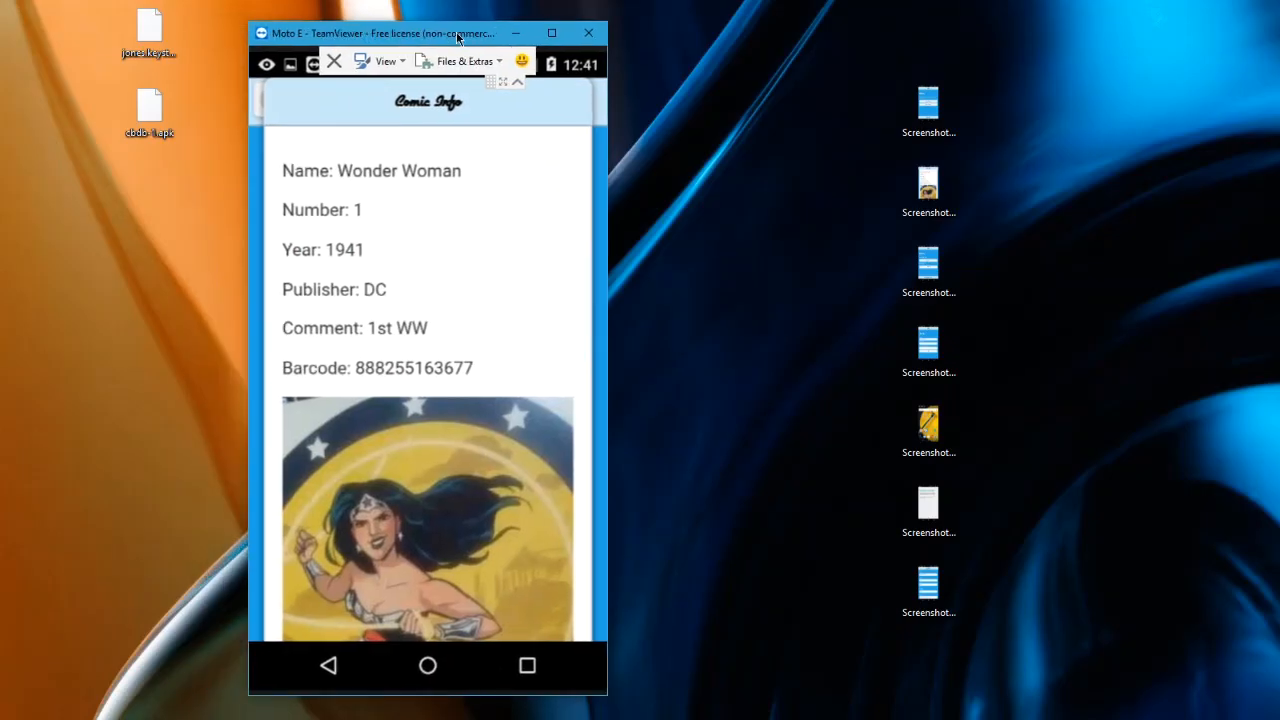
pyautogui.moveTo(716, 210)
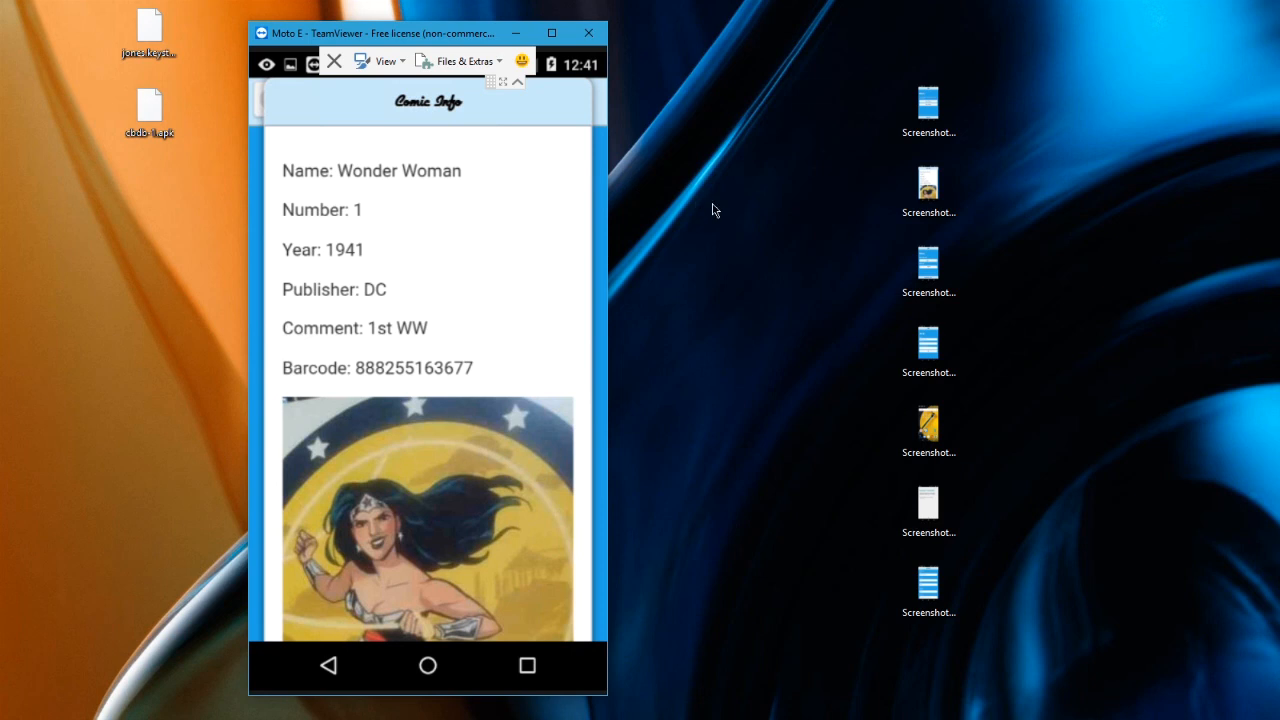